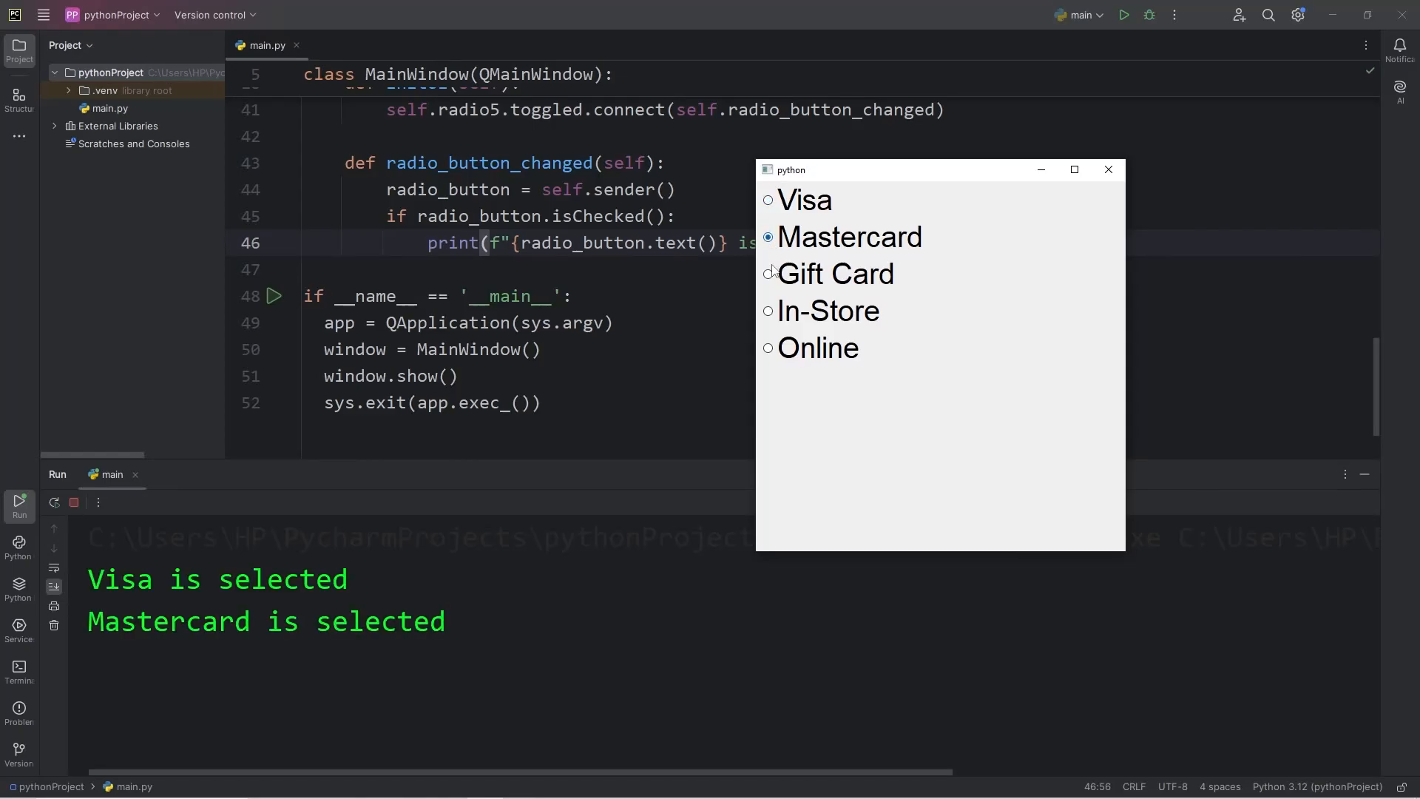
- Append ', QRadioButton, QButtonGroup' to the PyQt5.QtWidgets import line in main.py
left_click(767, 273)
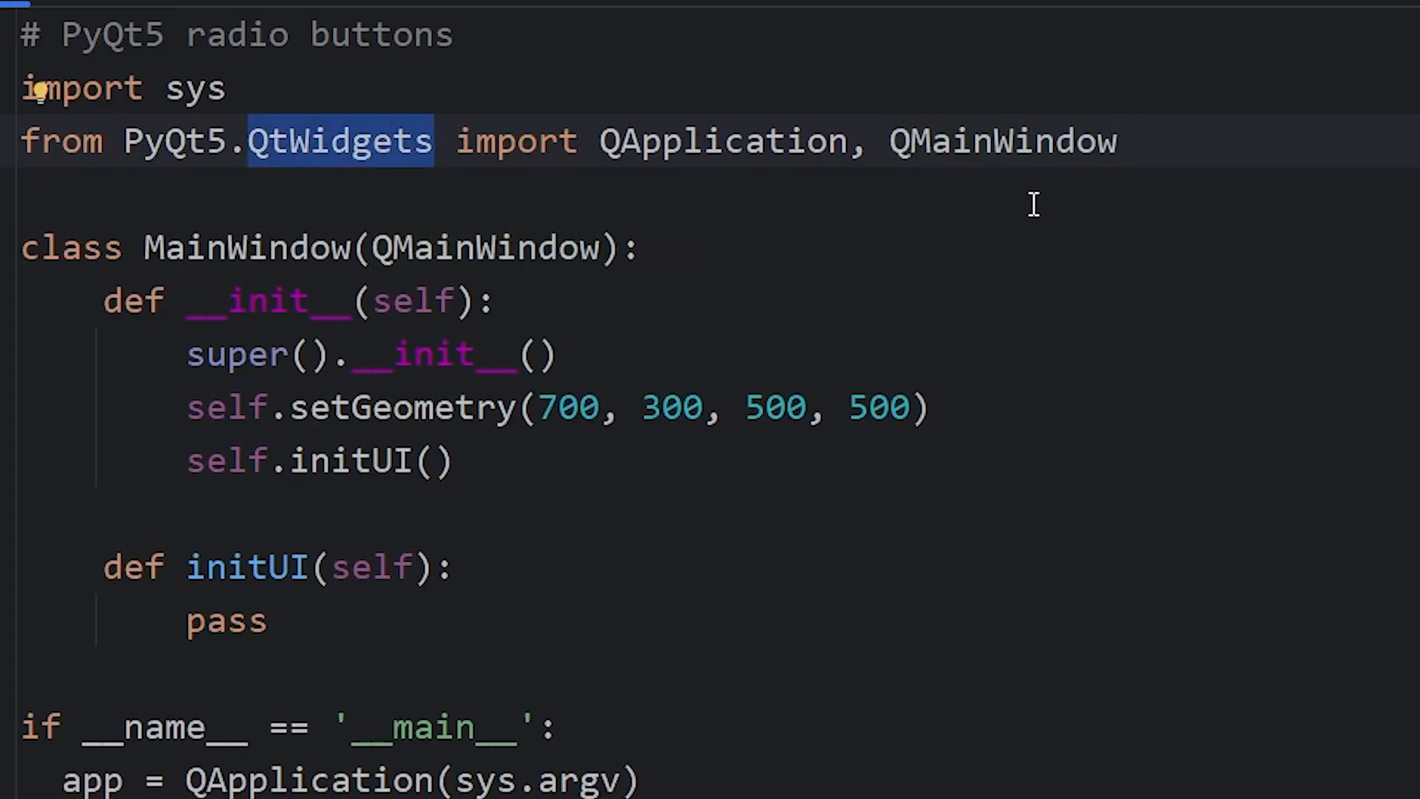
type(", QRadio")
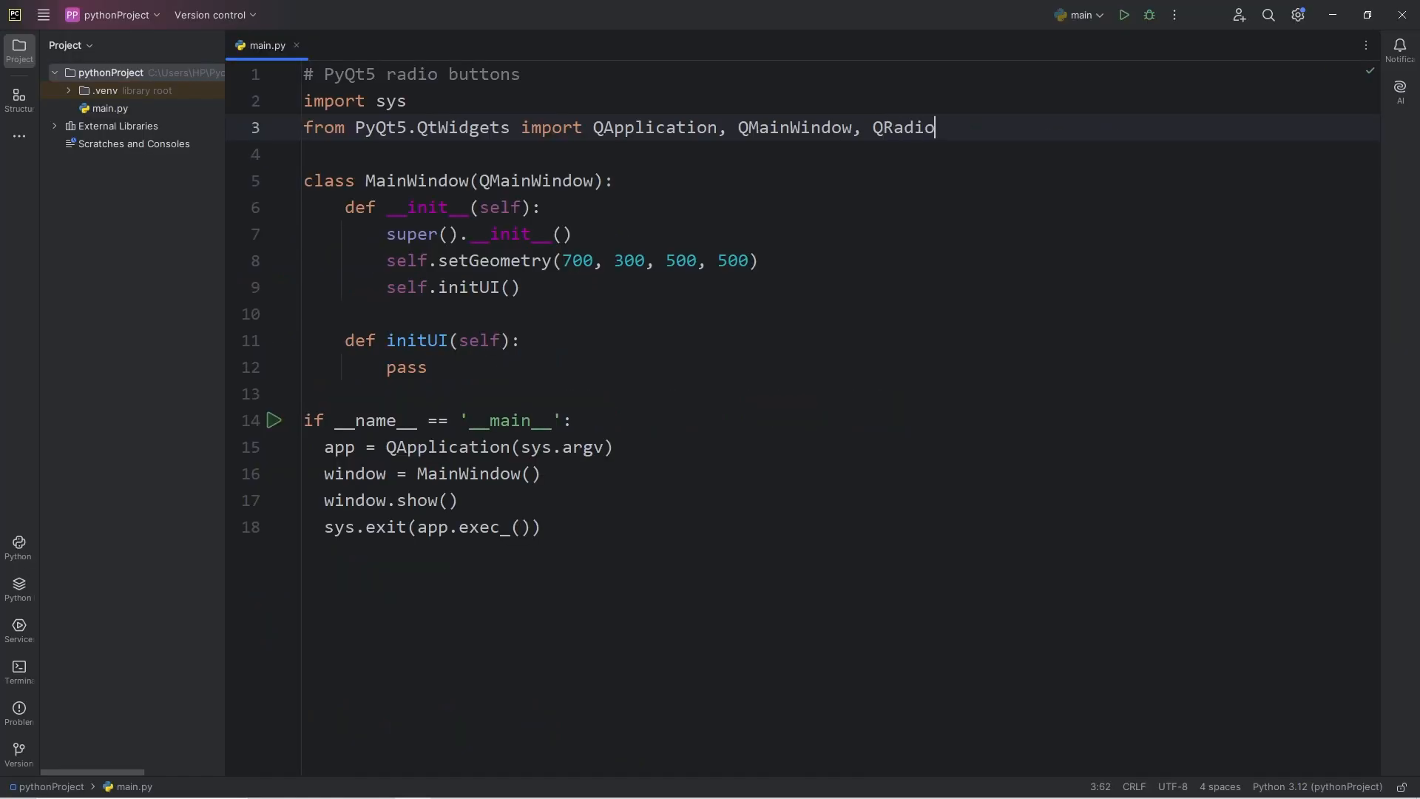
type("Button,")
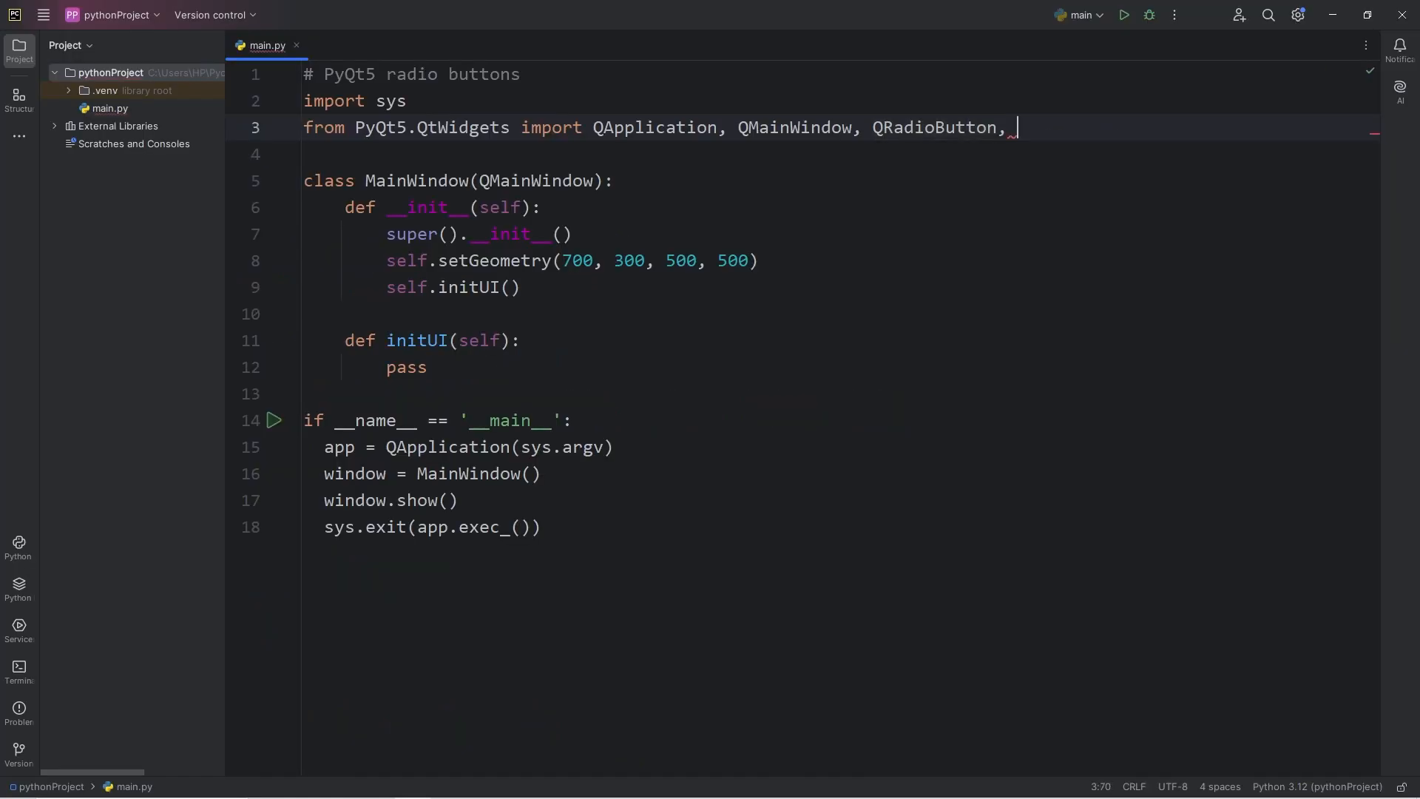
type("QButton")
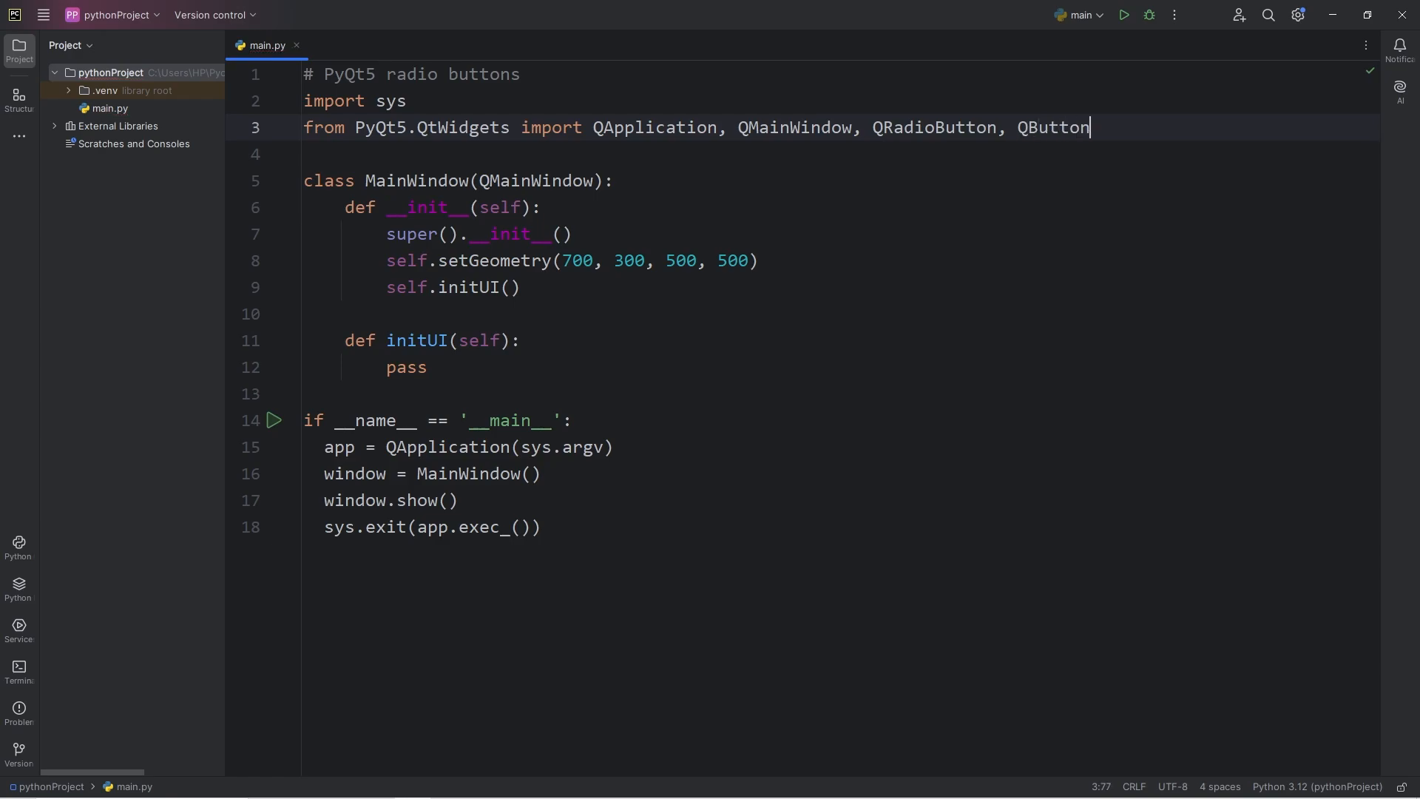
type("Group")
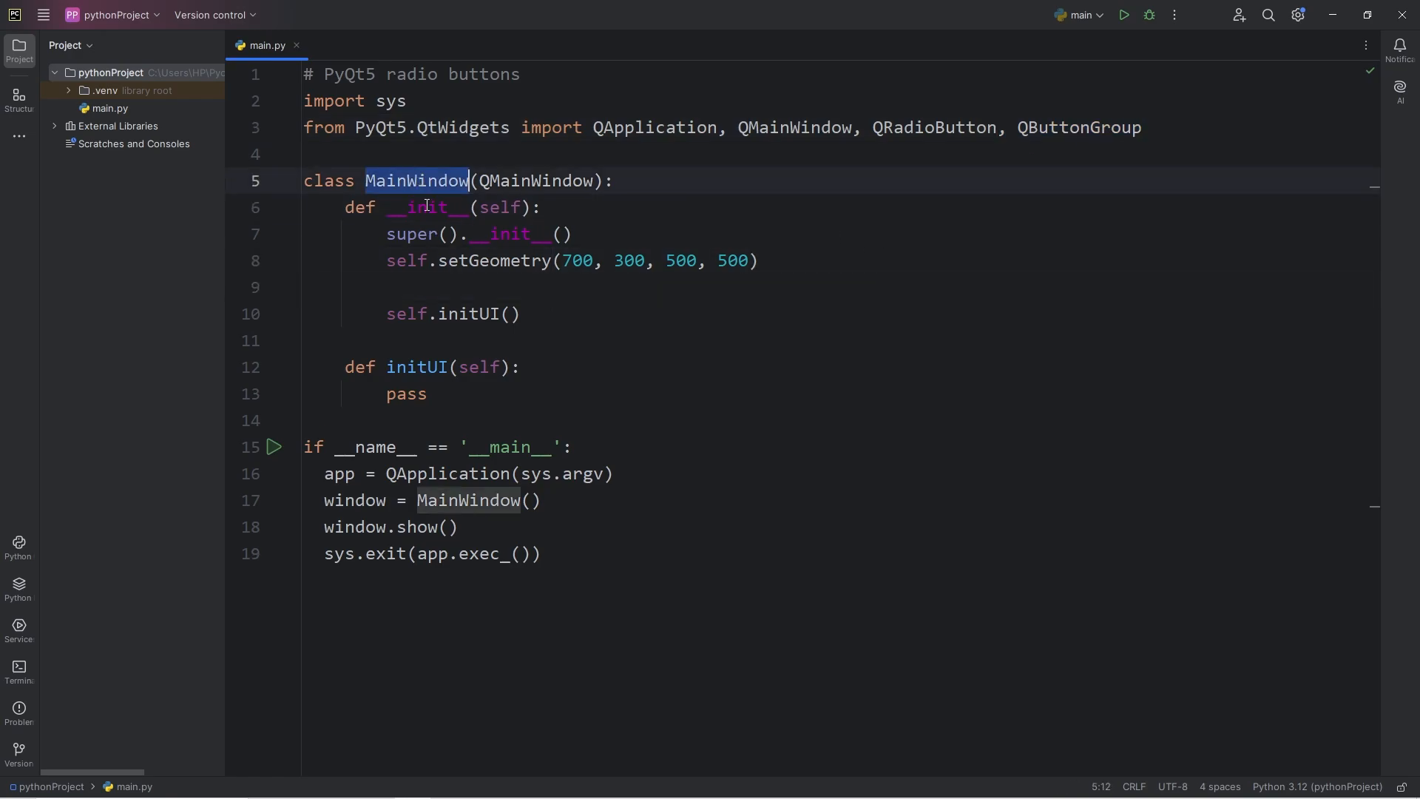
- Write self.radio1 = QRadioButton("Visa", self) in the constructor
type("self.")
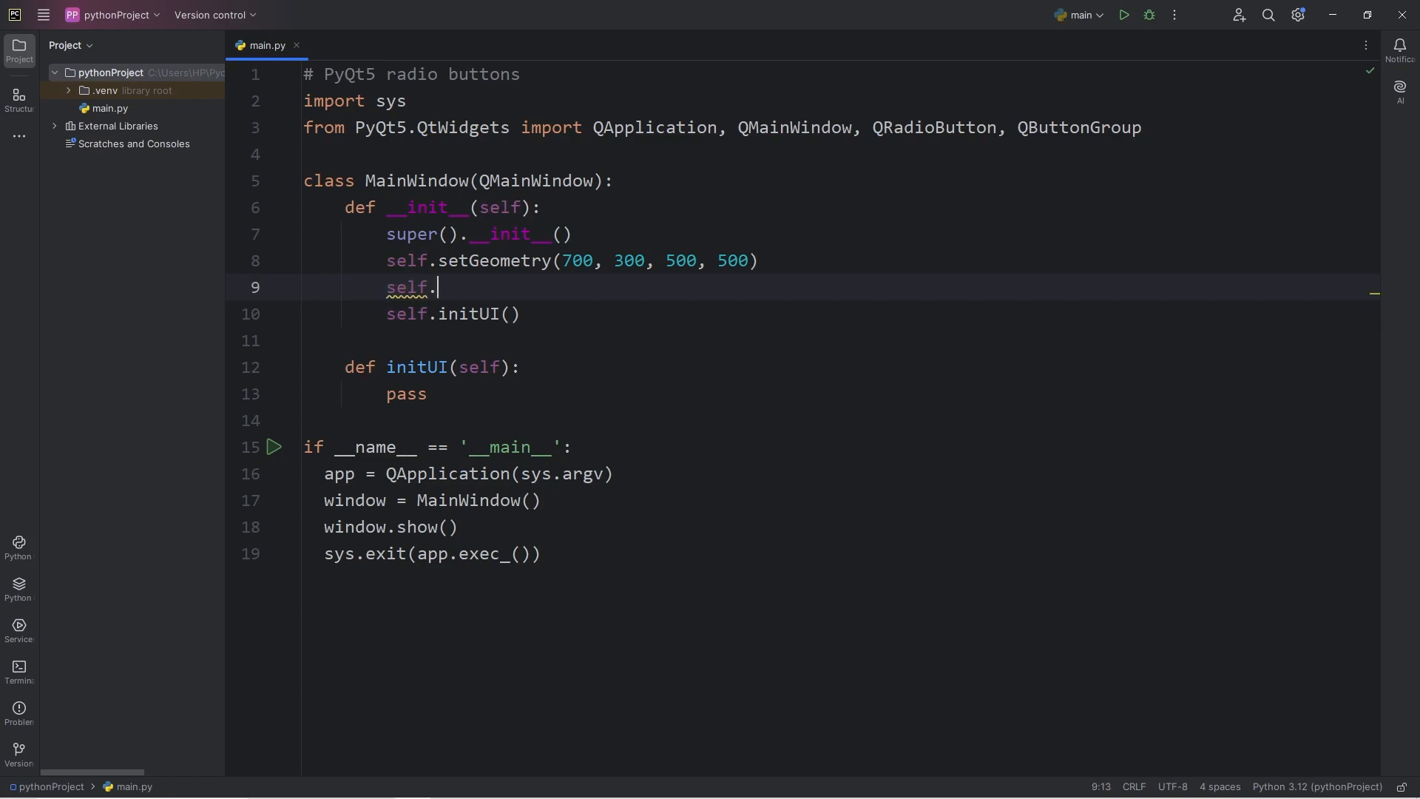
type("radio")
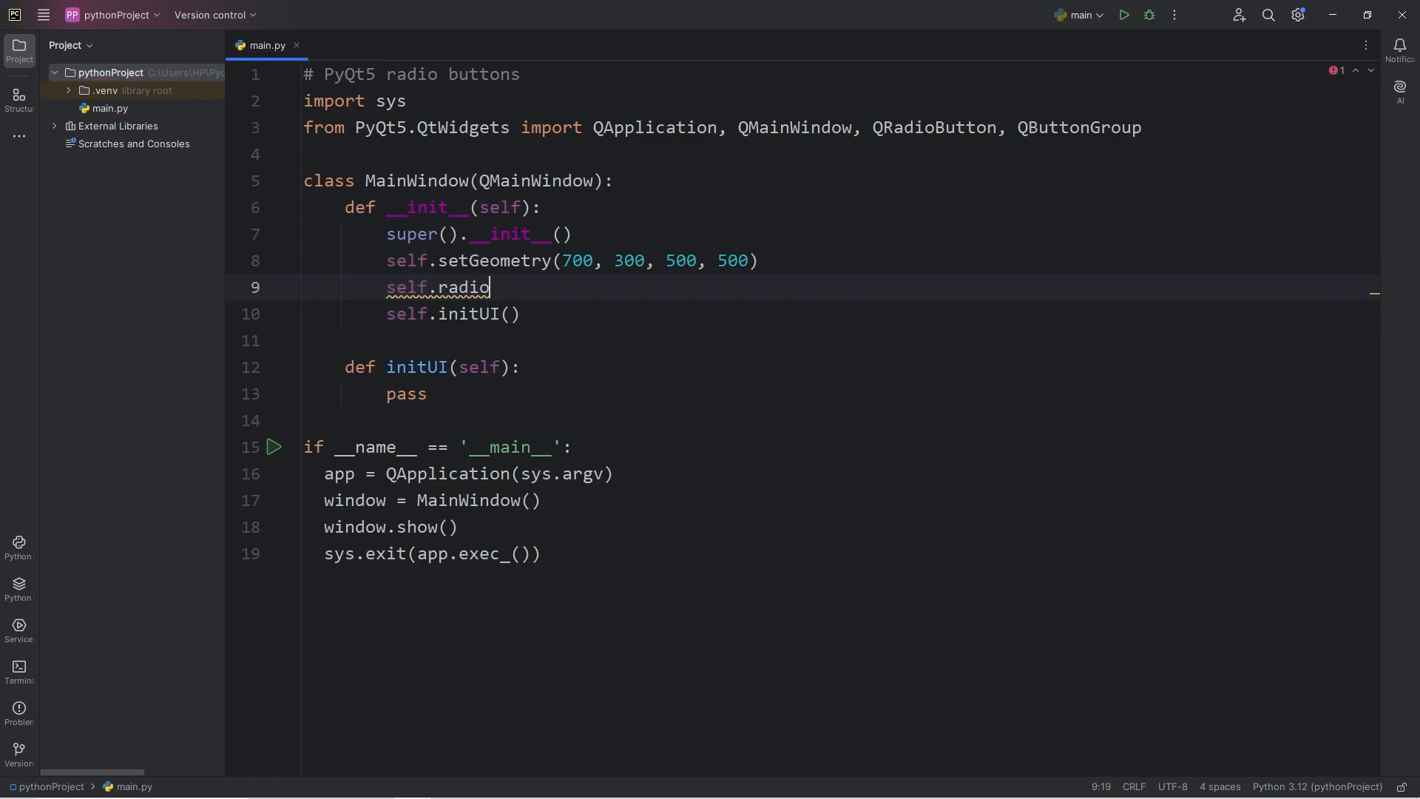
type("1")
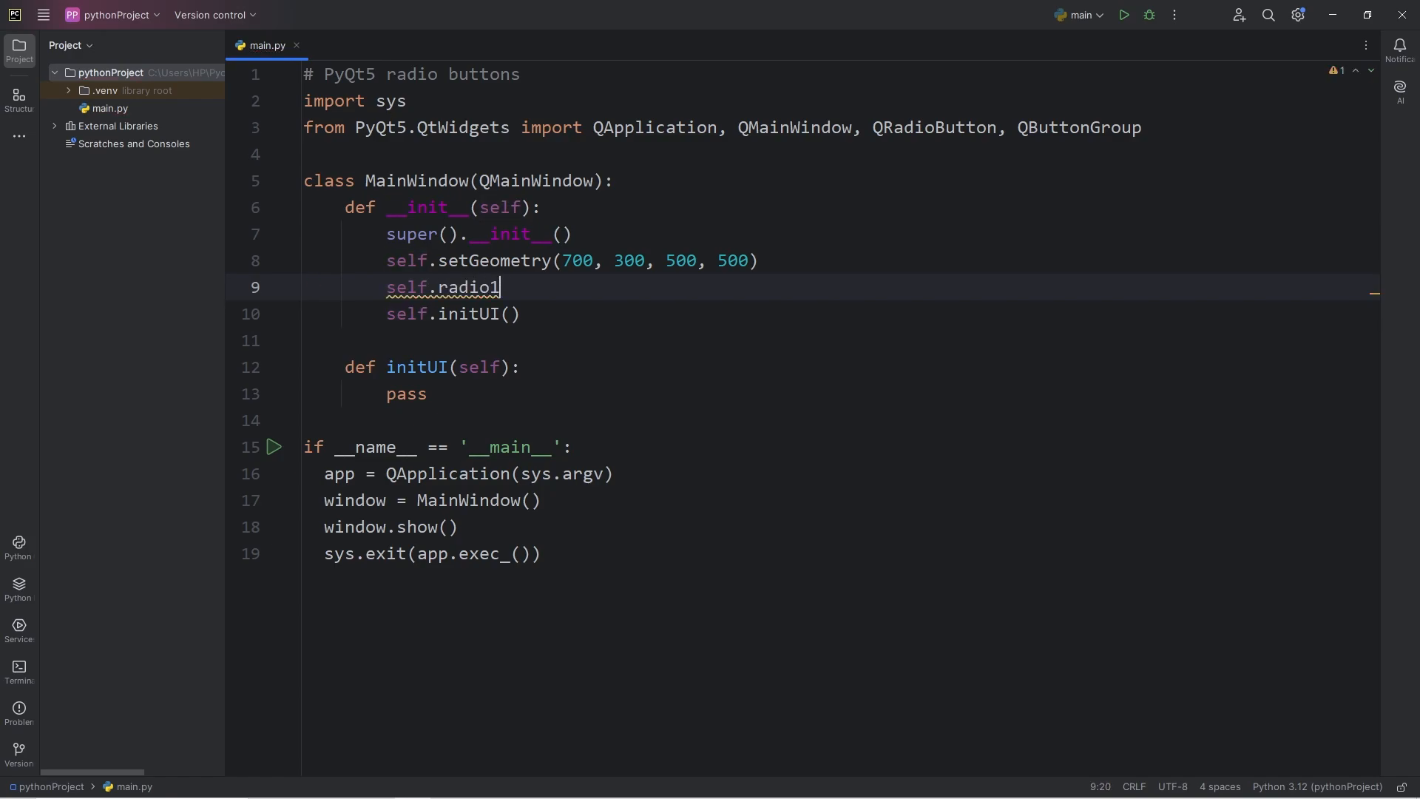
type("=")
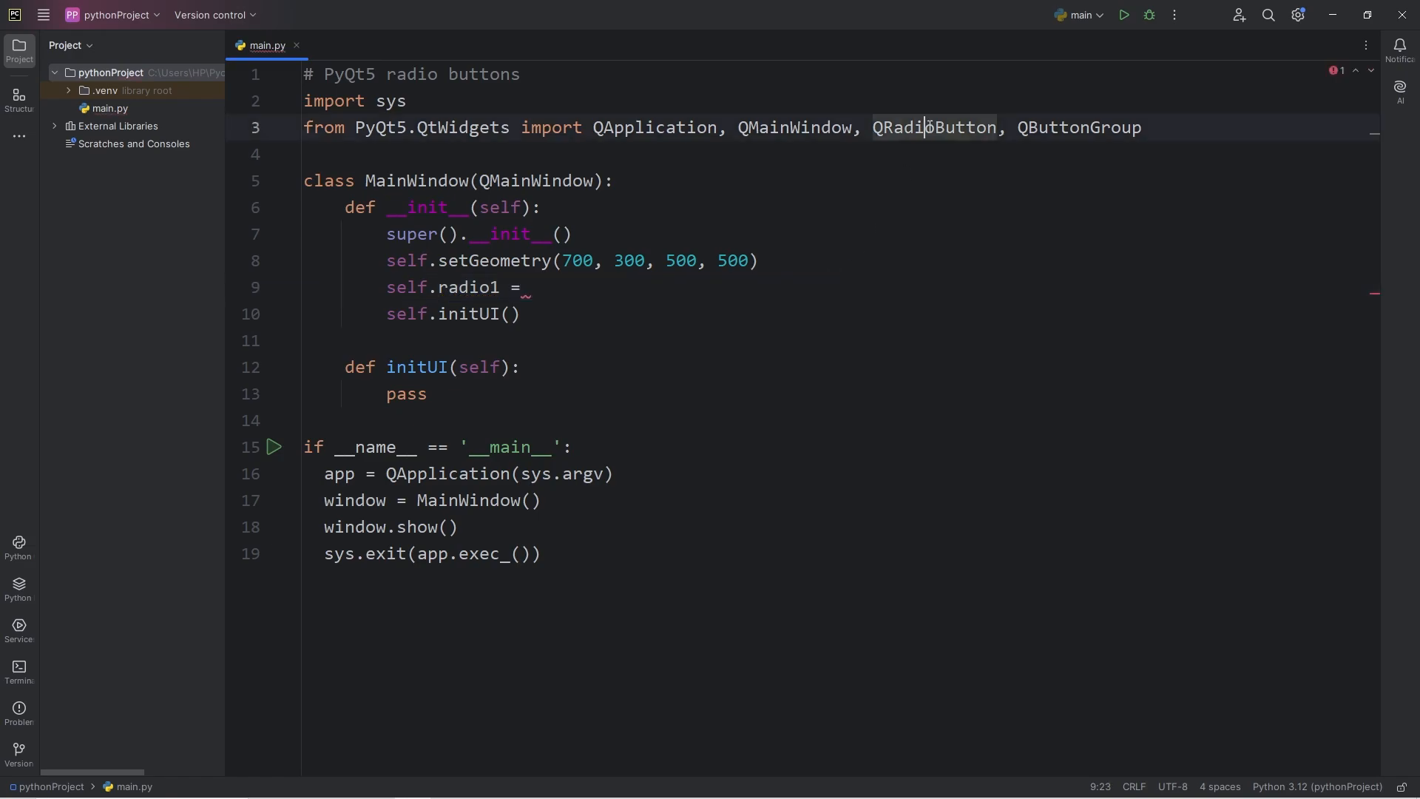
type("QRadioButton")
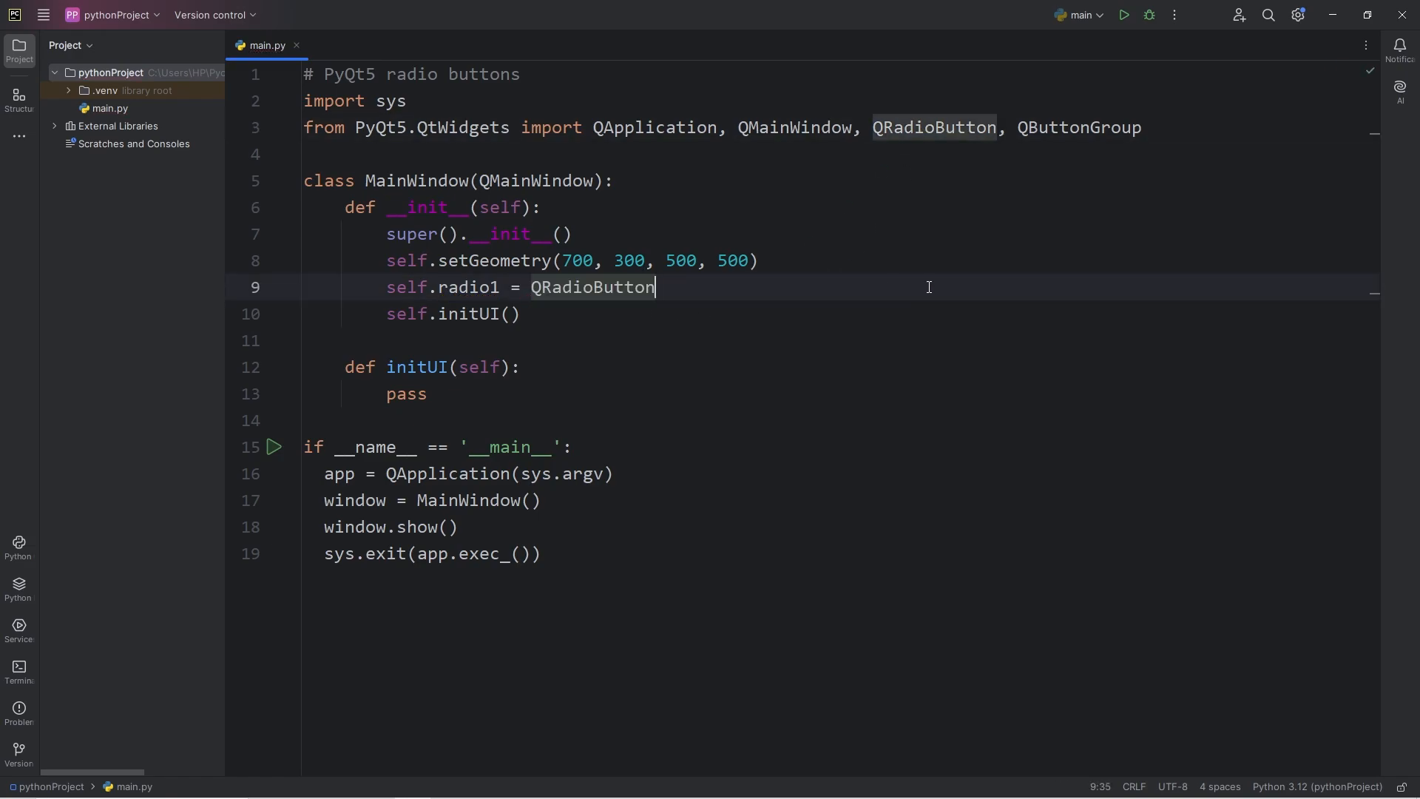
type("()")
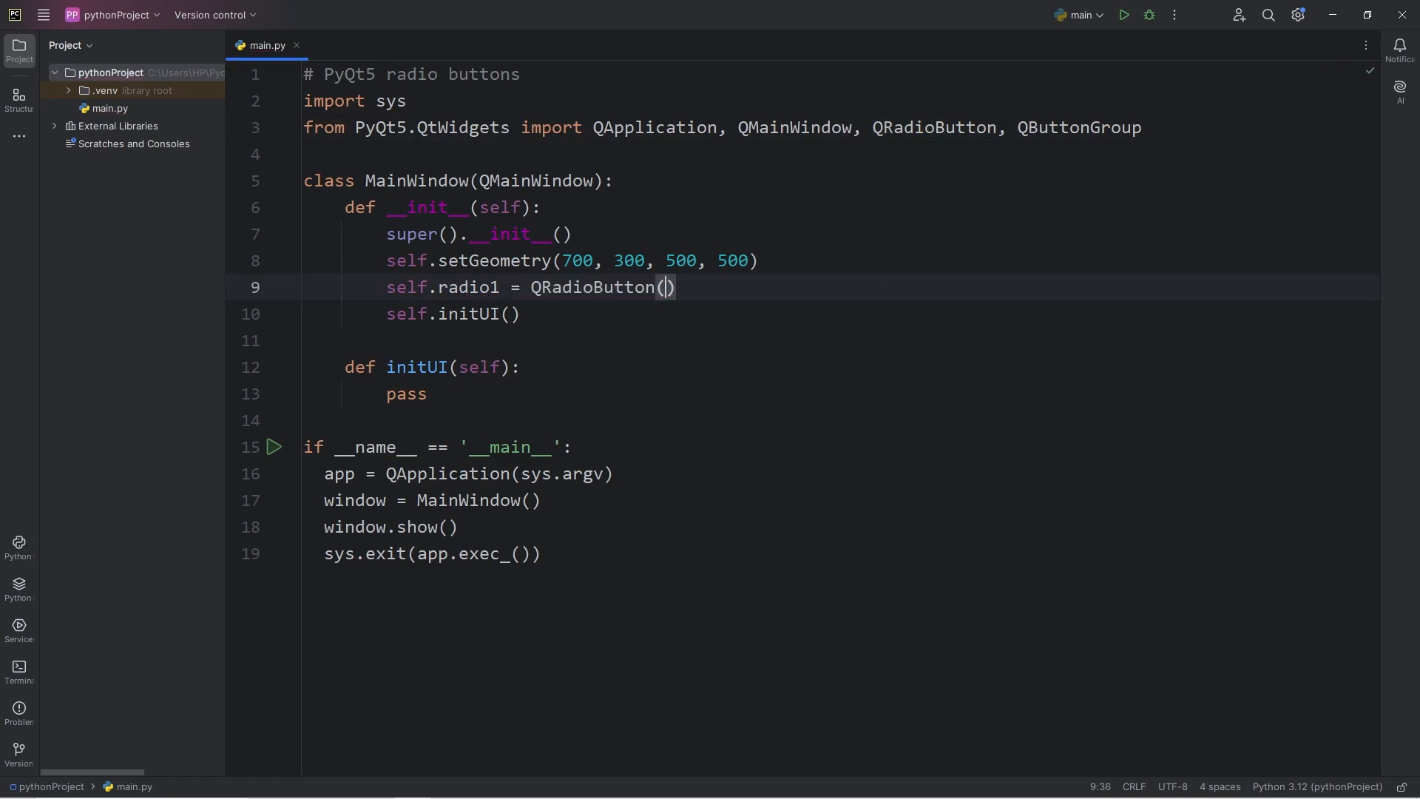
type("\"\"")
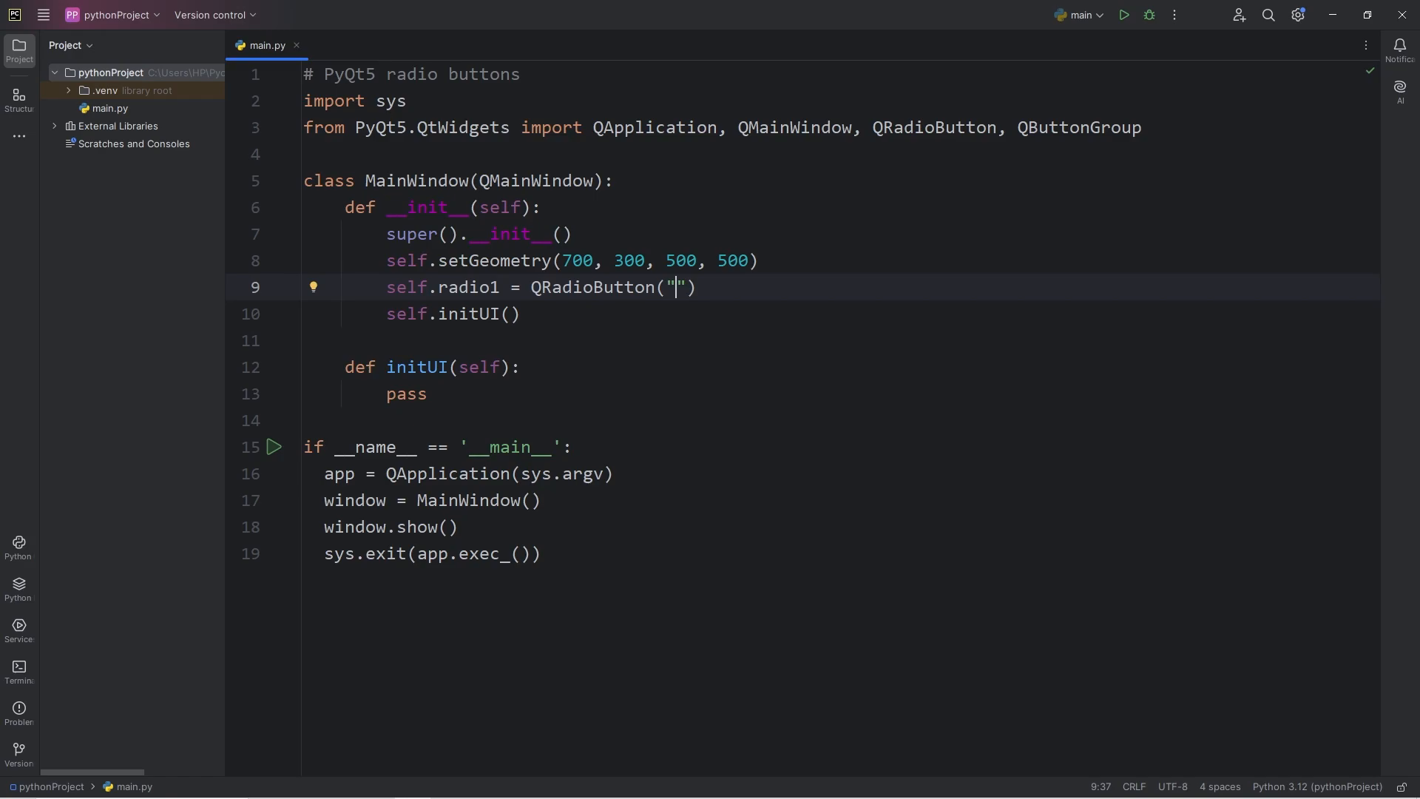
type("Visa")
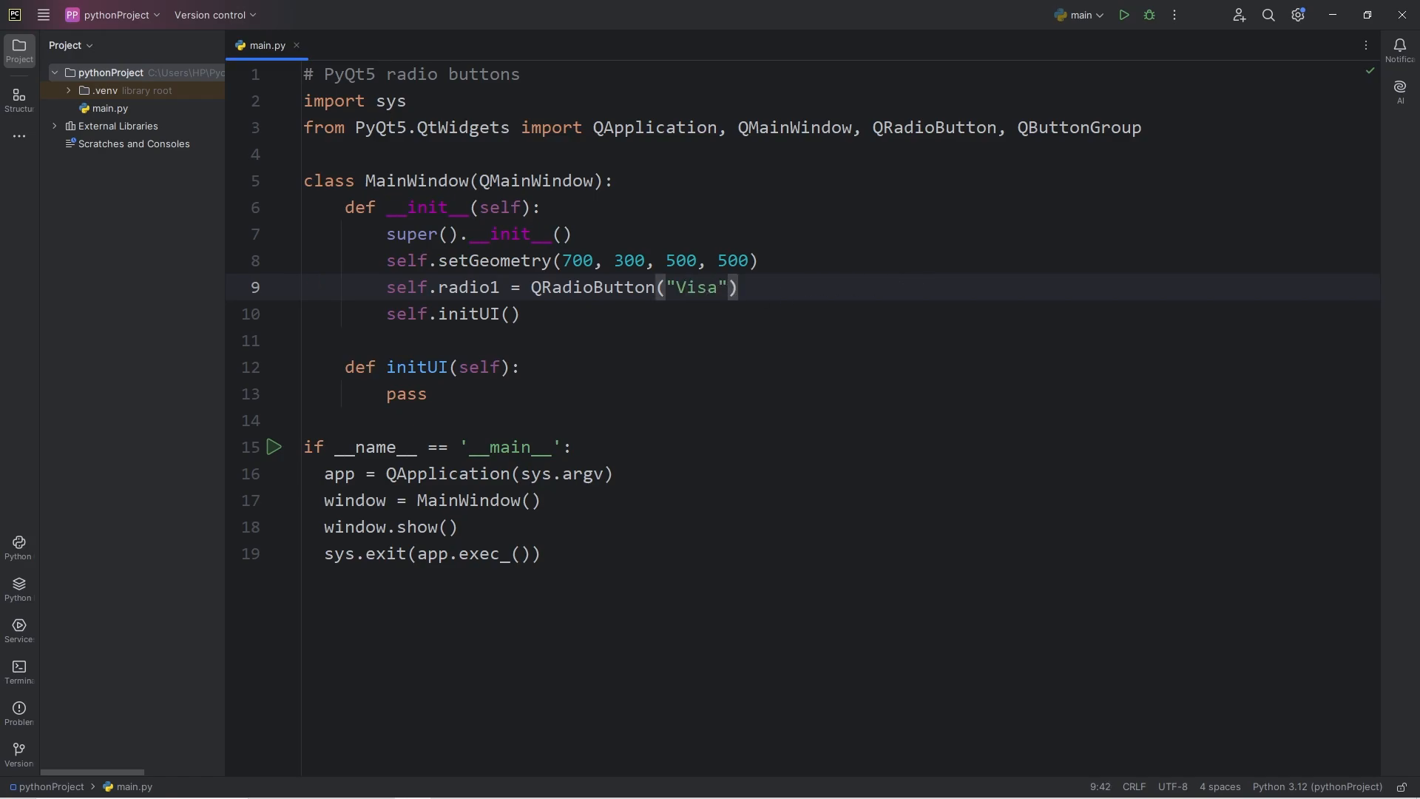
type(", self")
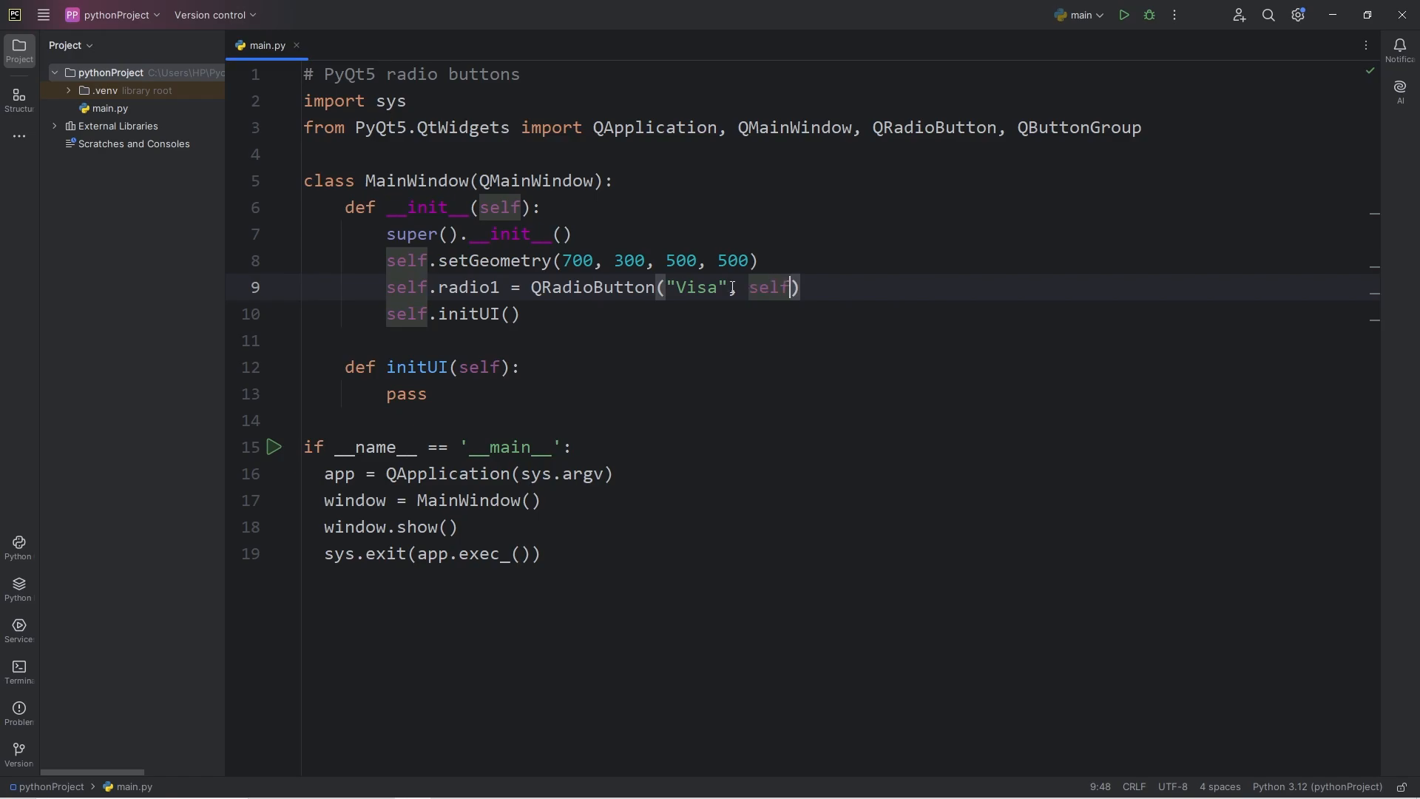
- Relabel the duplicated button lines to Mastercard and Gift Card, removing pass
double_click(769, 287)
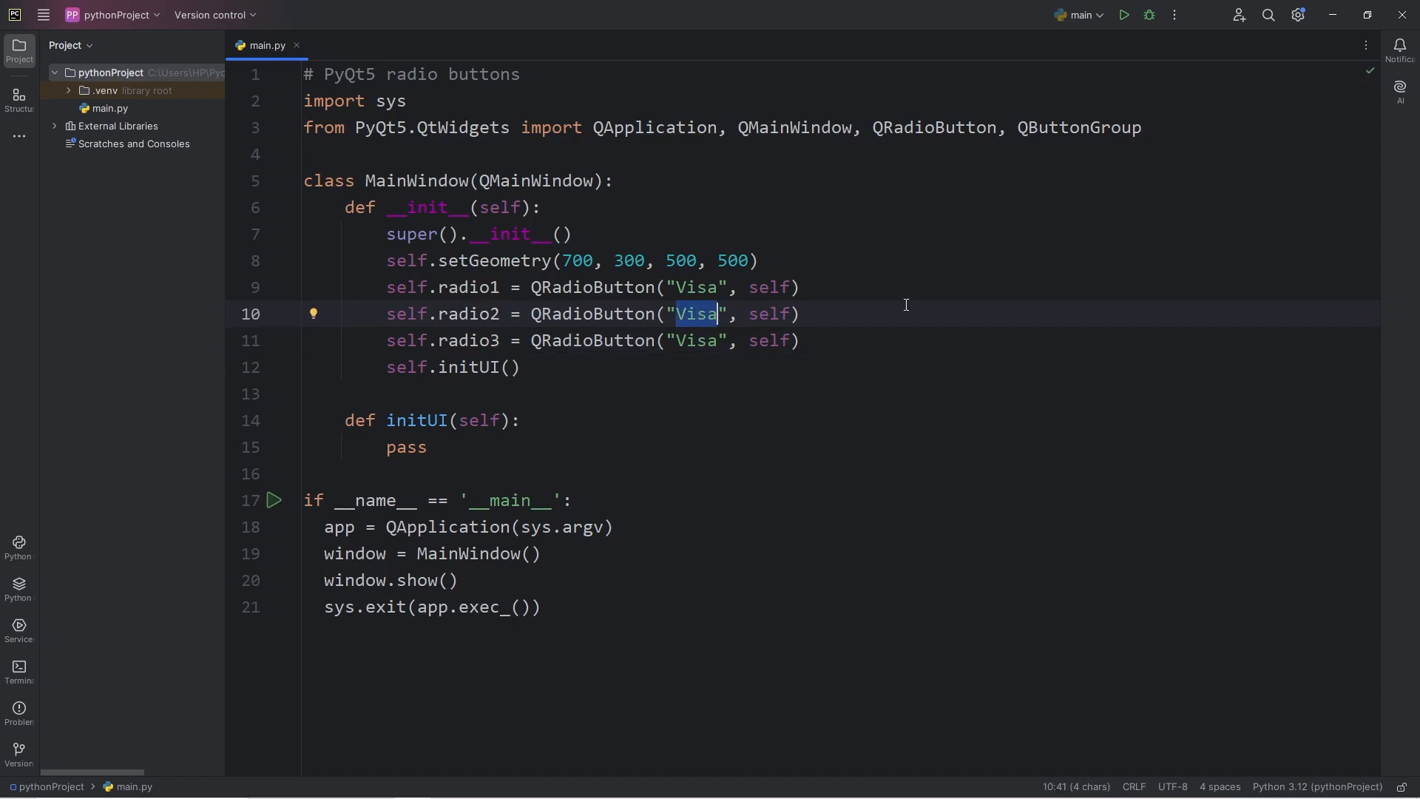
type("M")
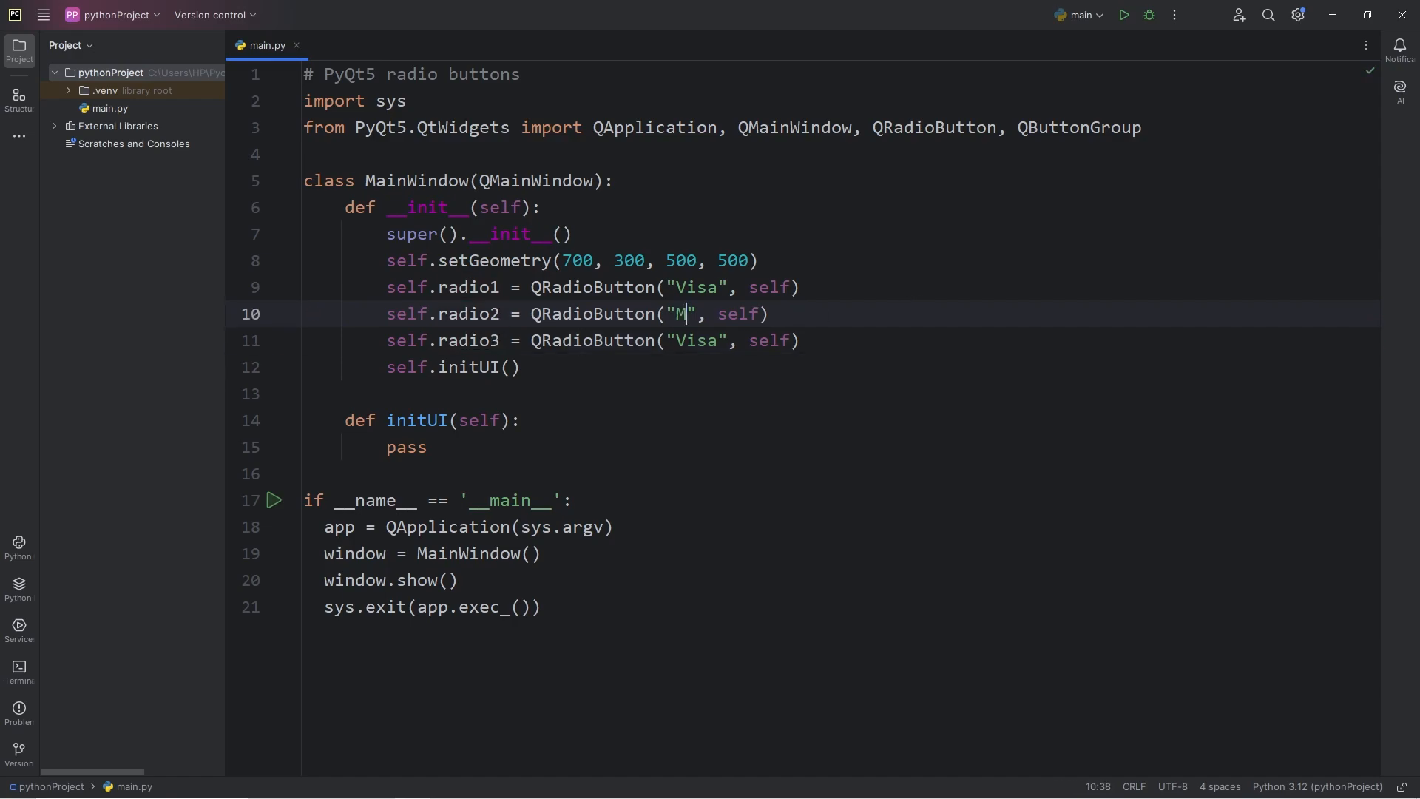
type("astercard")
left_click(593, 341)
type("Gift Card")
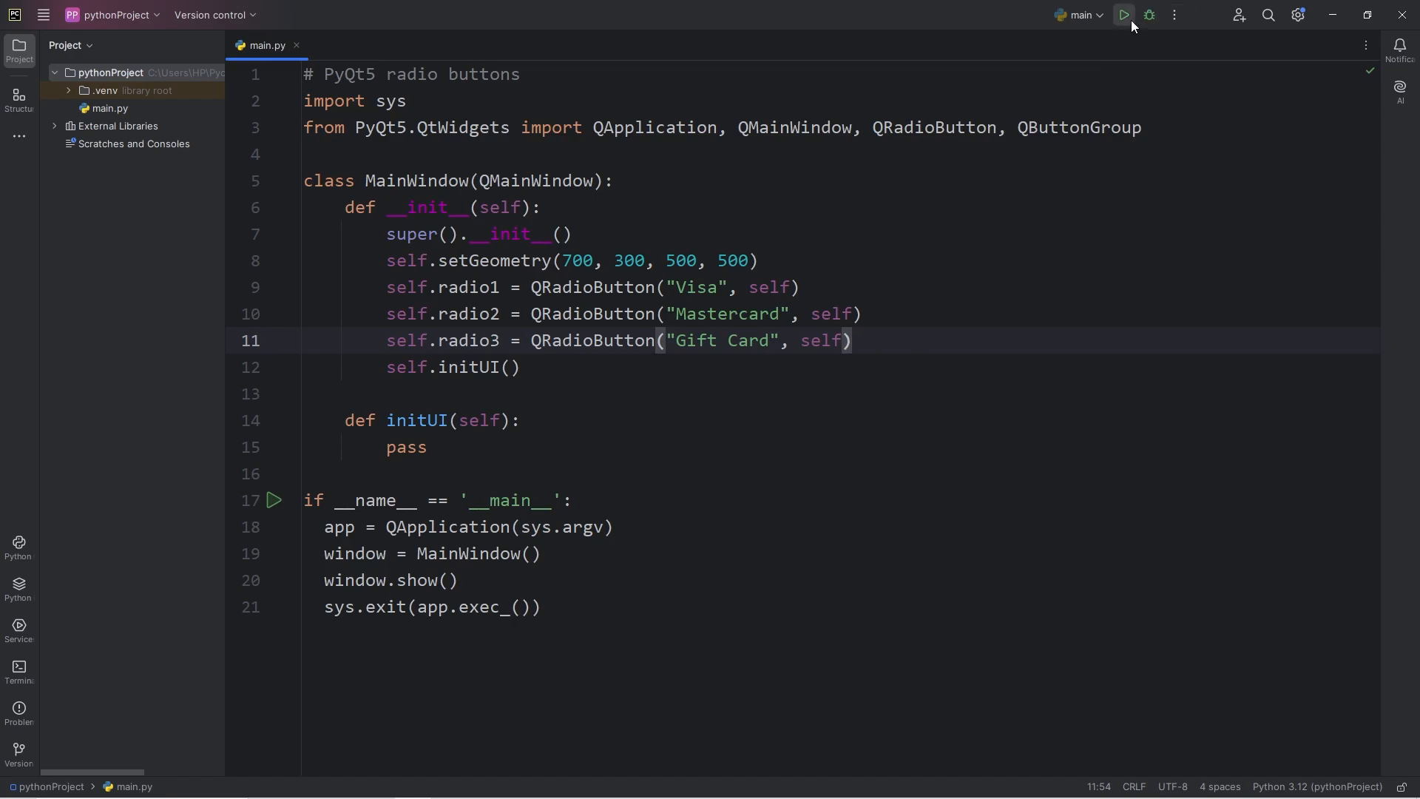
left_click(1123, 14)
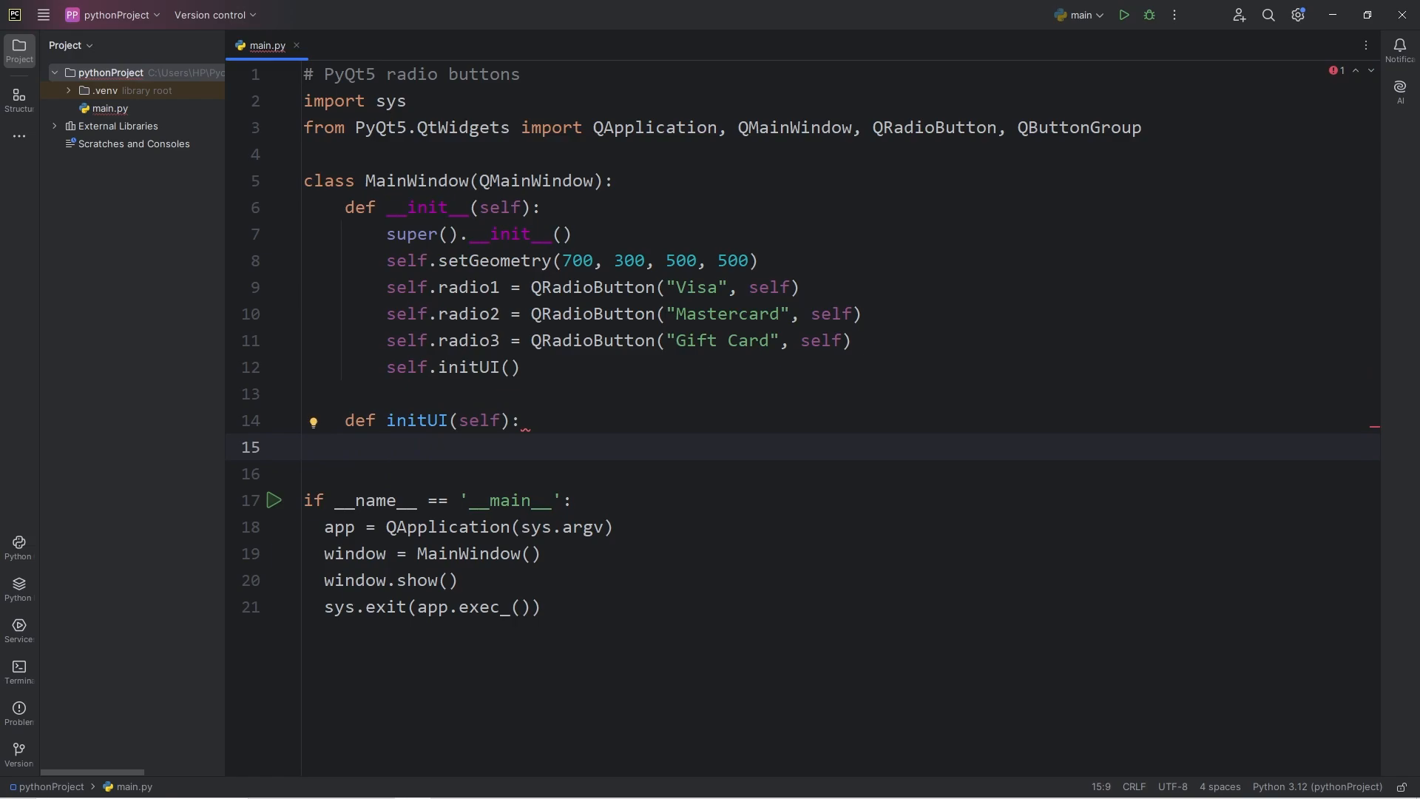
- Add setGeometry(0, y, 300, 50) for radio1–radio3 with y at 0, 50 and 100
type("self")
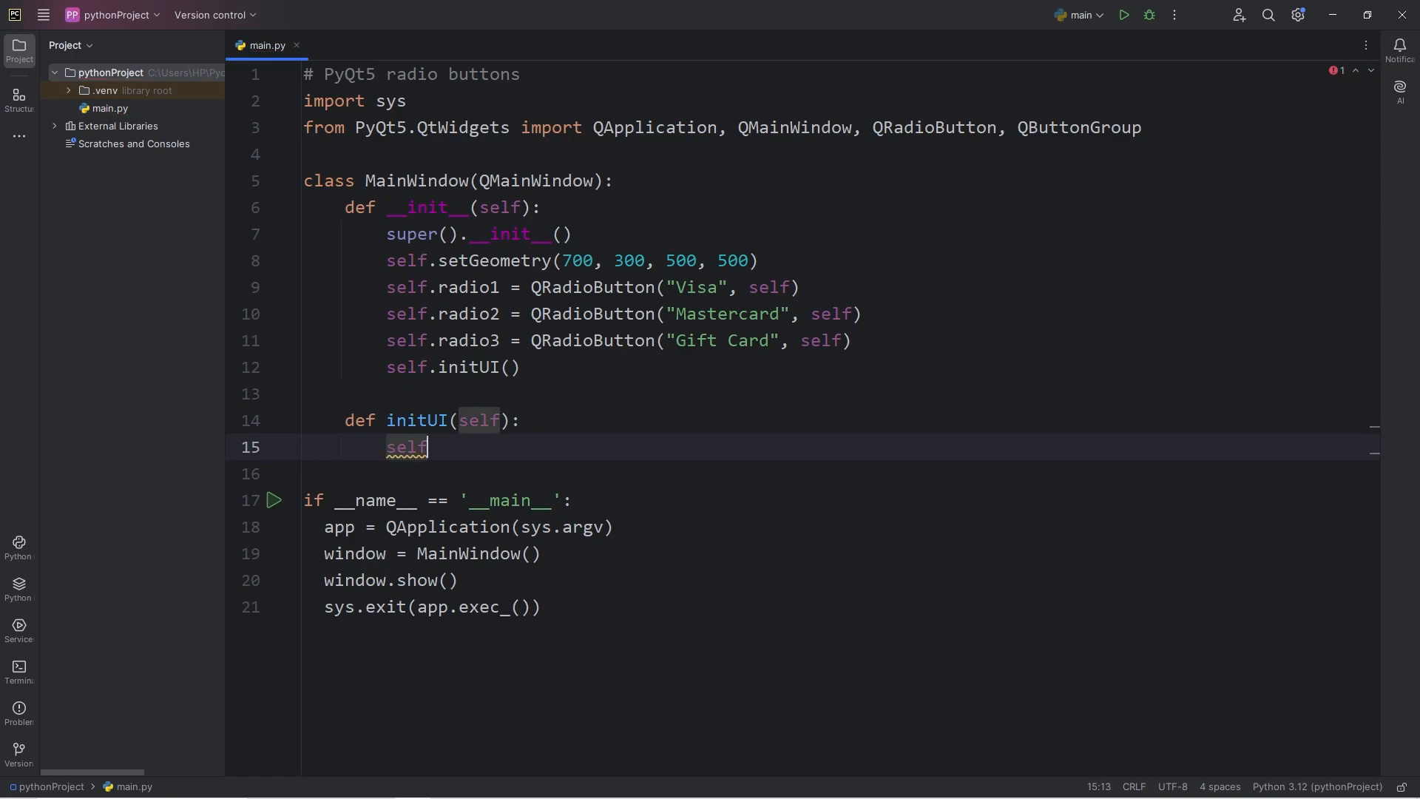
type(".radio1")
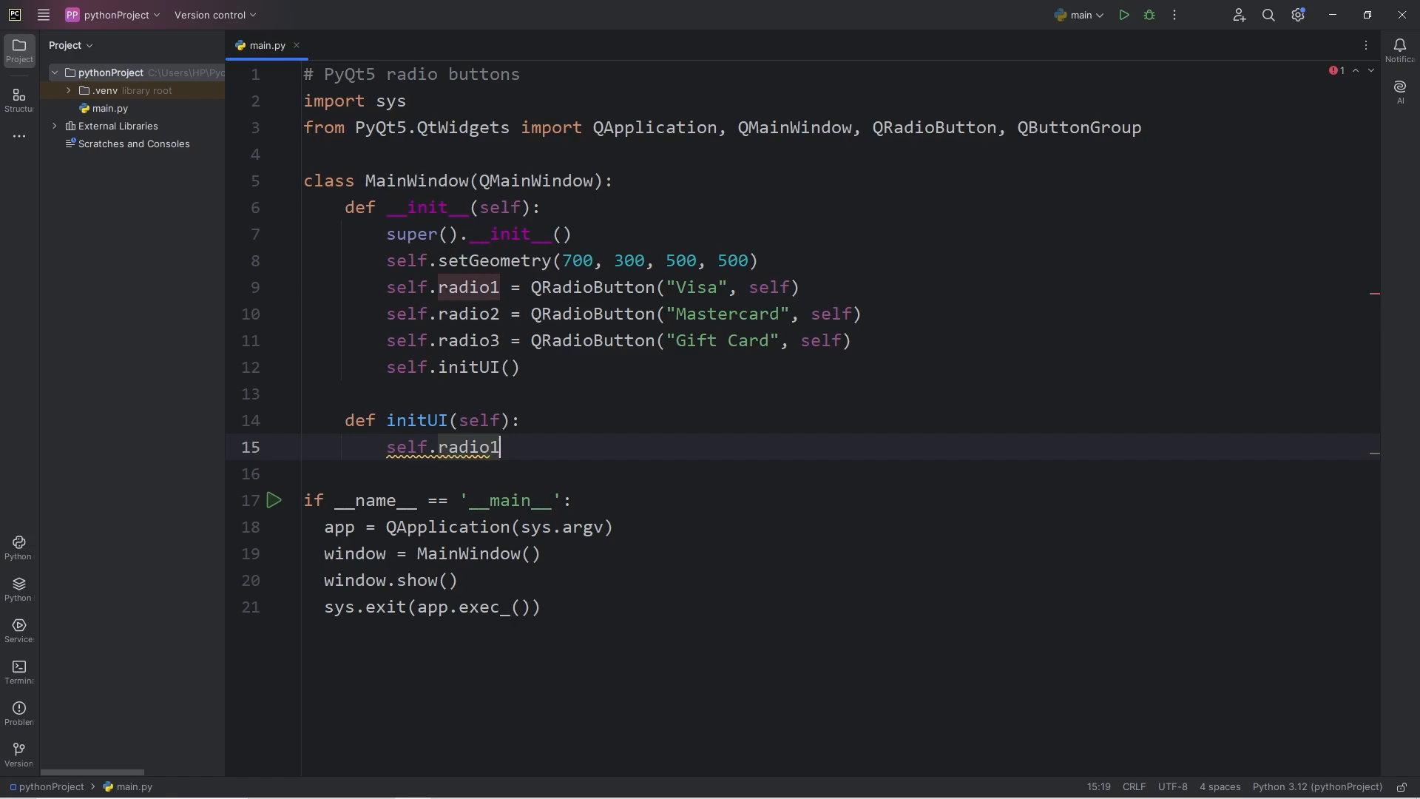
type(".setGe")
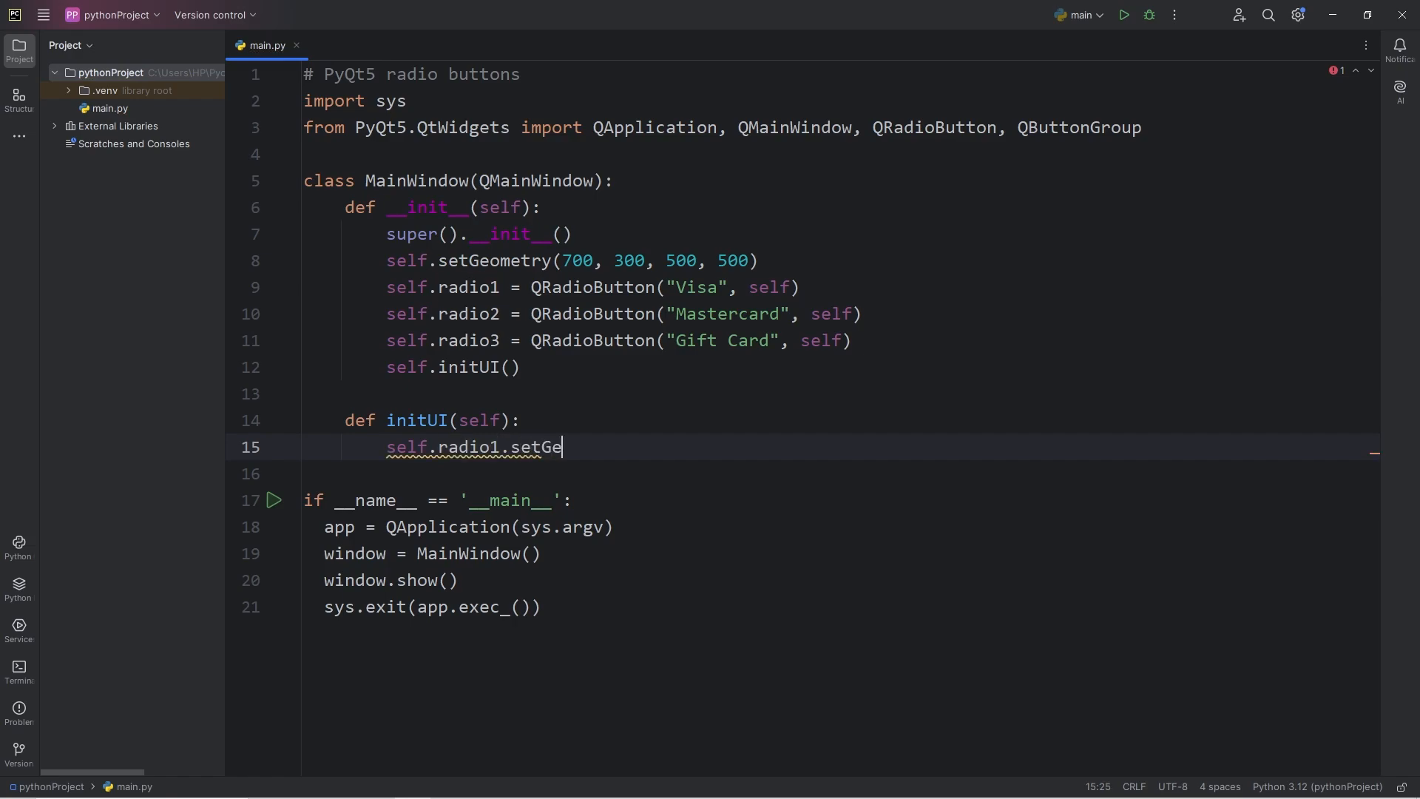
type("ometry()")
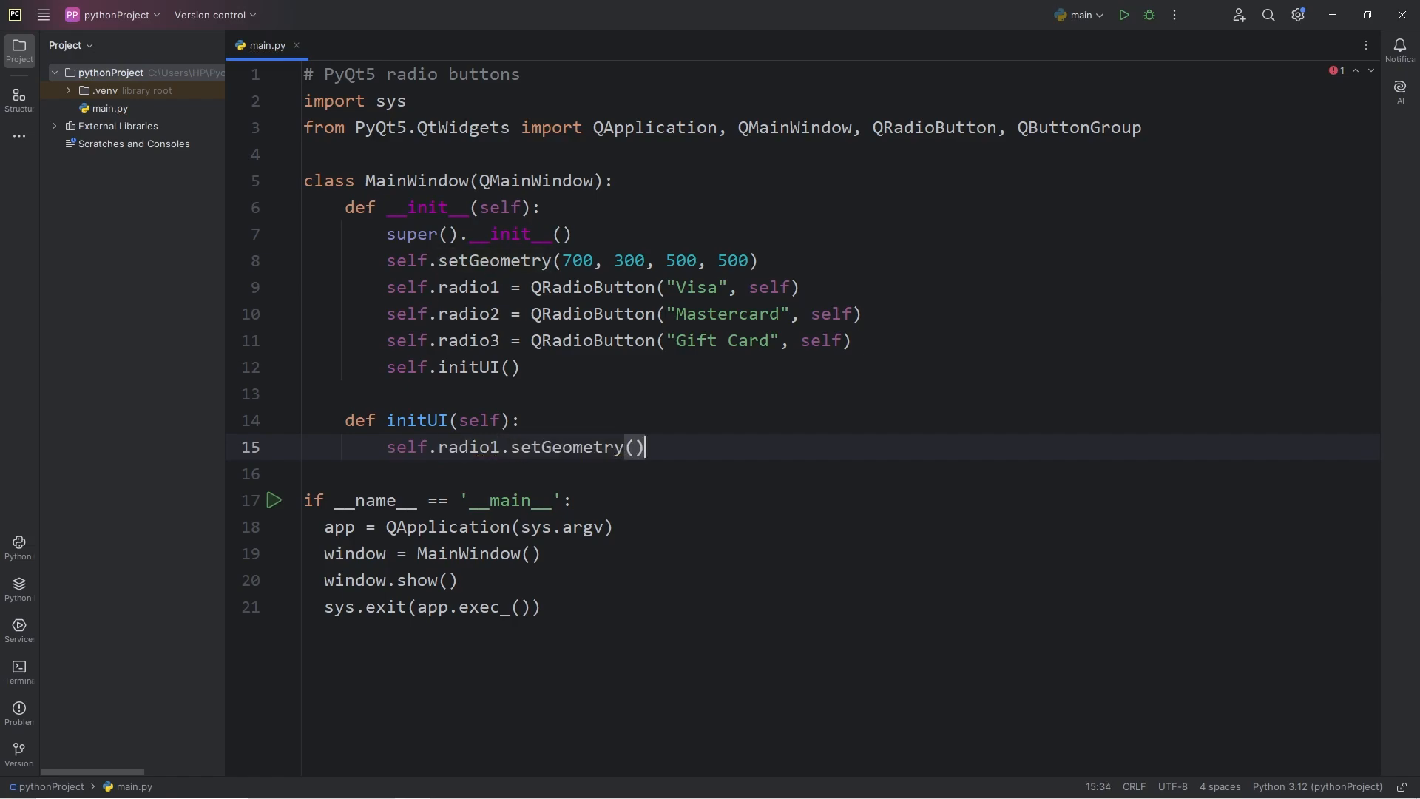
type("0,")
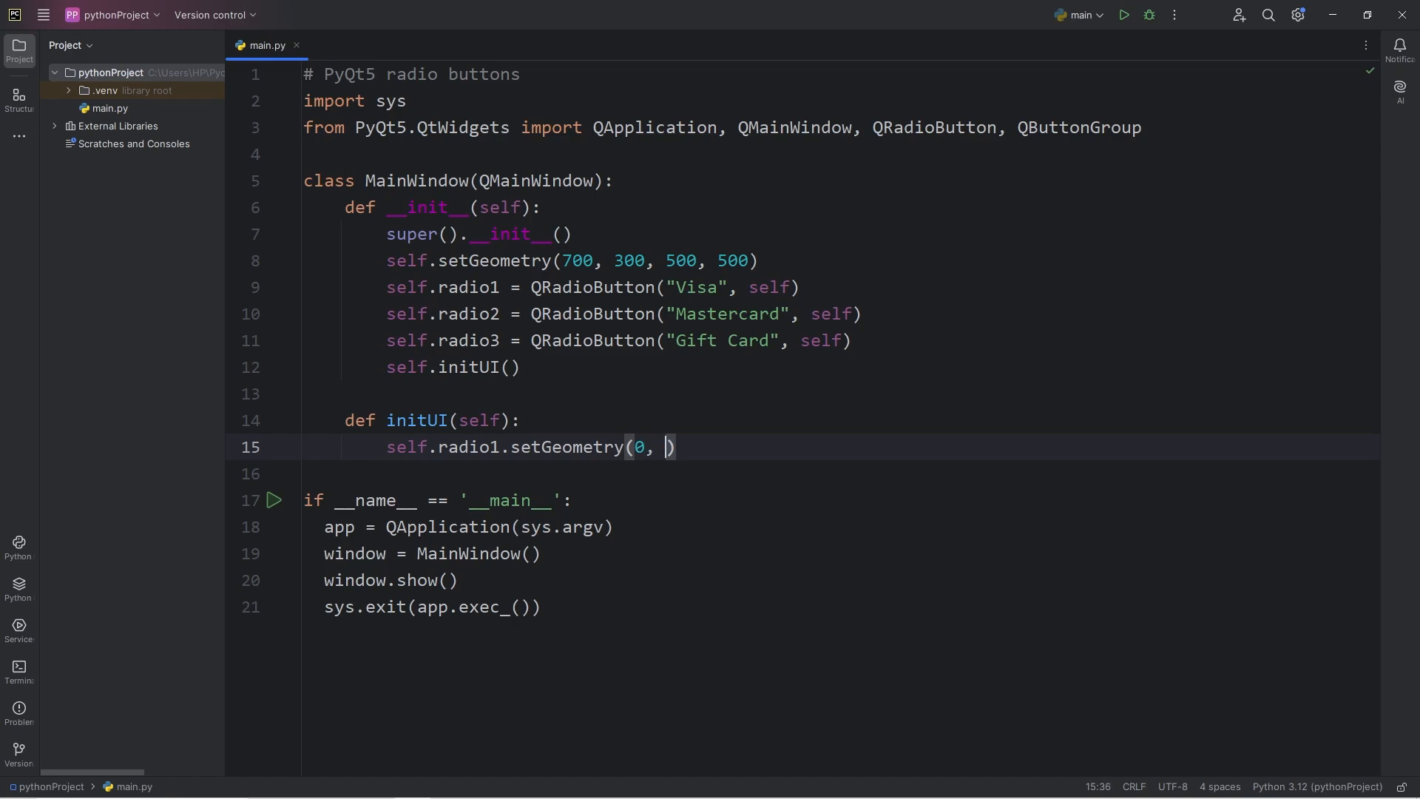
type("0,")
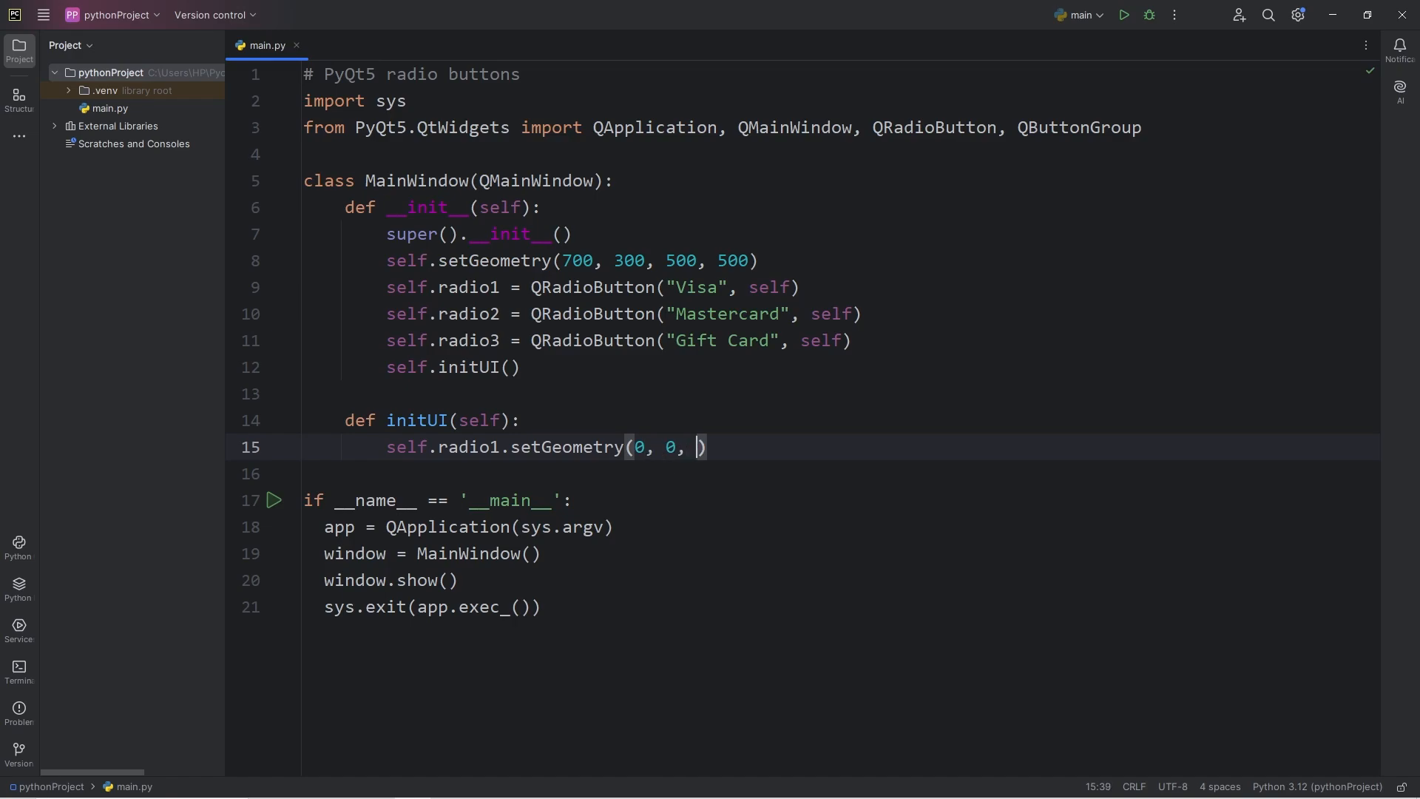
type("300, 50")
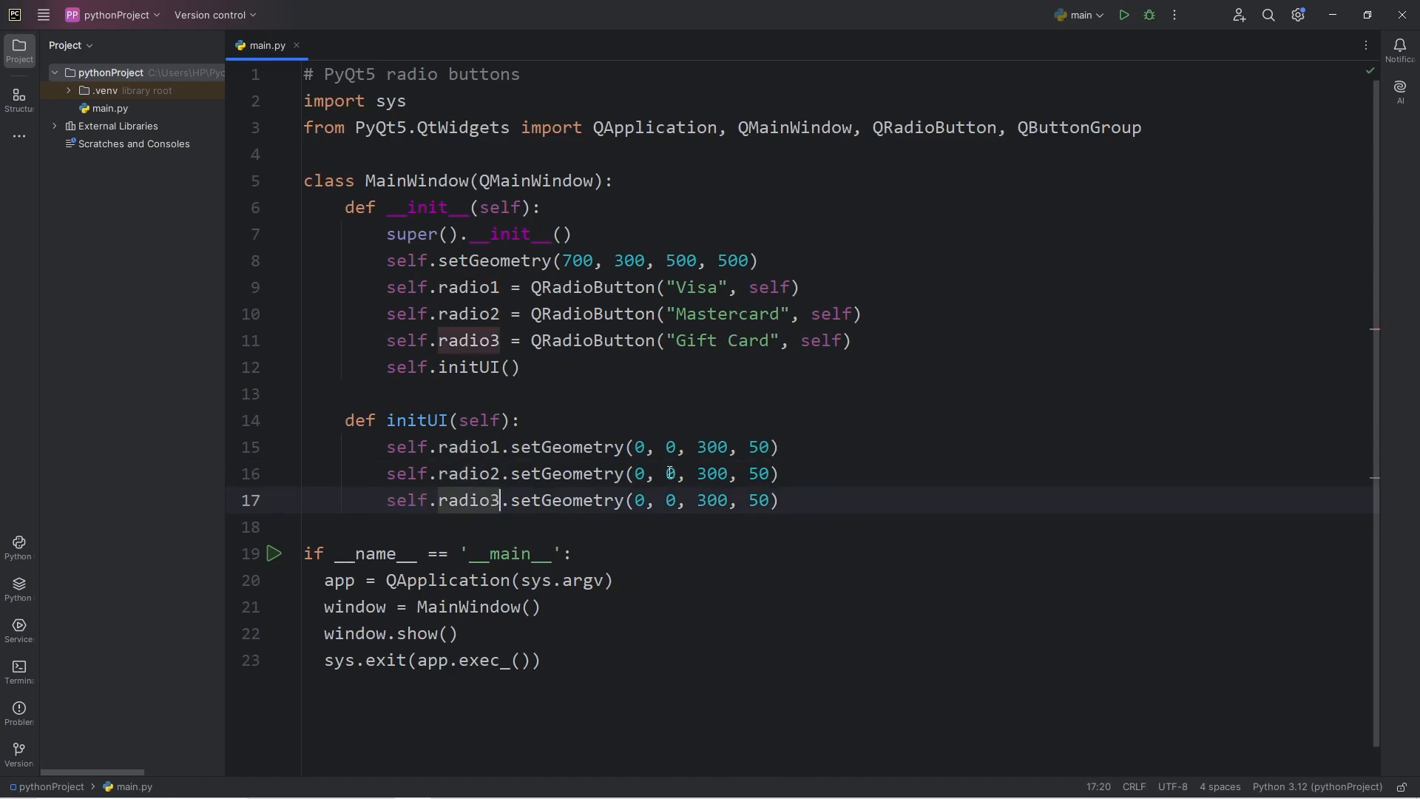
left_click(667, 472)
type("5")
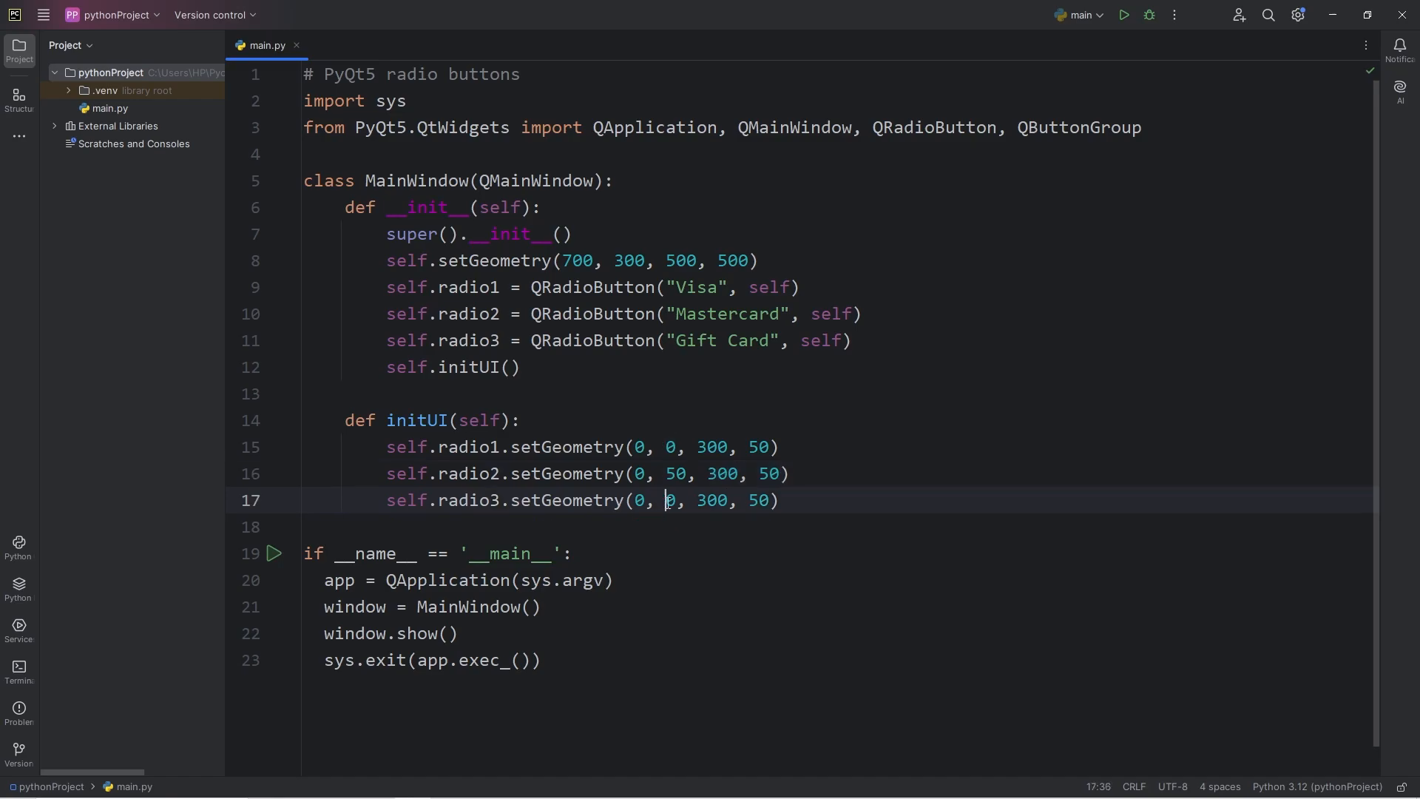
type("10")
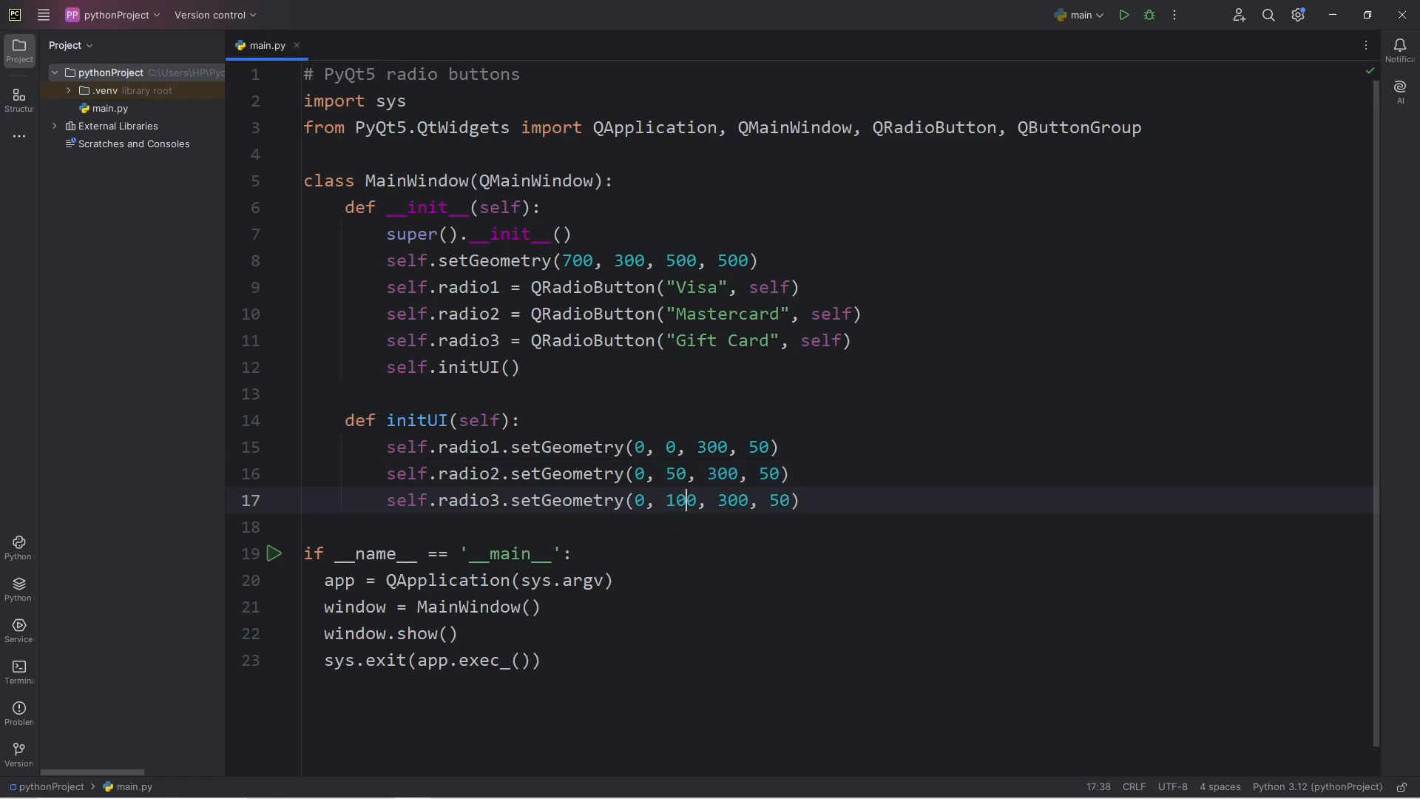
- Close the running PyQt test window and add a blank line after radio3's geometry
left_click(1121, 15)
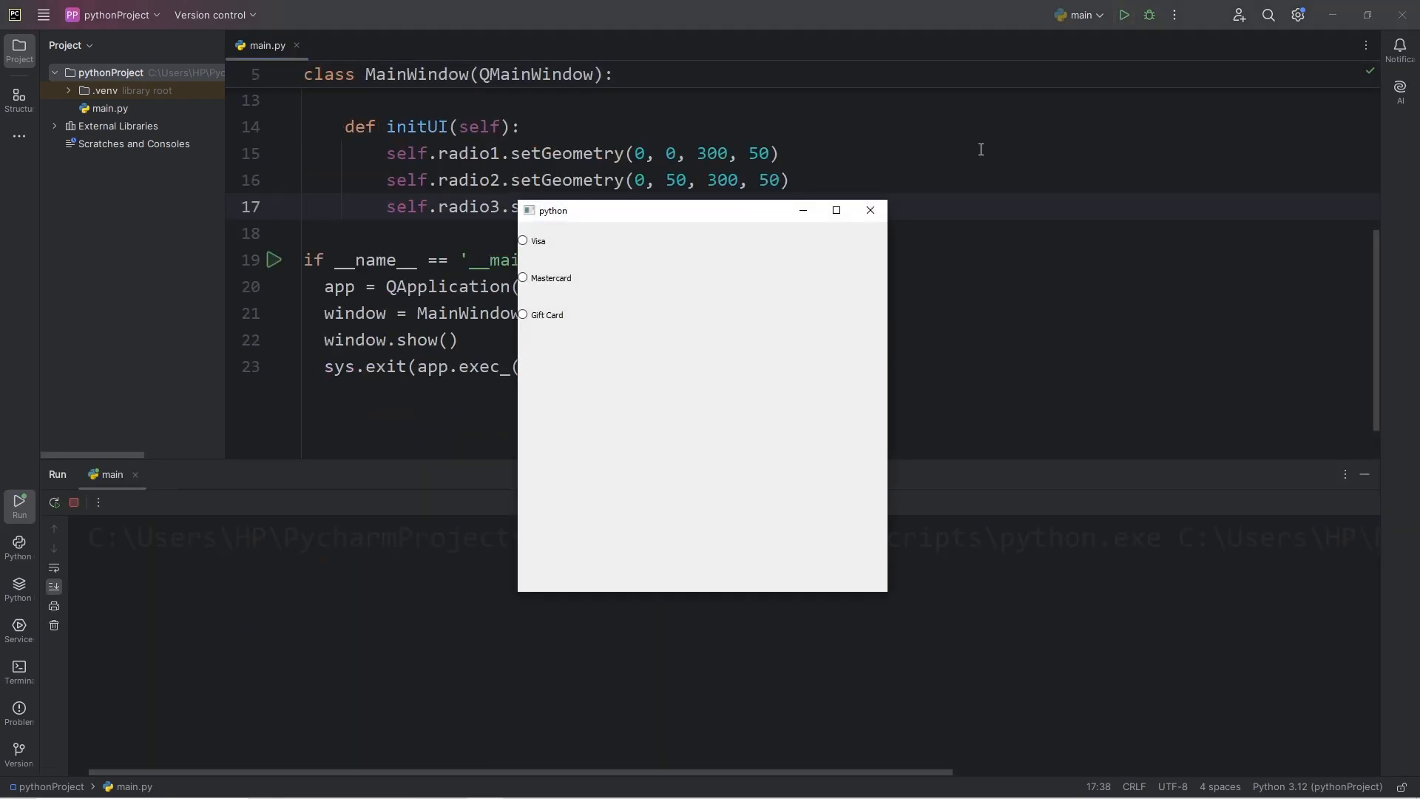
mouse_move(561, 266)
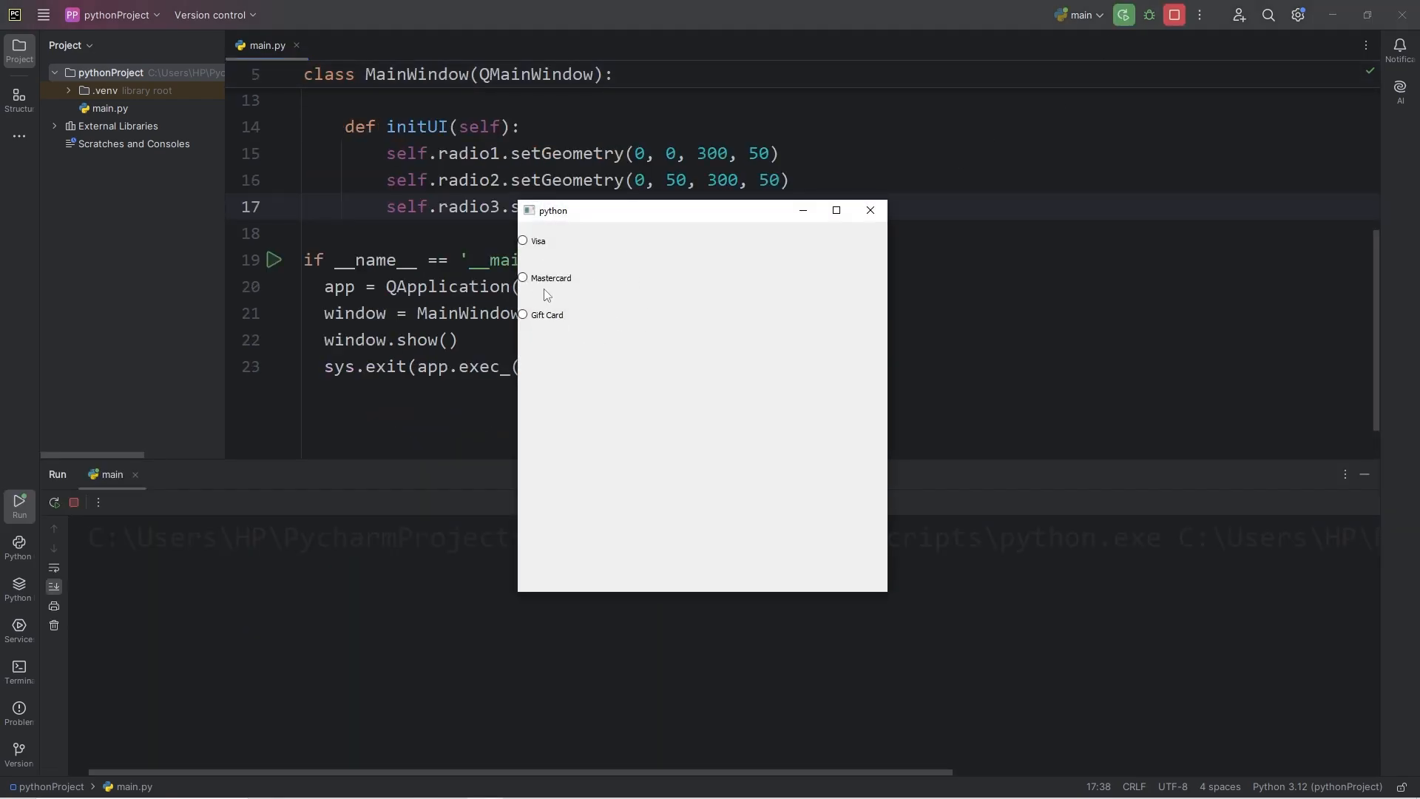
left_click(868, 210)
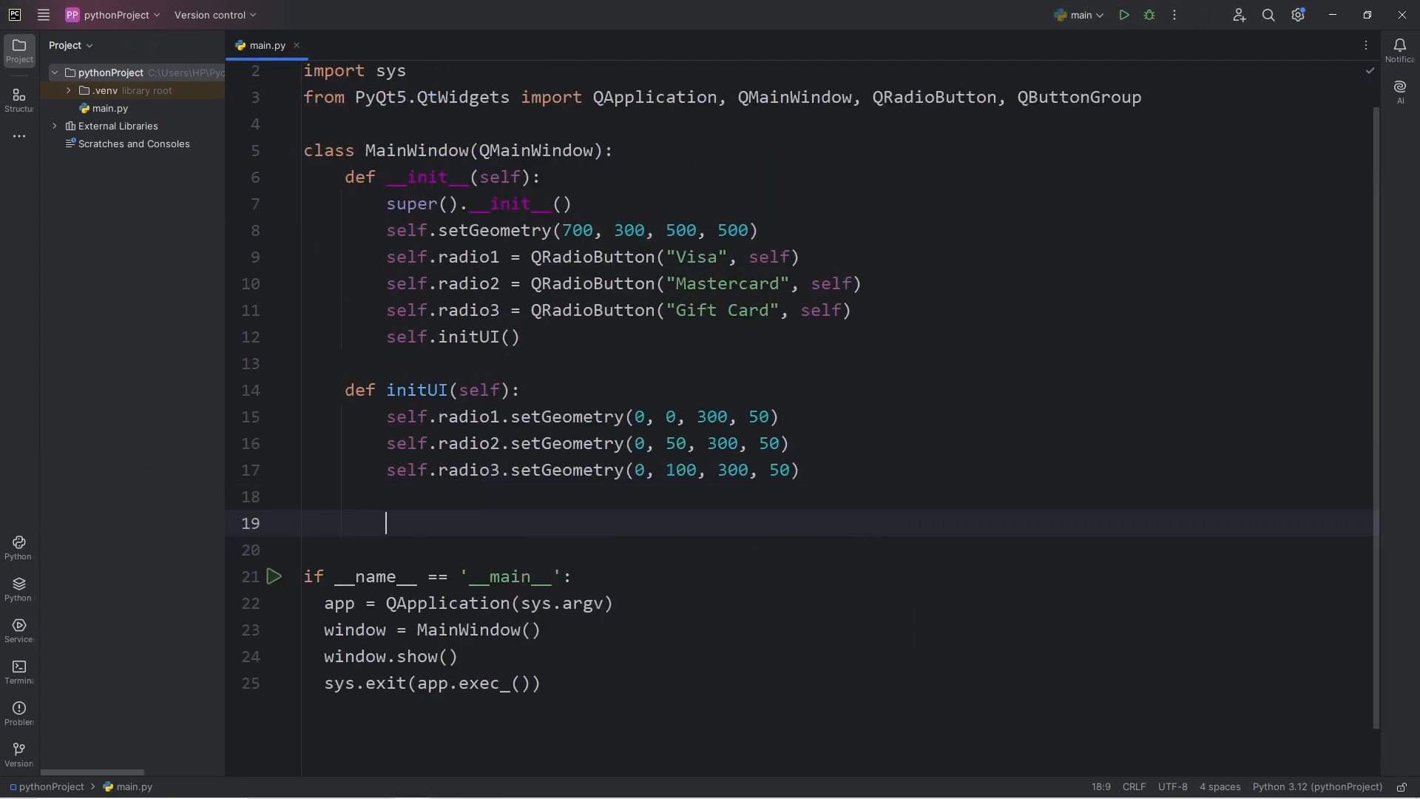
- Begin a QRadioButton style sheet on line 19 with a 40px font size
left_click(424, 522)
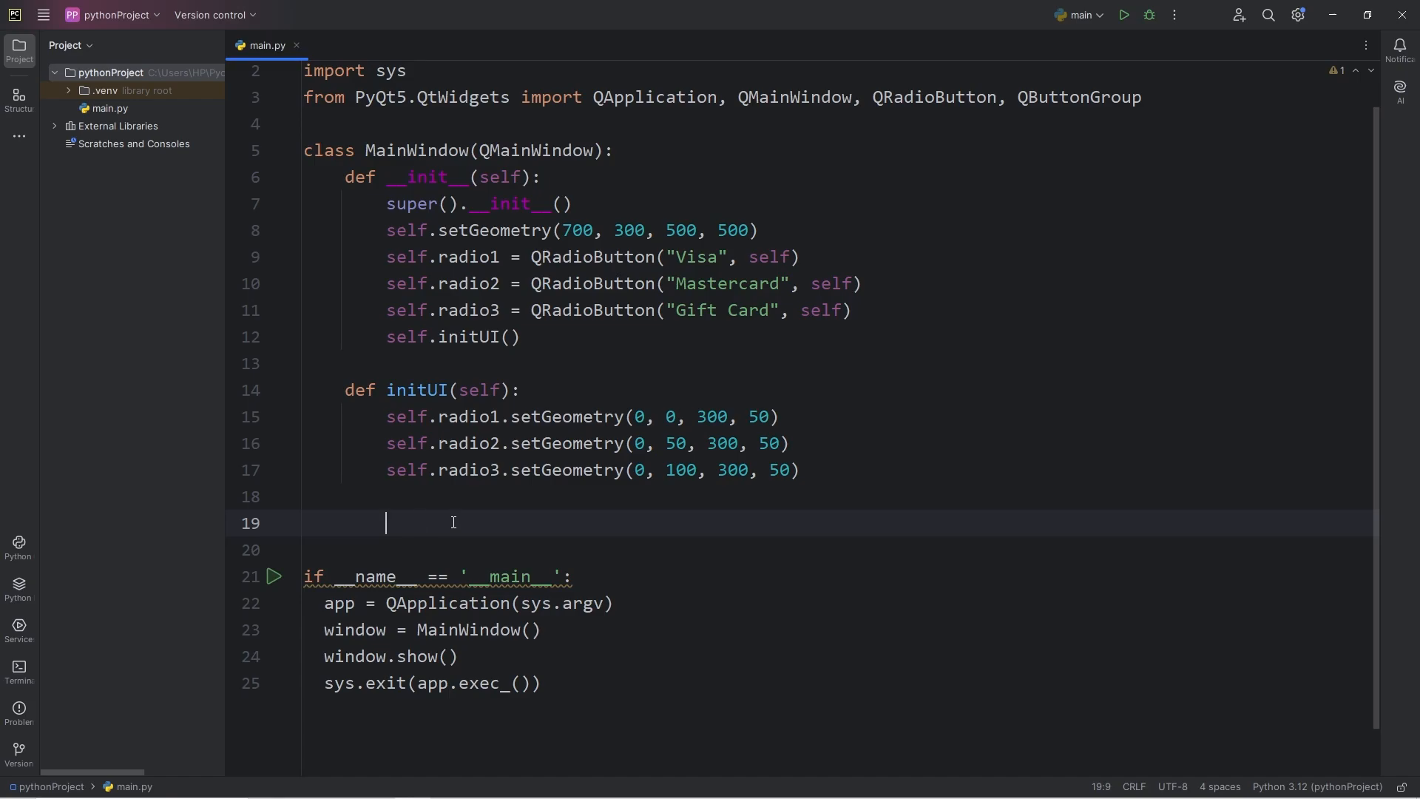
mouse_move(932, 107)
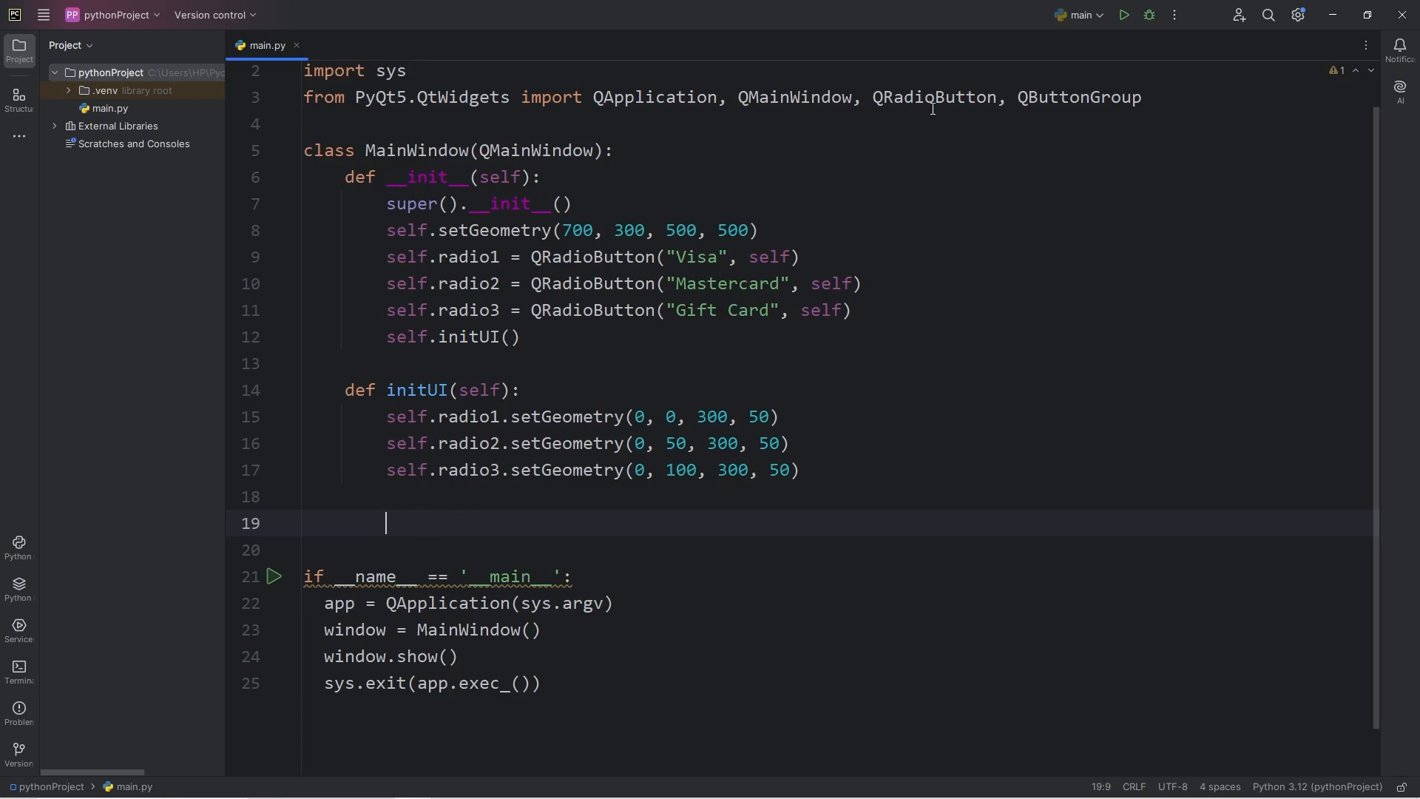
double_click(937, 97)
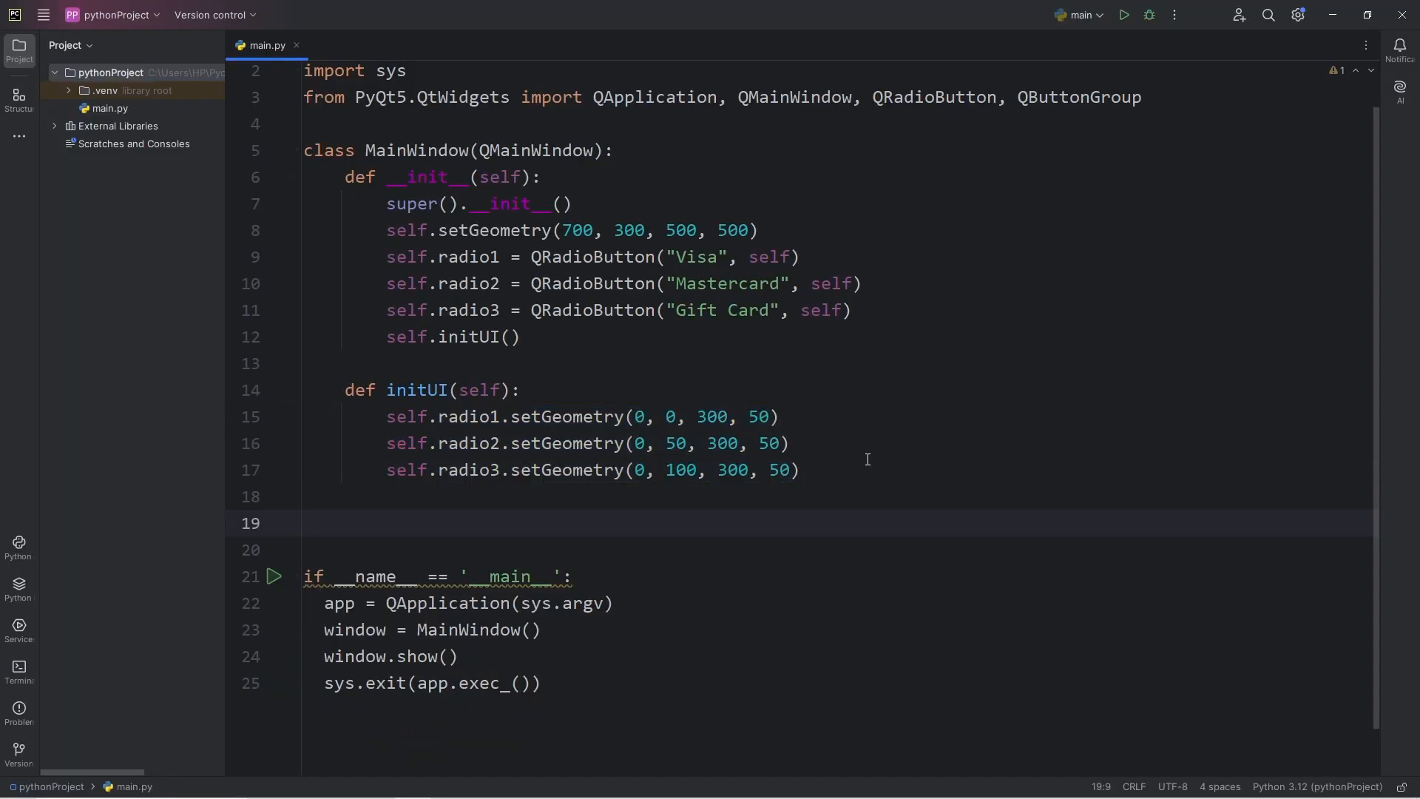
type("self.")
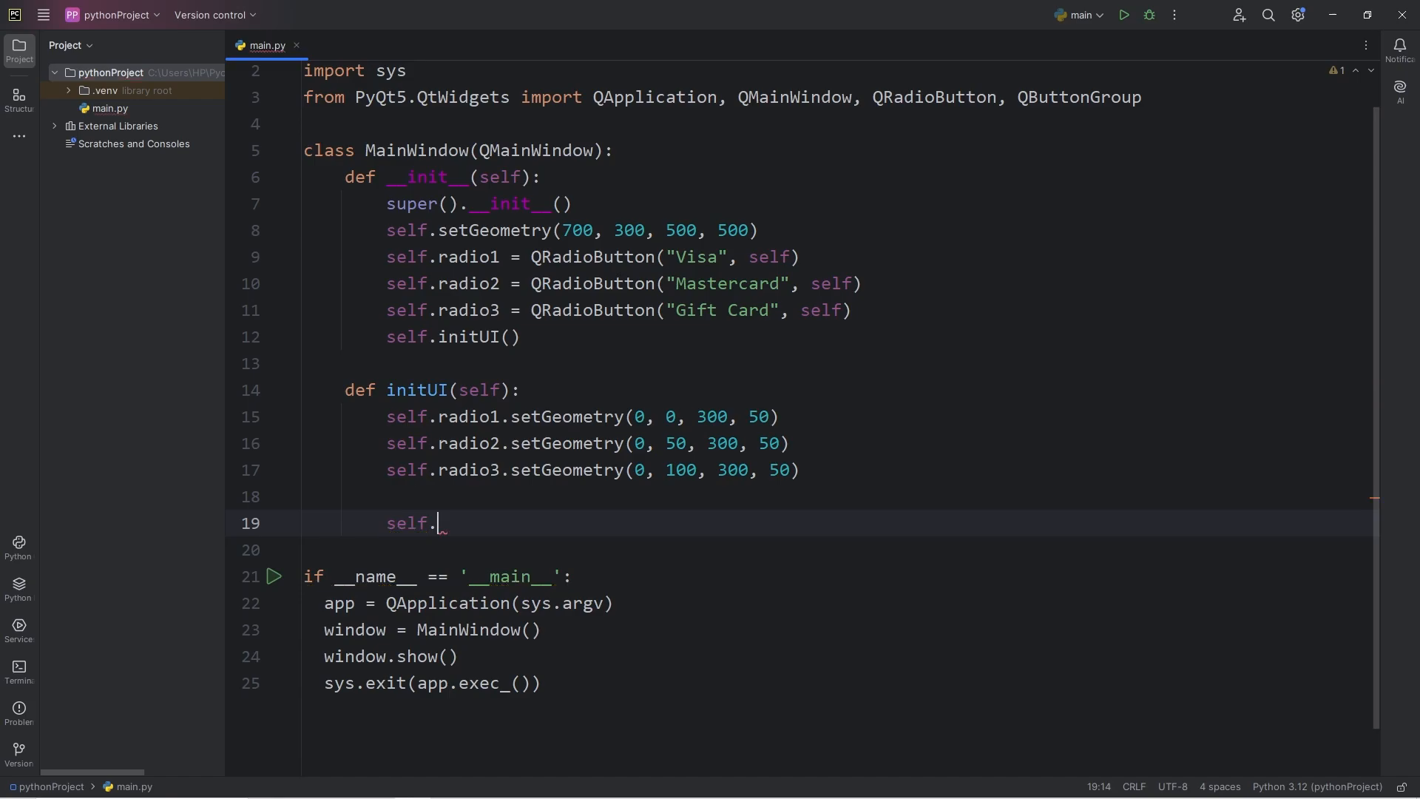
type("setSt")
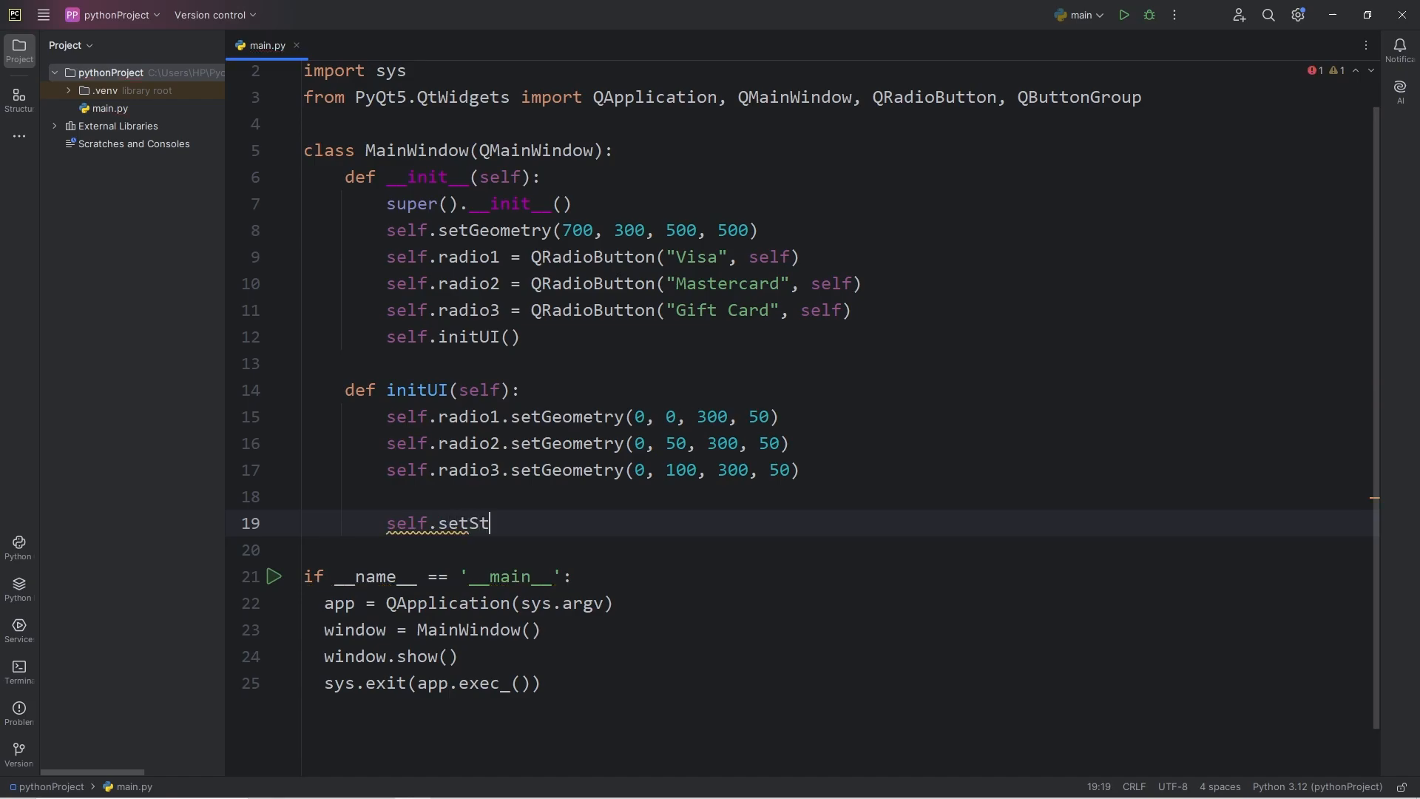
type("yle")
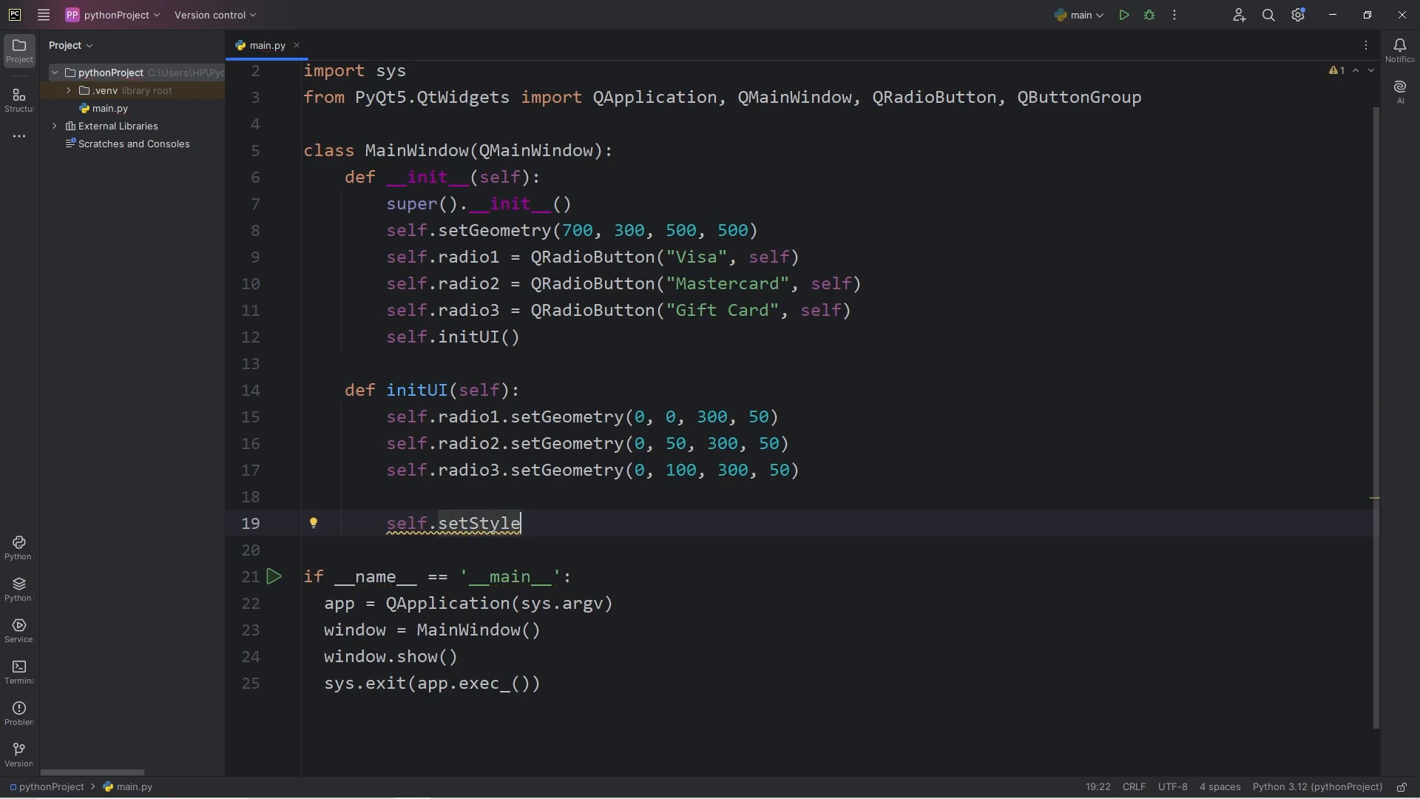
type("Sheet()")
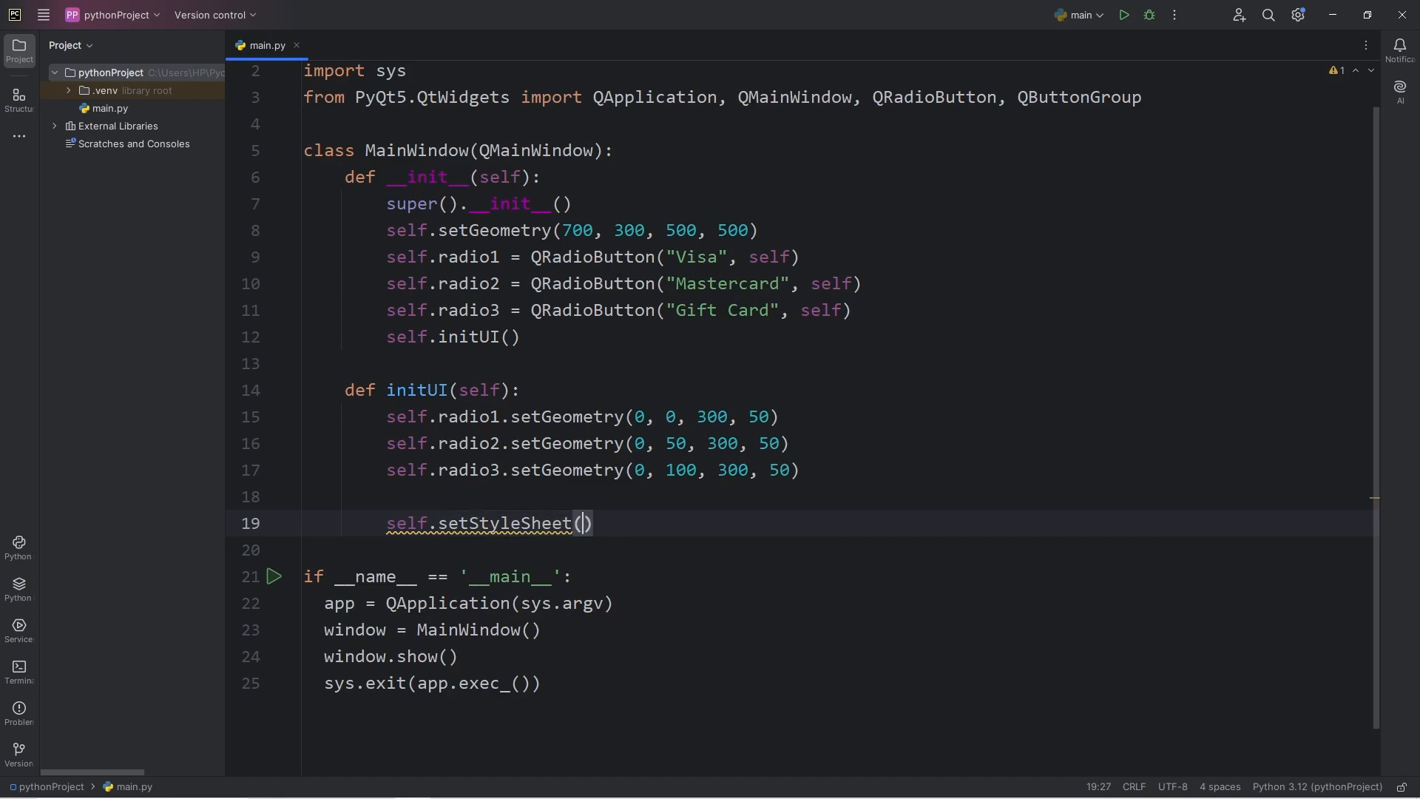
type("\"\"")
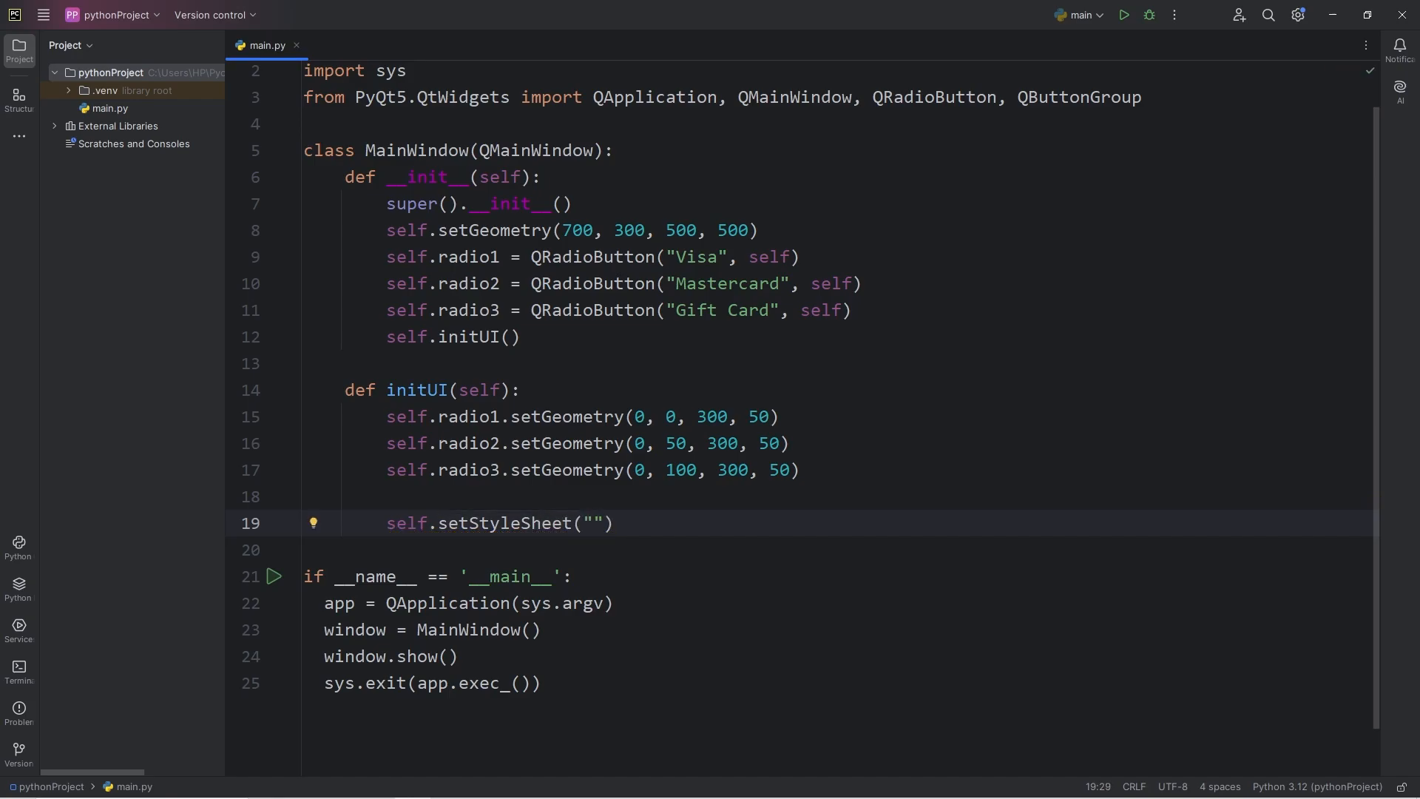
type("QRadioButton")
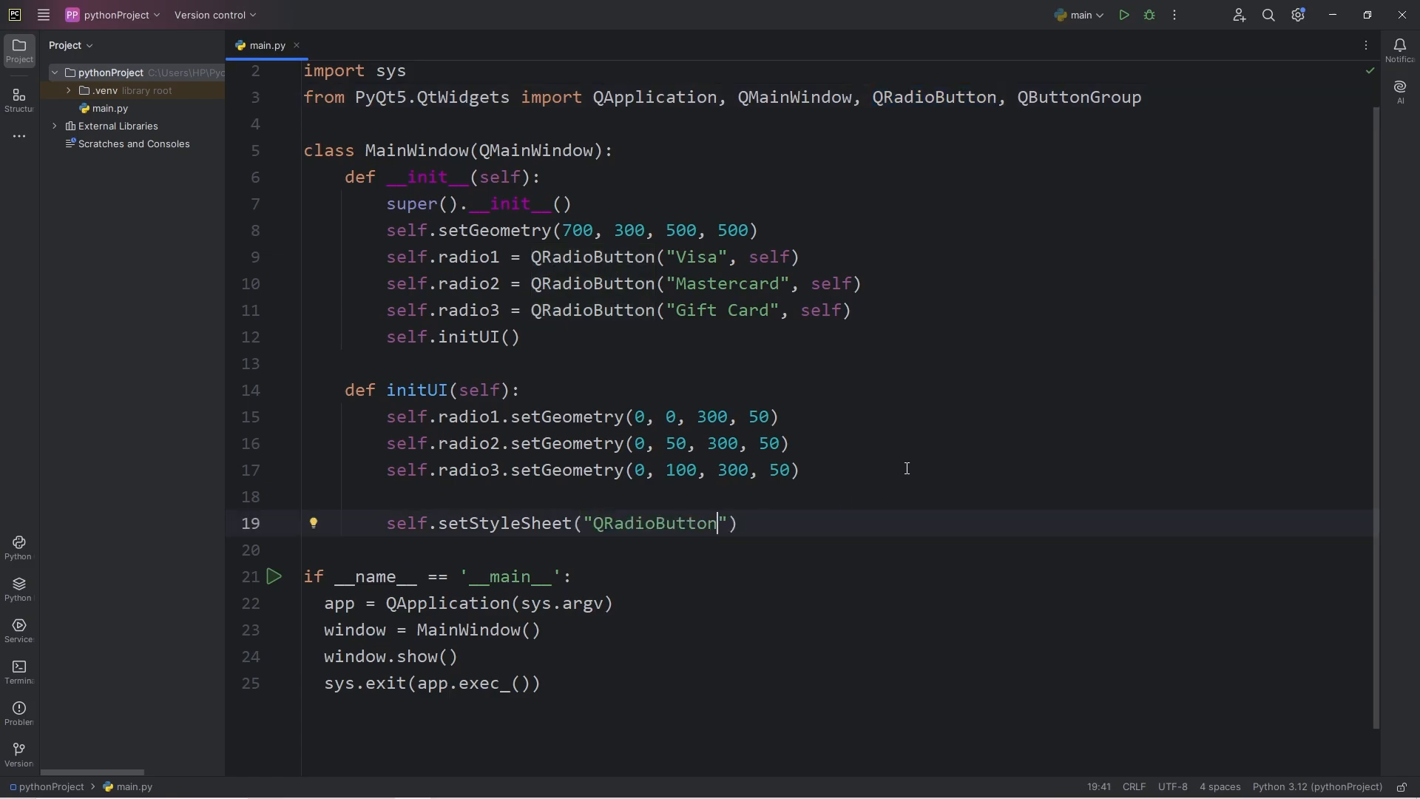
type("{}")
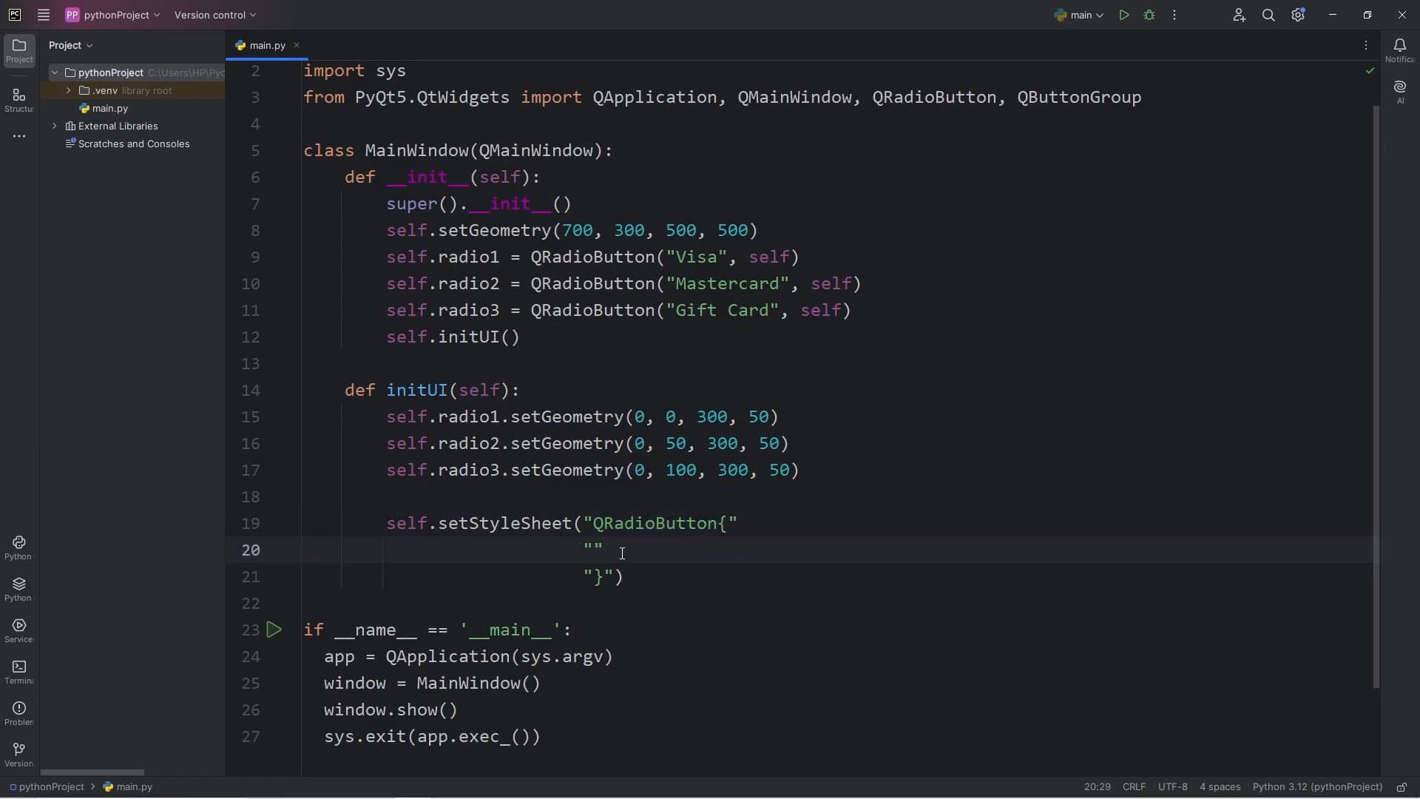
type("font-size:")
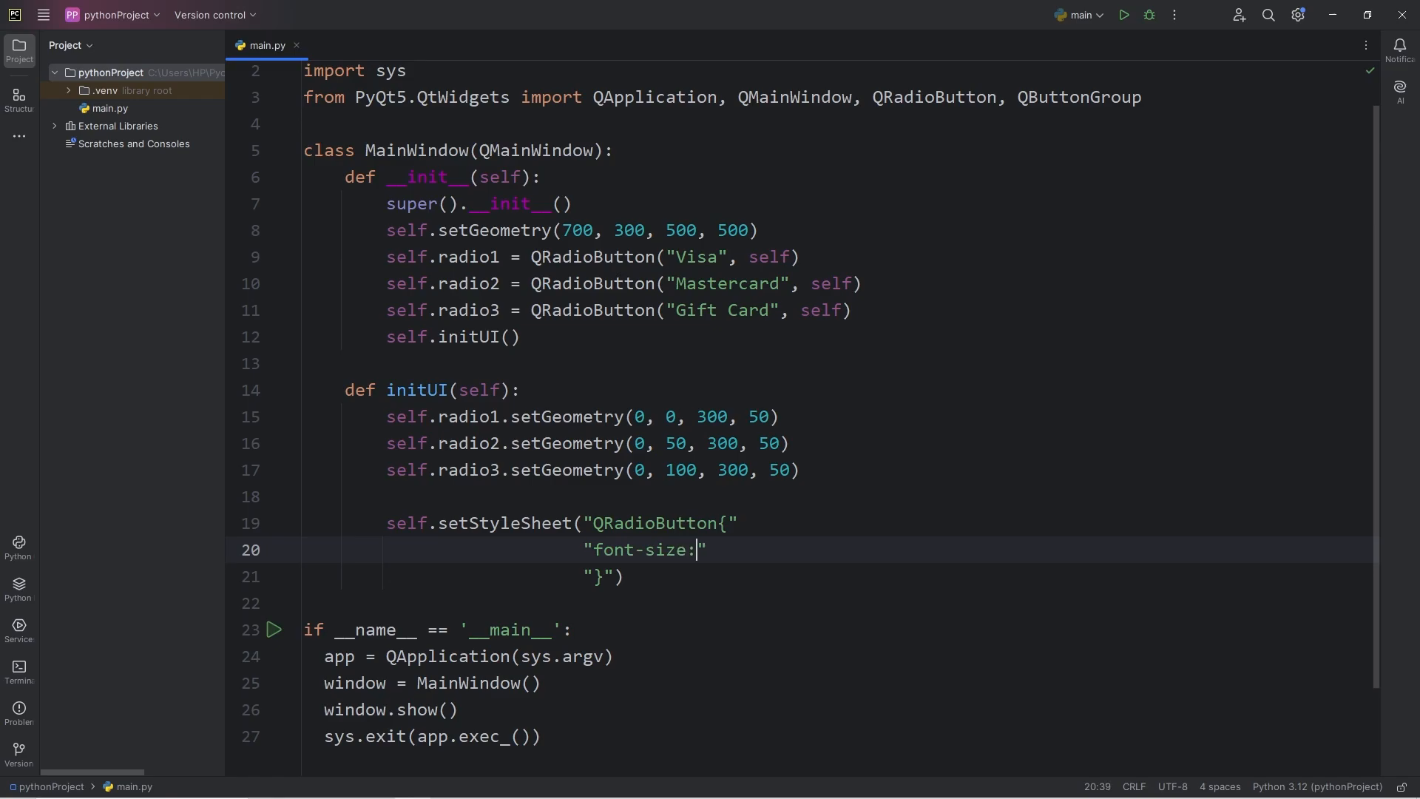
type("40")
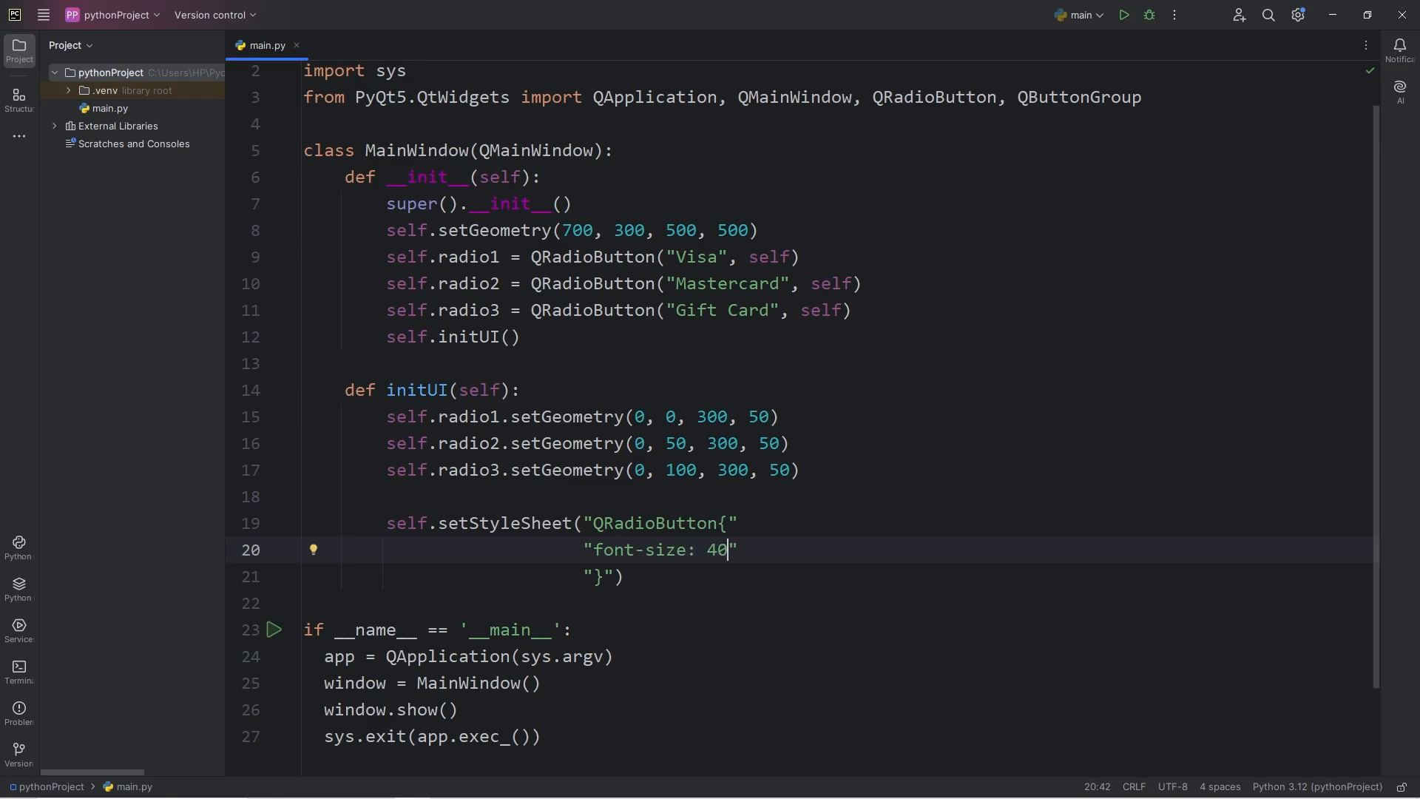
- Add Arial font family and 10px padding to the style sheet, then rerun the script
left_click(1122, 15)
type("px;")
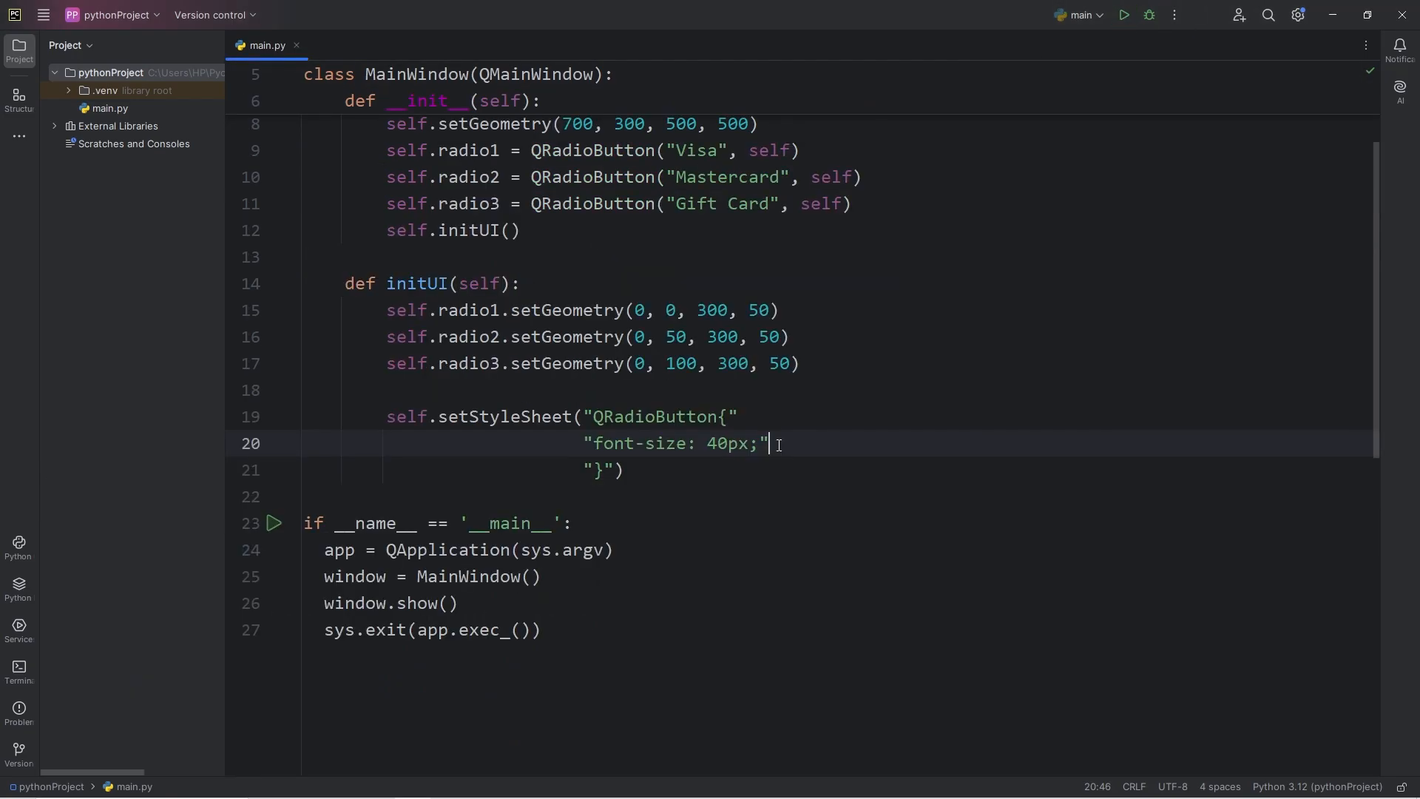
type("\"font\"")
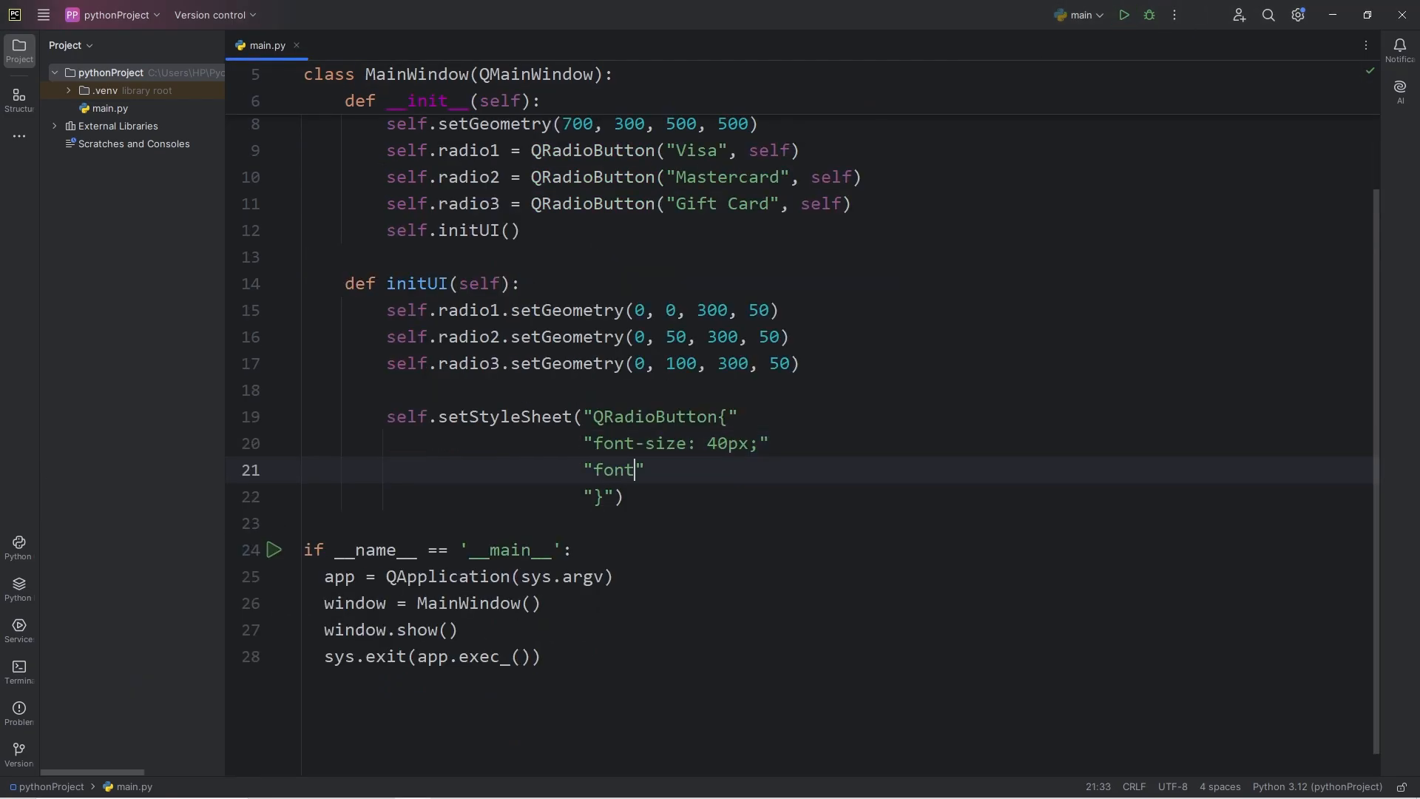
type("-family:")
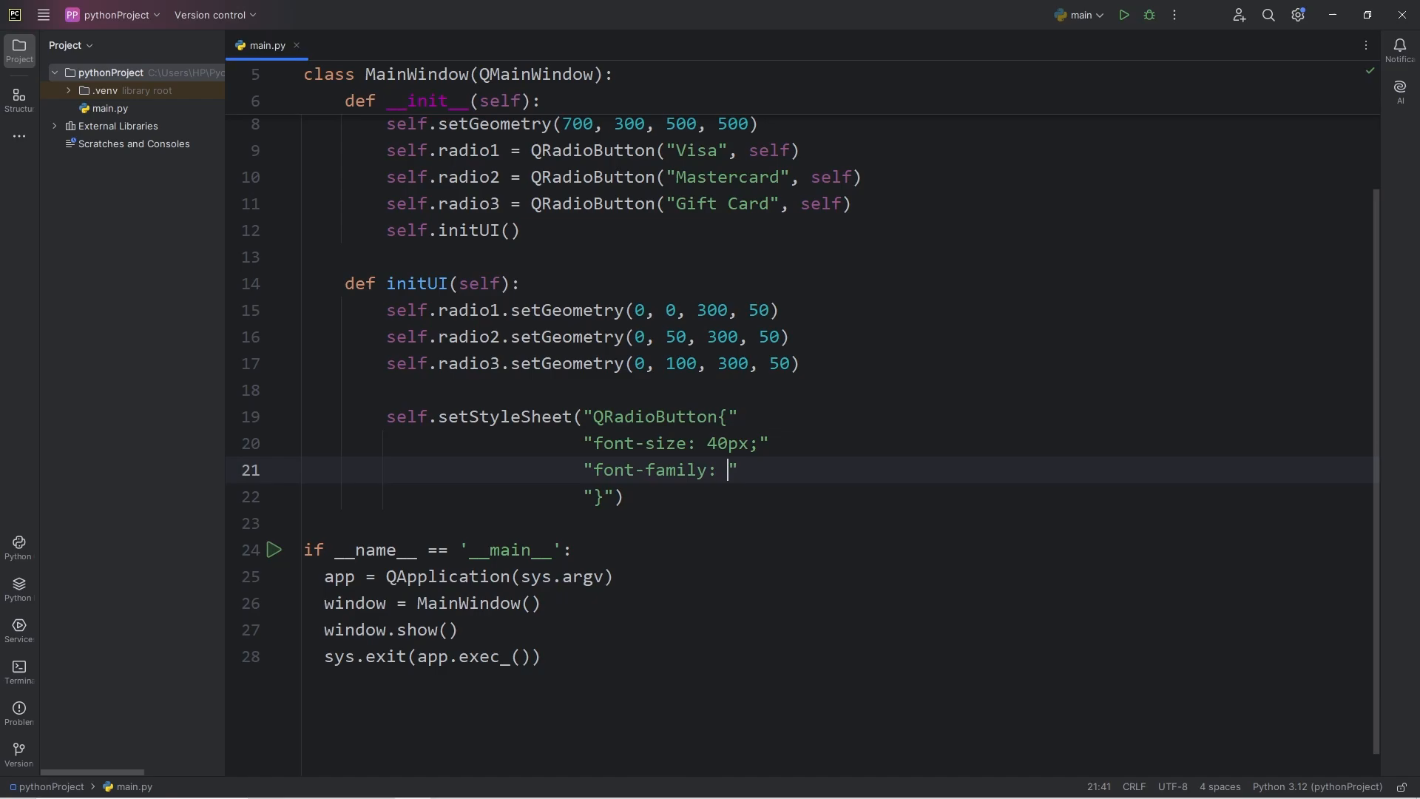
type("Arial;")
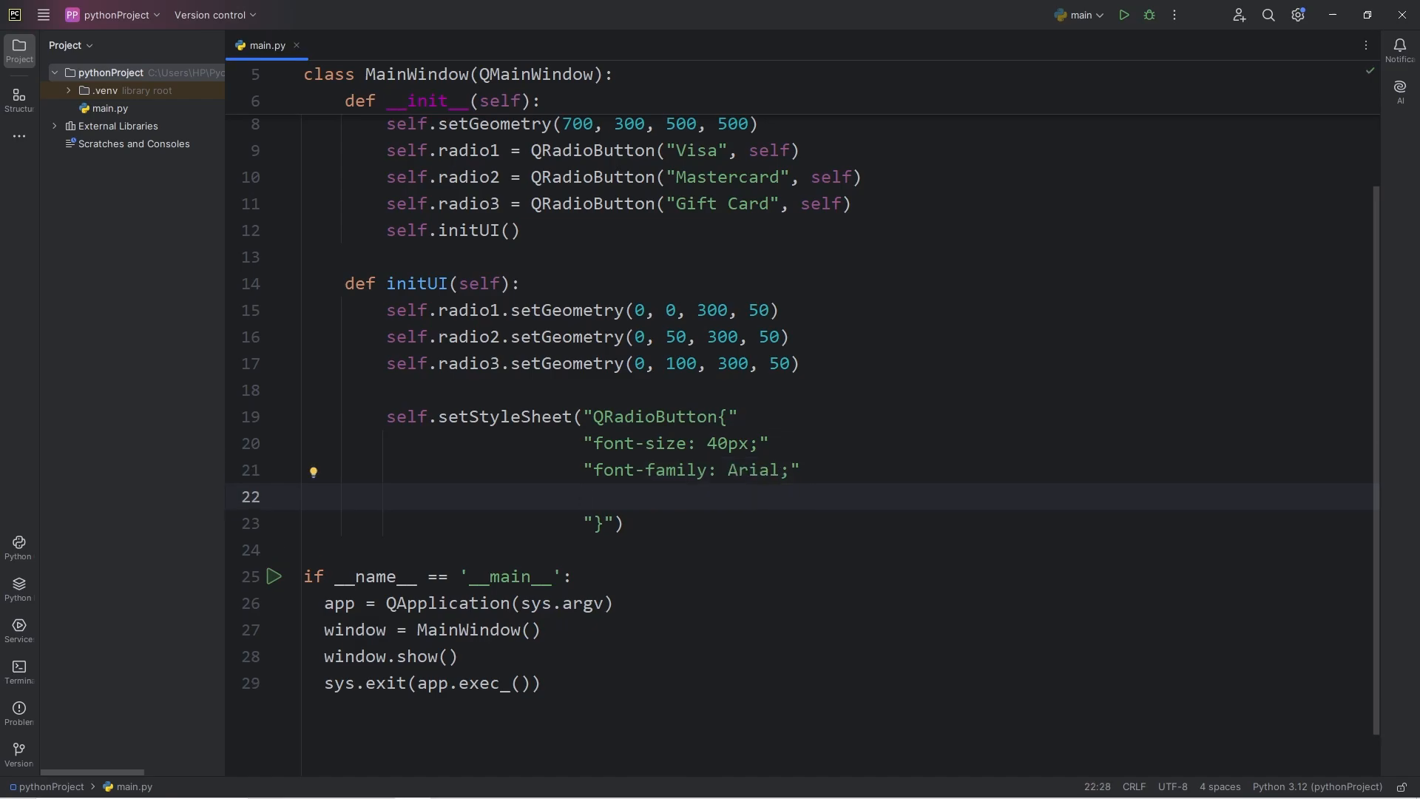
type("\"padding:")
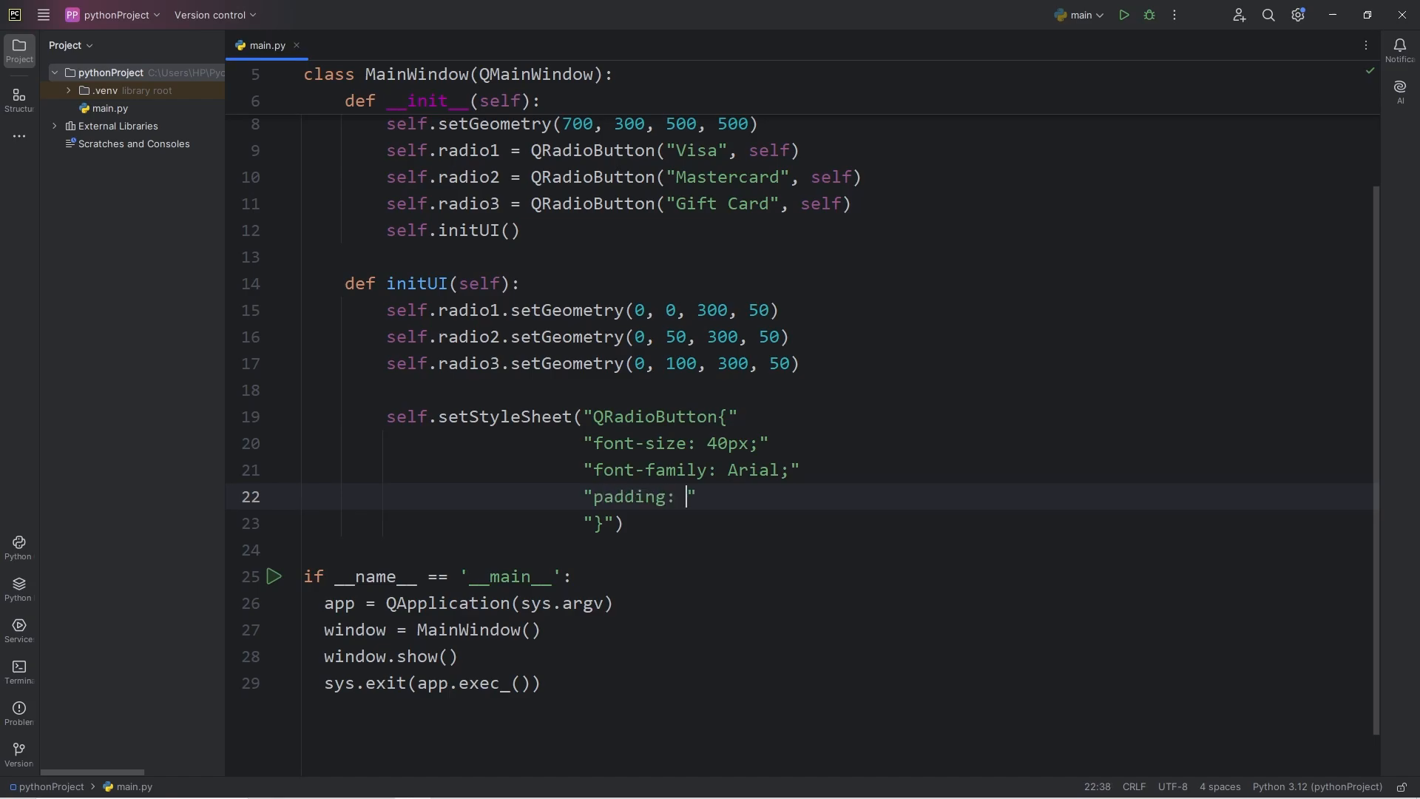
type("10px;")
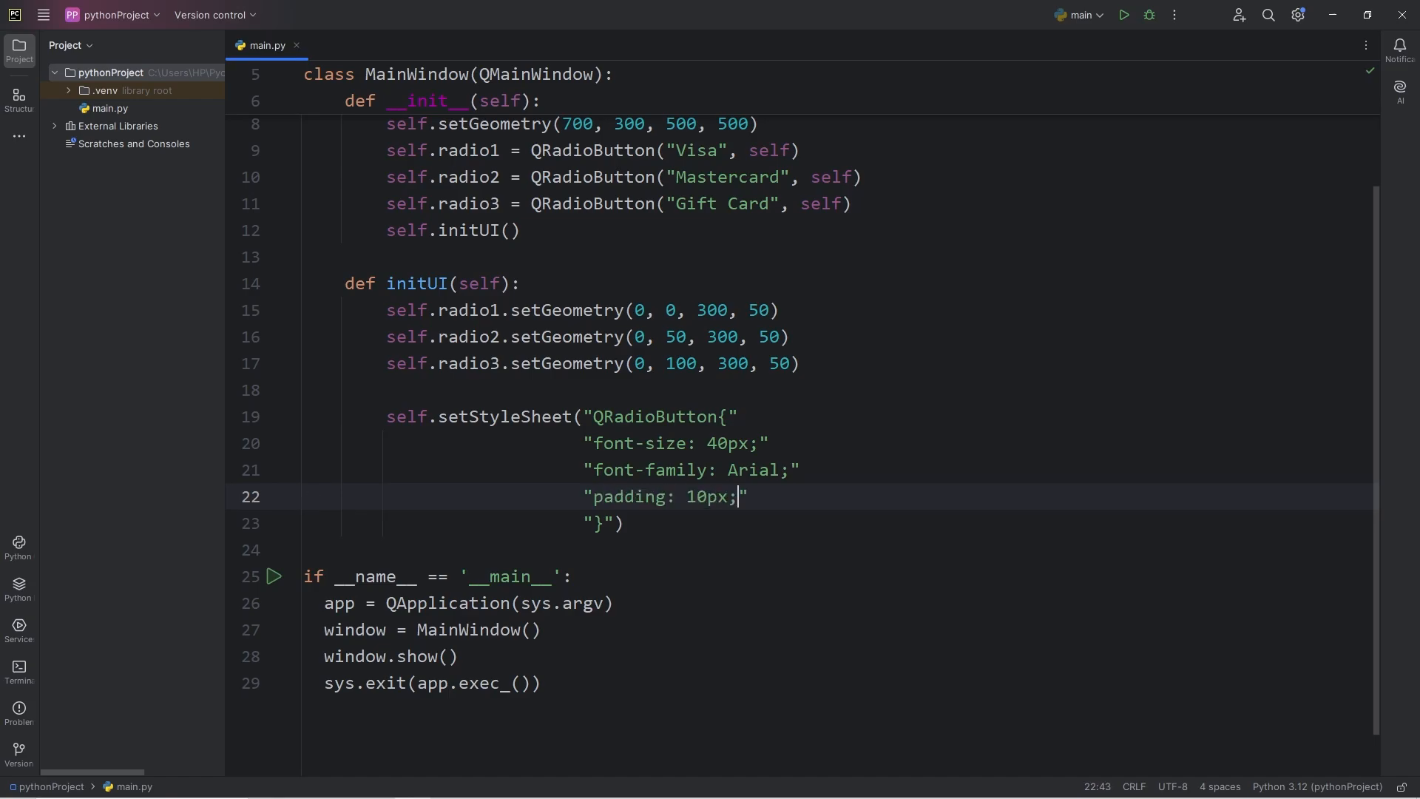
left_click(1122, 15)
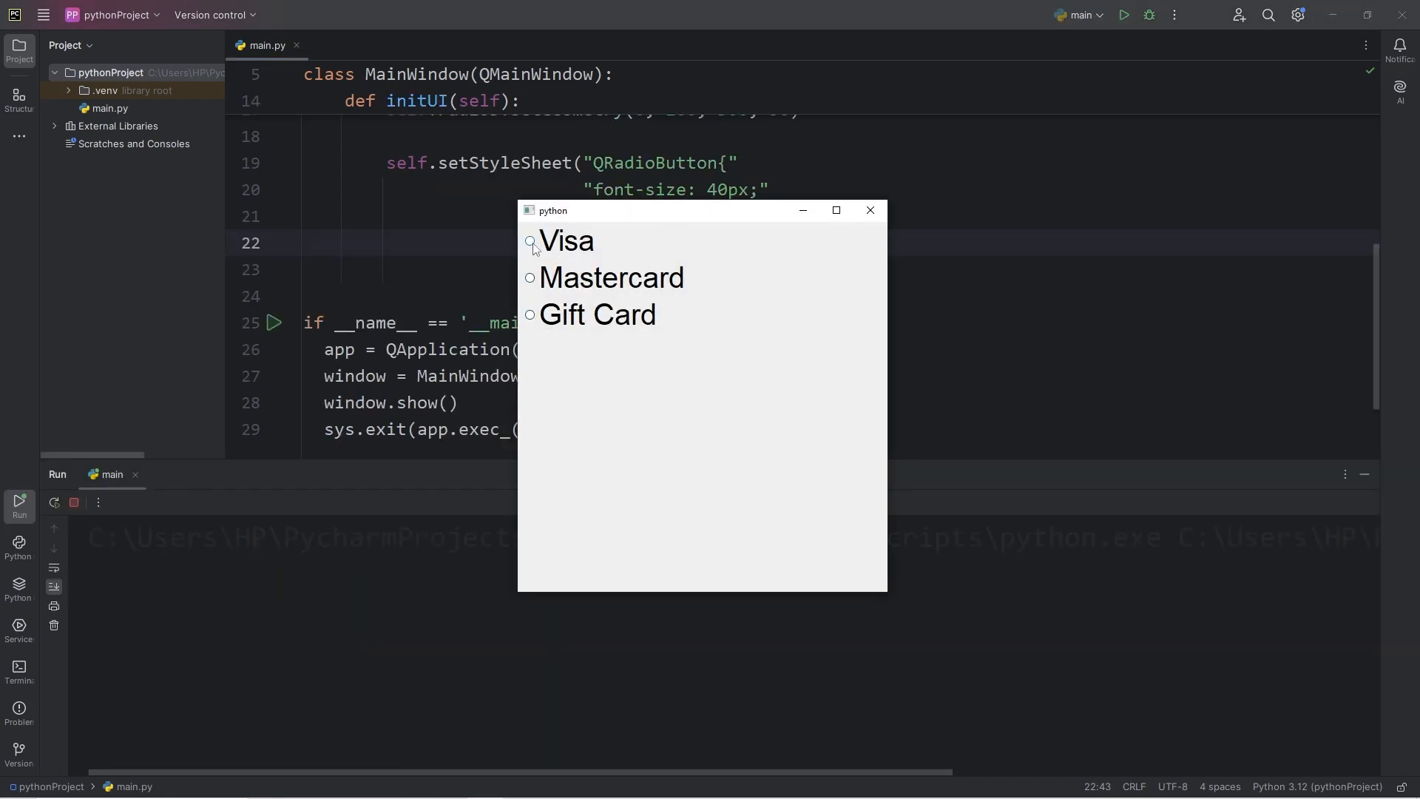
- Select Gift Card, Mastercard, Gift Card and Visa in turn, then close the window
left_click(530, 315)
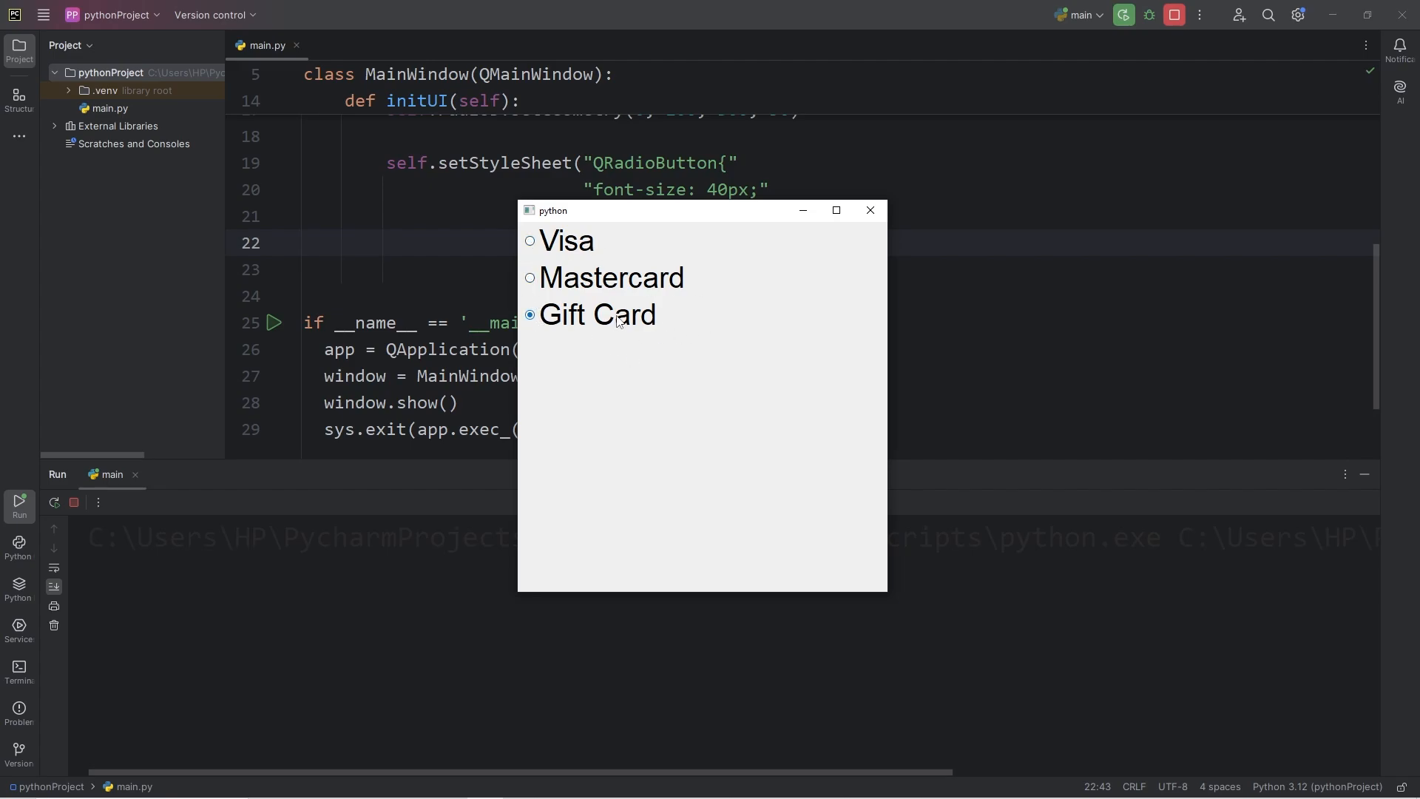
left_click(529, 277)
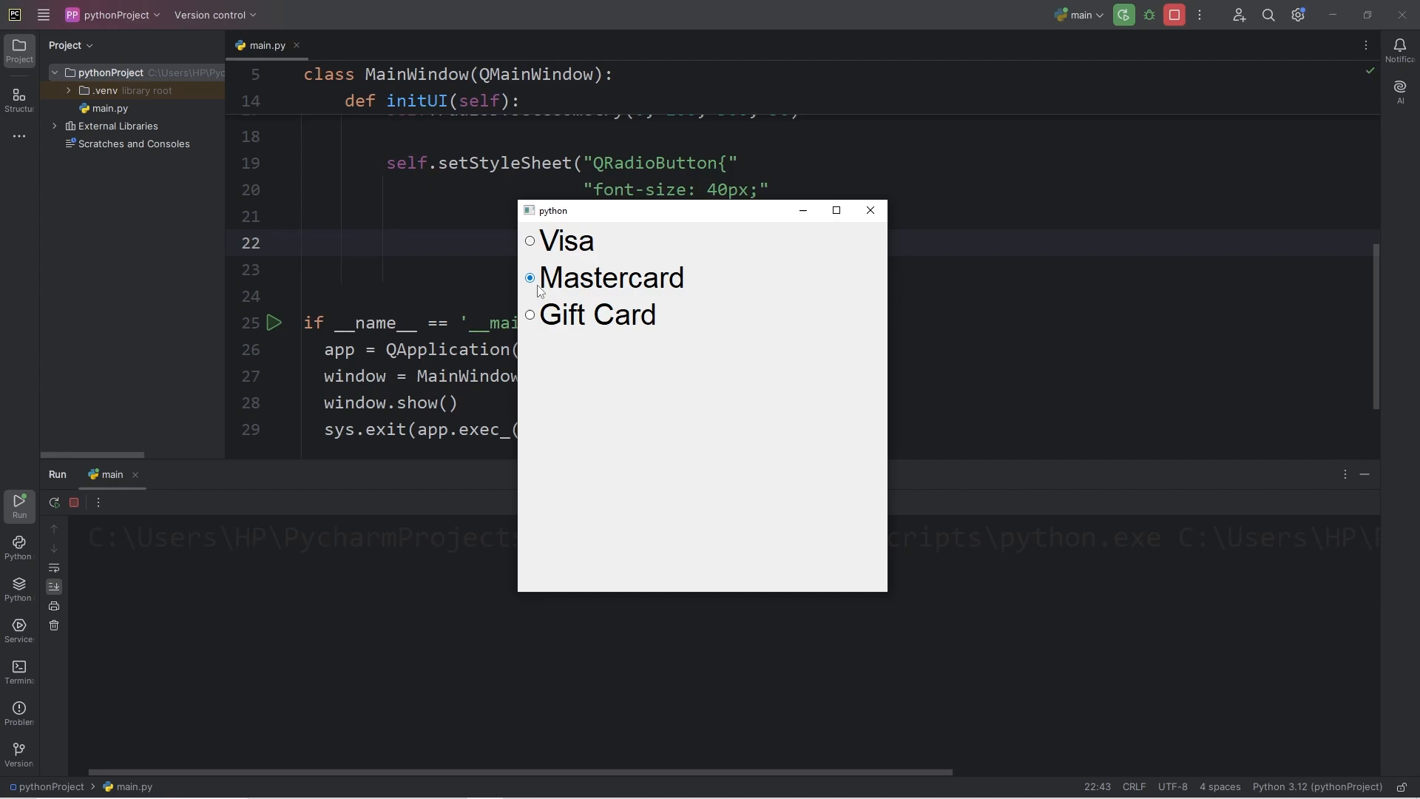
mouse_move(530, 316)
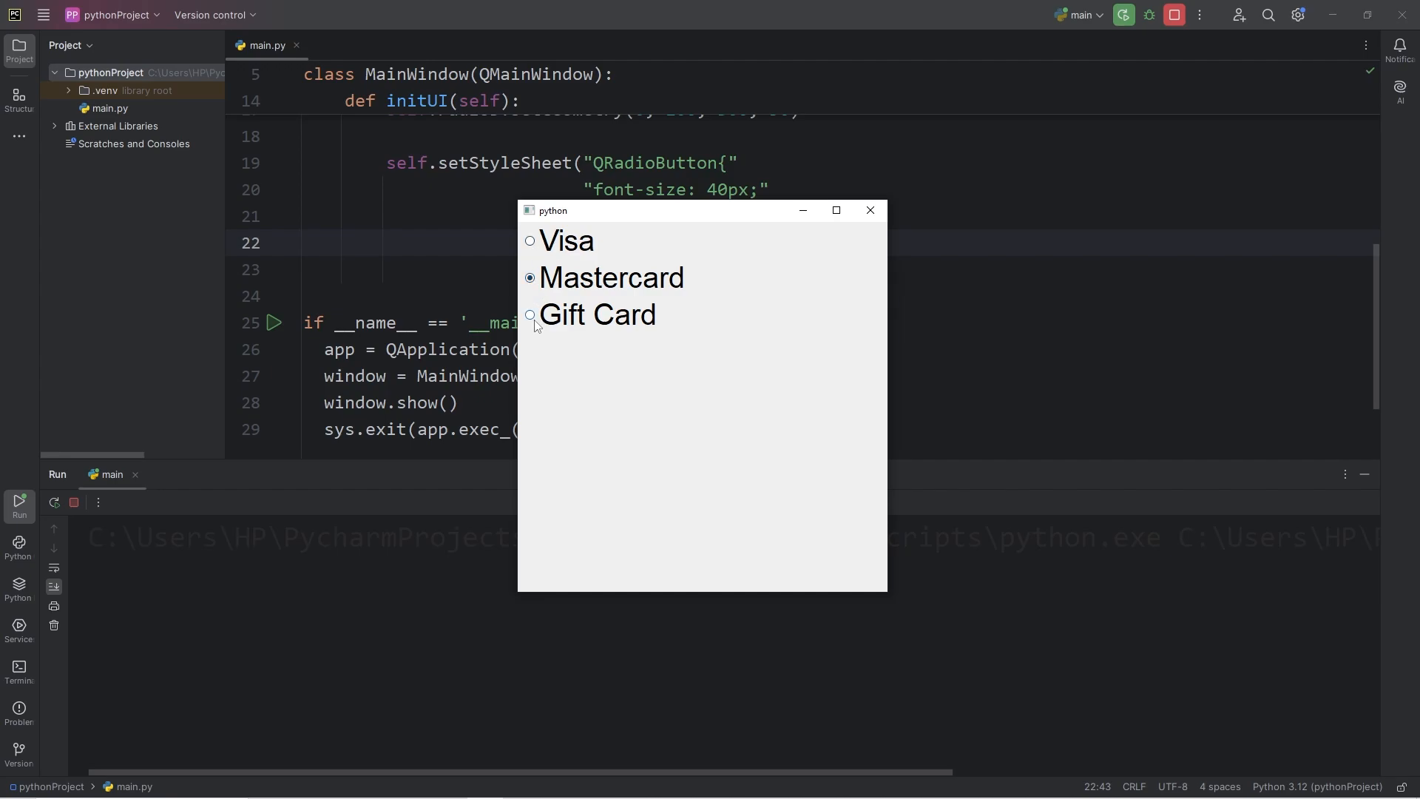
left_click(529, 315)
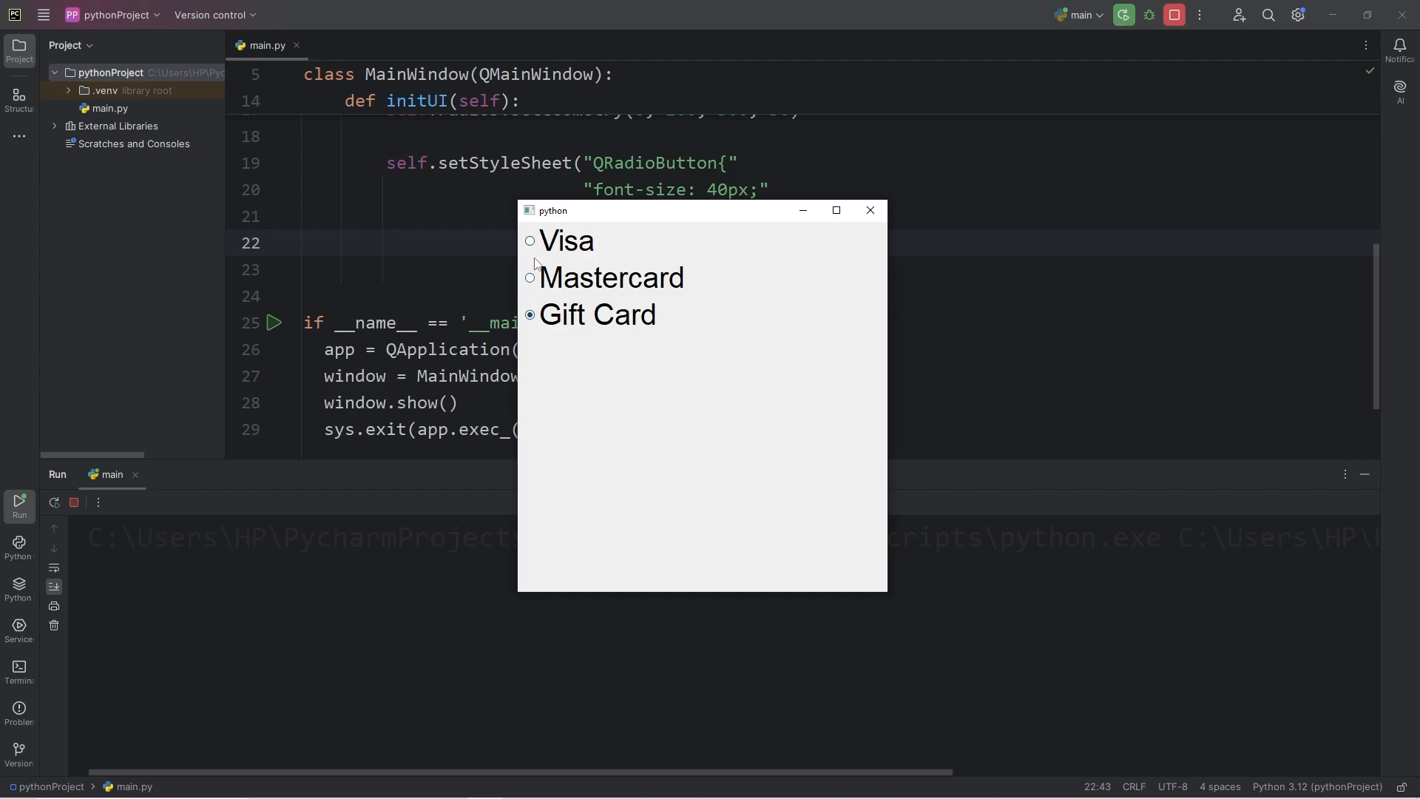
left_click(529, 240)
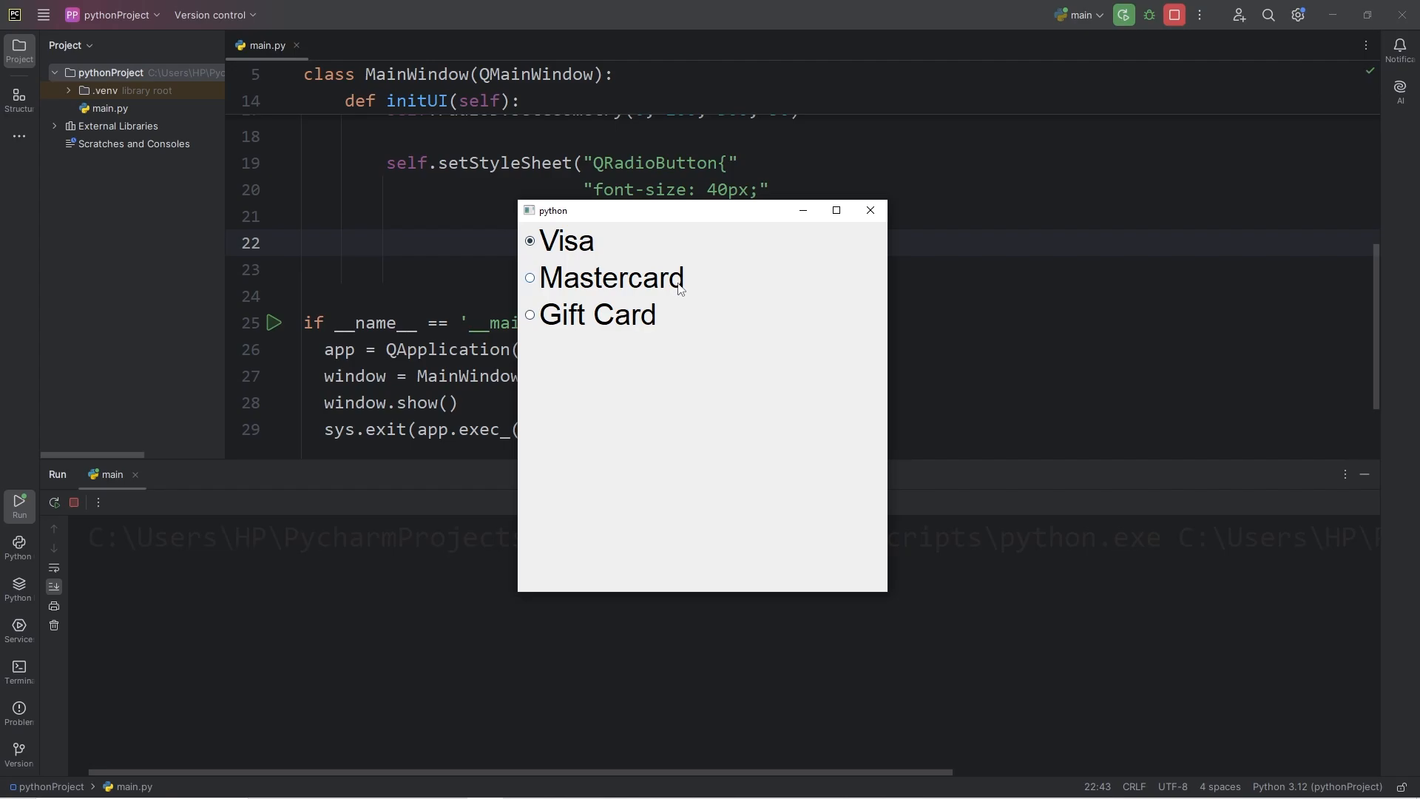
mouse_move(870, 210)
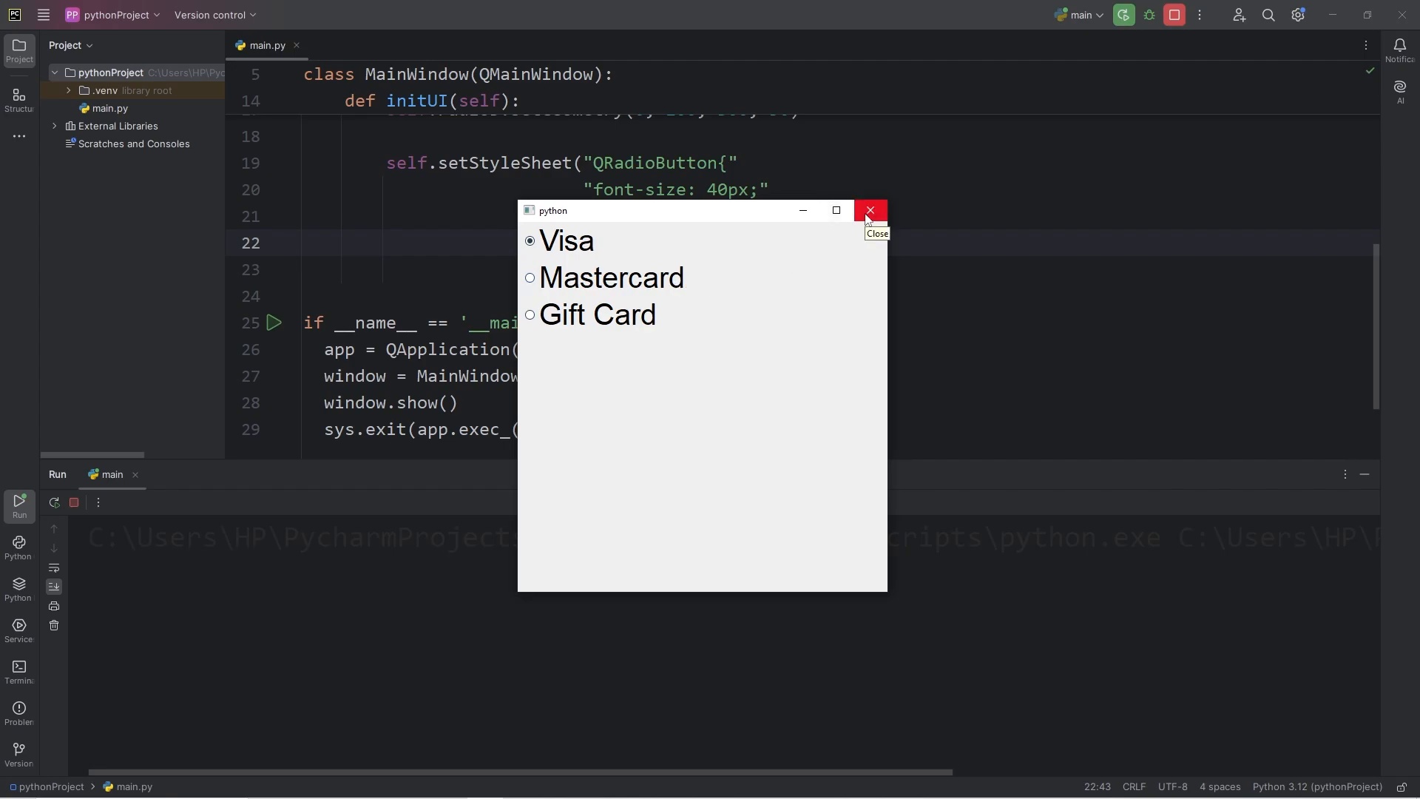
left_click(868, 210)
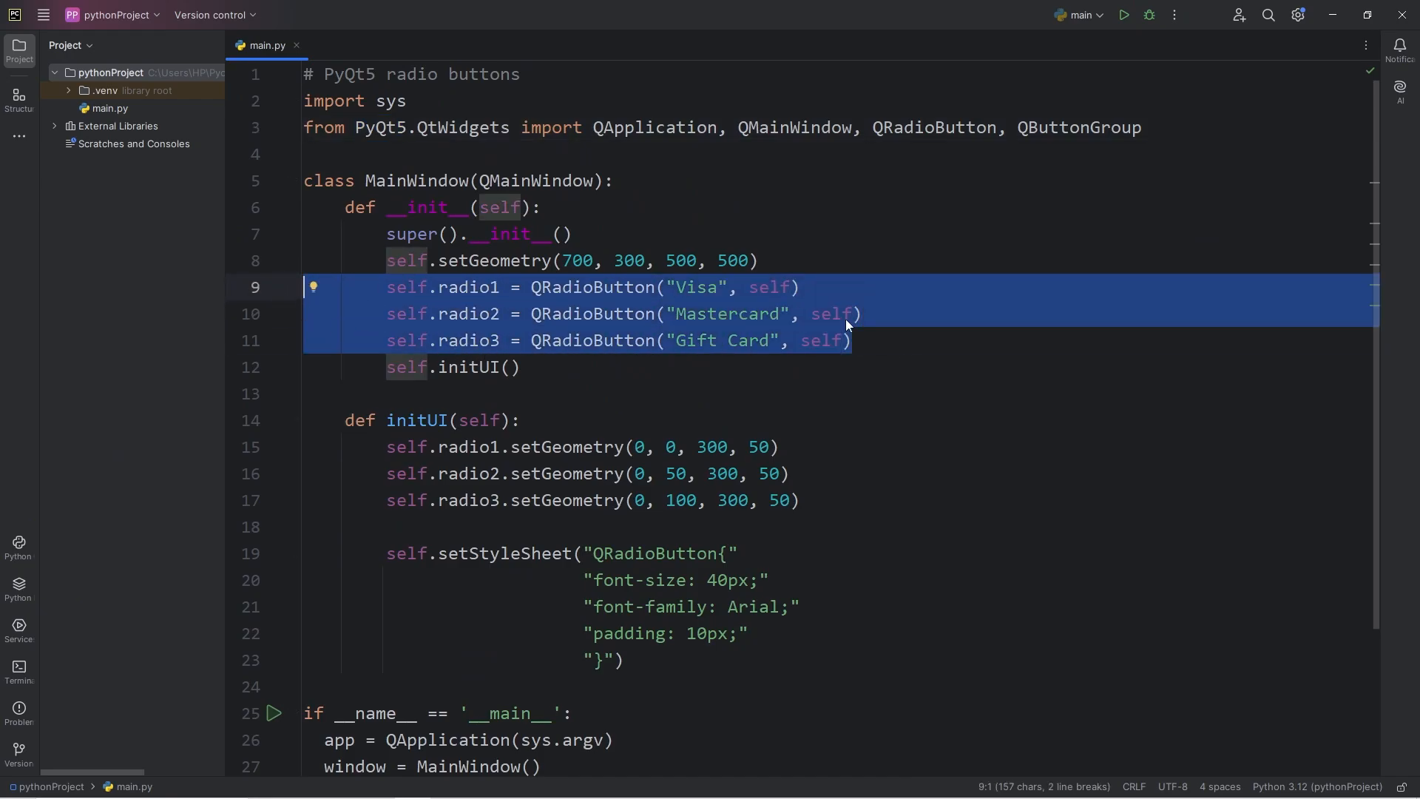
- Paste copied radio button lines and relabel them radio4 "In-Store" and radio5 "Online"
key("enter")
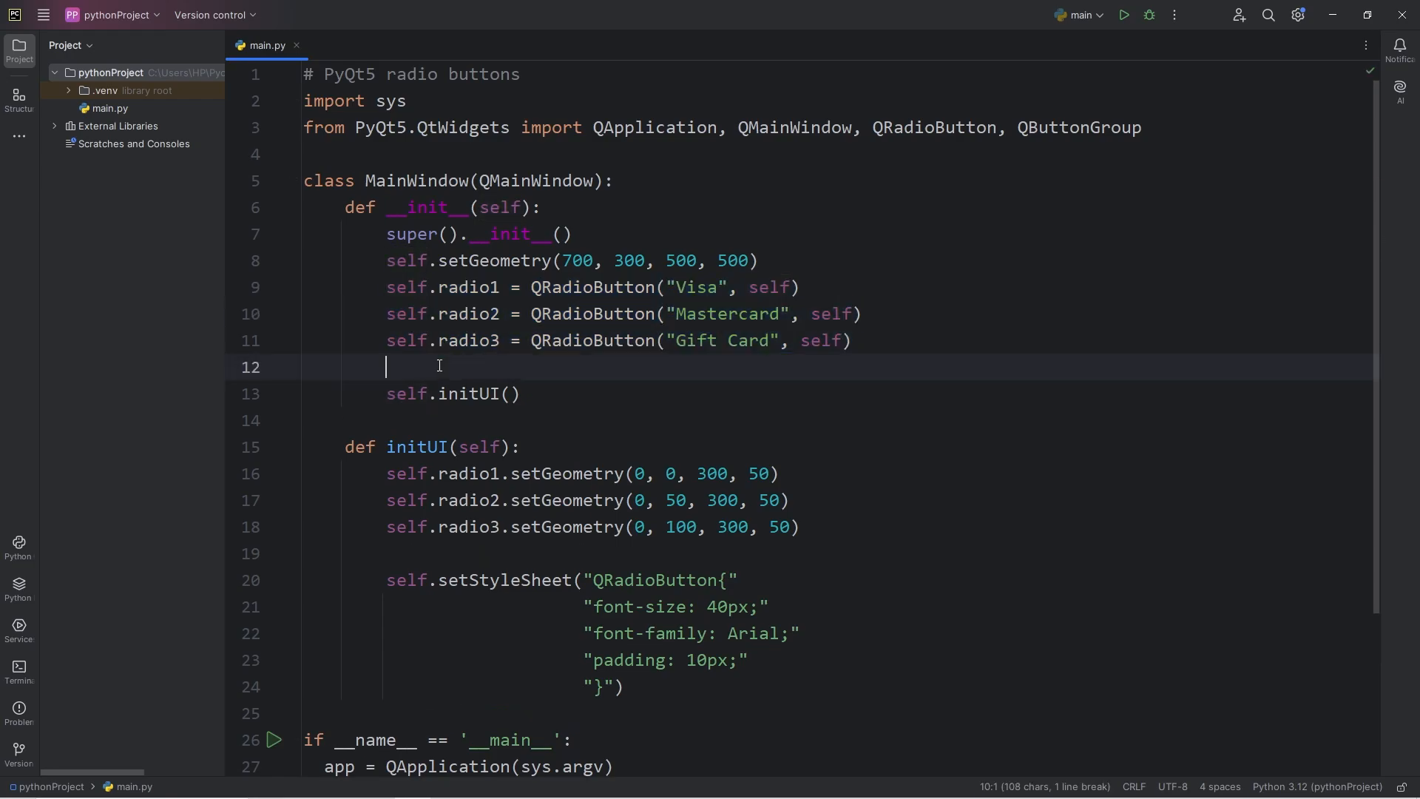
type("self.radio4 = QRadioButton(\"Mastercard\", self)")
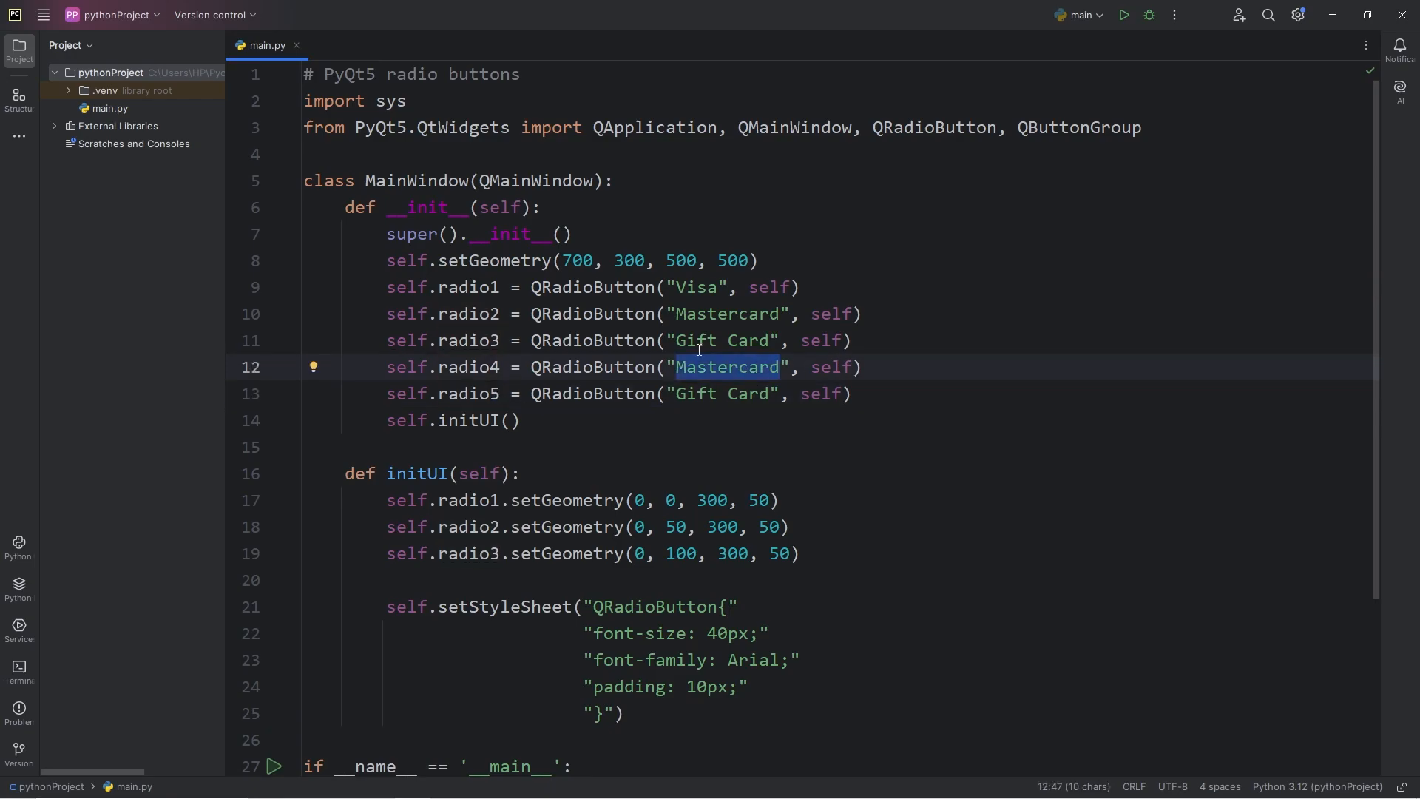
mouse_move(727, 378)
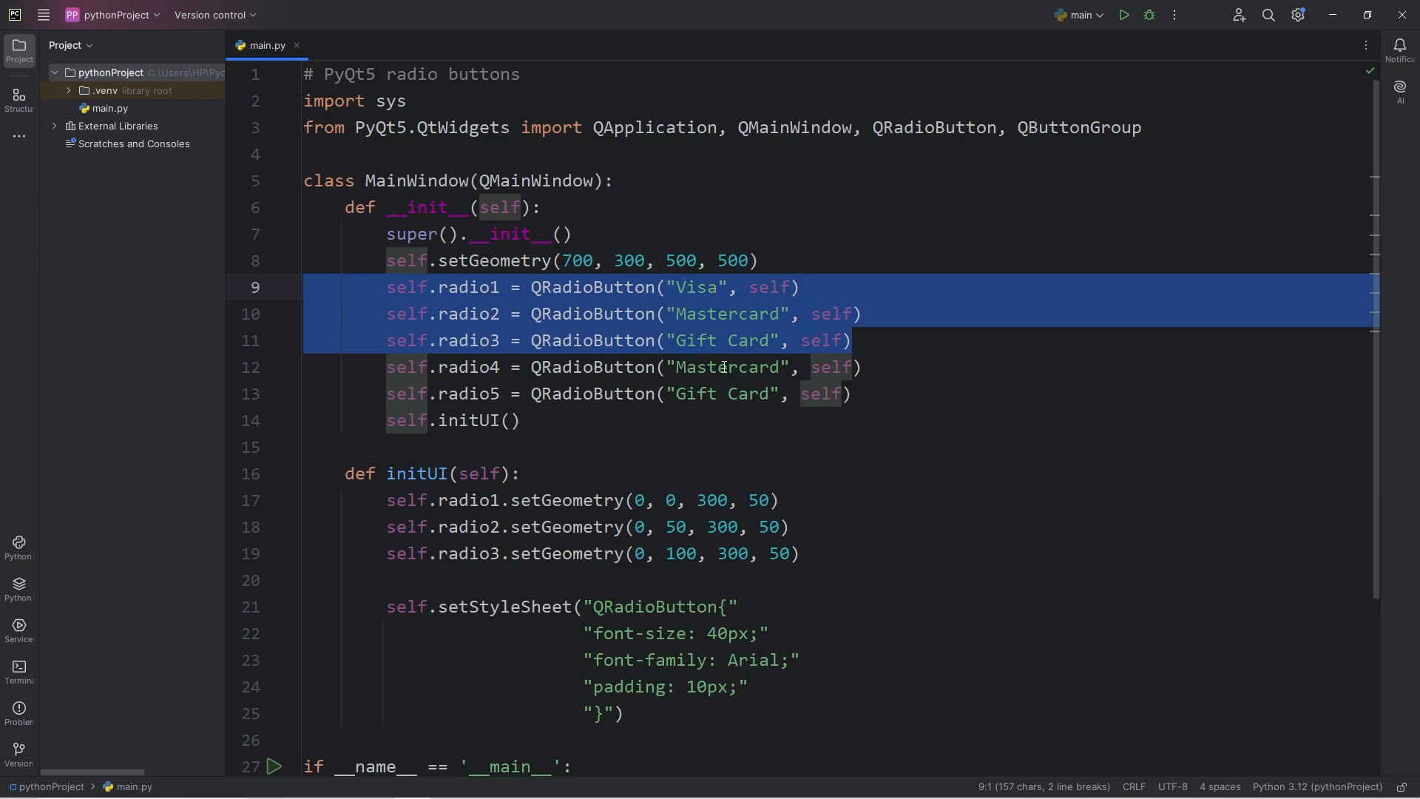
type("In")
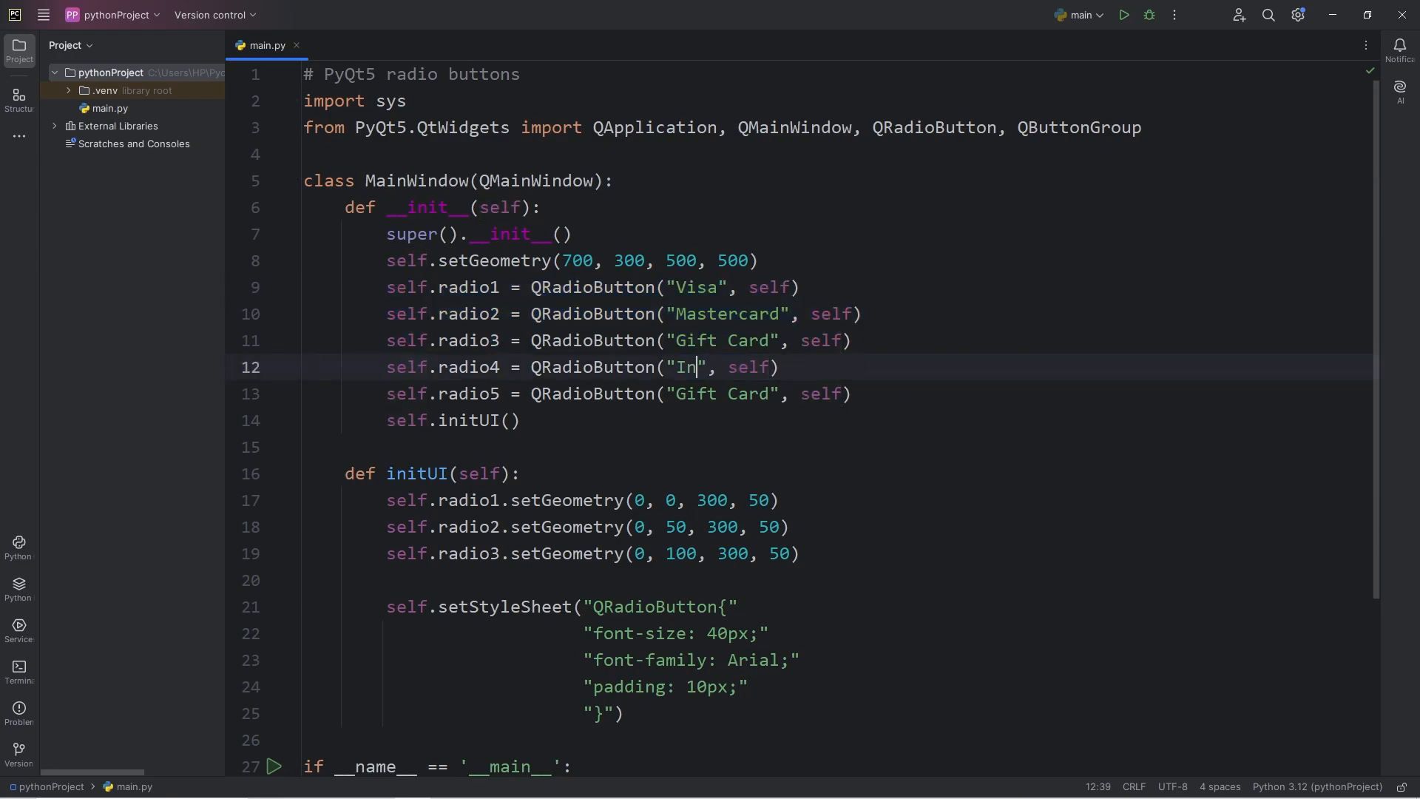
type("-Store")
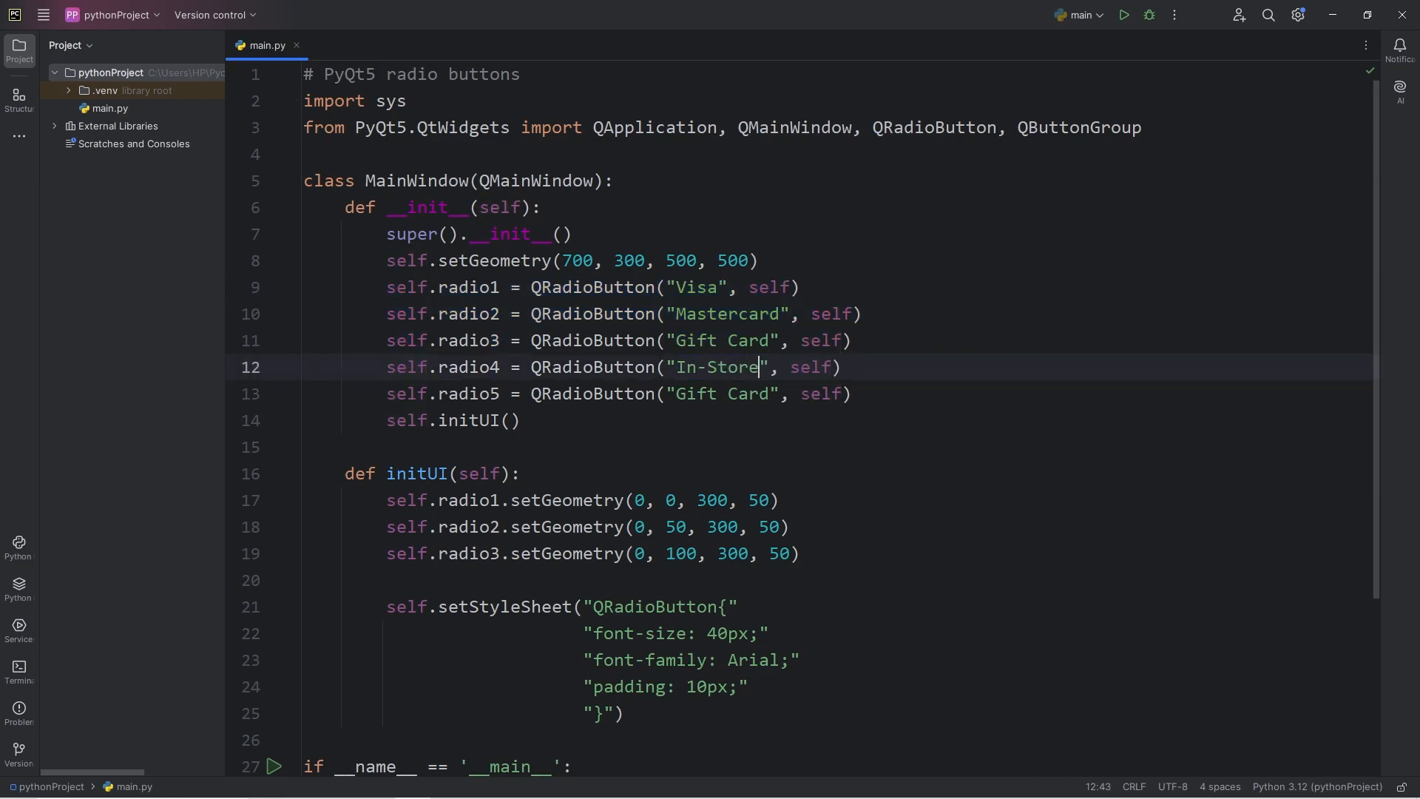
left_click(766, 393)
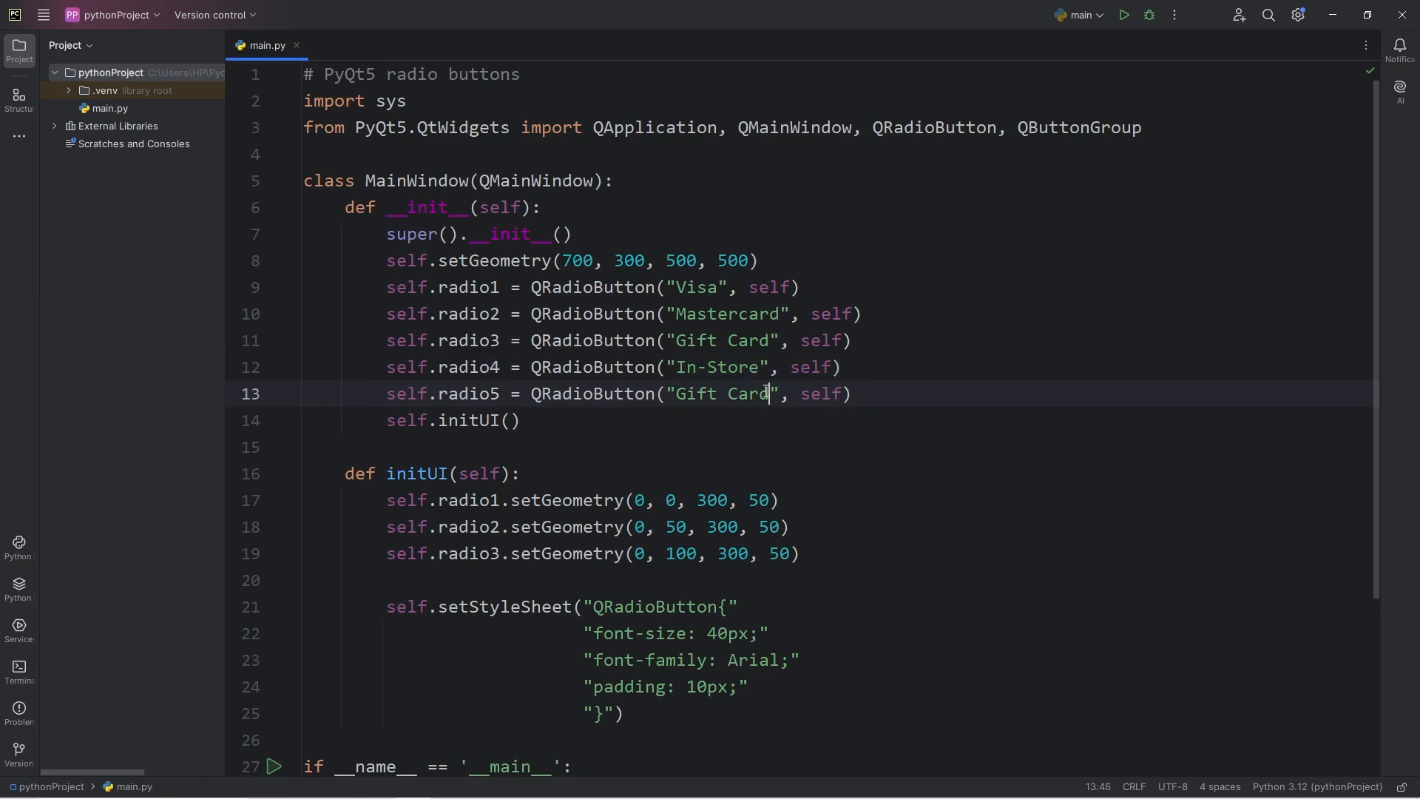
type("Online")
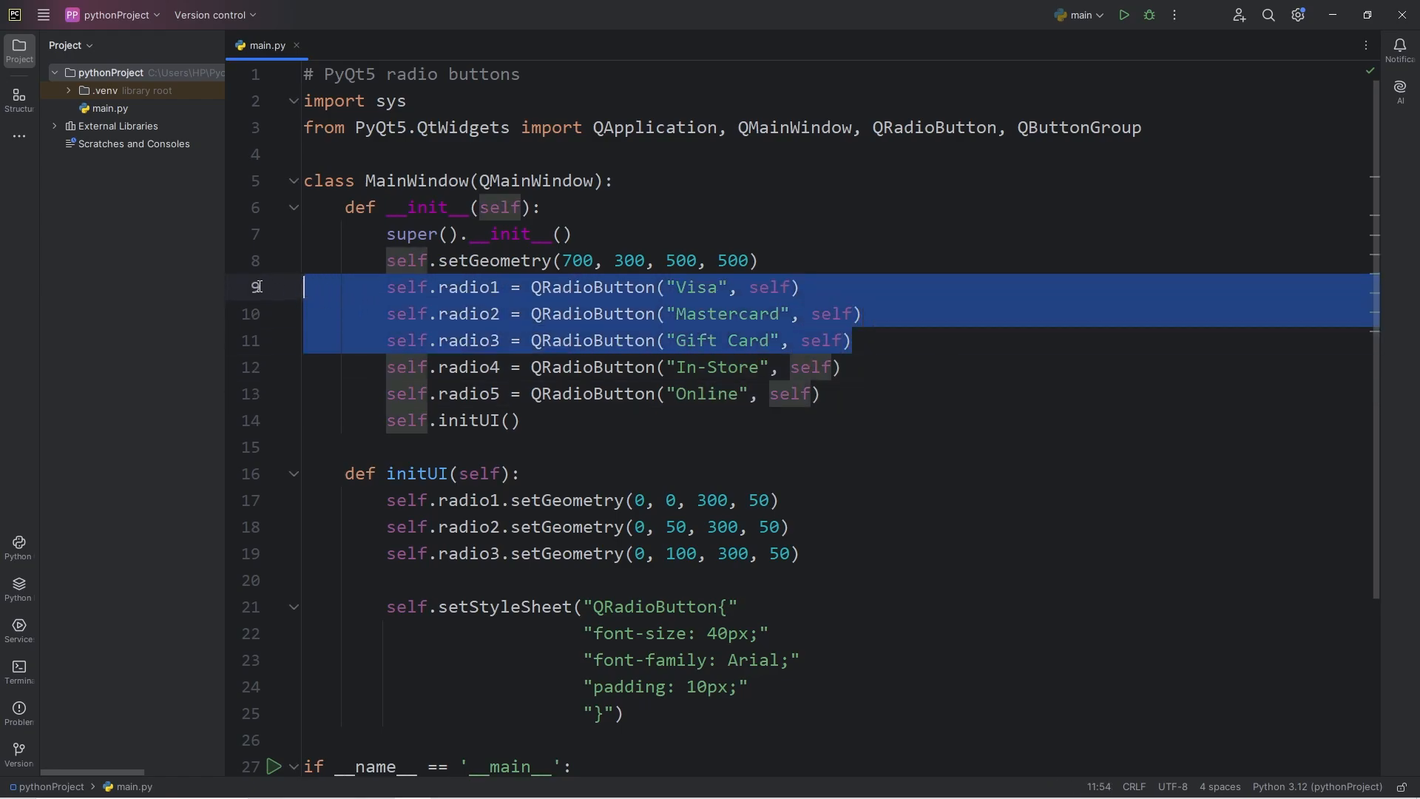
mouse_move(511, 322)
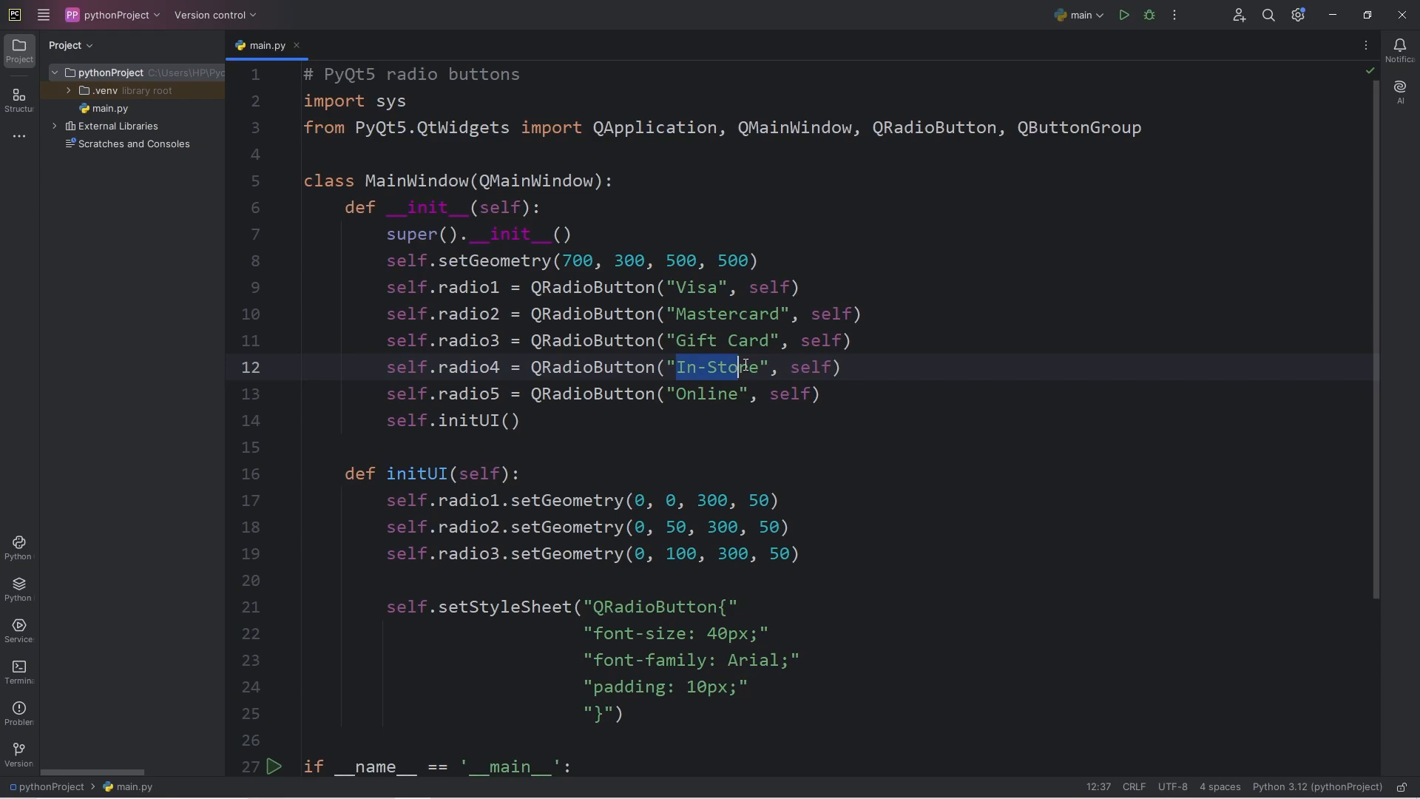
left_click(682, 393)
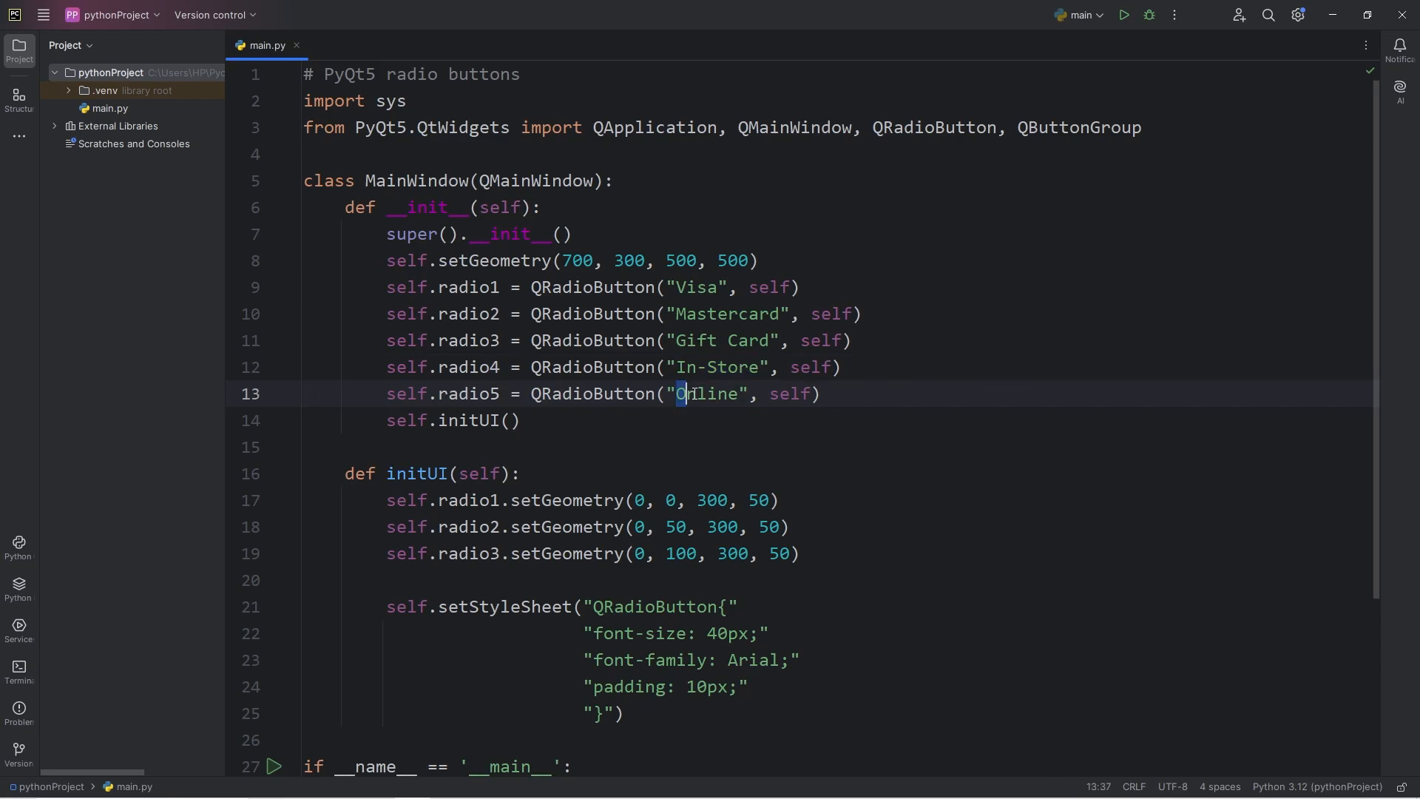
- Position In-Store at y 150 and Online at y 200, then run the script
scroll("down", 3)
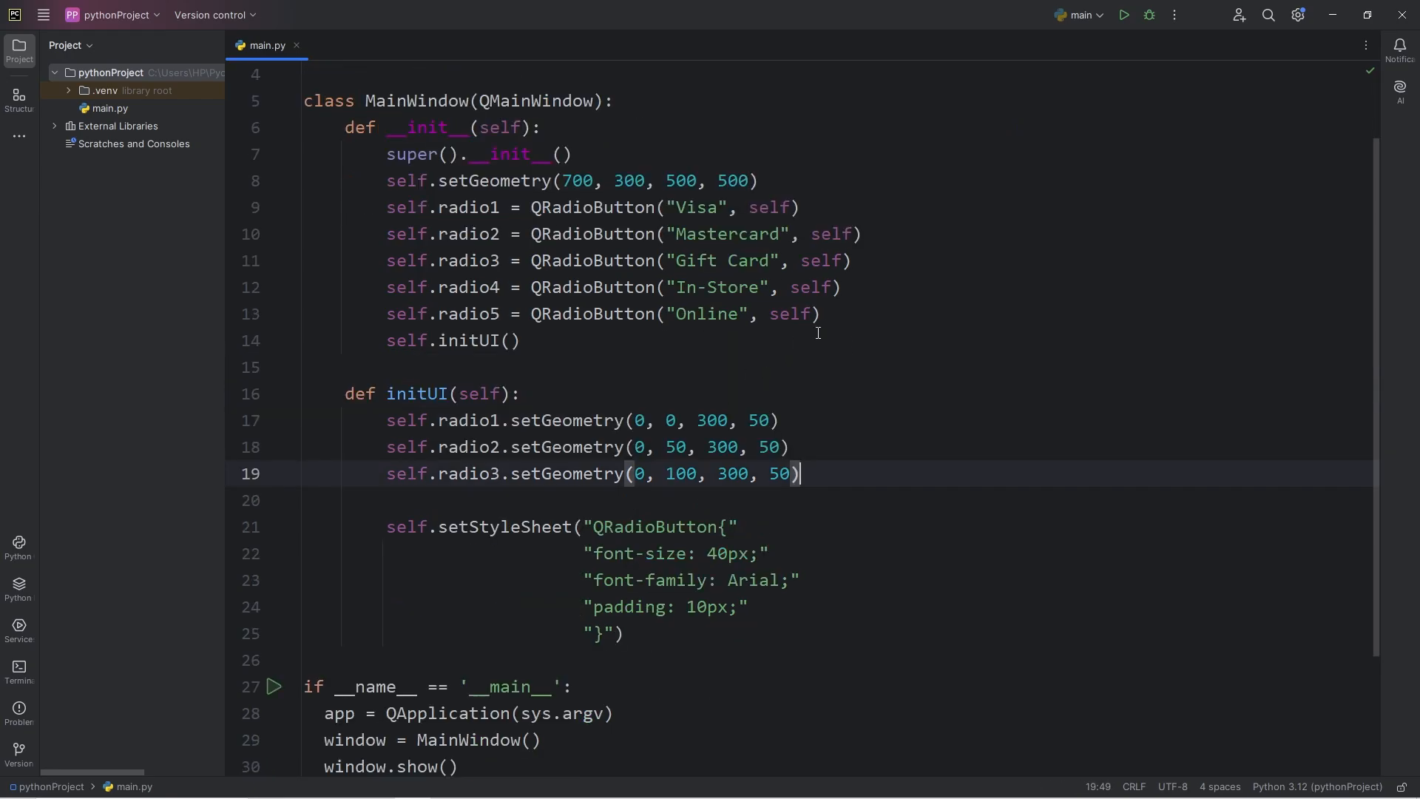
double_click(468, 314)
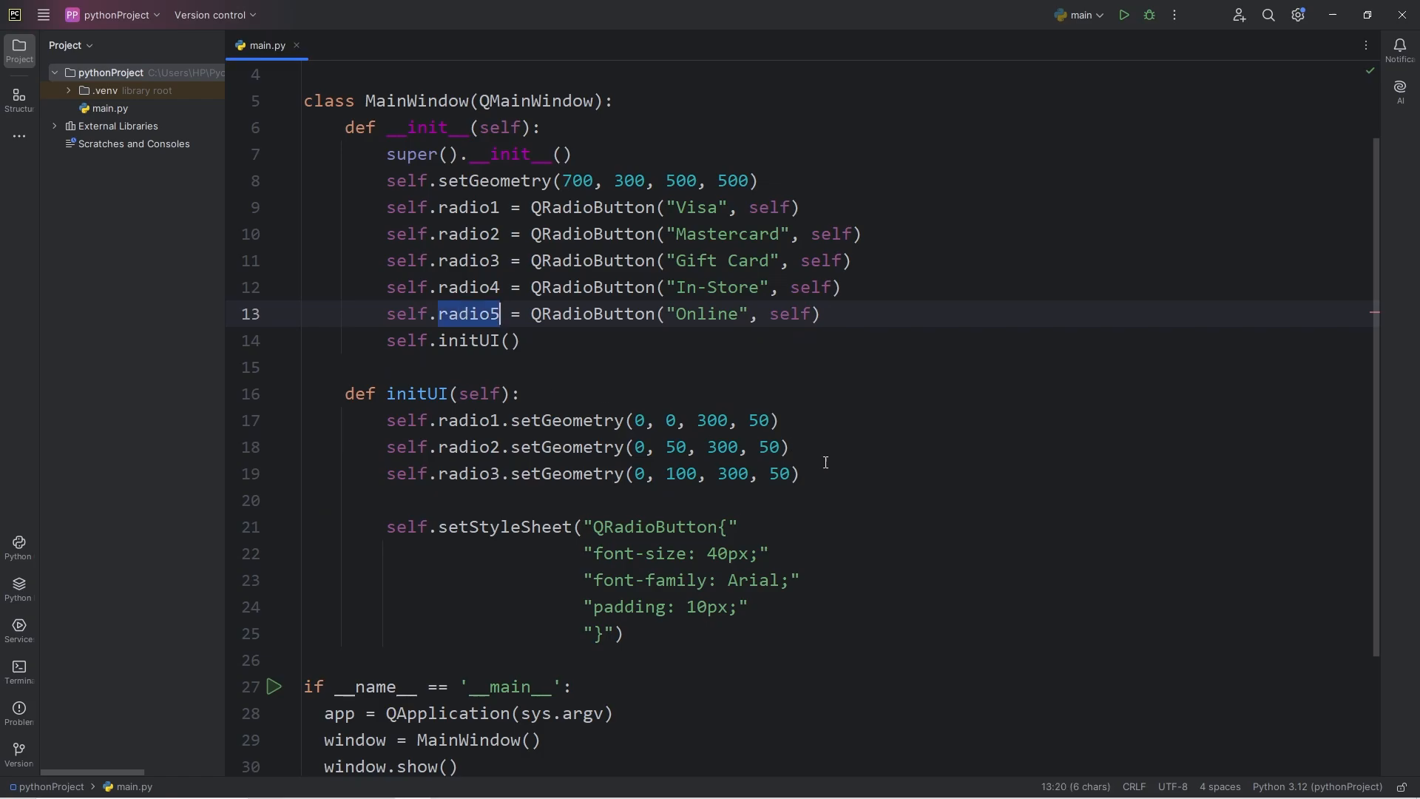
left_click(795, 473)
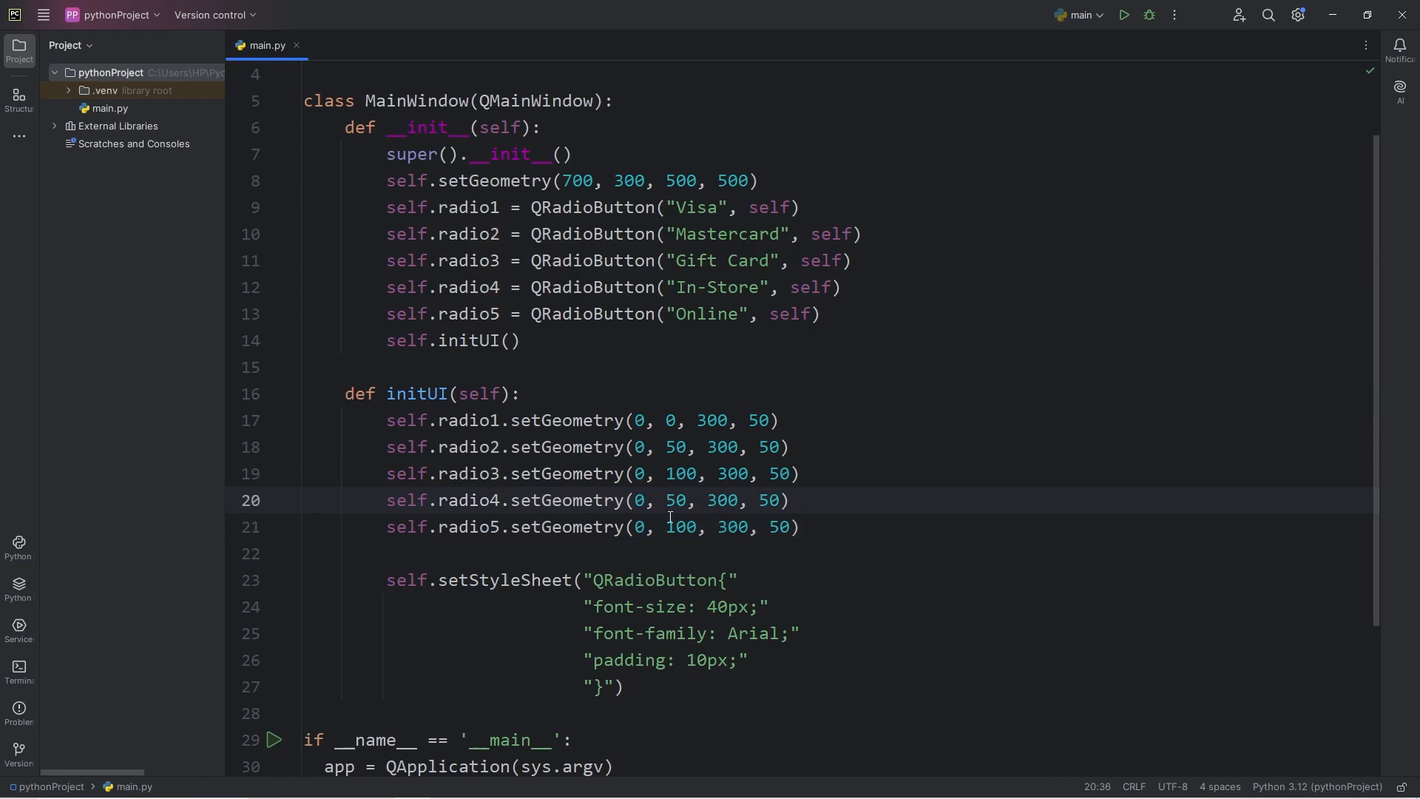
type("1")
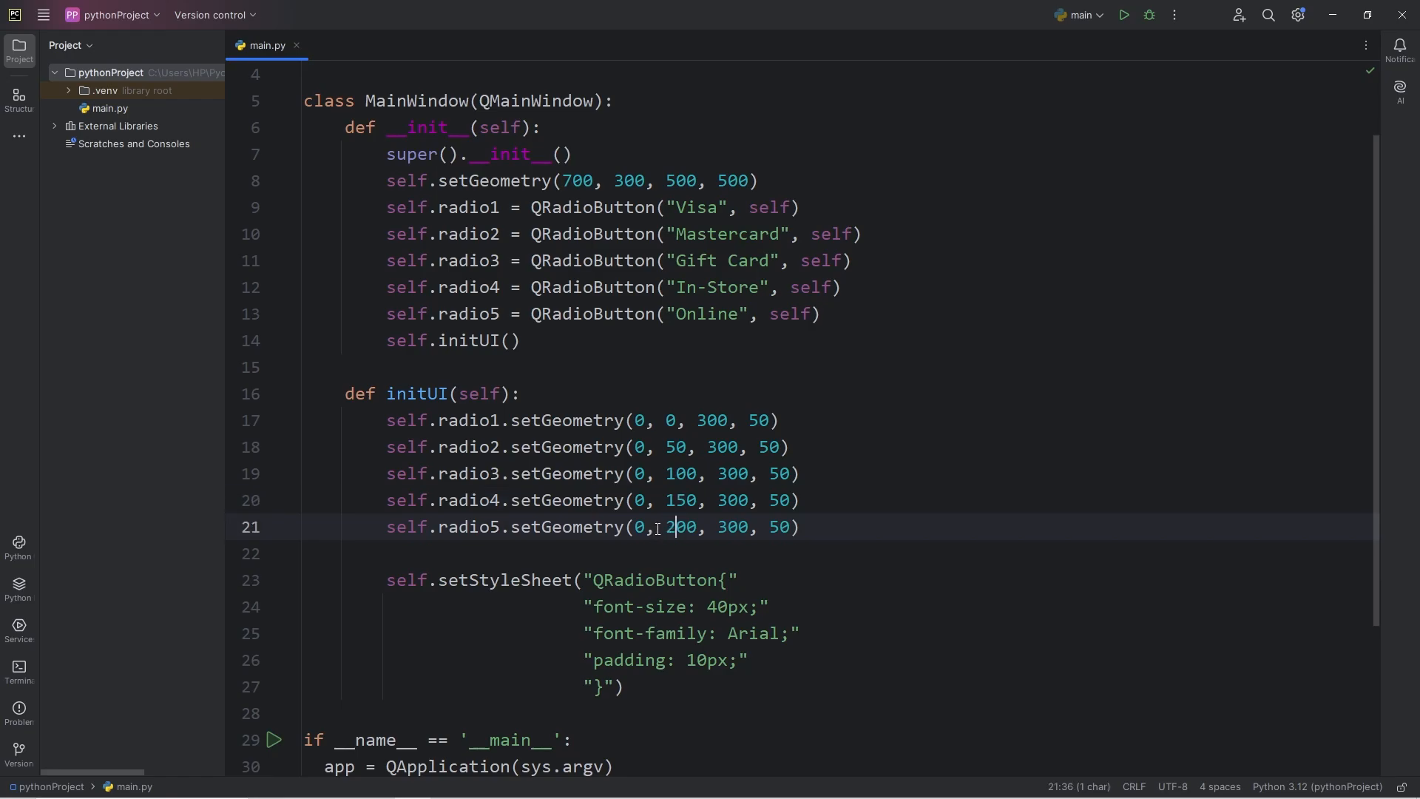
left_click(1123, 15)
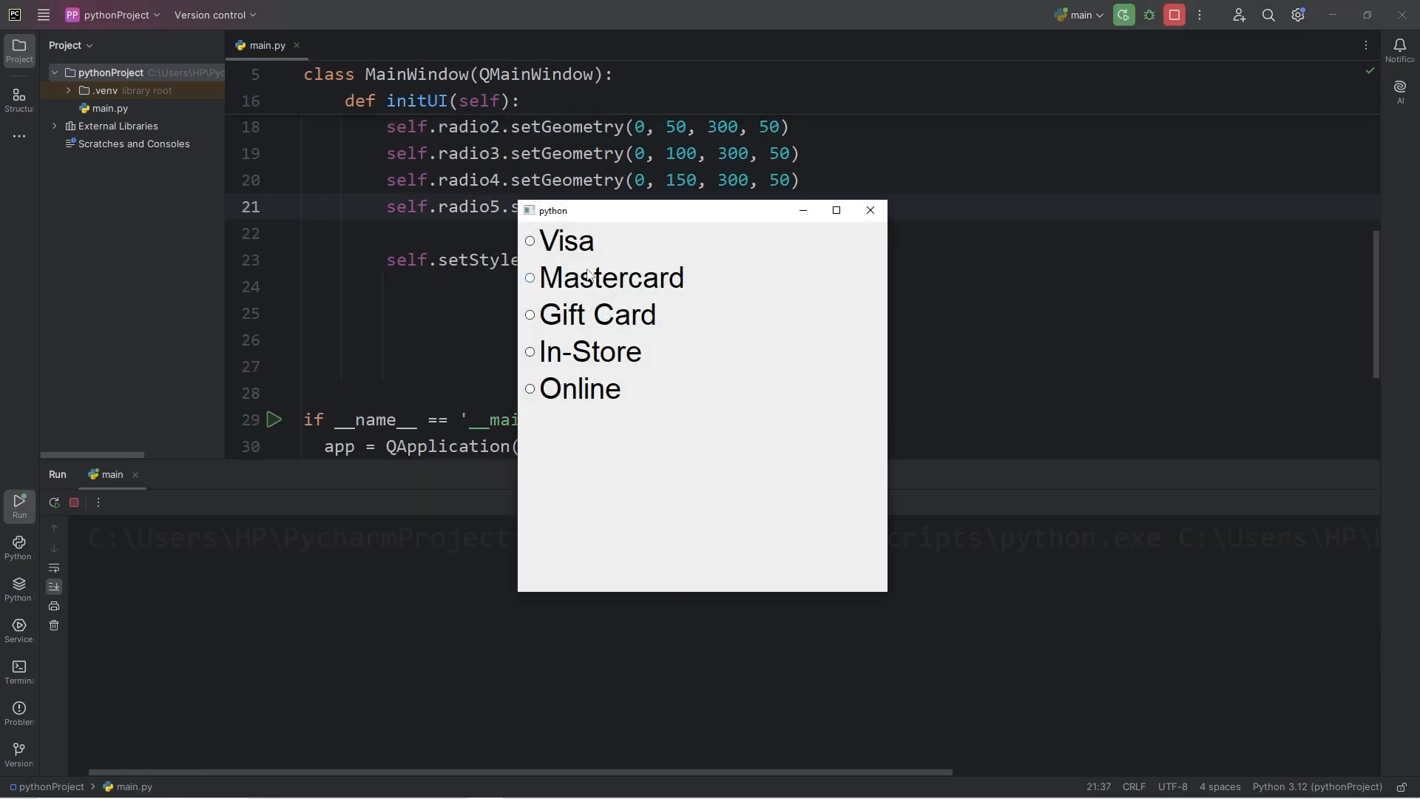
- Click Mastercard, In-Store, Visa, Online, Gift Card and In-Store in turn, confirming single selection
left_click(530, 278)
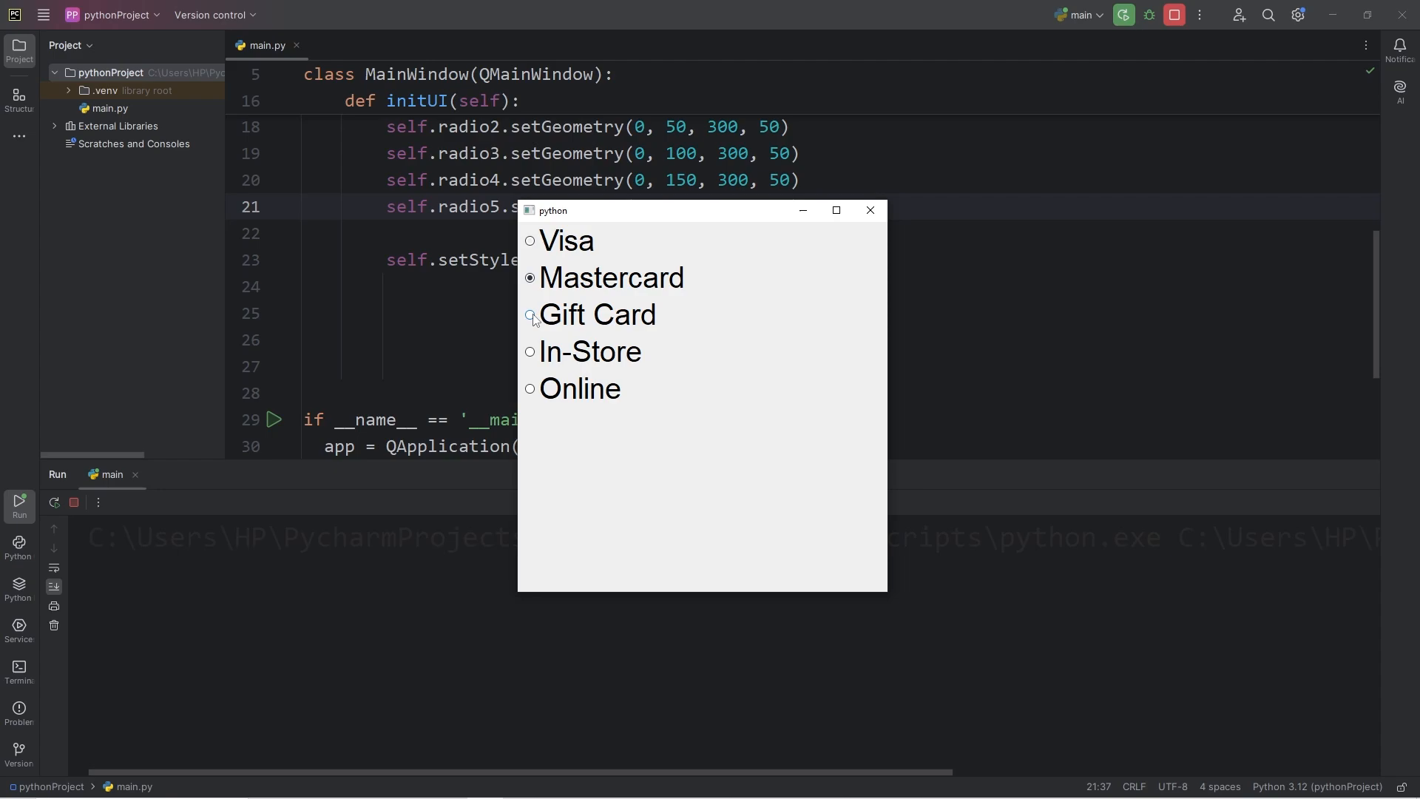
left_click(530, 351)
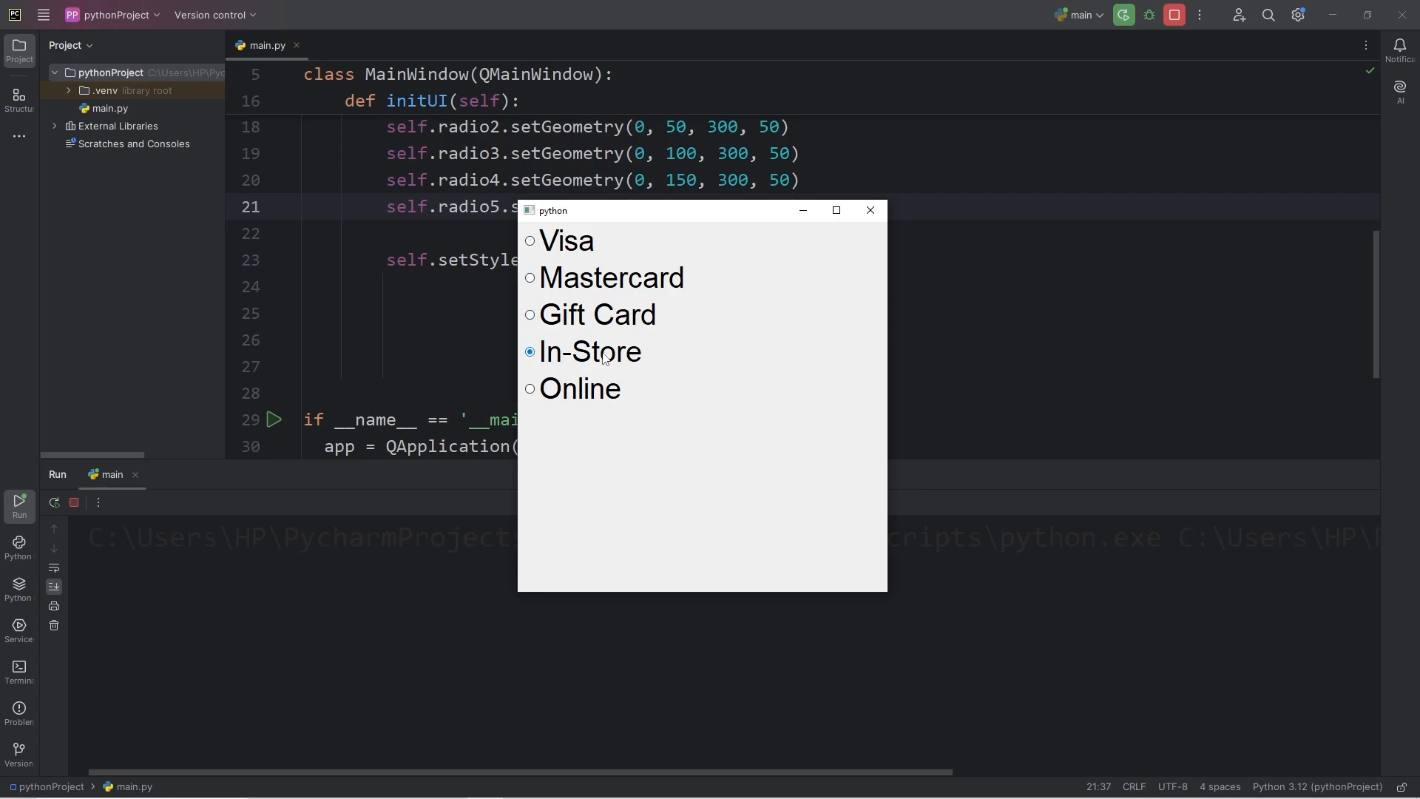
mouse_move(529, 251)
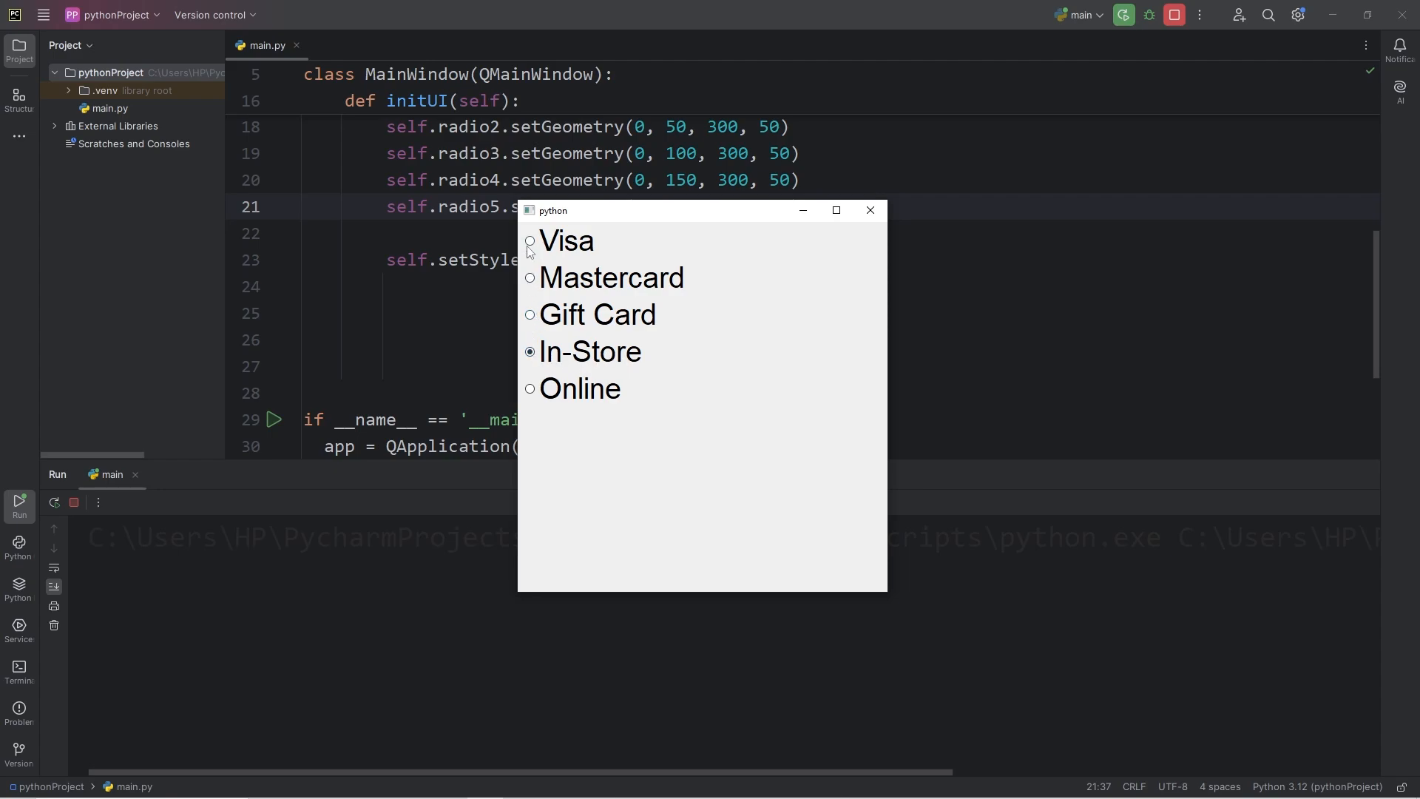
left_click(530, 241)
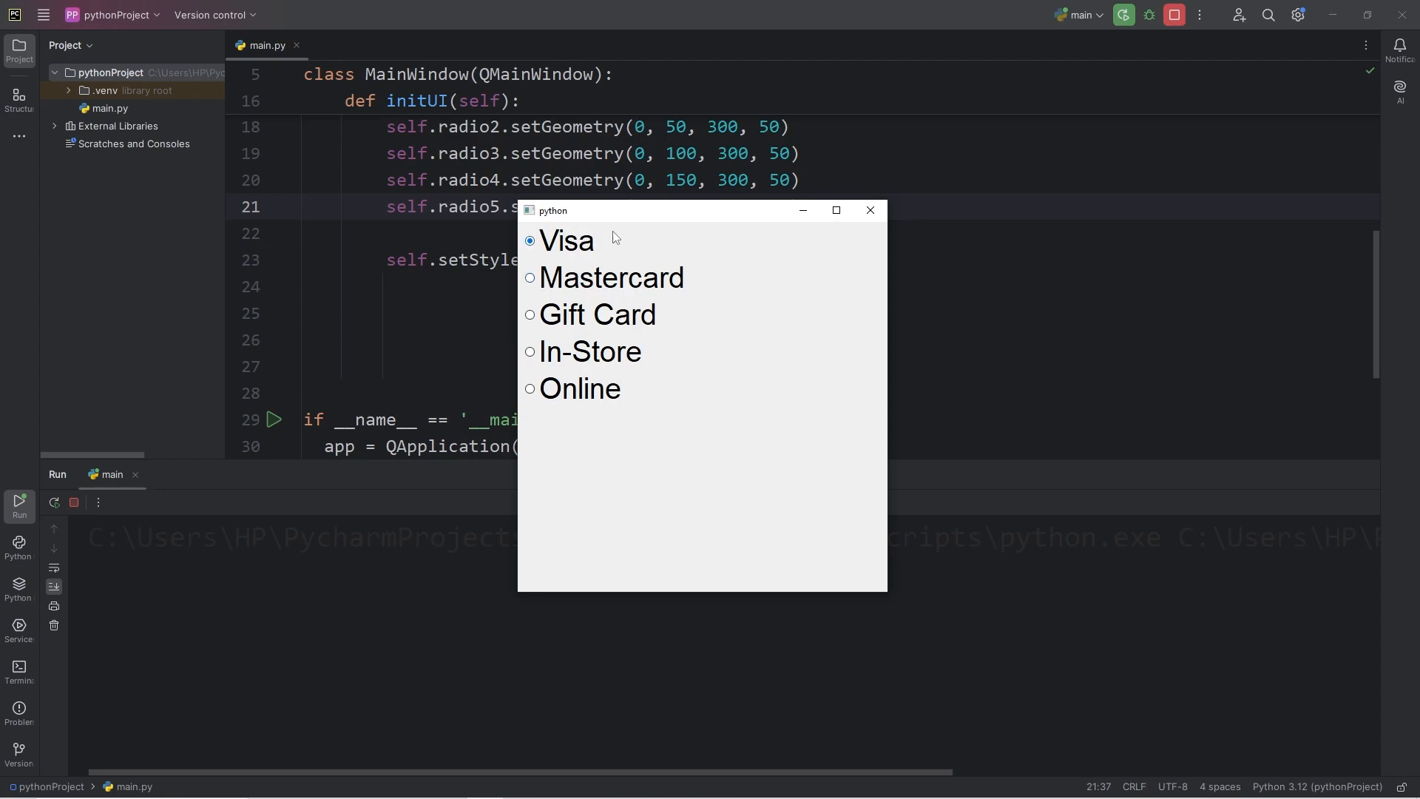
mouse_move(530, 315)
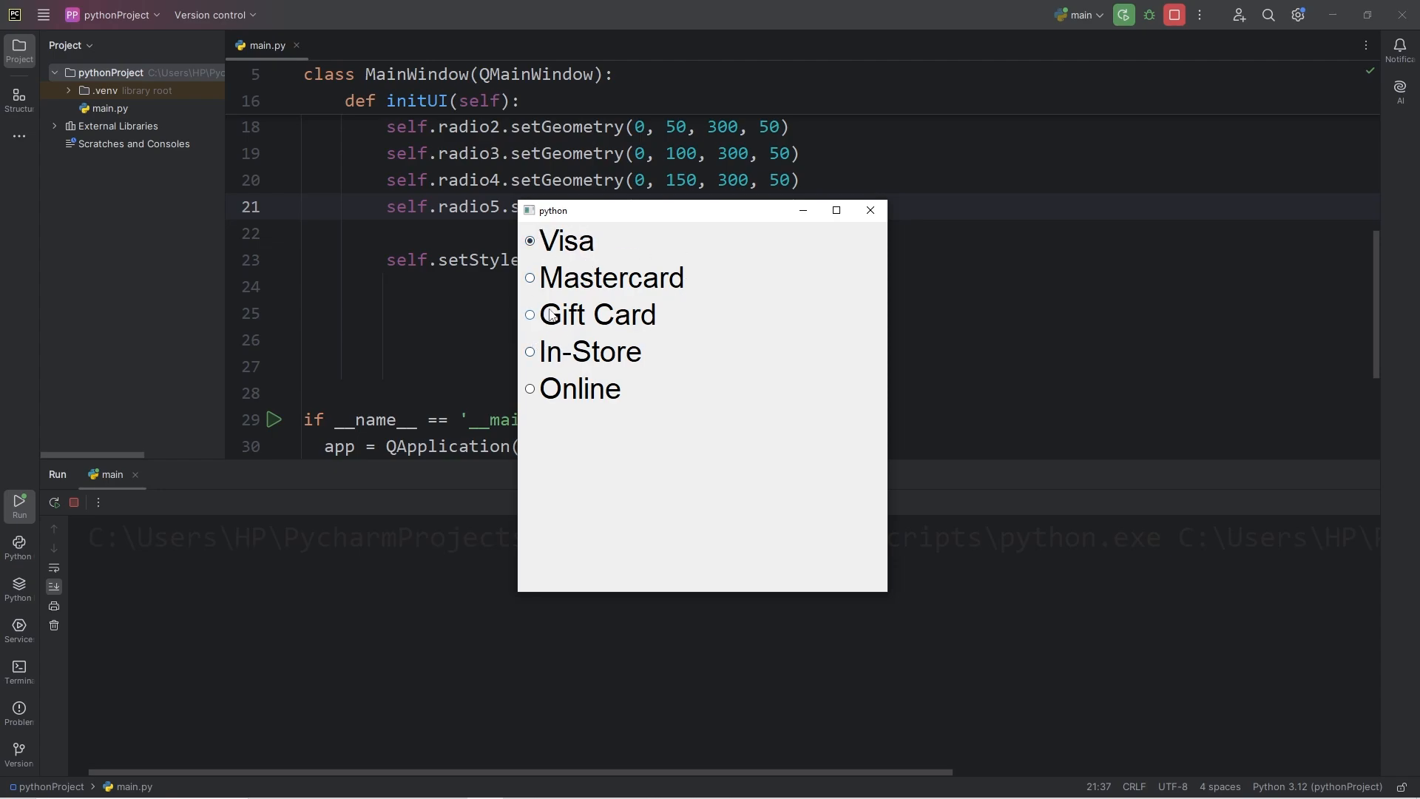
left_click(529, 388)
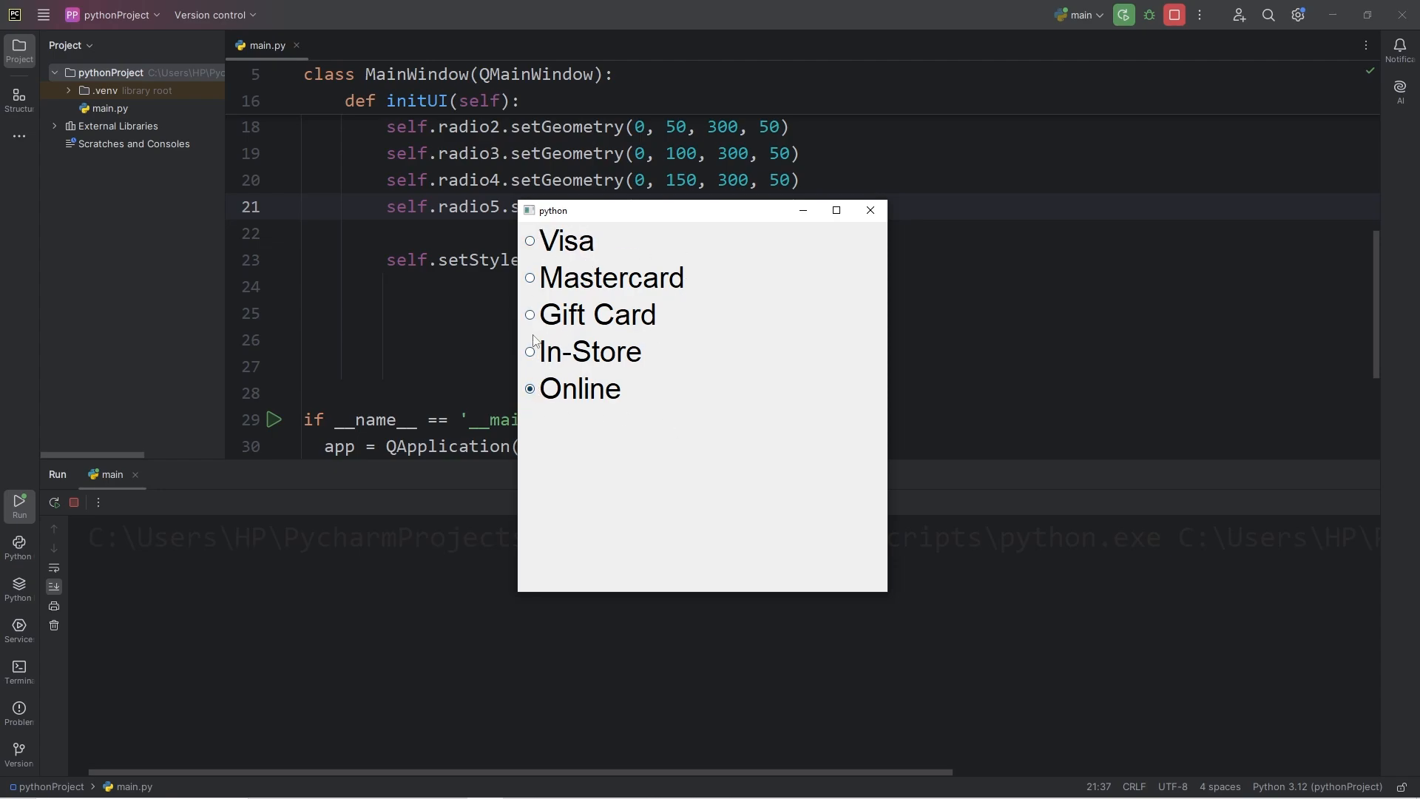
left_click(530, 240)
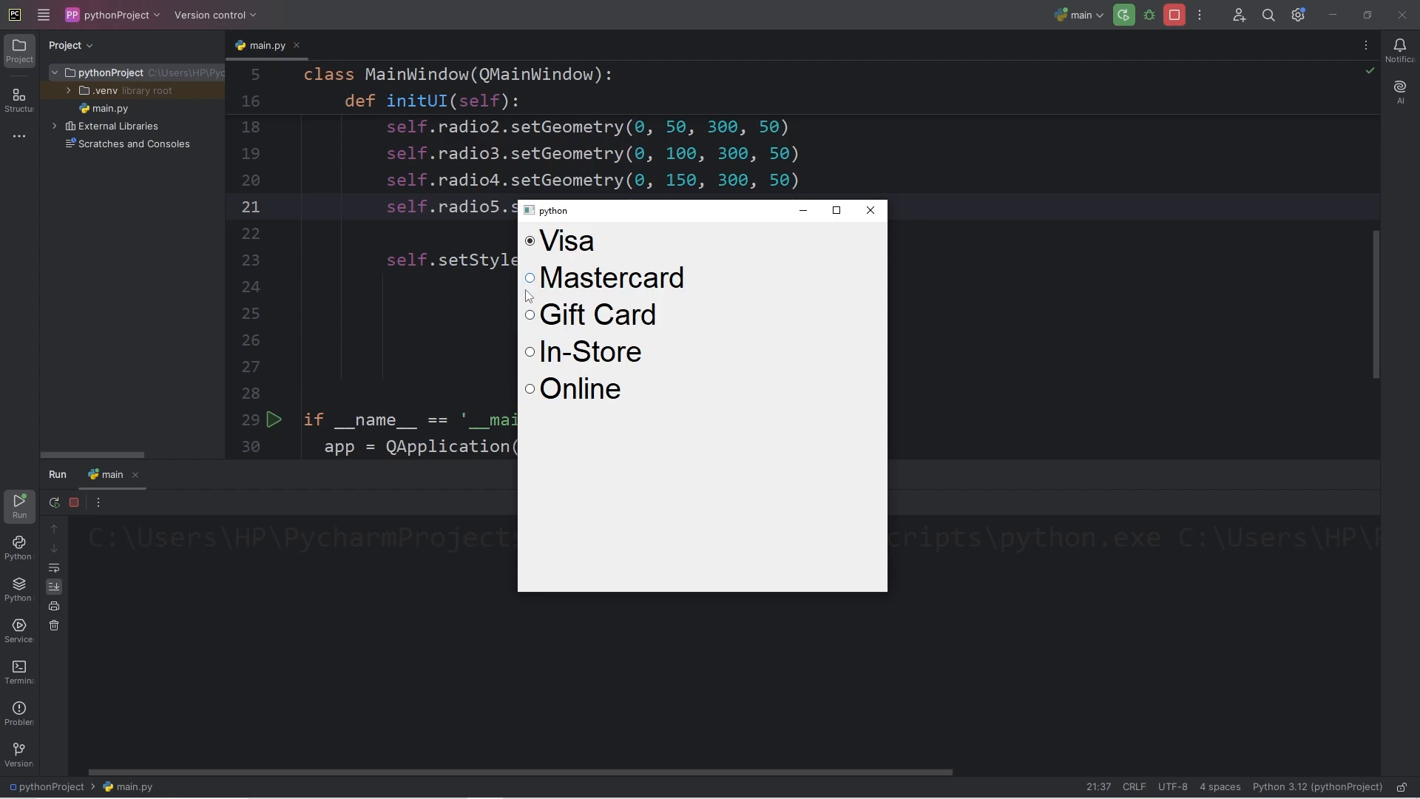
left_click(530, 315)
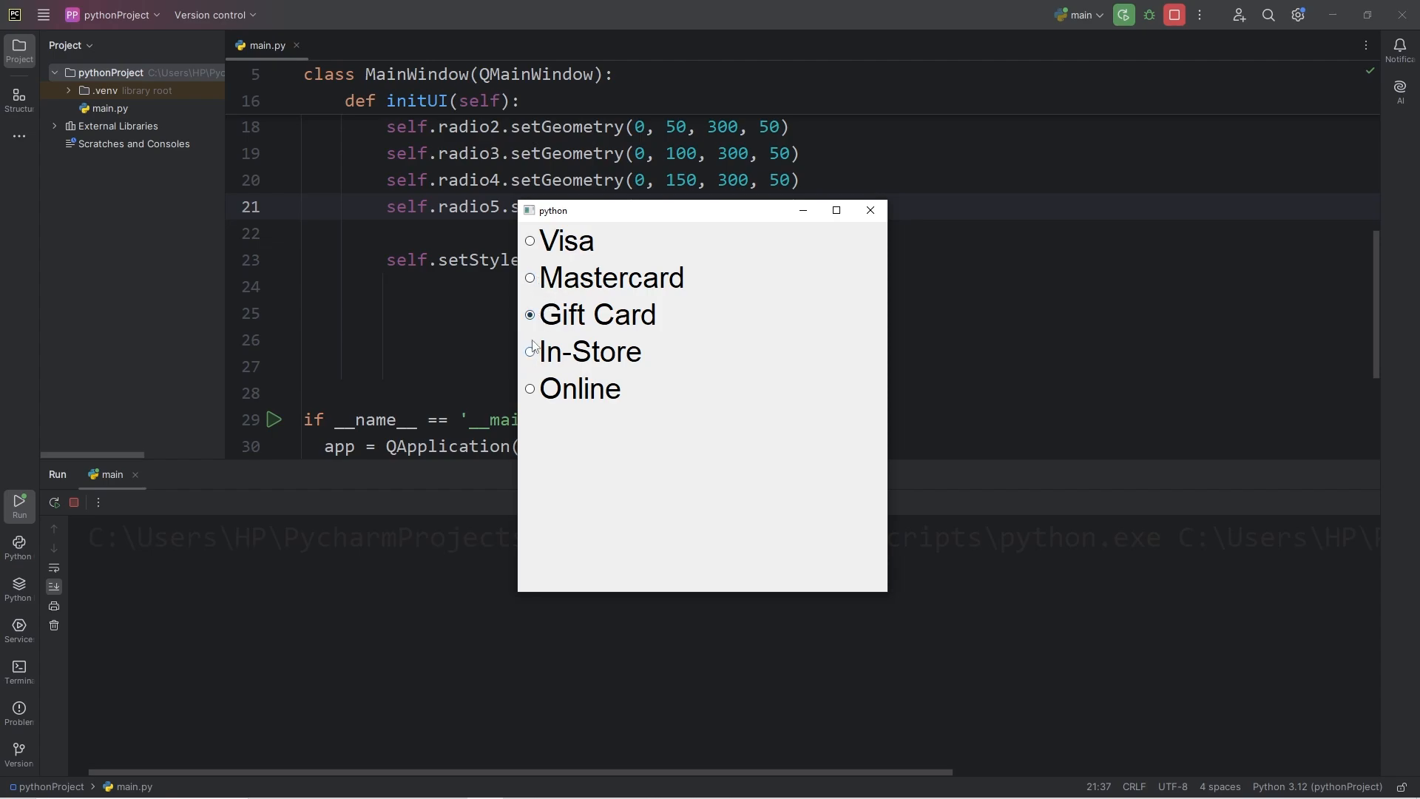
left_click(530, 240)
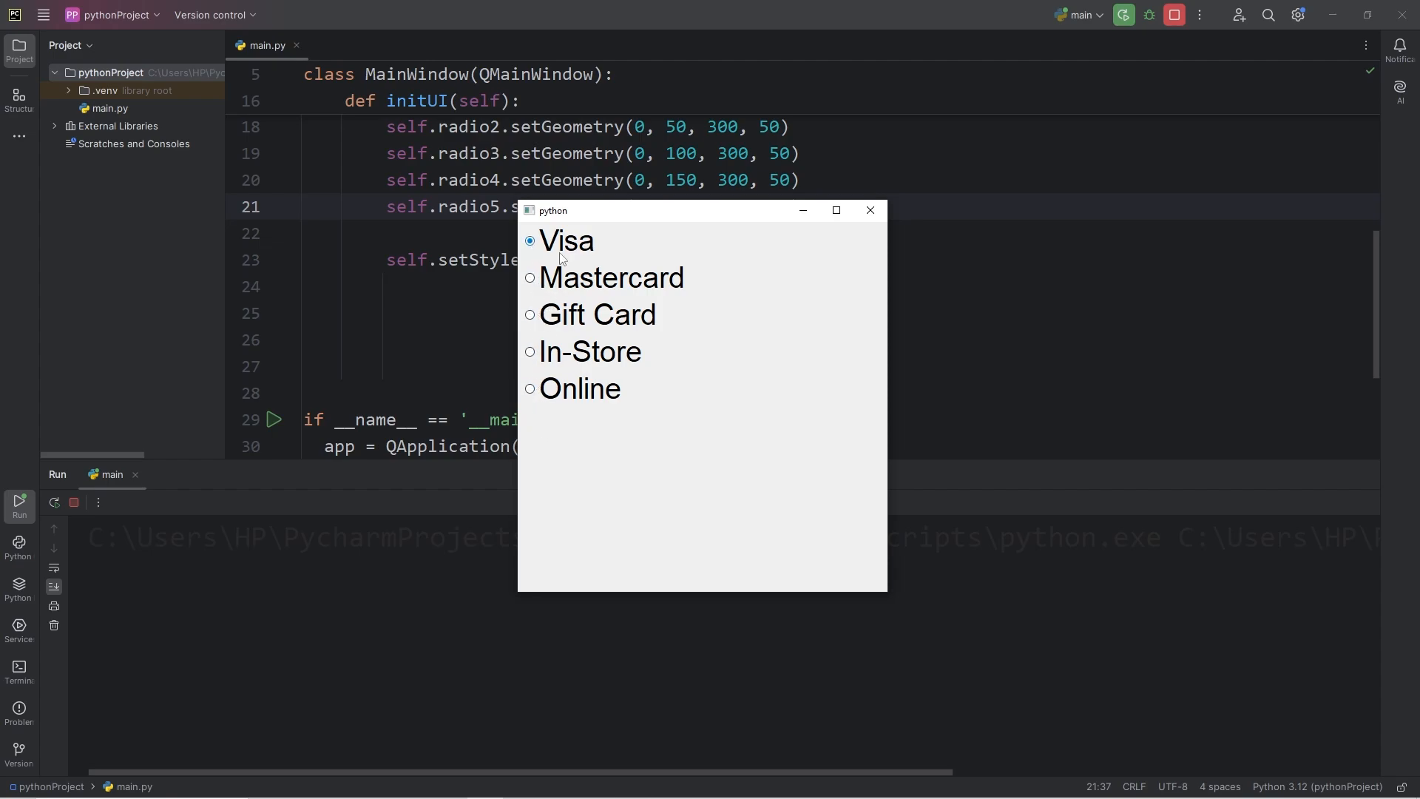
mouse_move(532, 363)
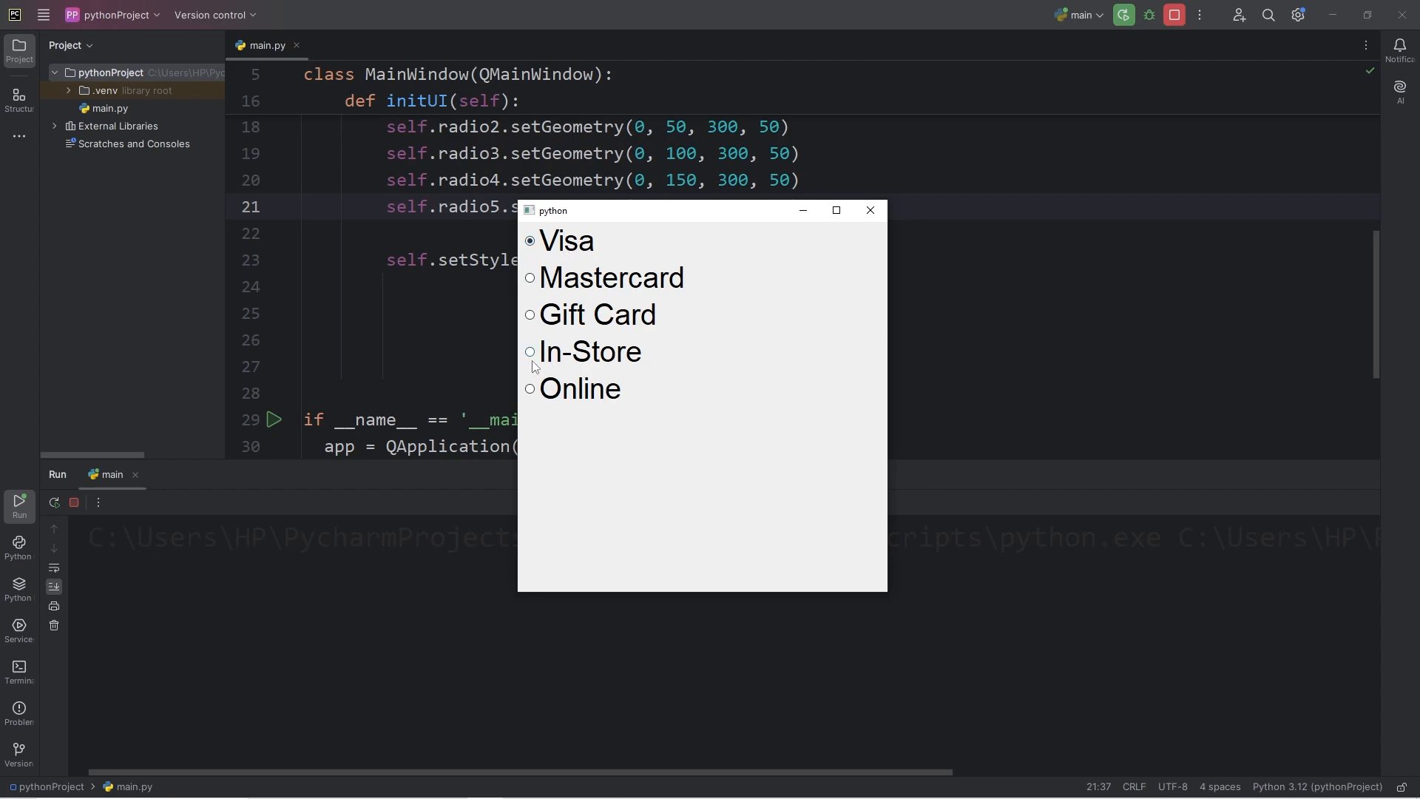
left_click(529, 352)
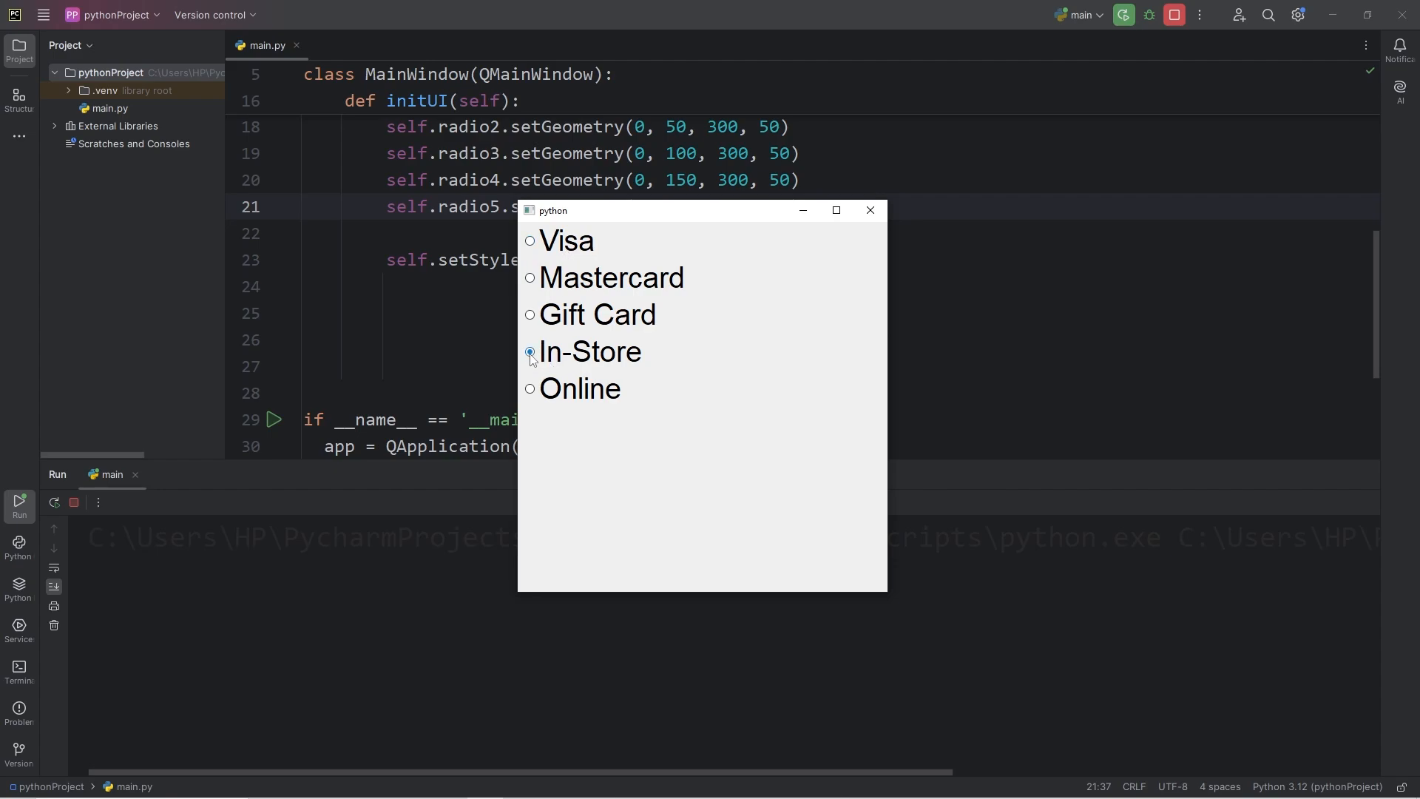
left_click(529, 352)
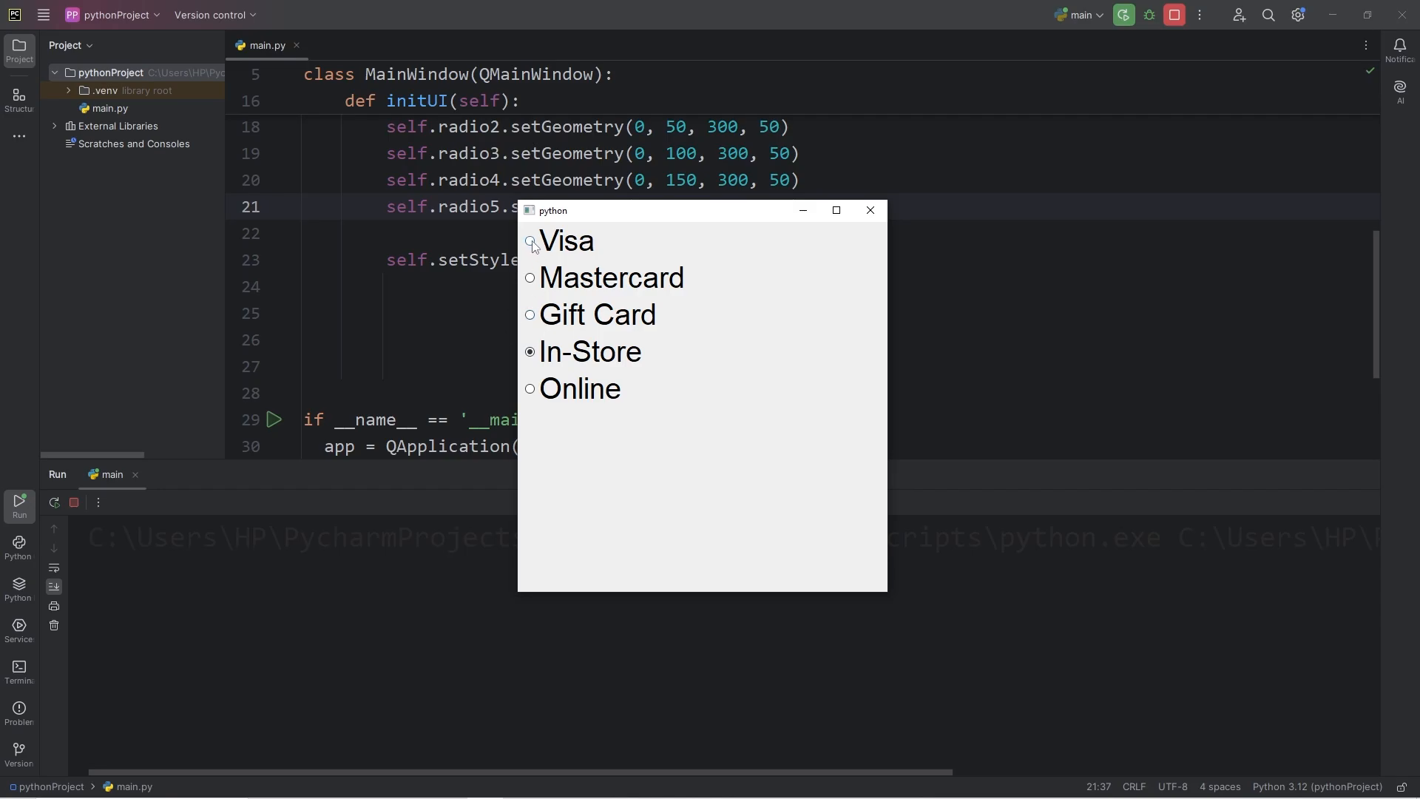
left_click(530, 241)
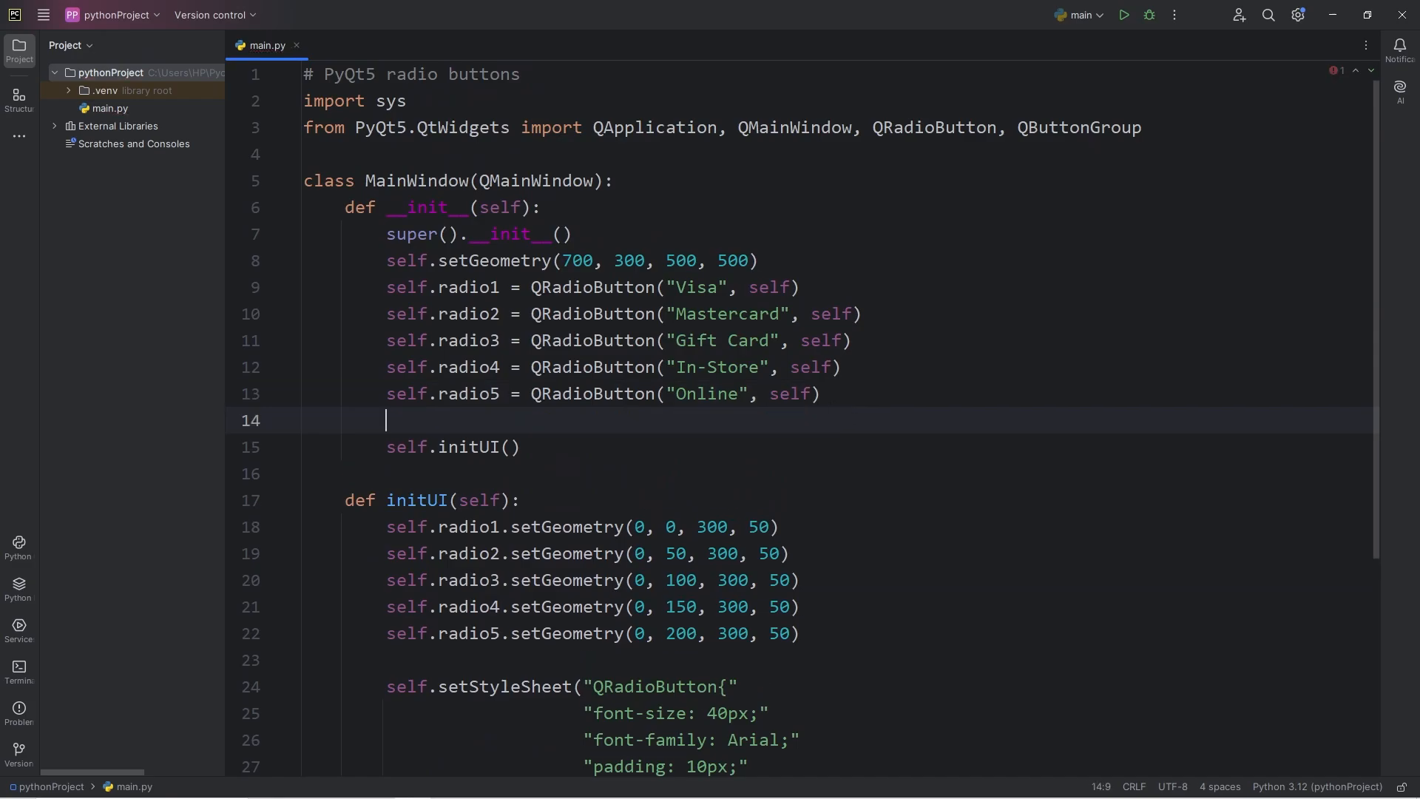
- Add self.button_group1 = QButtonGroup(self) and a matching button_group2 line to the constructor
type("self")
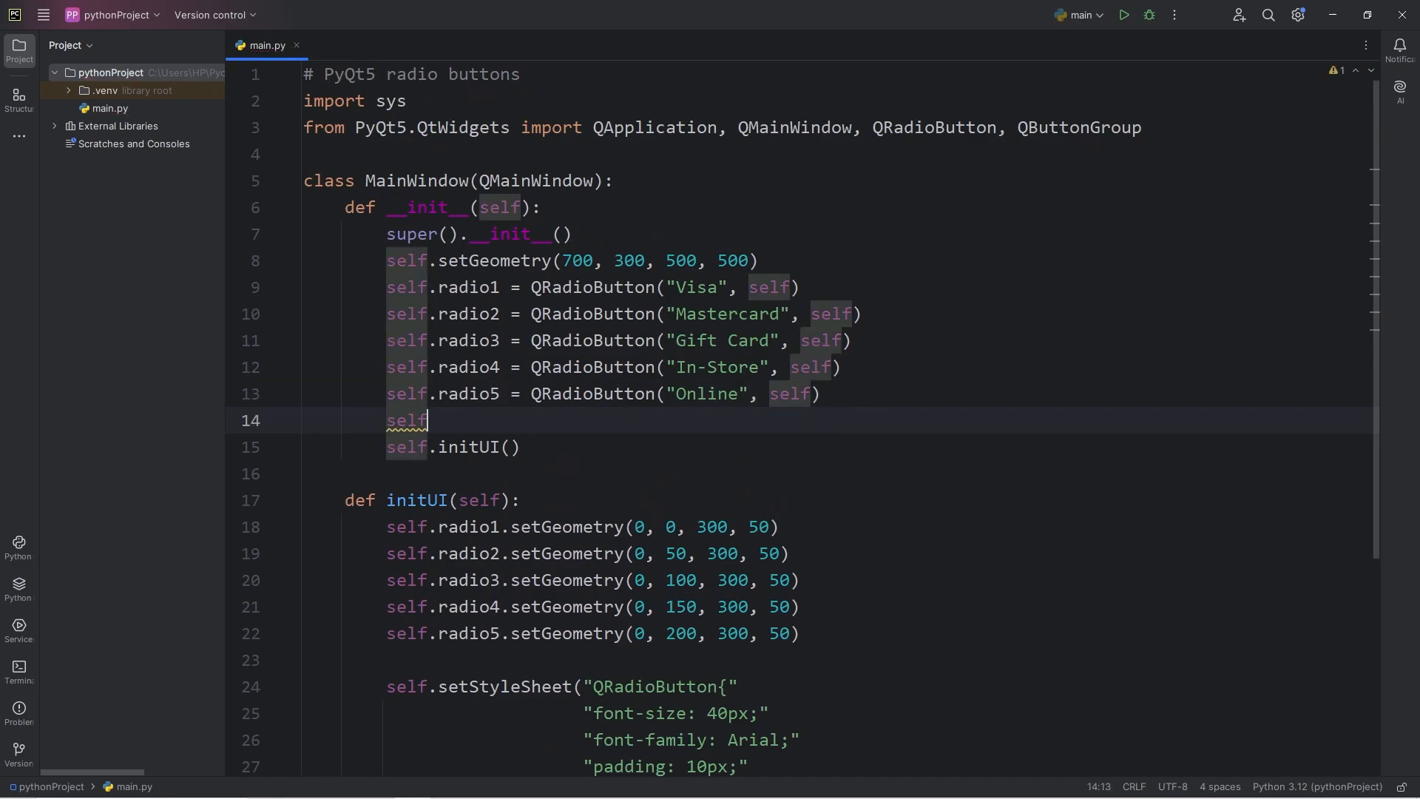
type(".but")
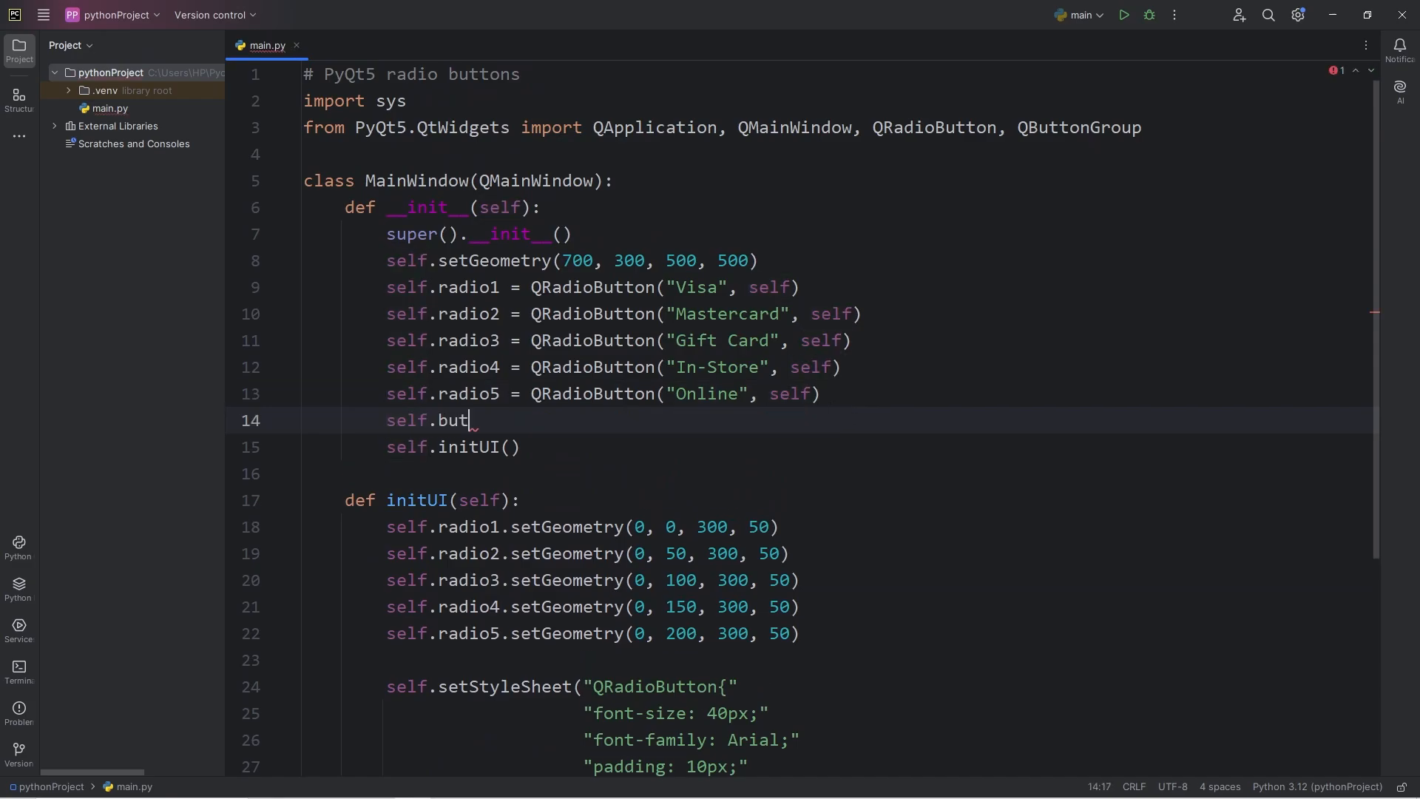
type("ton_grou")
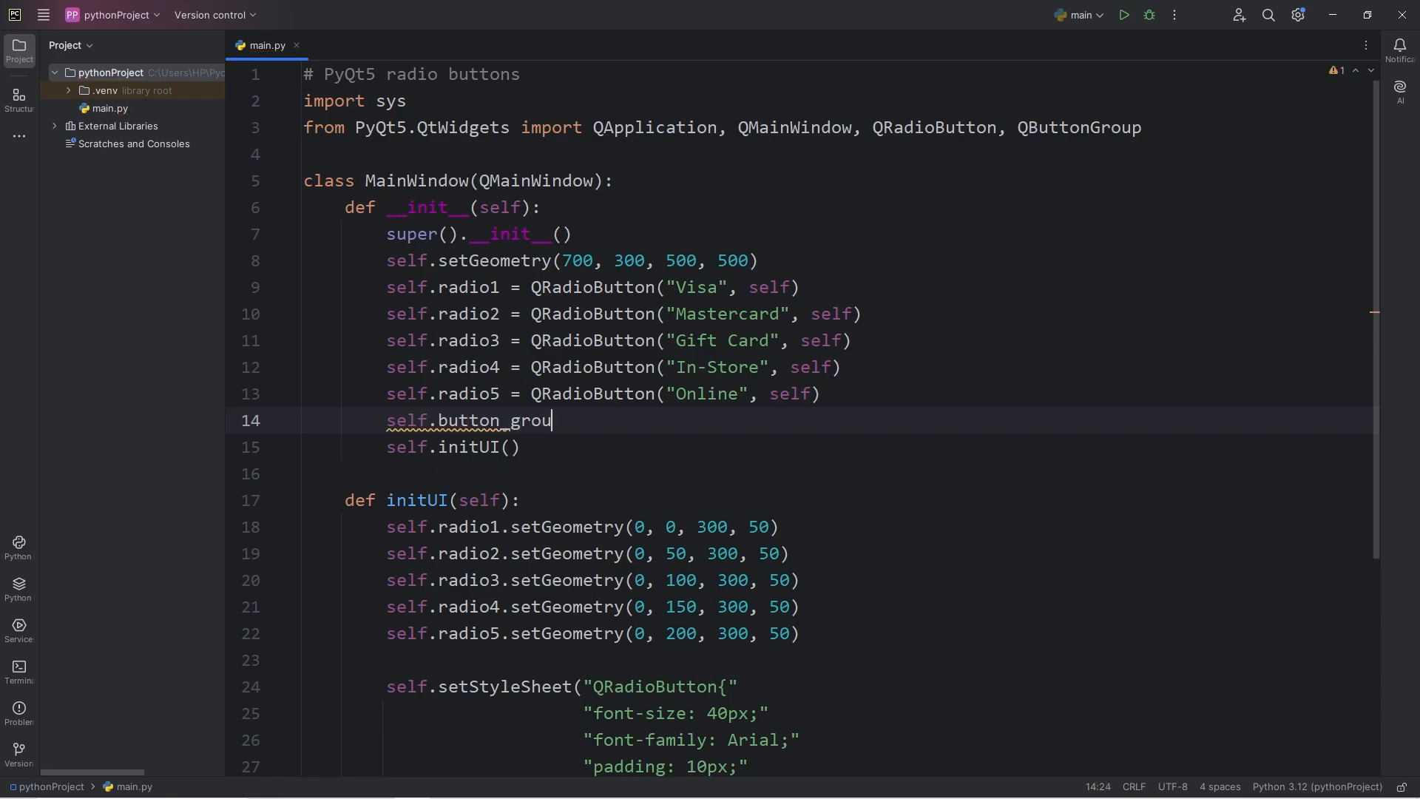
type("p1 =")
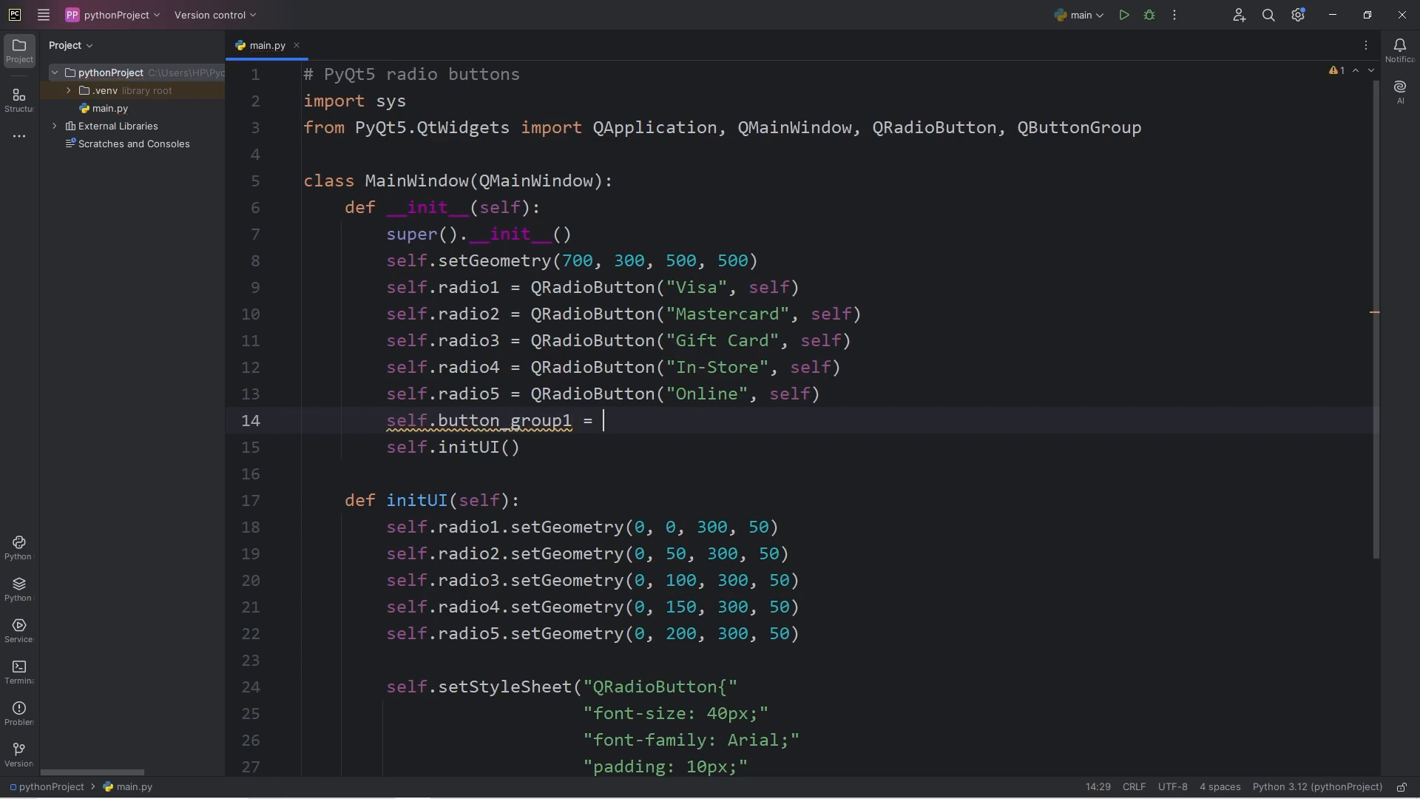
double_click(1077, 126)
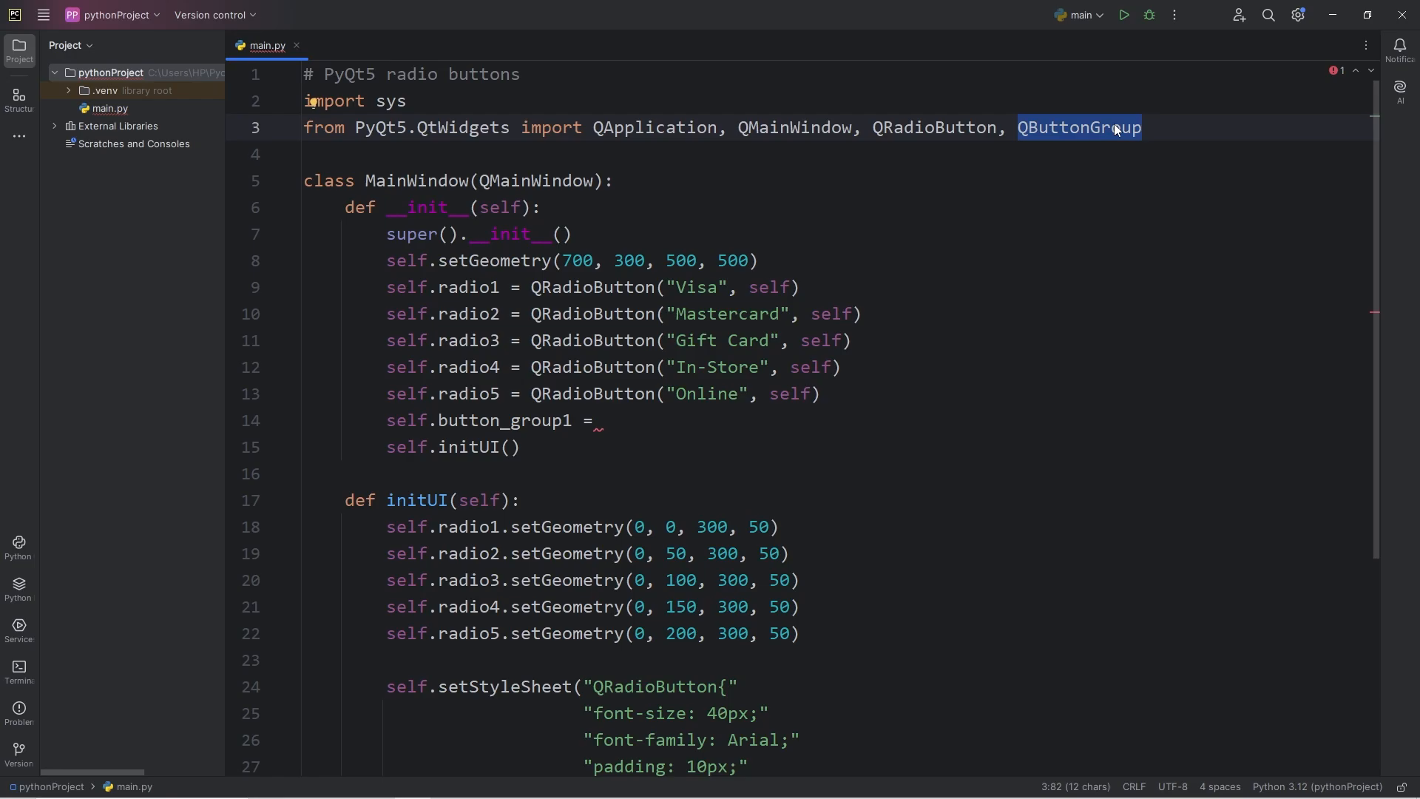
type("QButtonGroup")
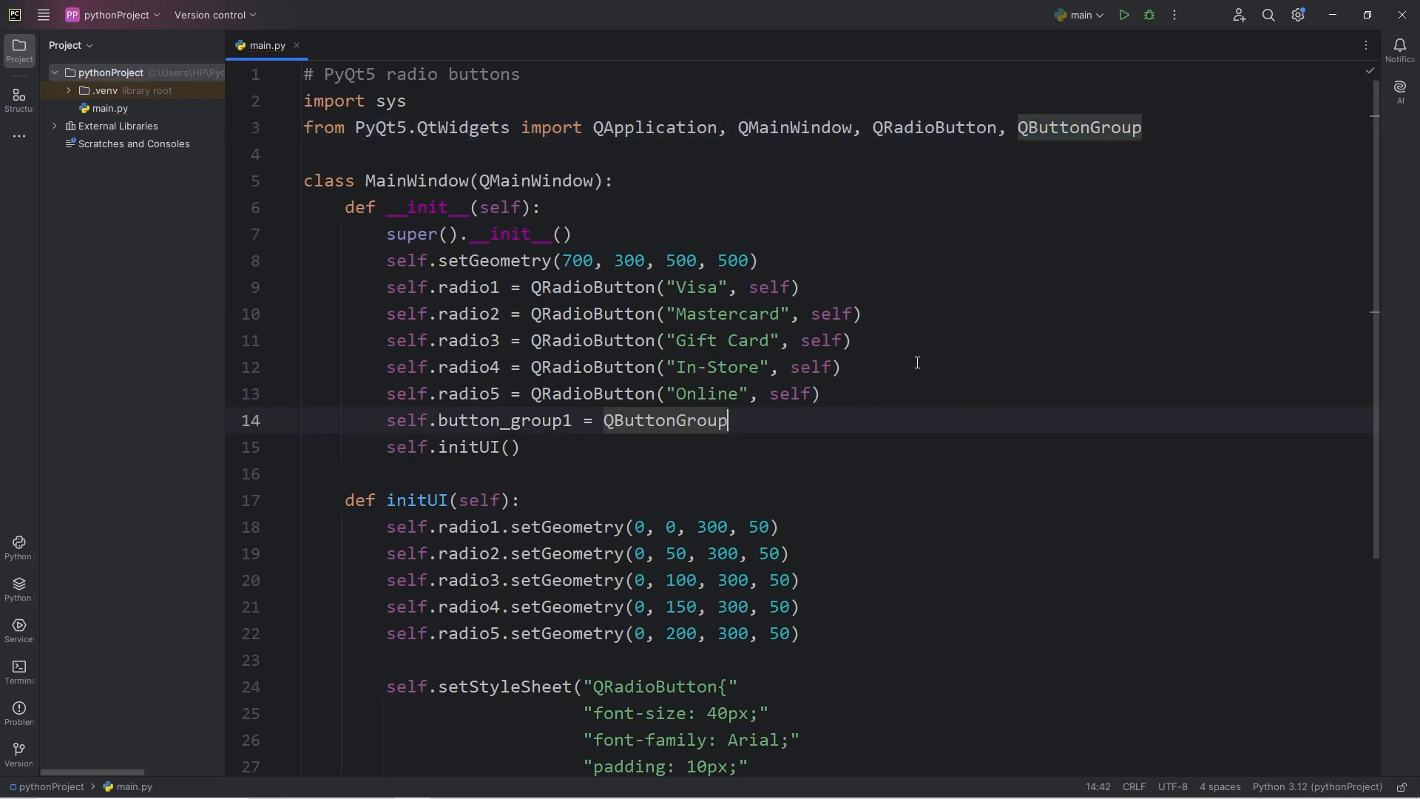
type("(s")
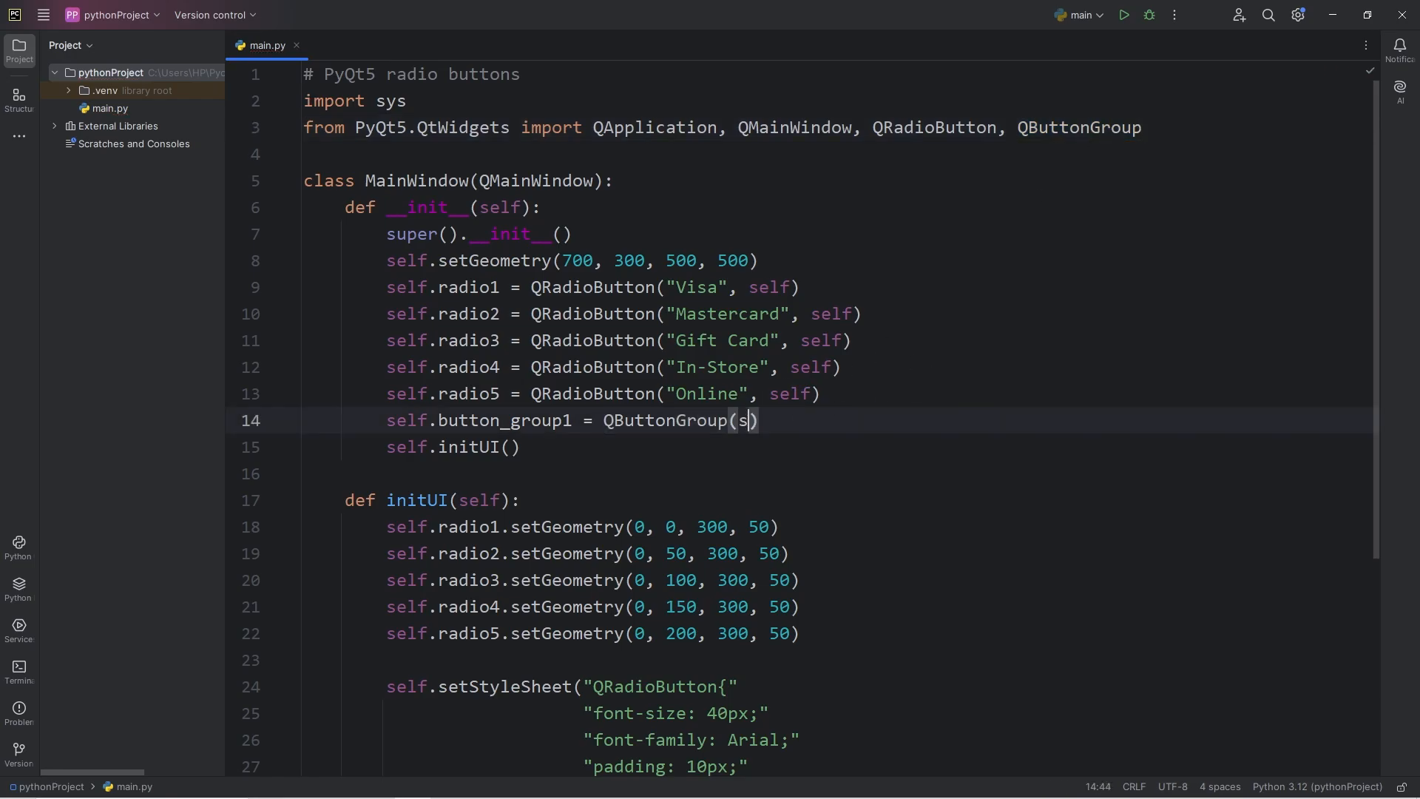
type("elf")
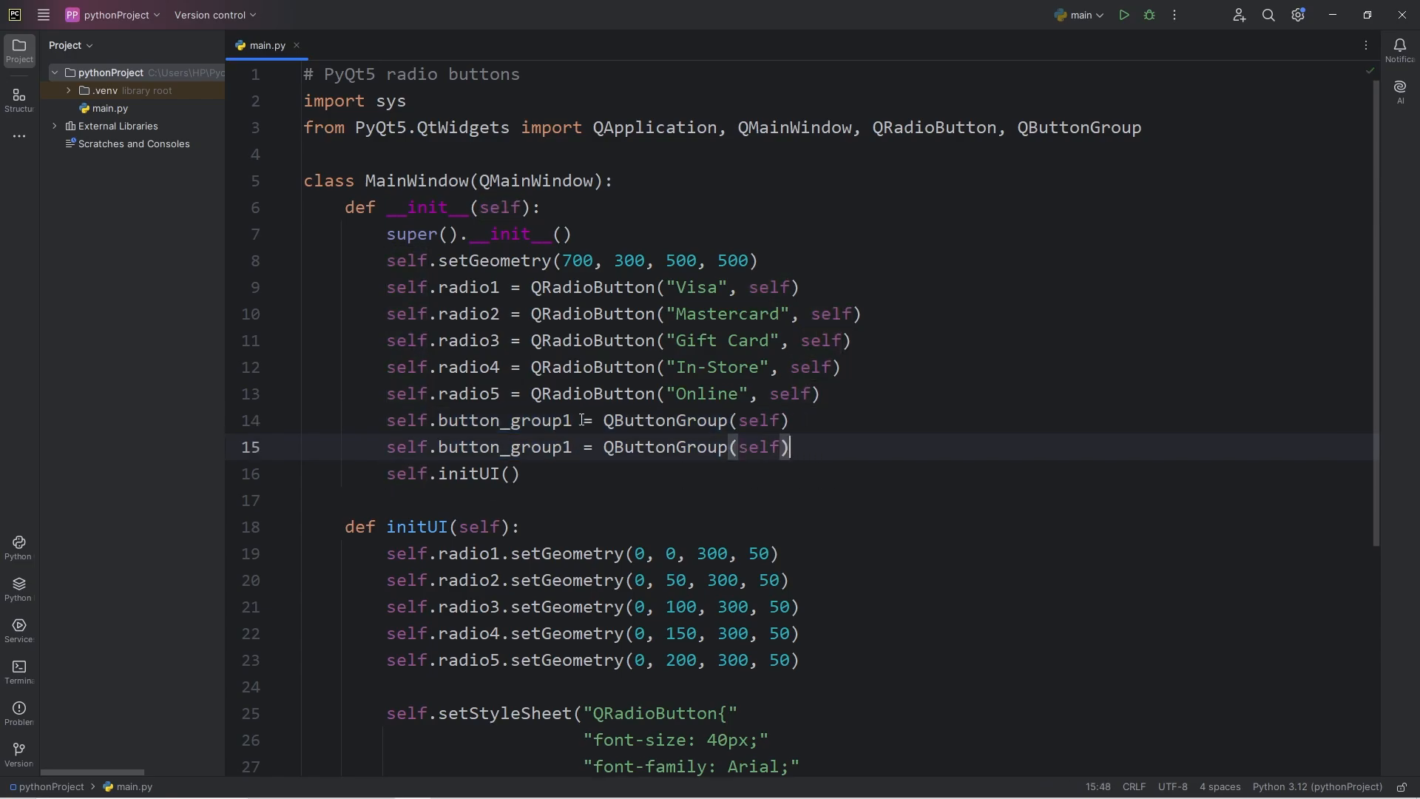
type("2")
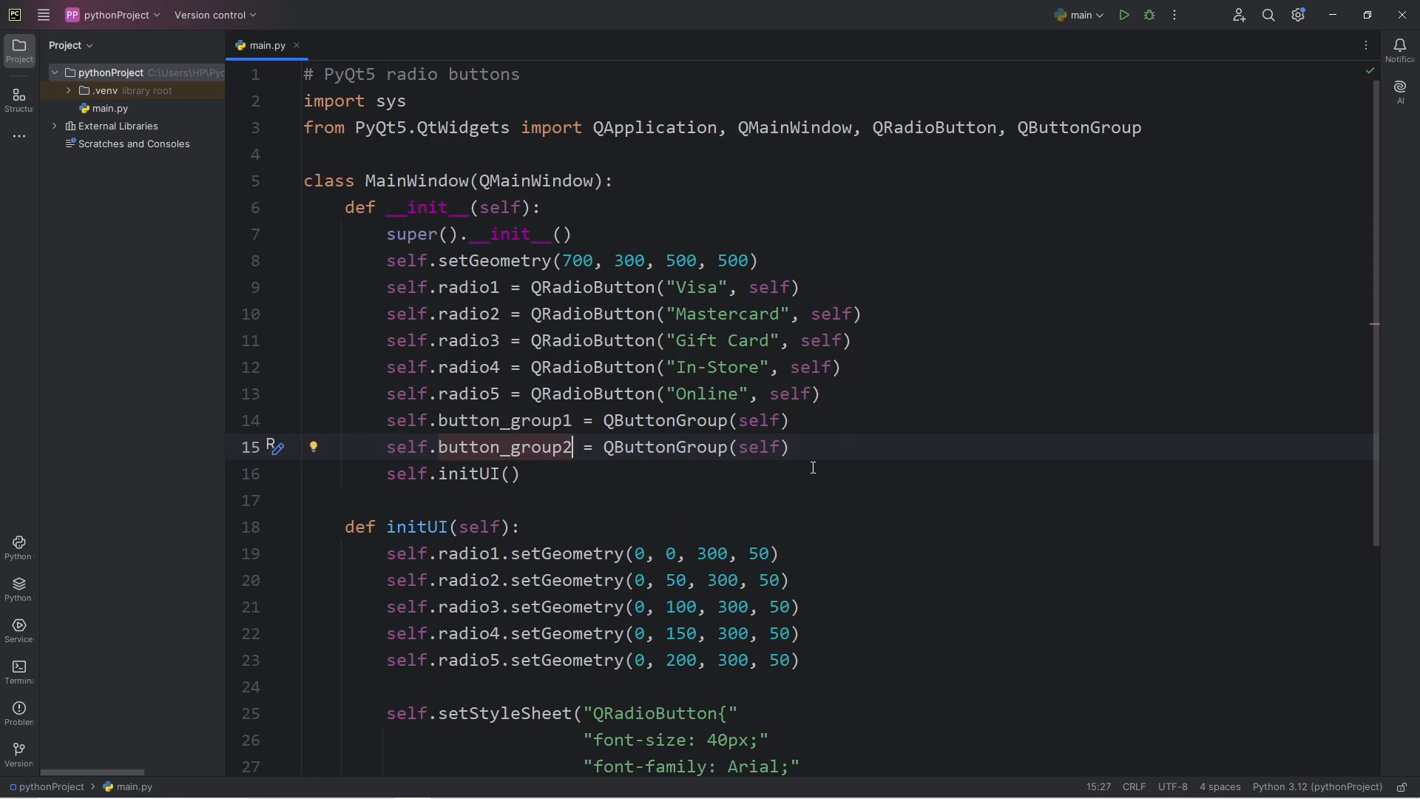
scroll("down", 3)
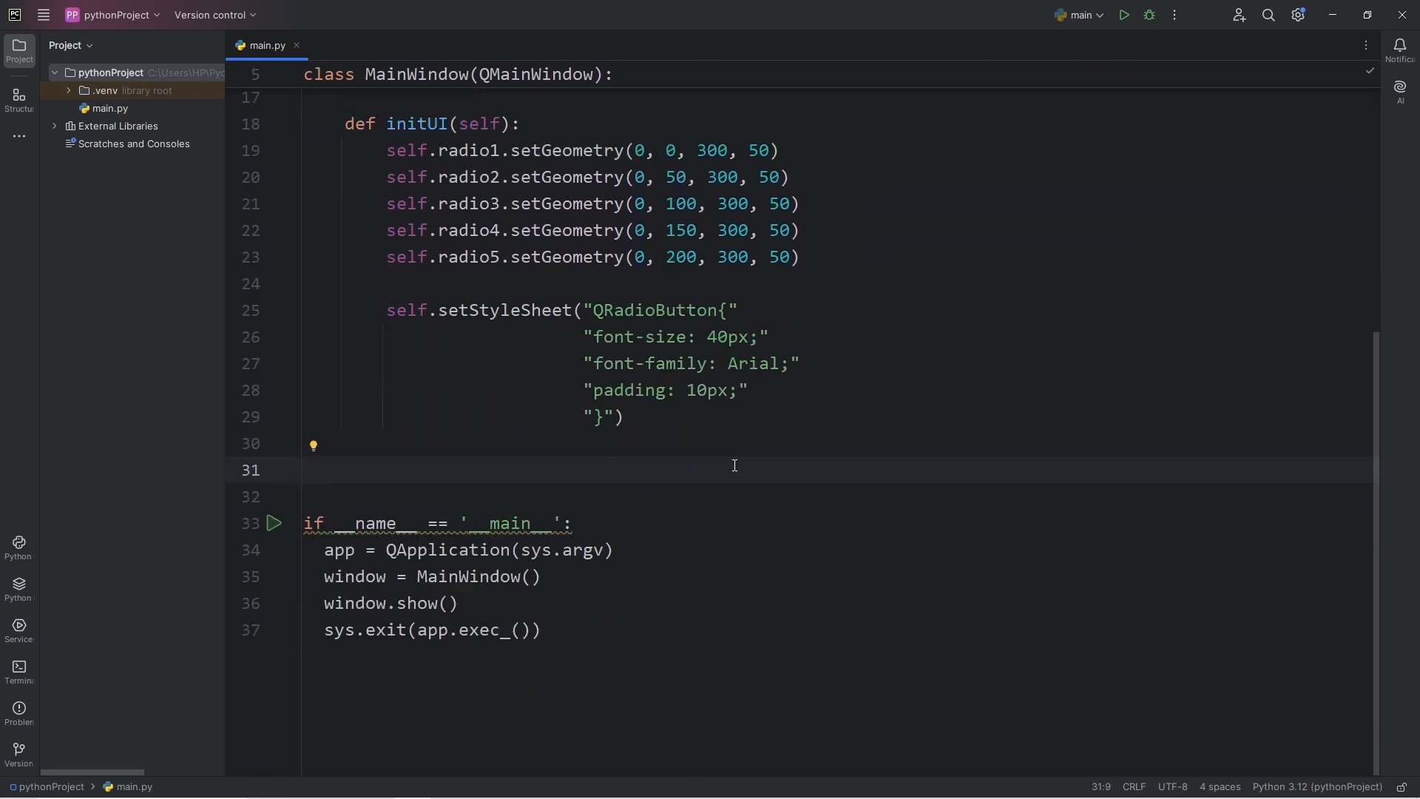
- Add radio1–3 to button_group1 and radio4–5 to button_group2, then run the window
type("self.")
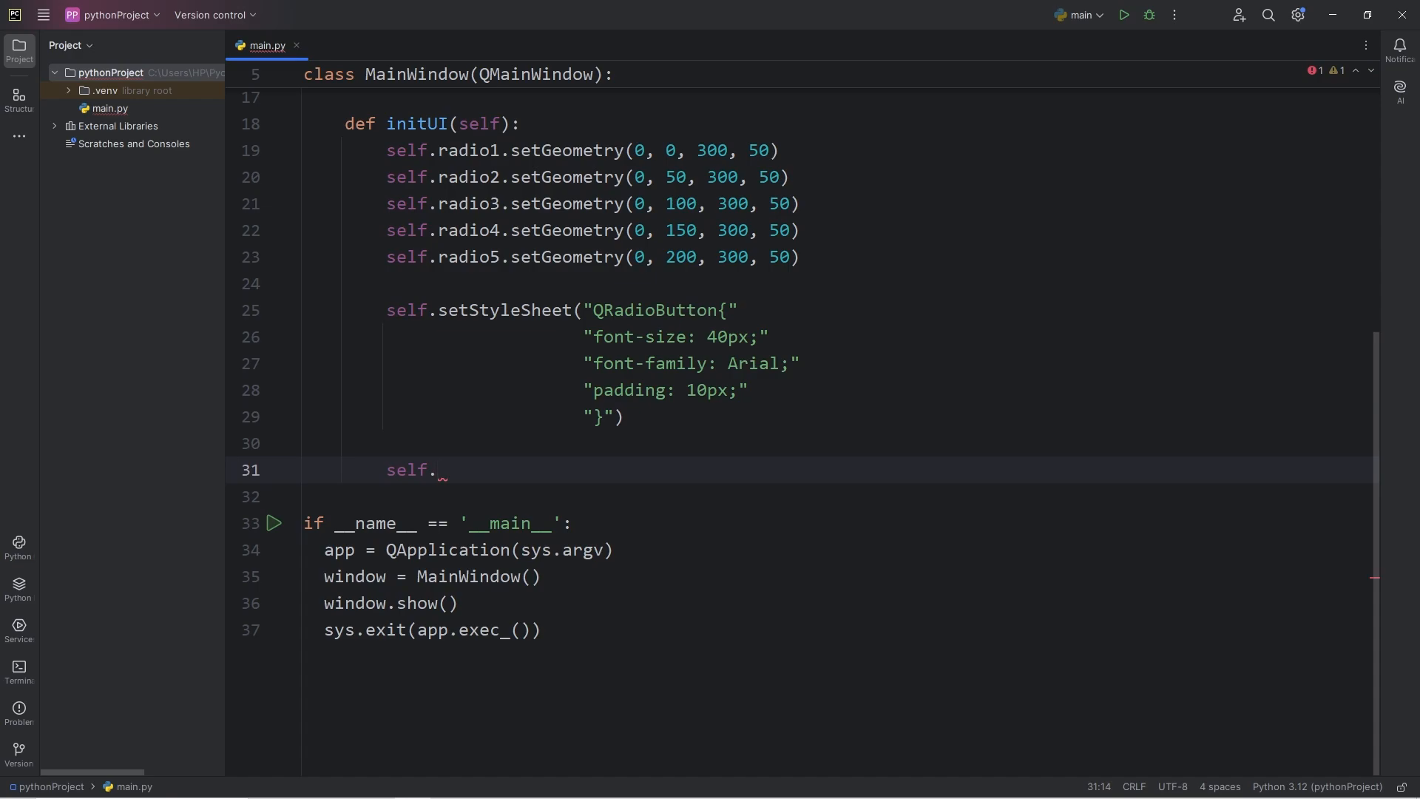
type("button_gr")
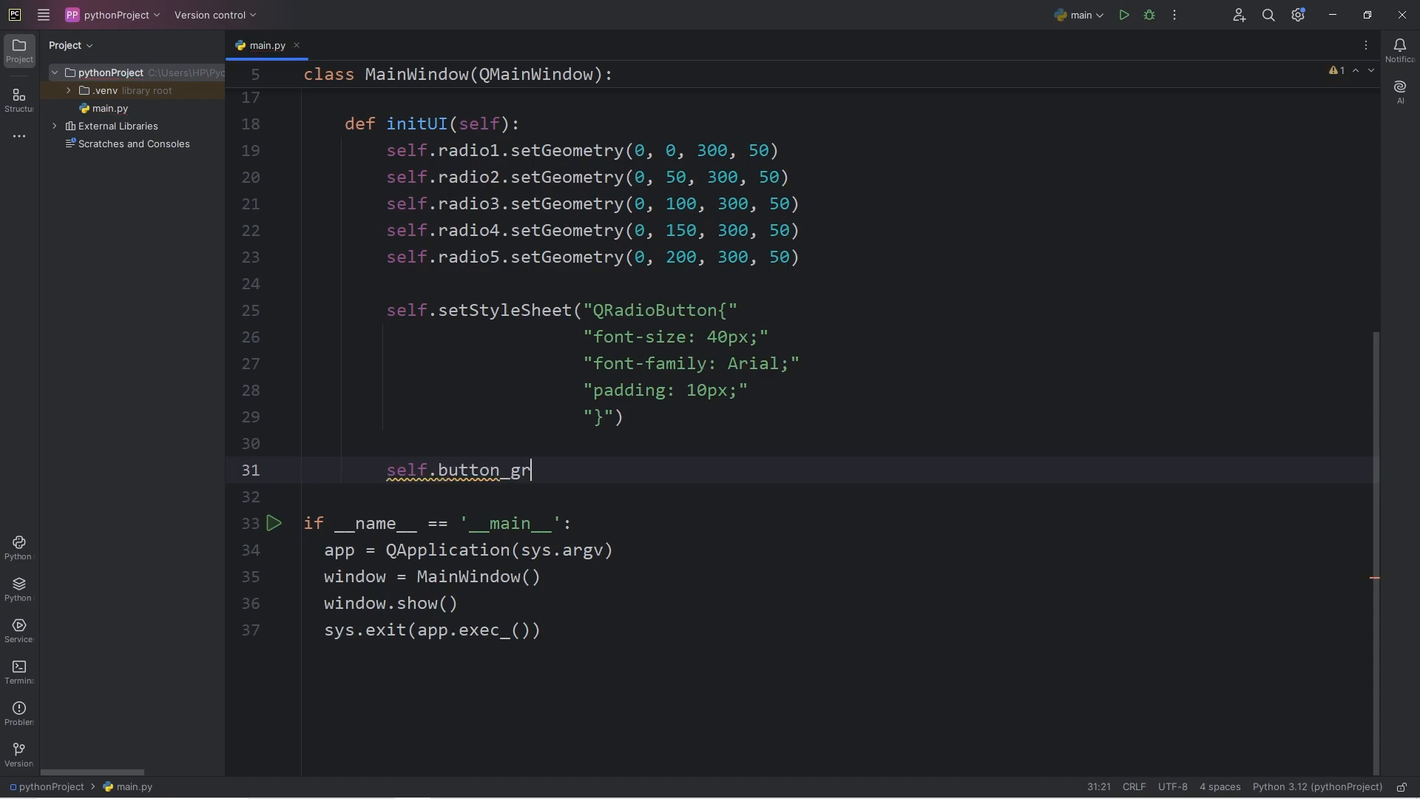
type("oup1")
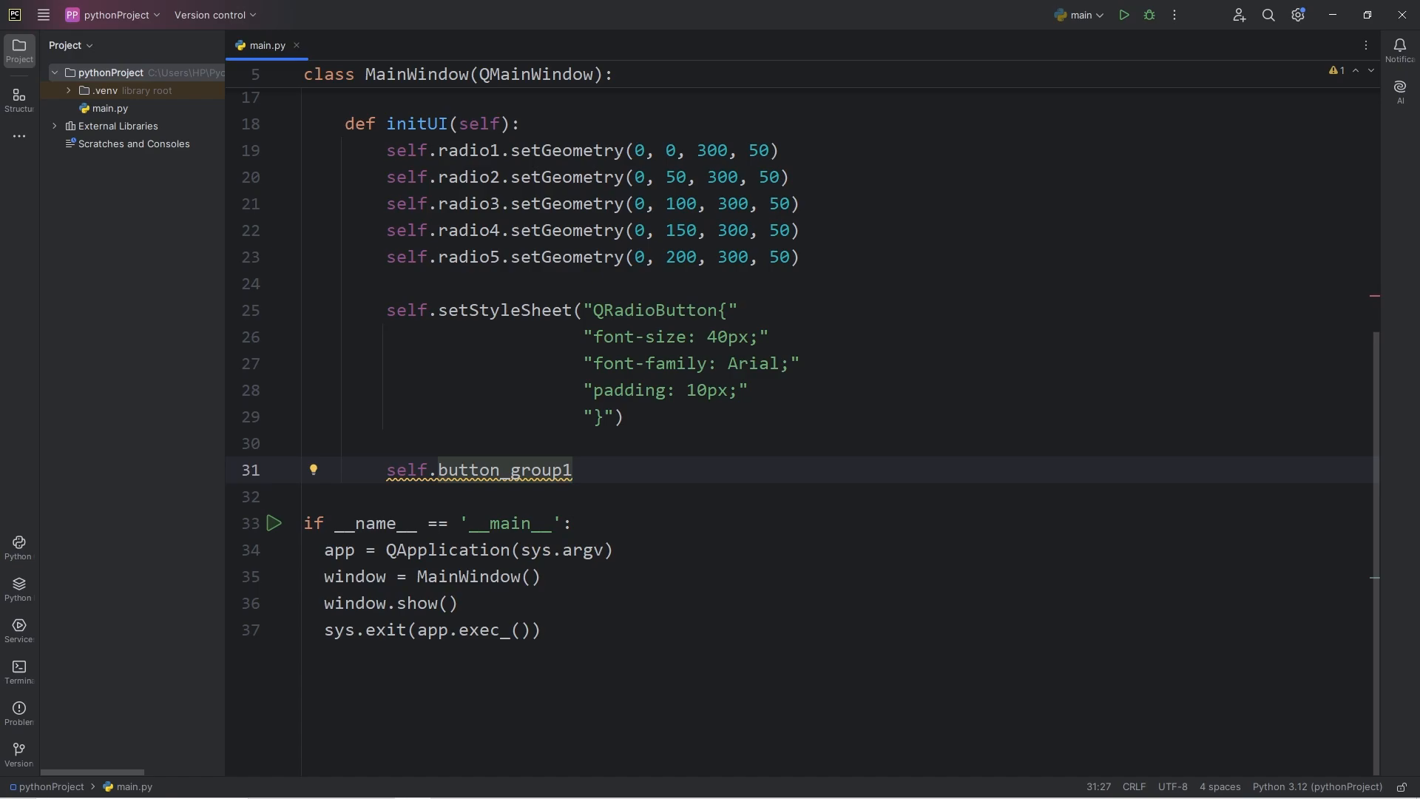
type(".addButton(")
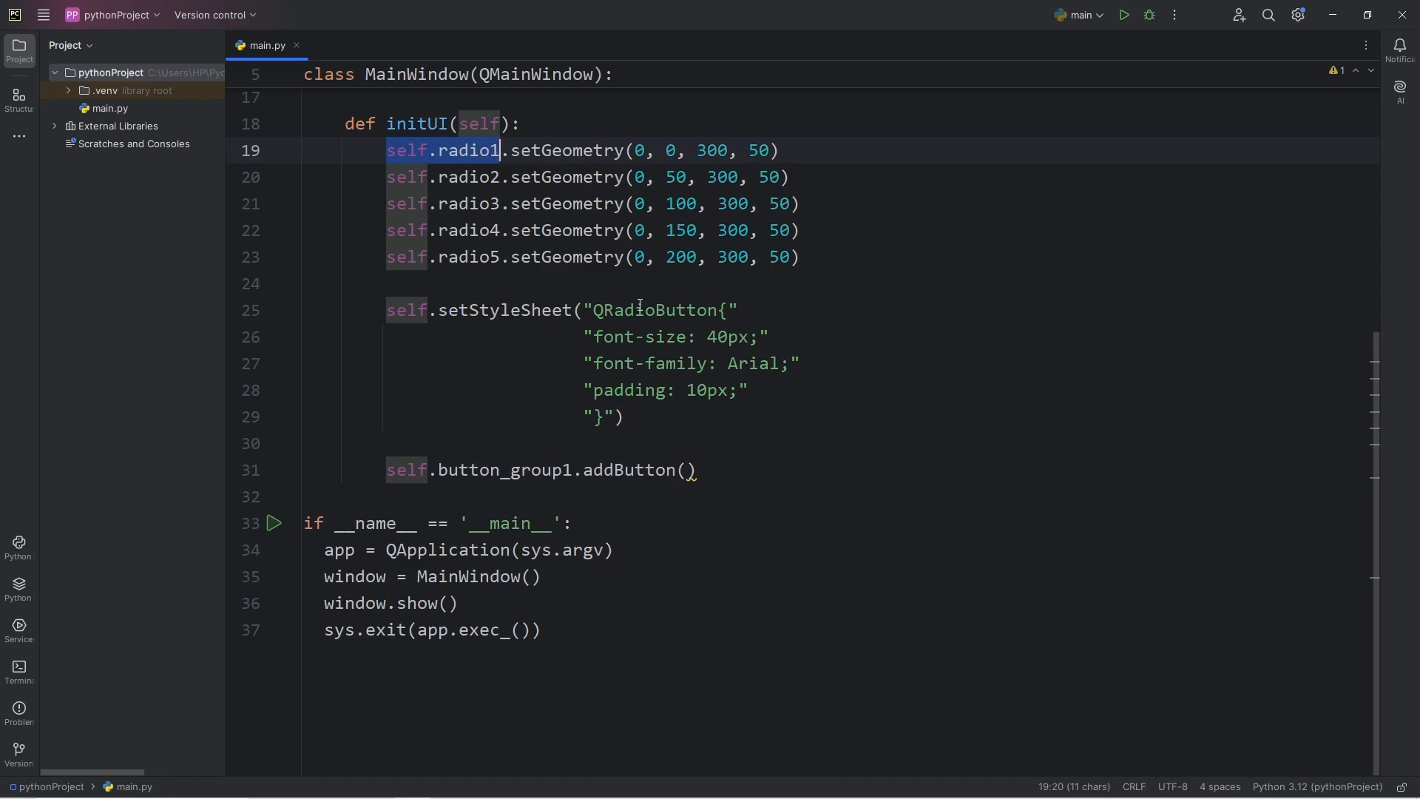
type("self.radio1")
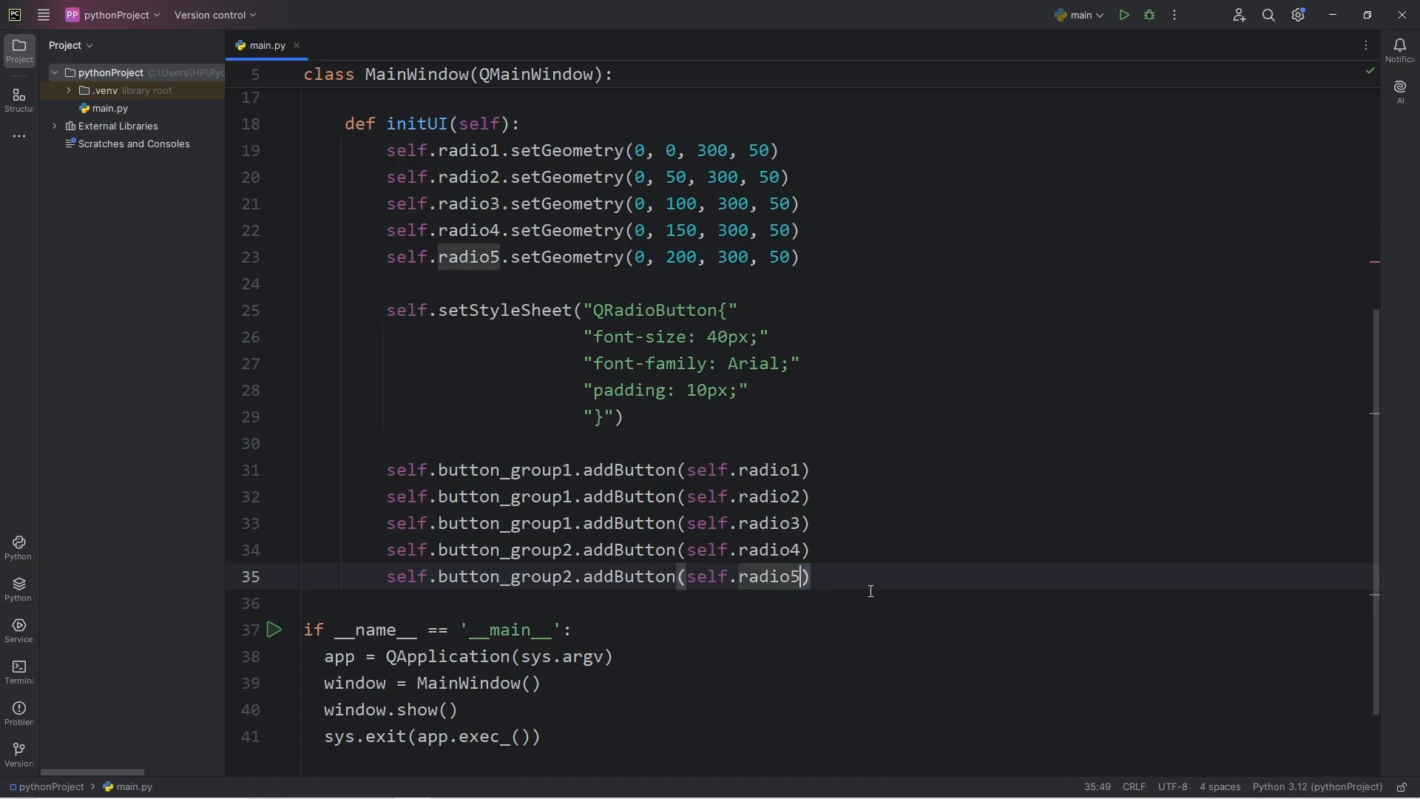
left_click(1123, 15)
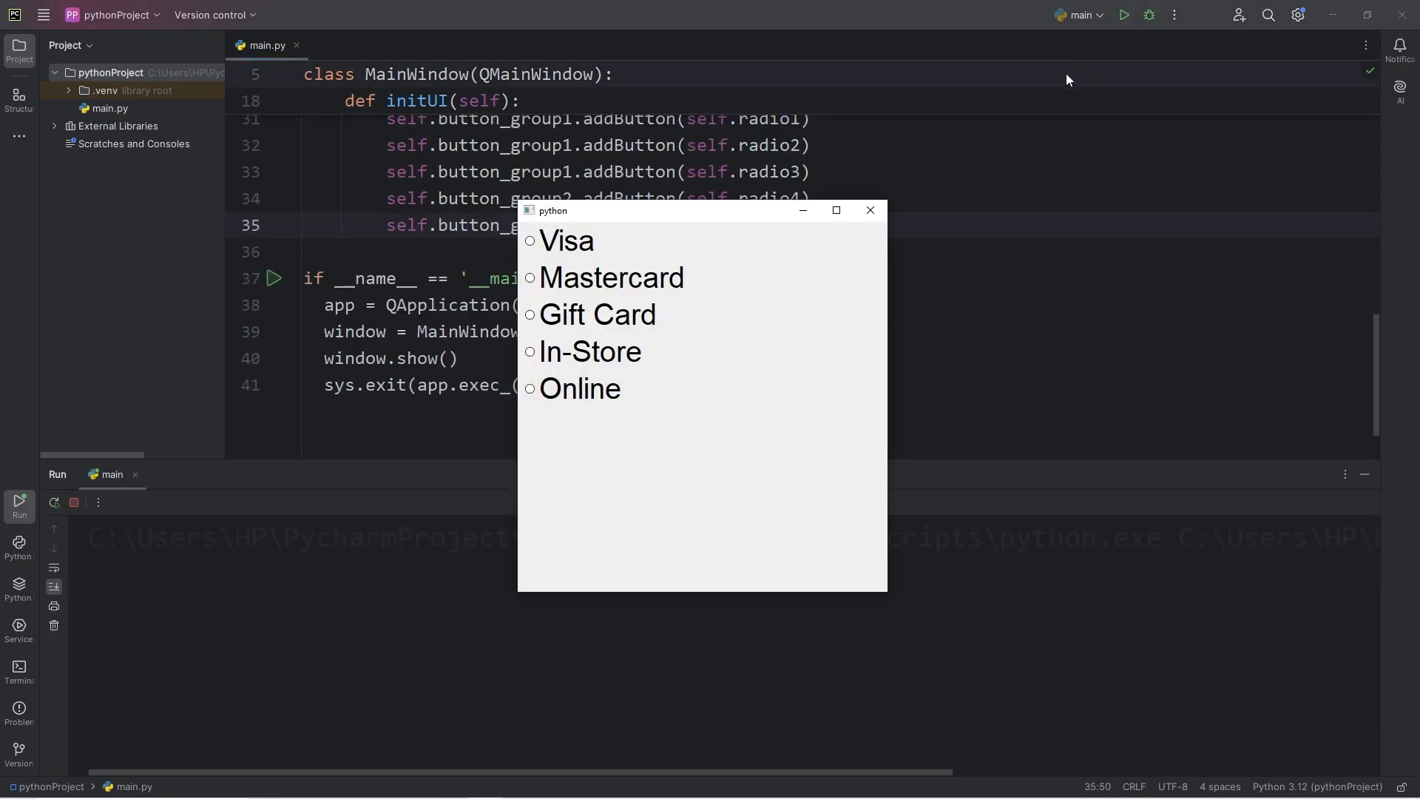
- Select card and store options to confirm both groups select independently, then close the window
left_click(530, 239)
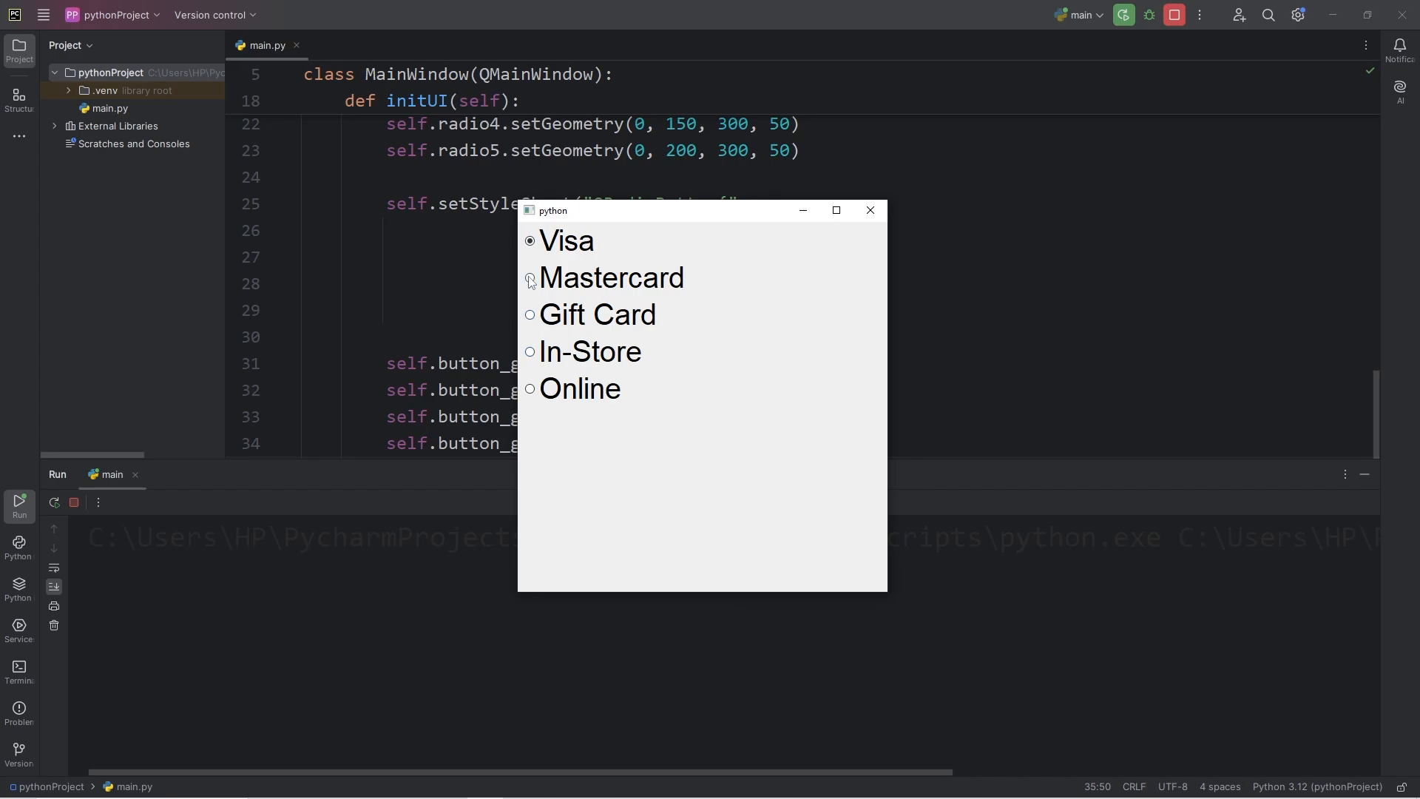
left_click(530, 278)
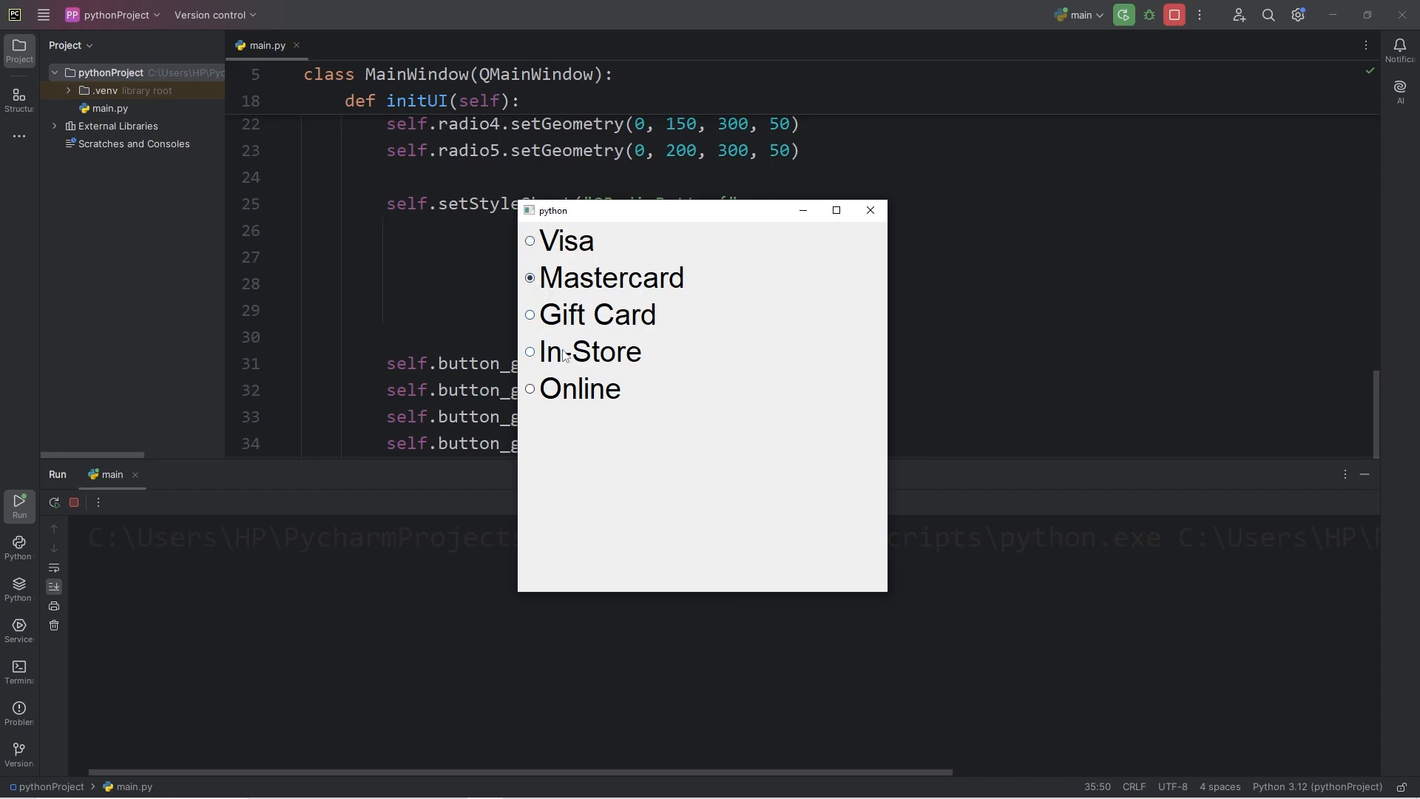
mouse_move(564, 399)
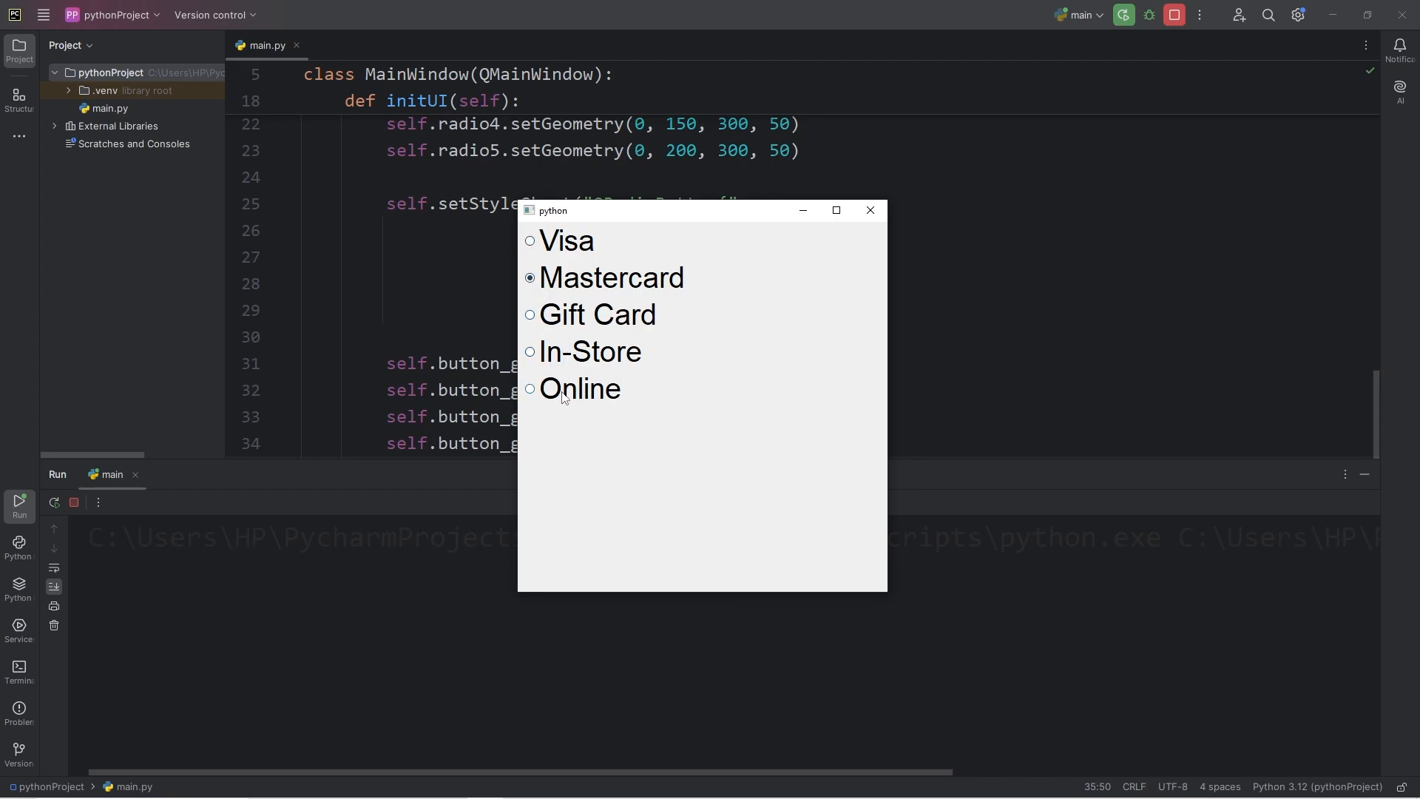
left_click(530, 352)
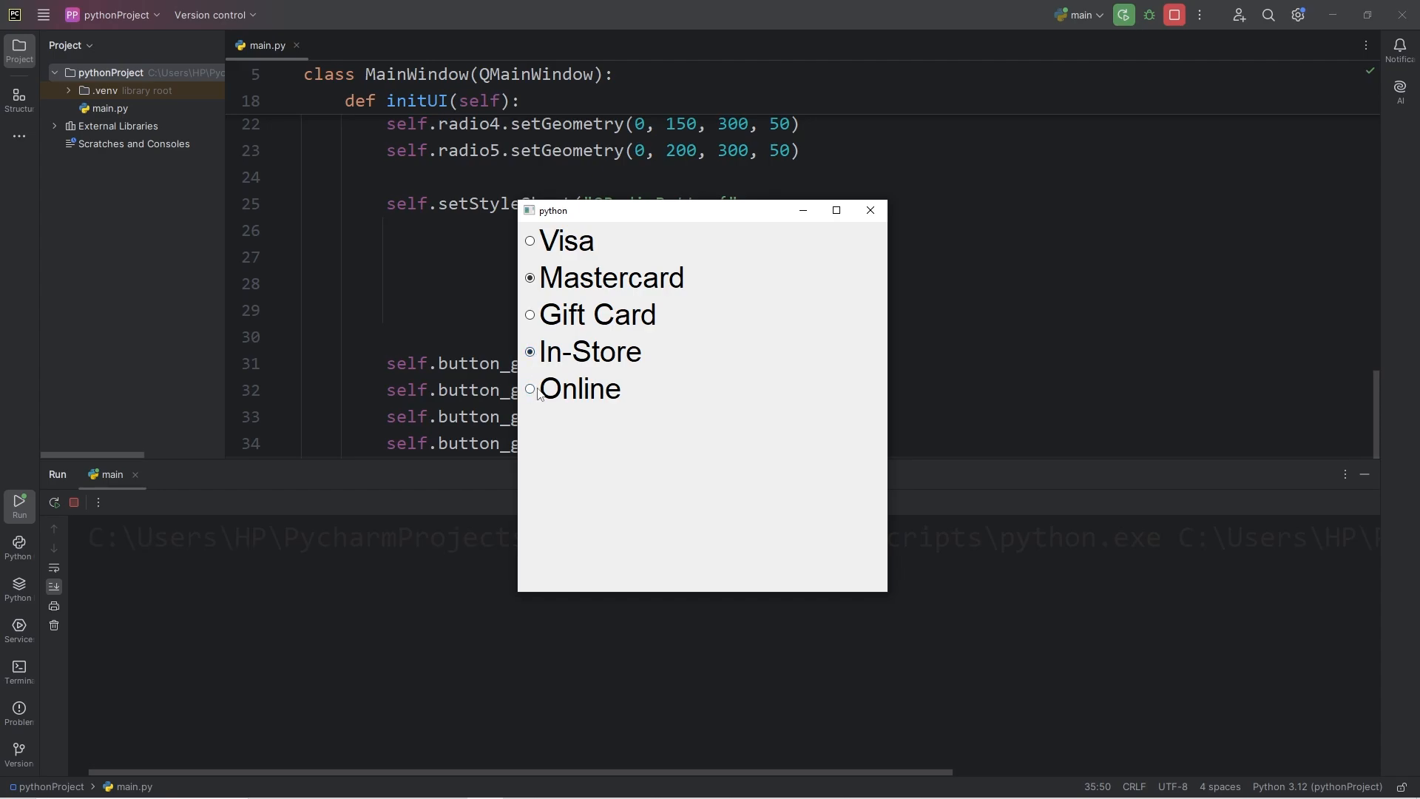
left_click(529, 388)
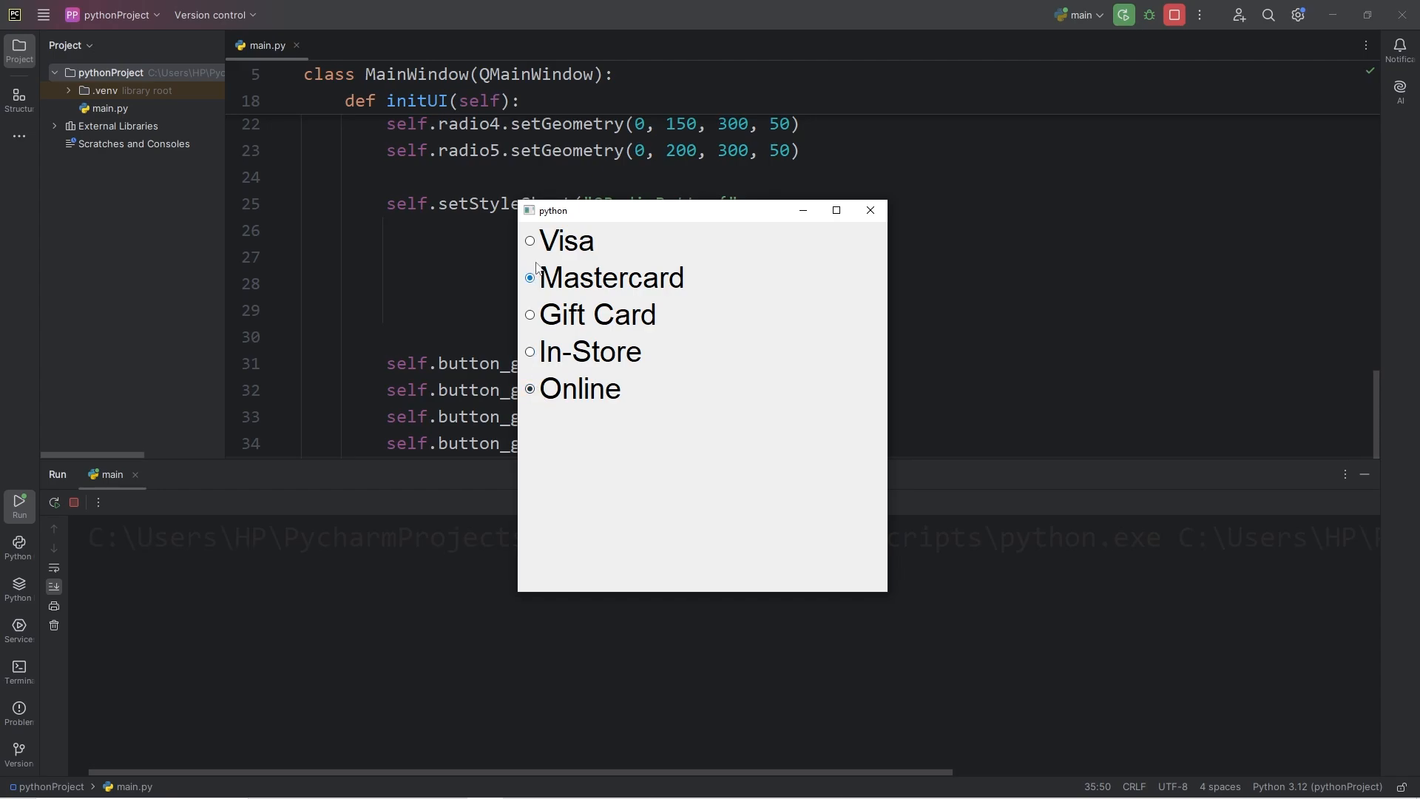
left_click(530, 241)
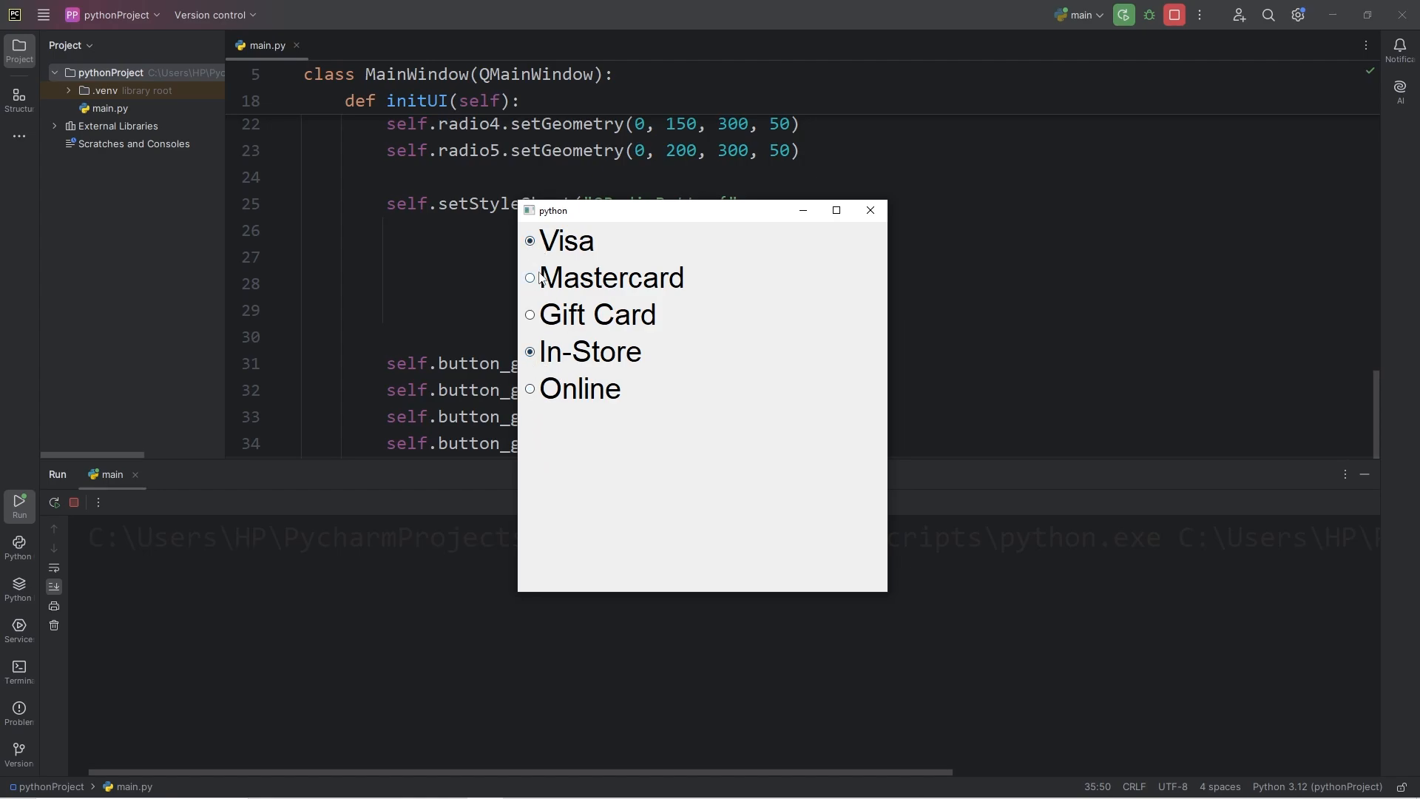
left_click(529, 278)
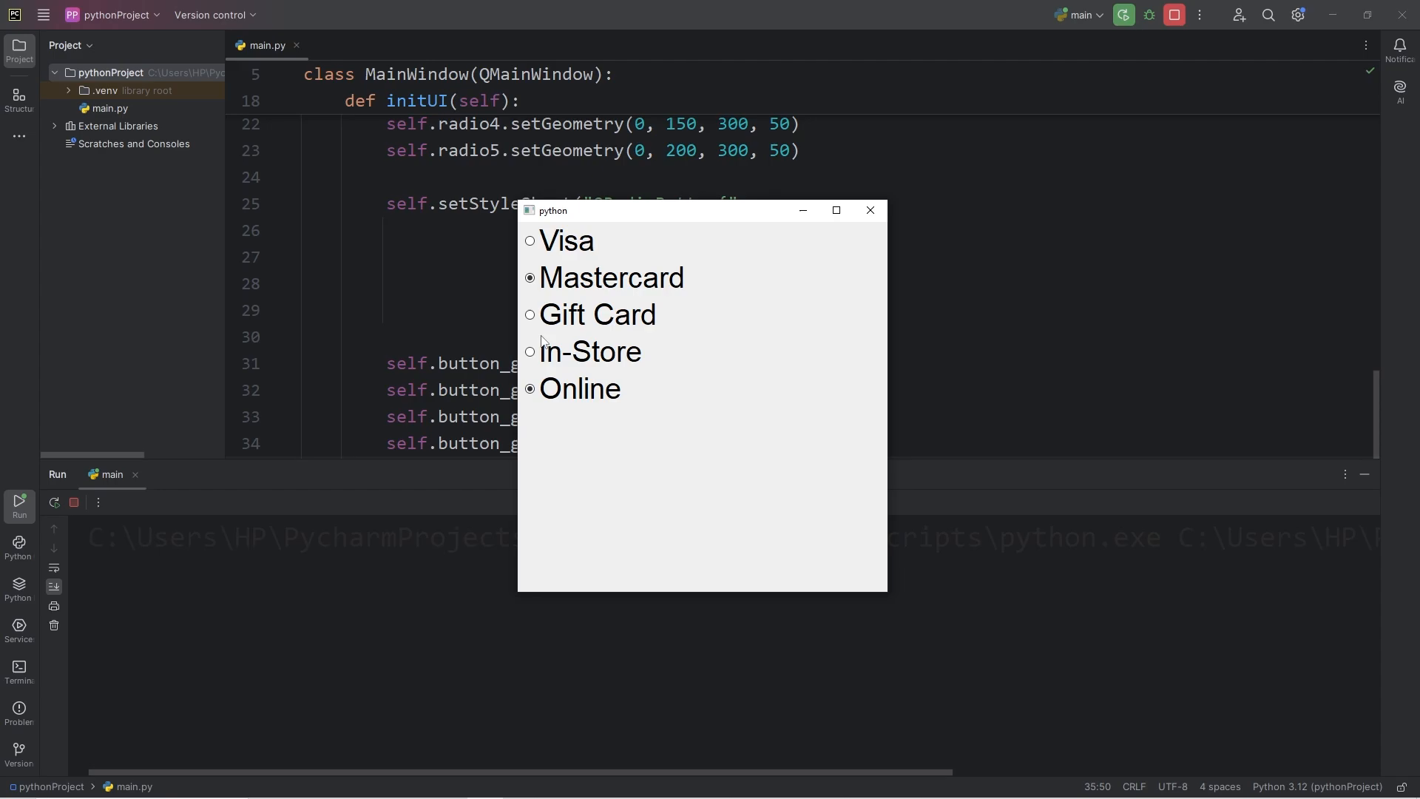
left_click(530, 351)
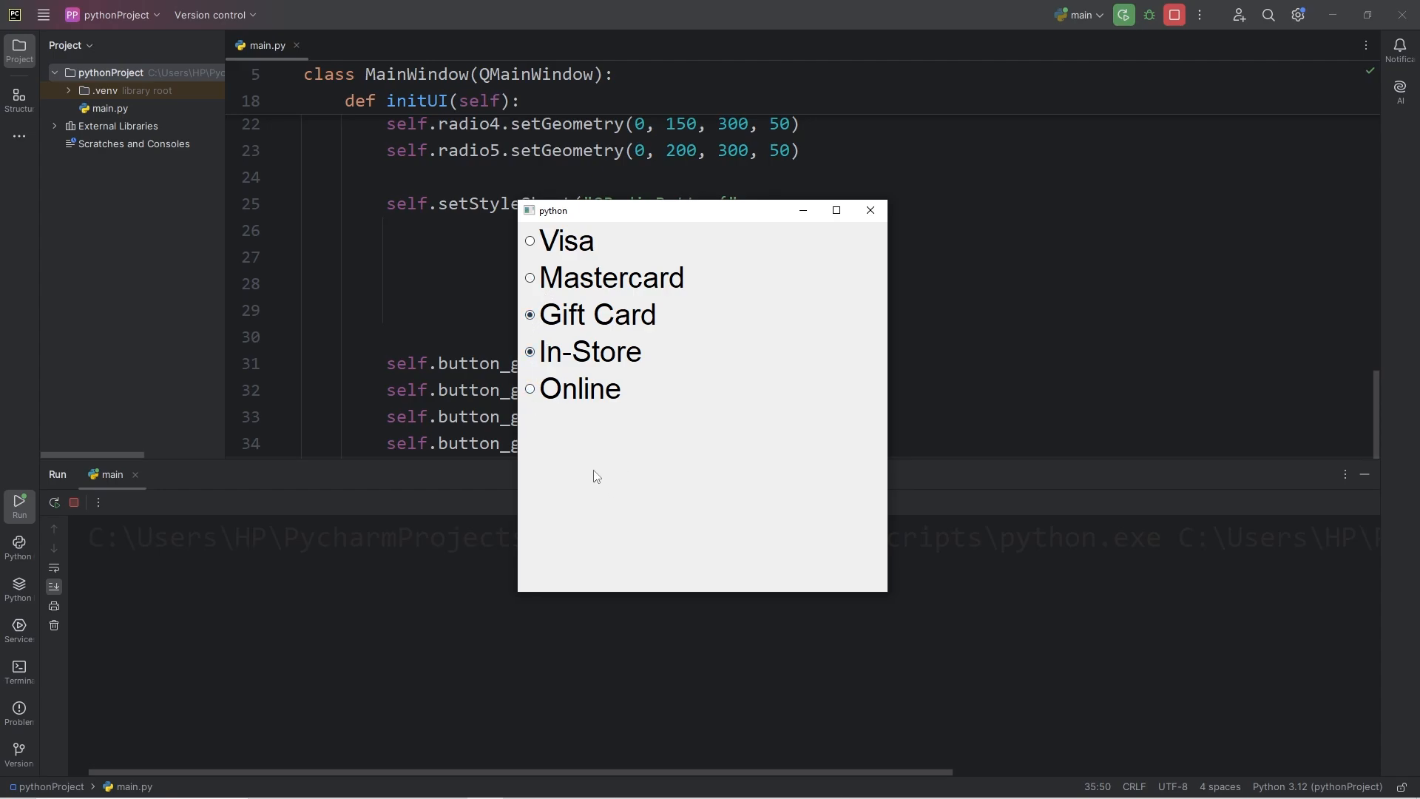
mouse_move(743, 337)
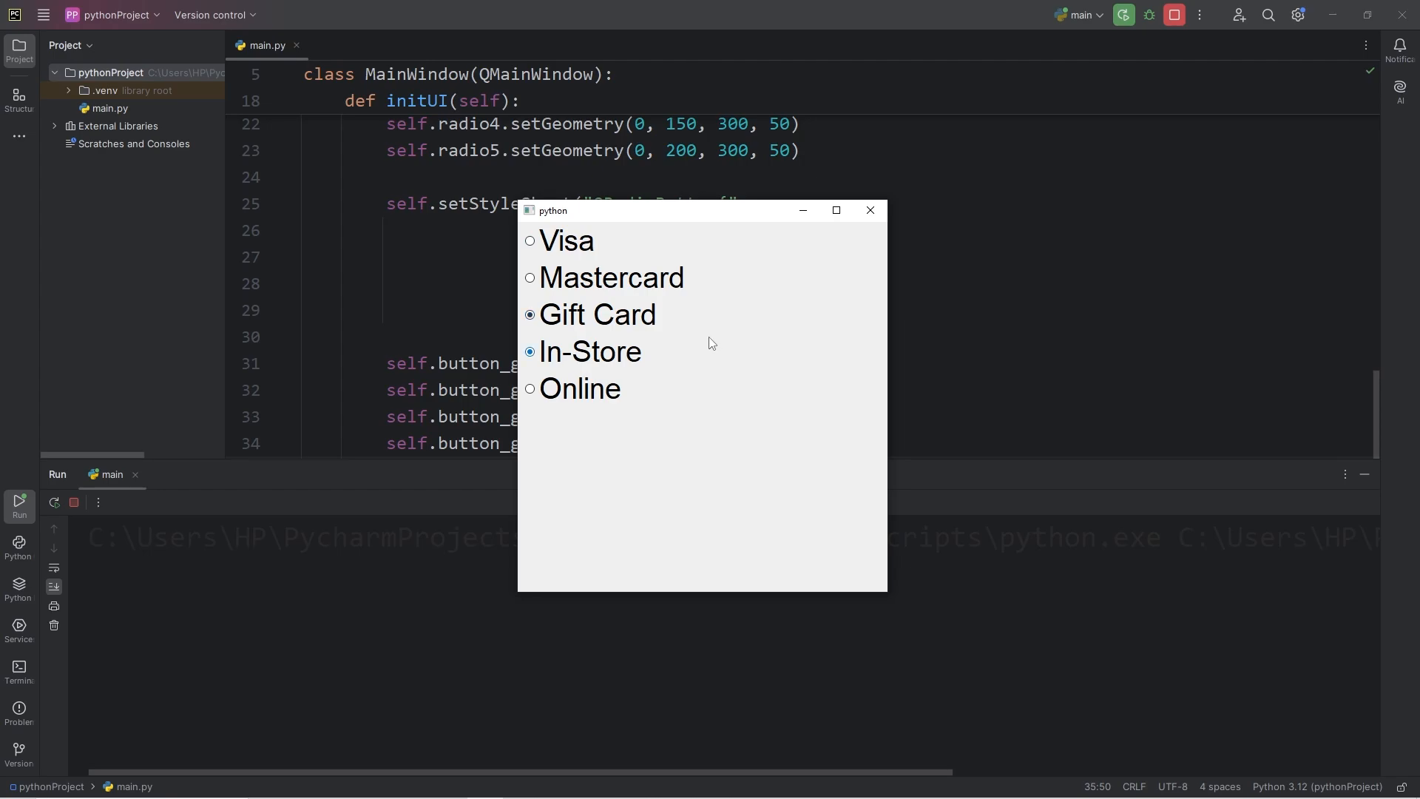
mouse_move(870, 211)
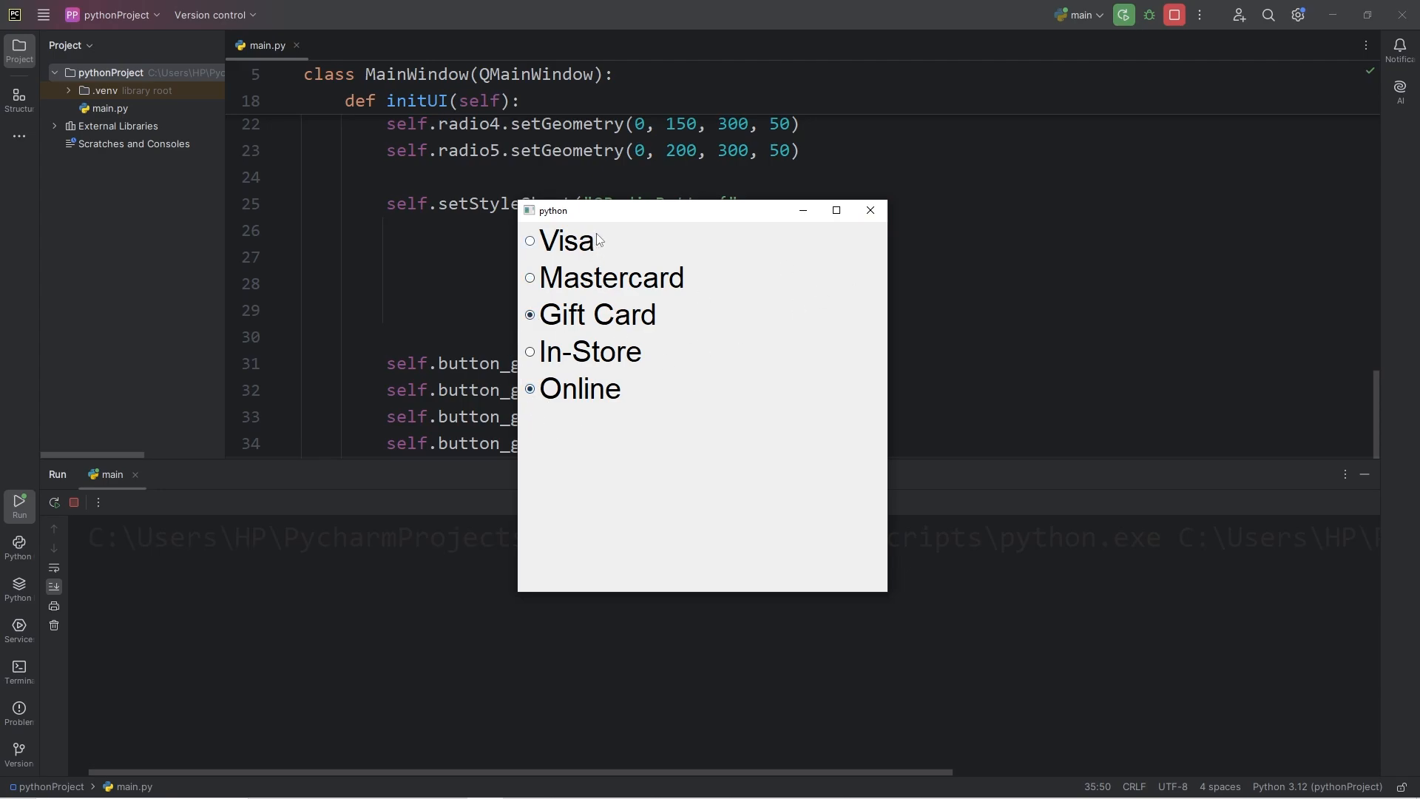
mouse_move(602, 305)
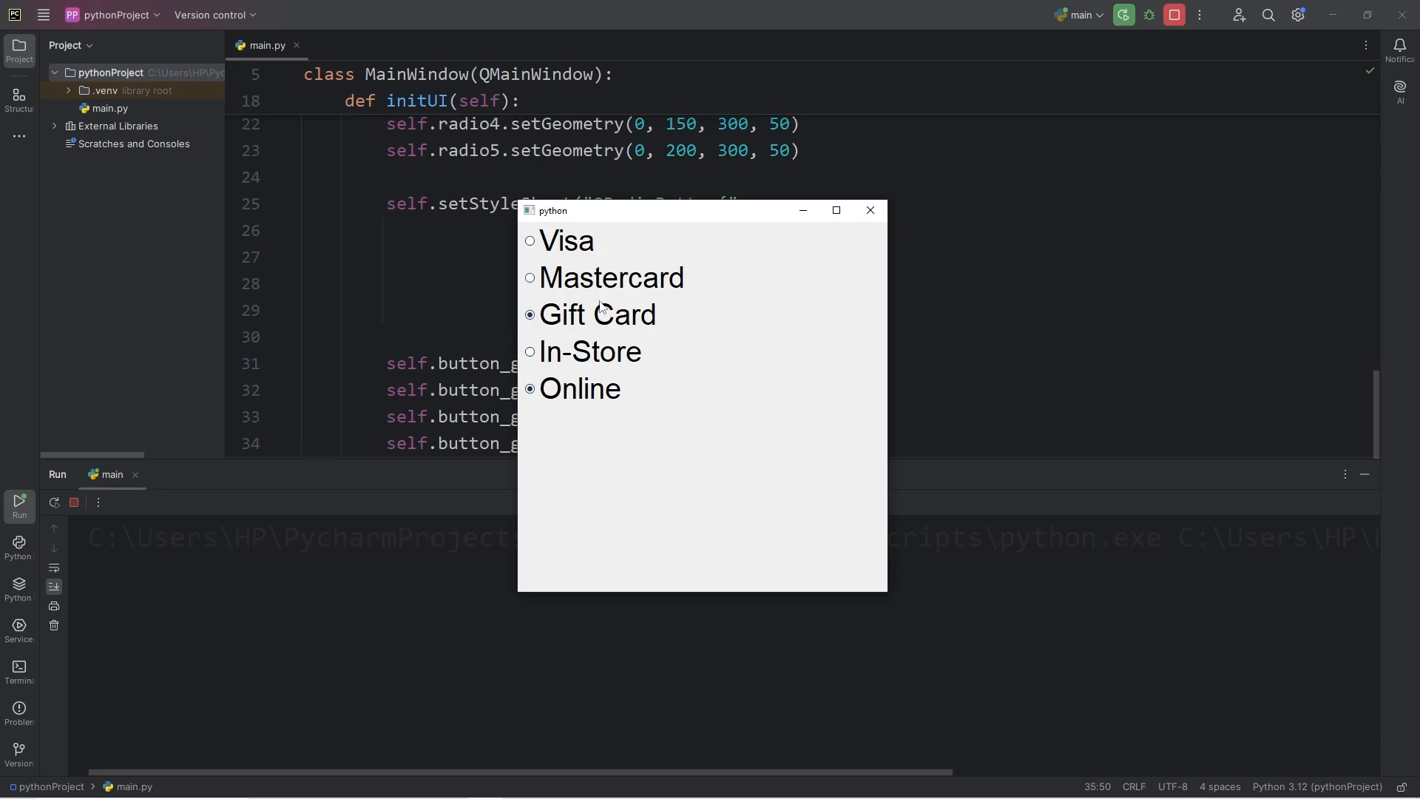
left_click(868, 210)
type("d")
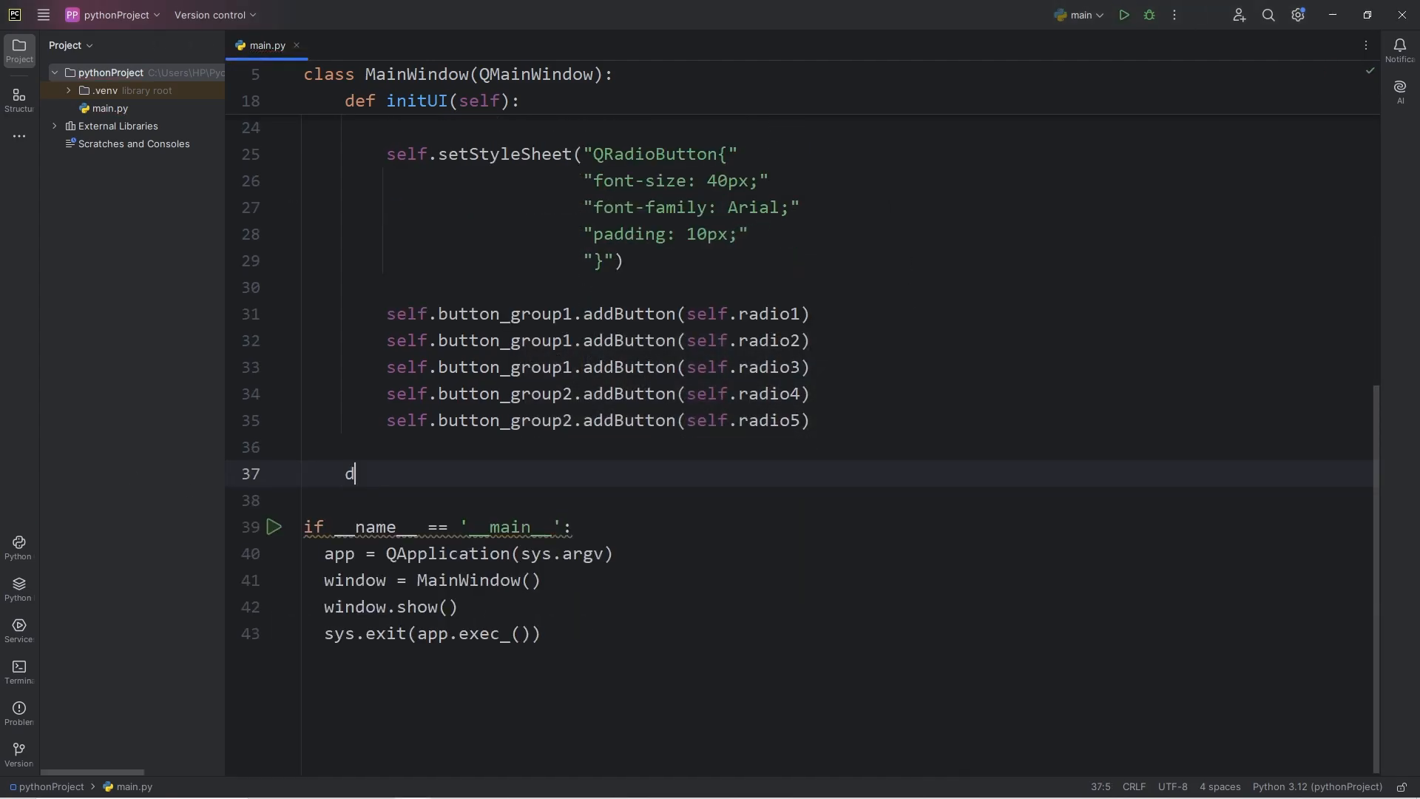
- Define radio_button_changed(self) below initUI with a placeholder pass body
type("ef_rad")
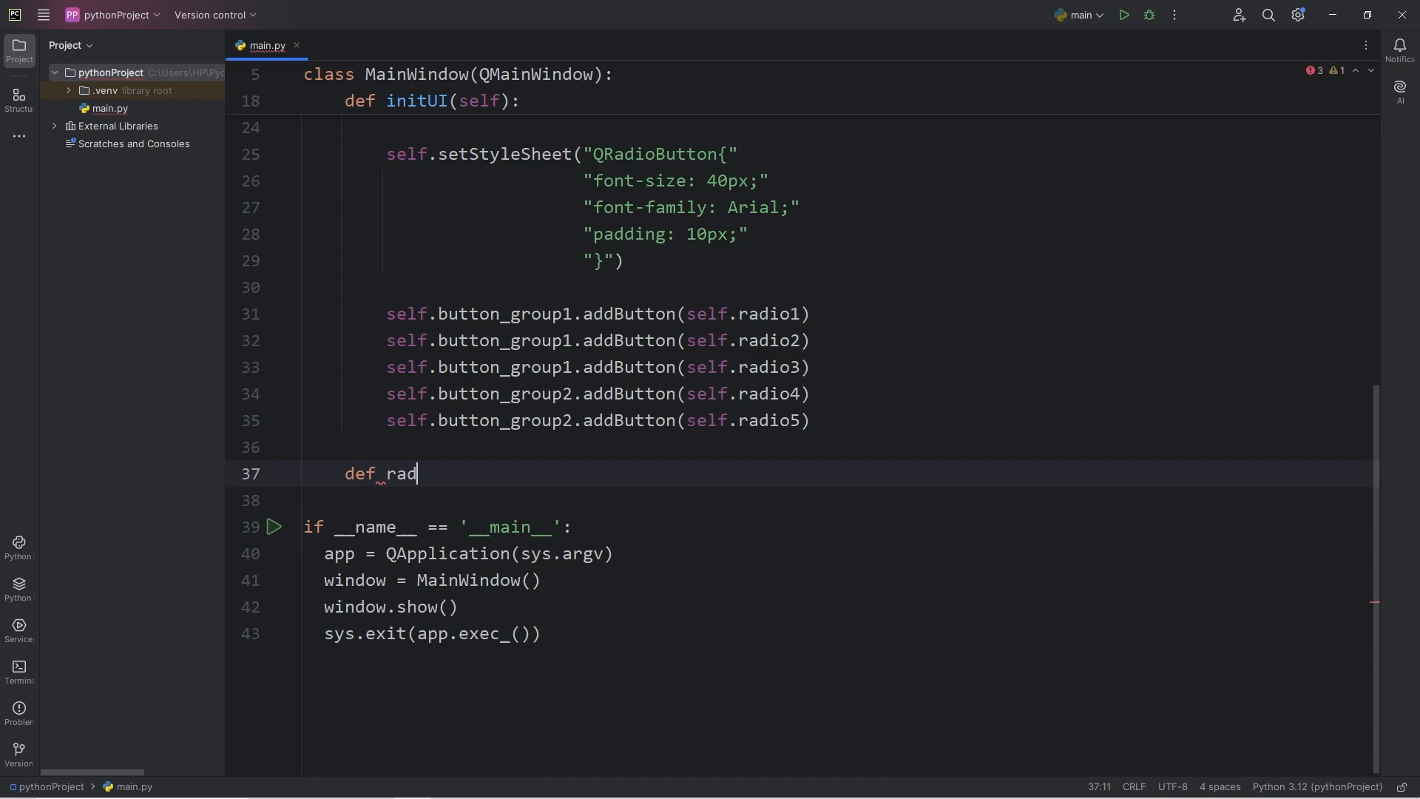
type("io_butto")
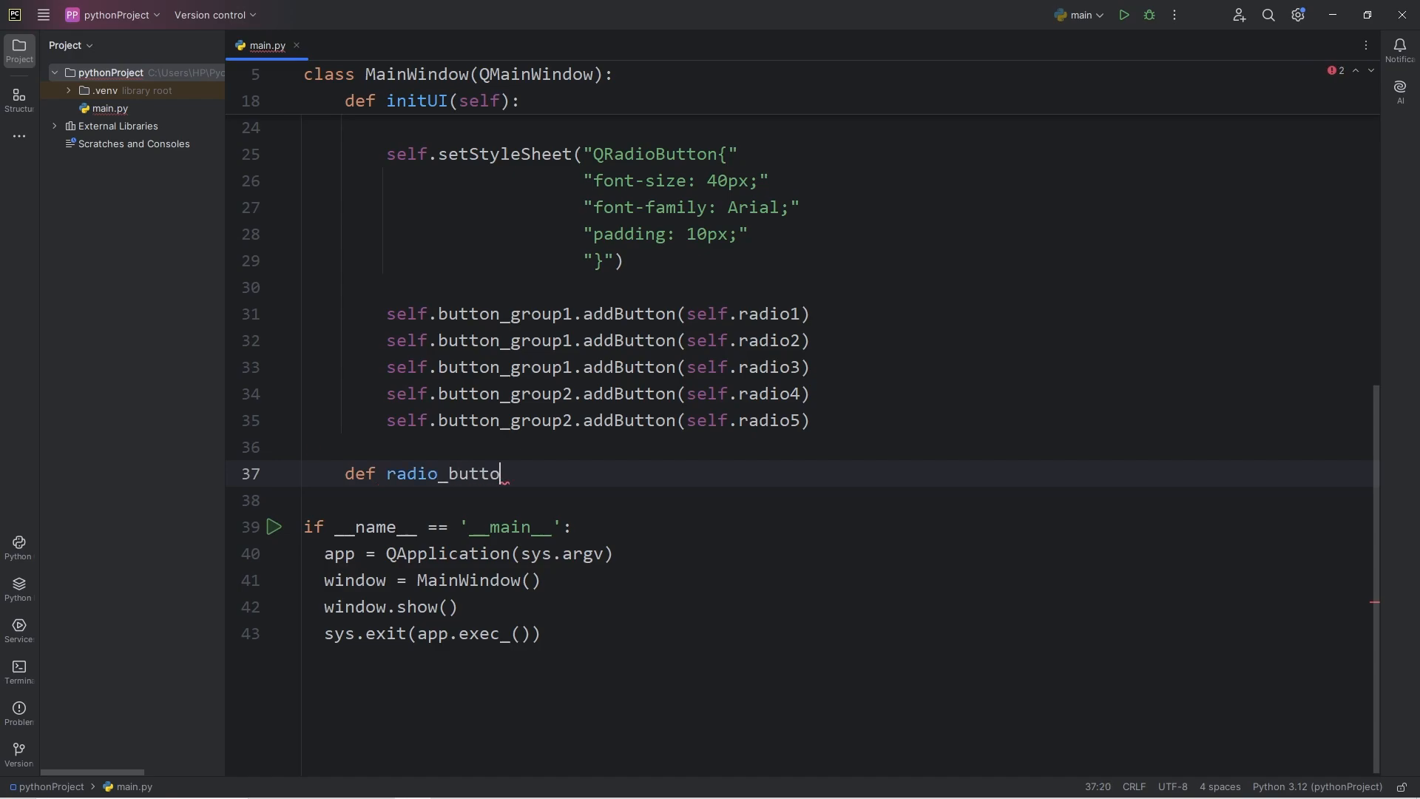
type("n_changed(self):")
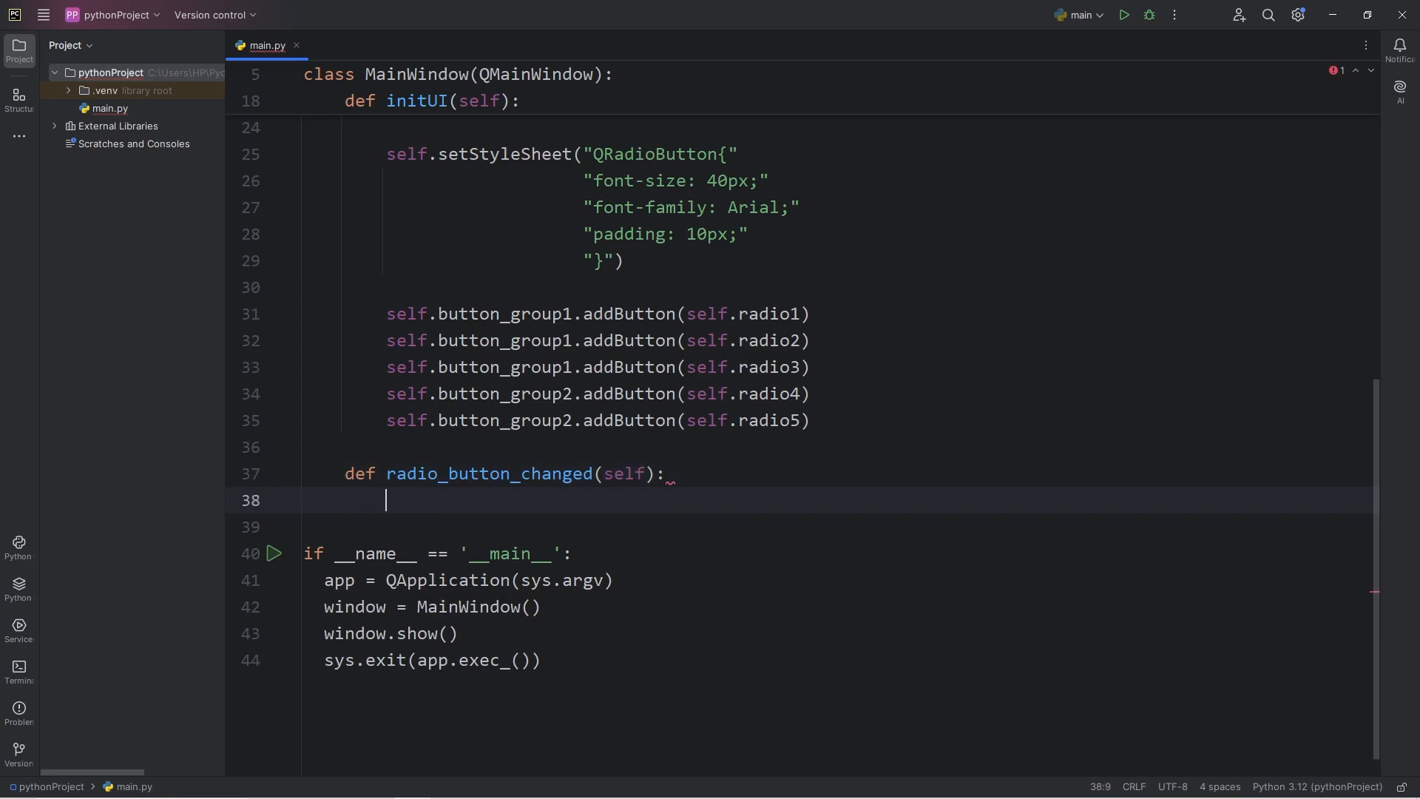
type("pass")
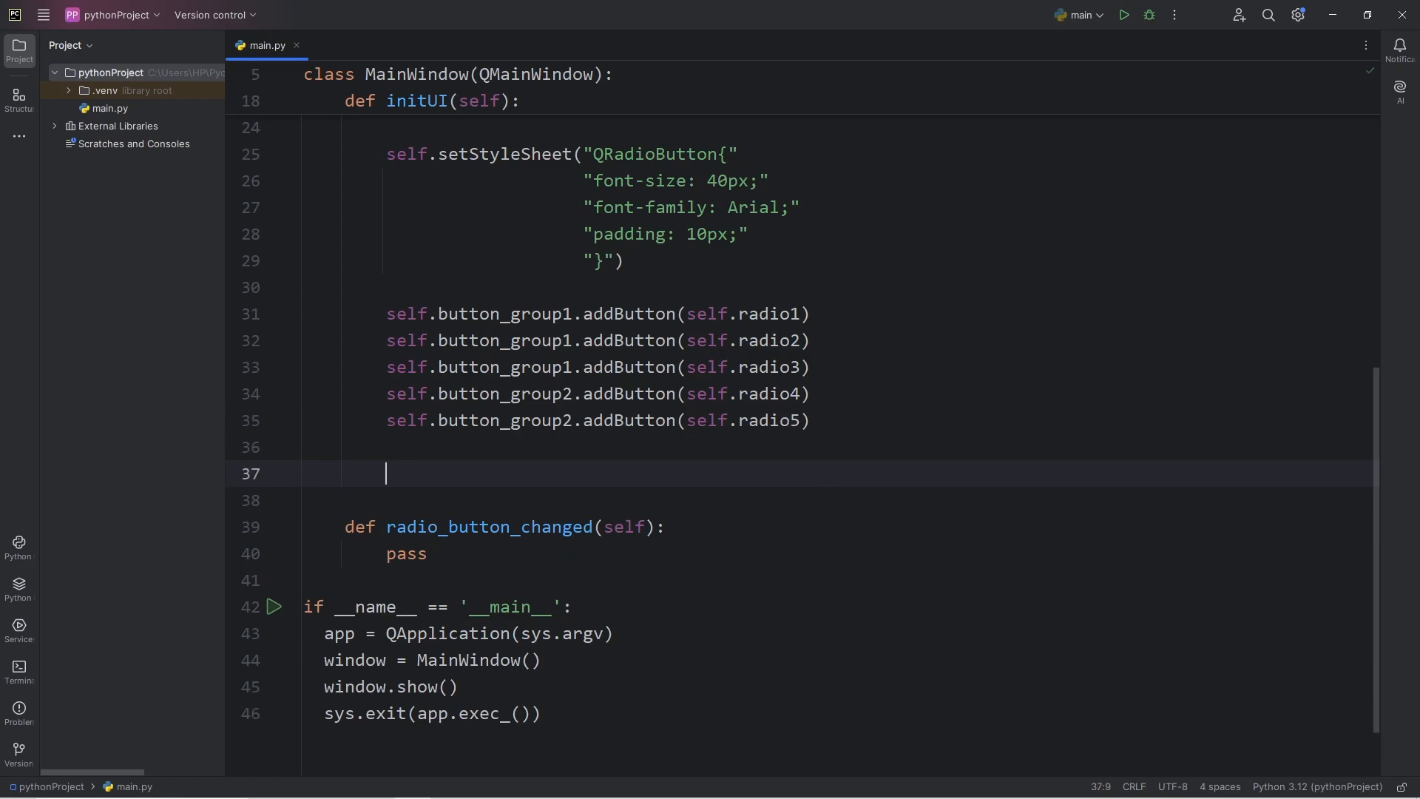
- Connect each radioN.toggled to self.radio_button_changed and start a print() in the handler
type("se")
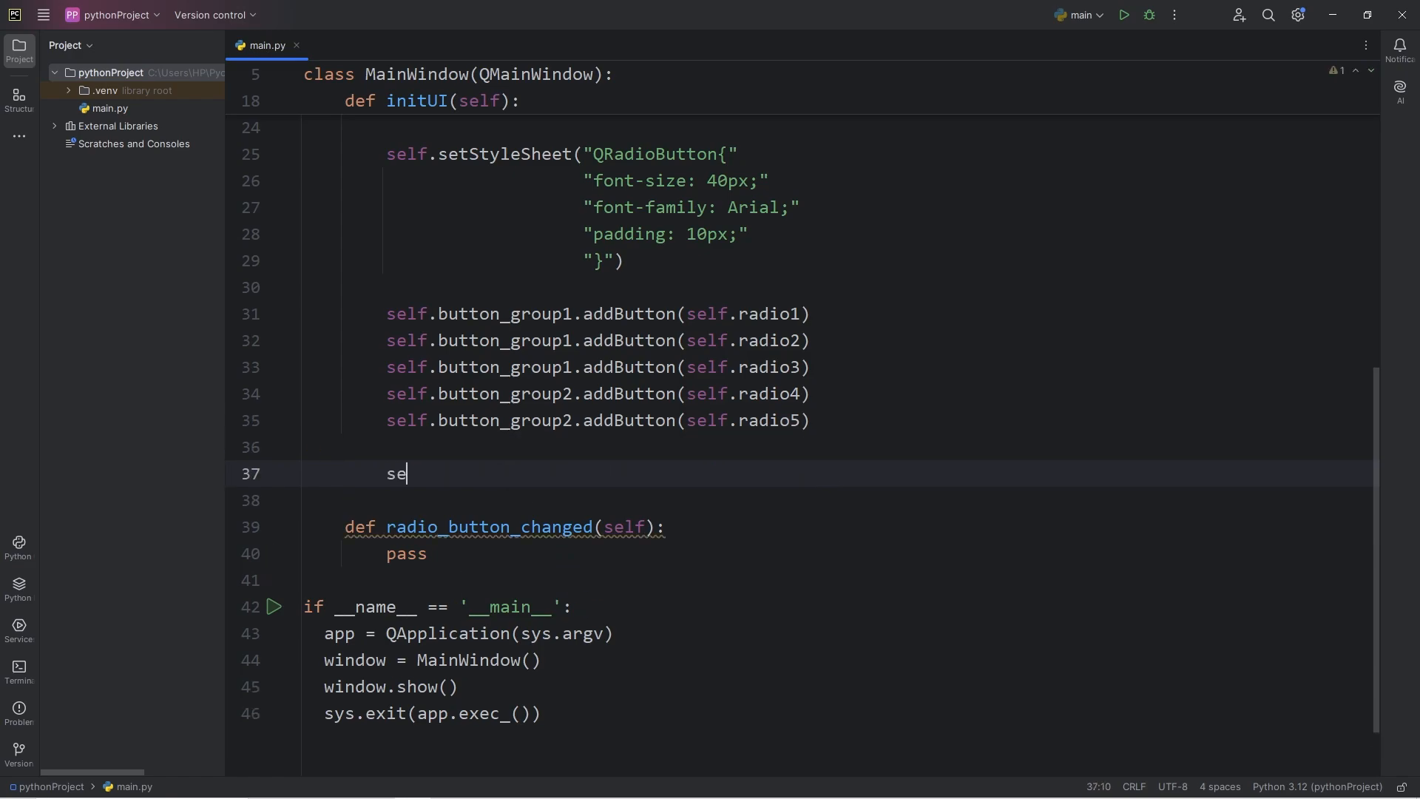
type("lf.radio")
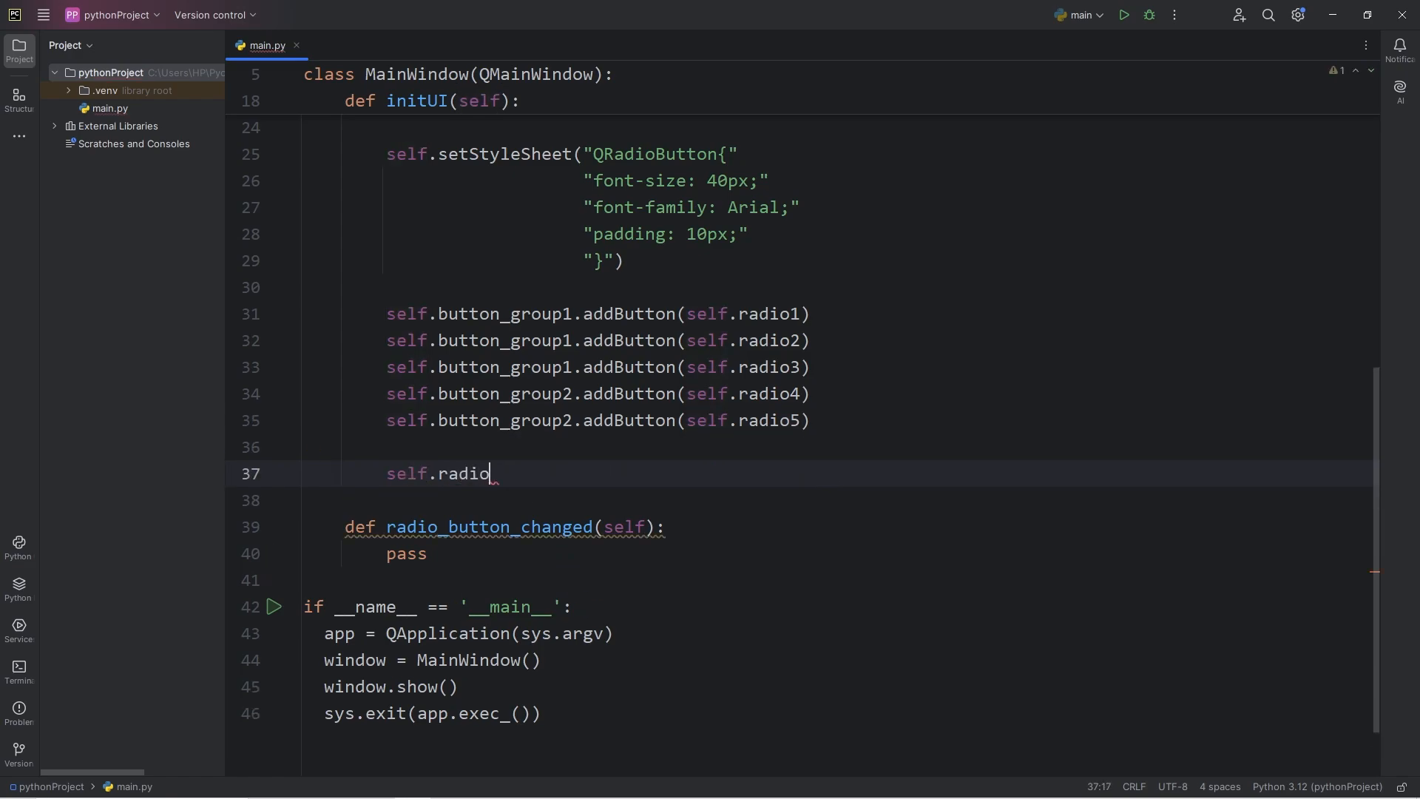
type("1")
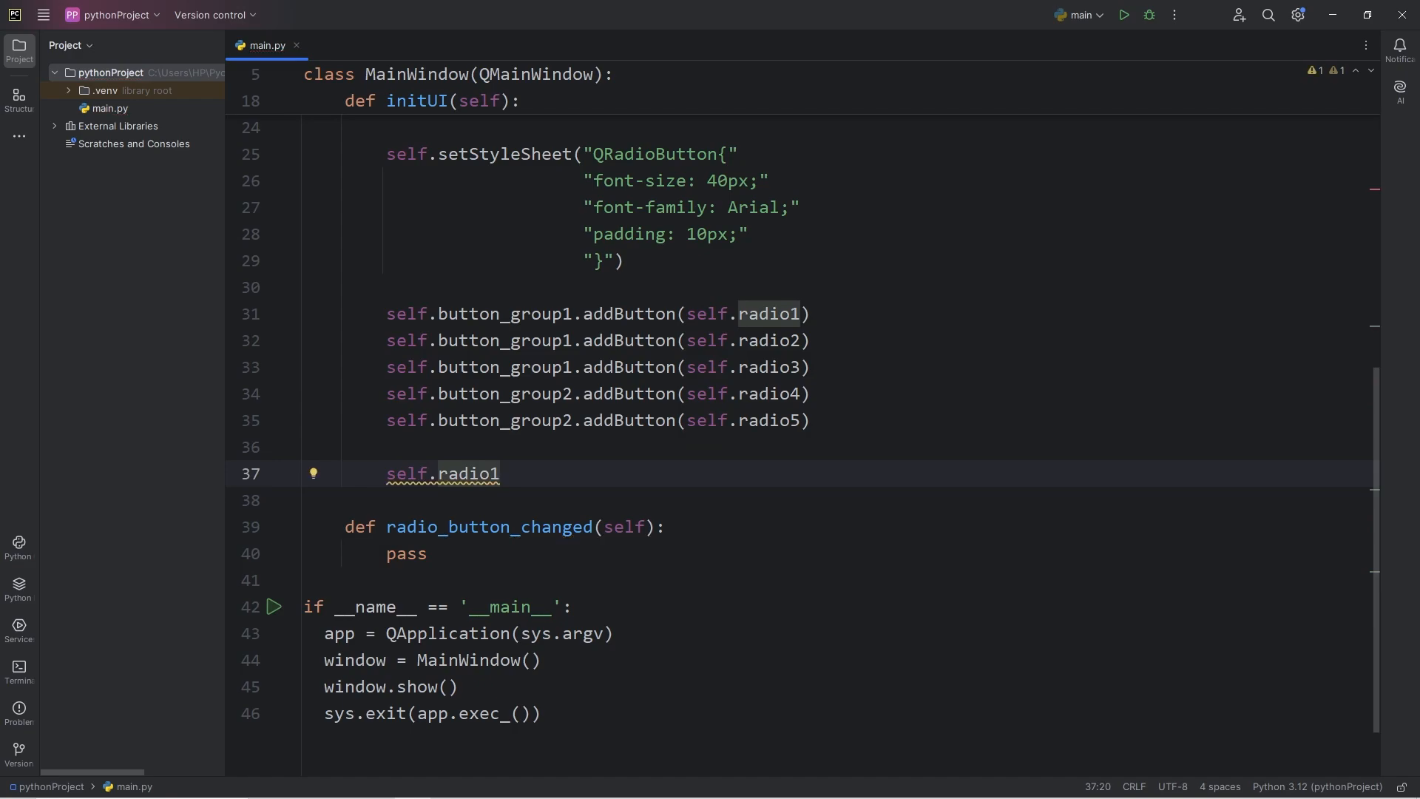
type(".tog")
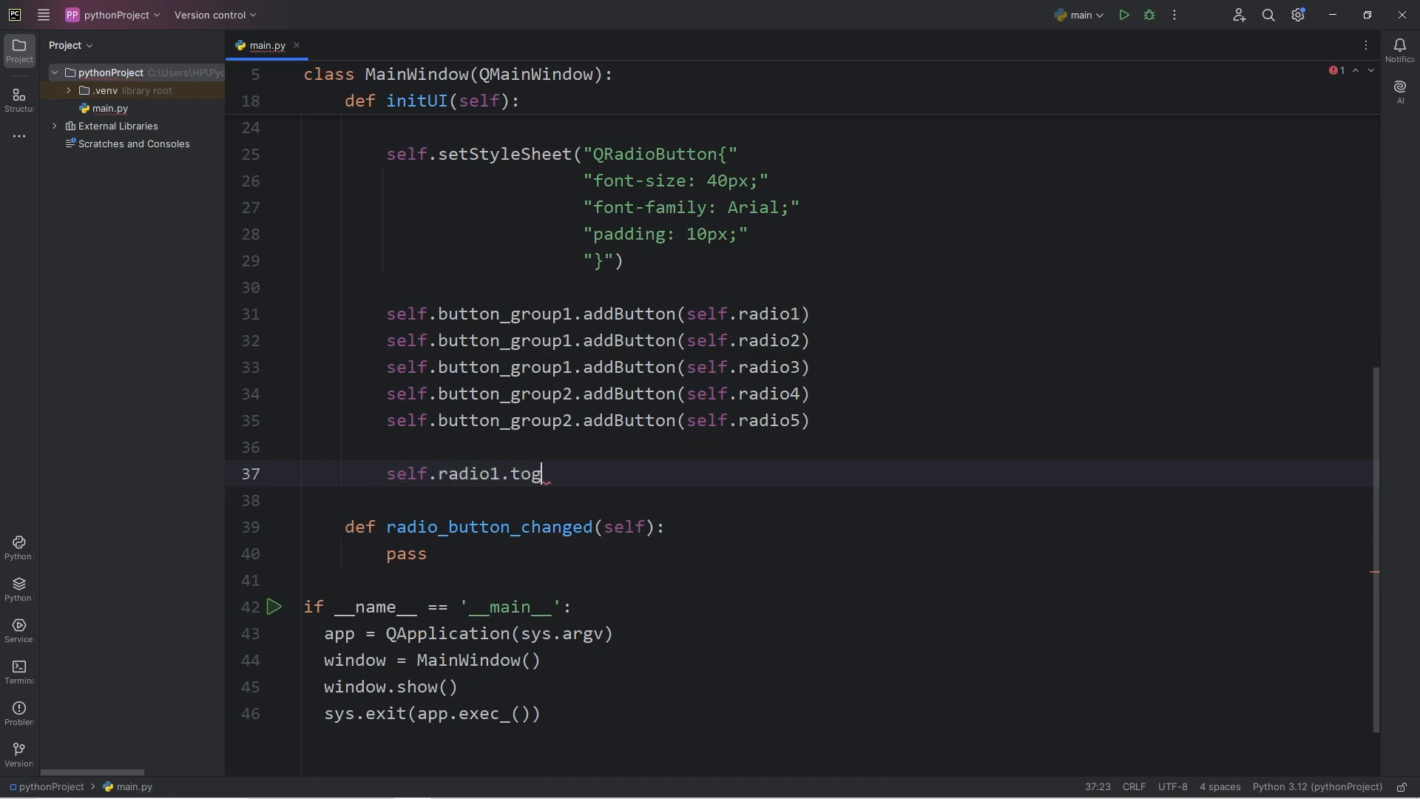
type("gled")
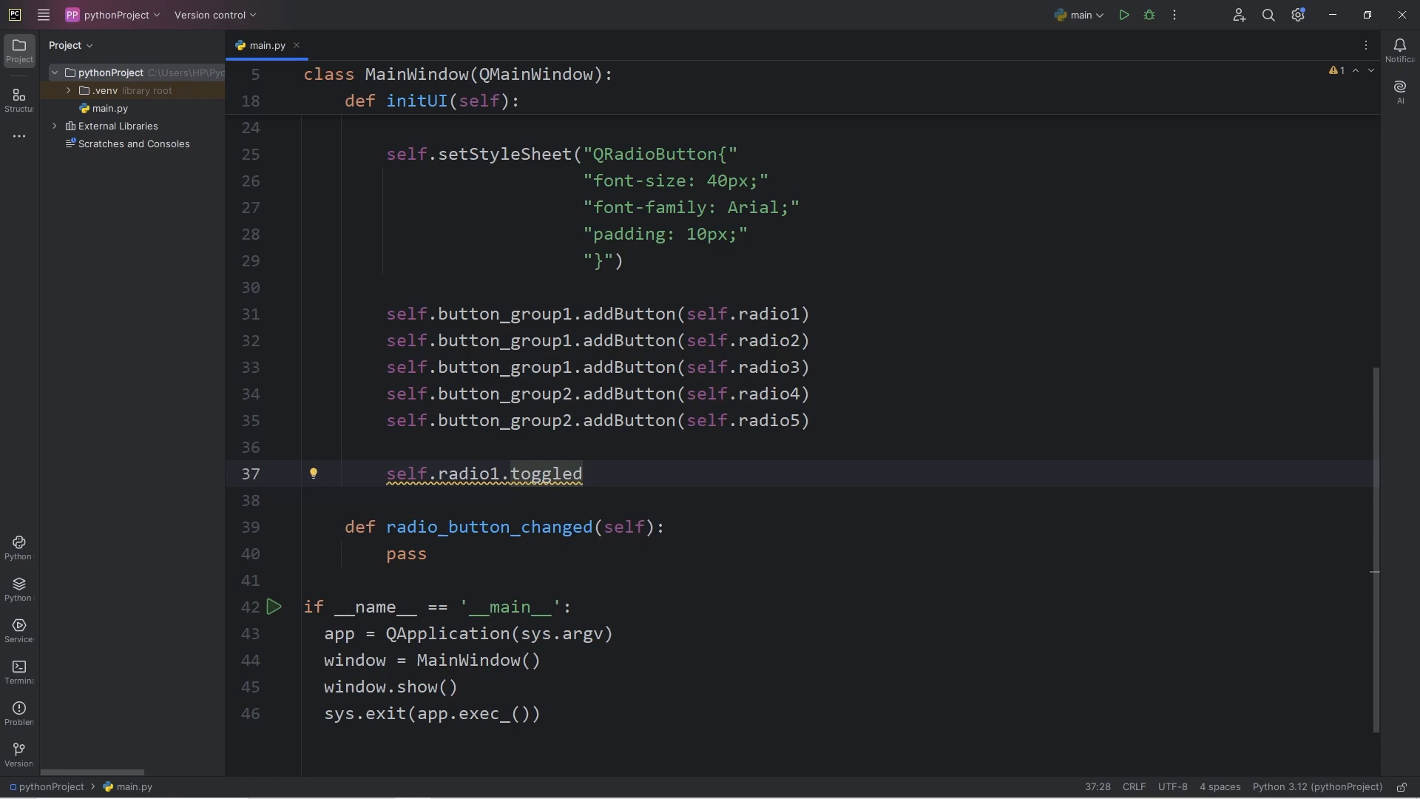
type(".con")
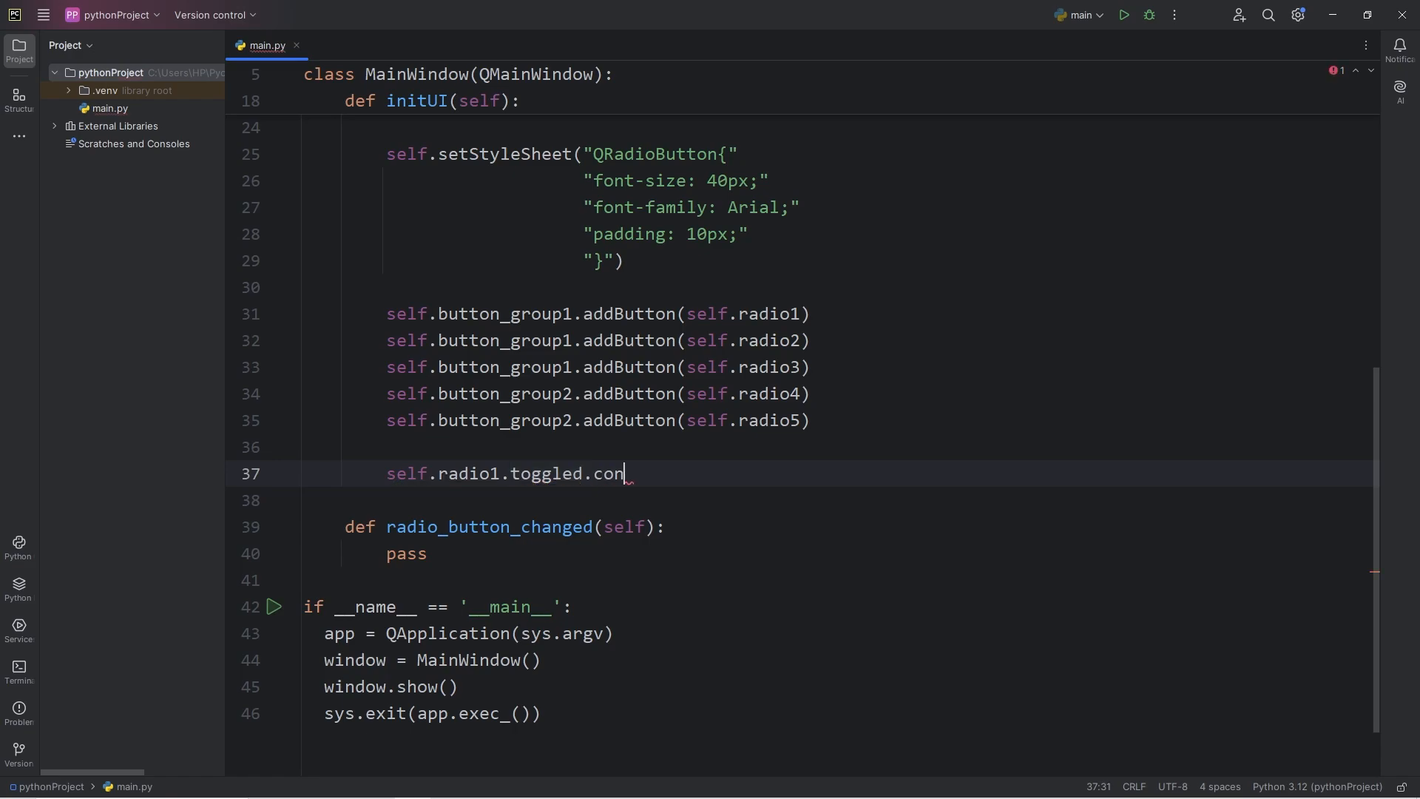
type("nect()")
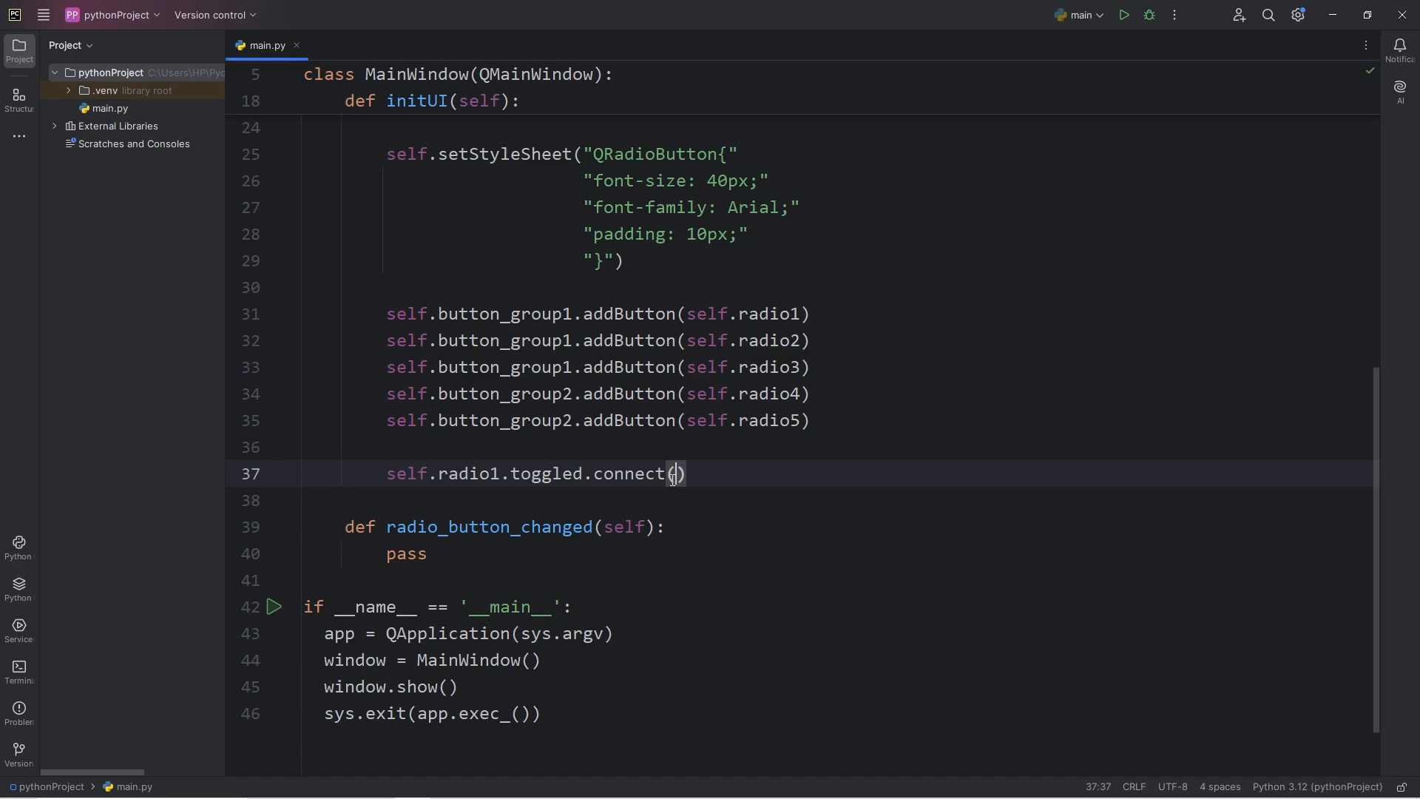
type("self.")
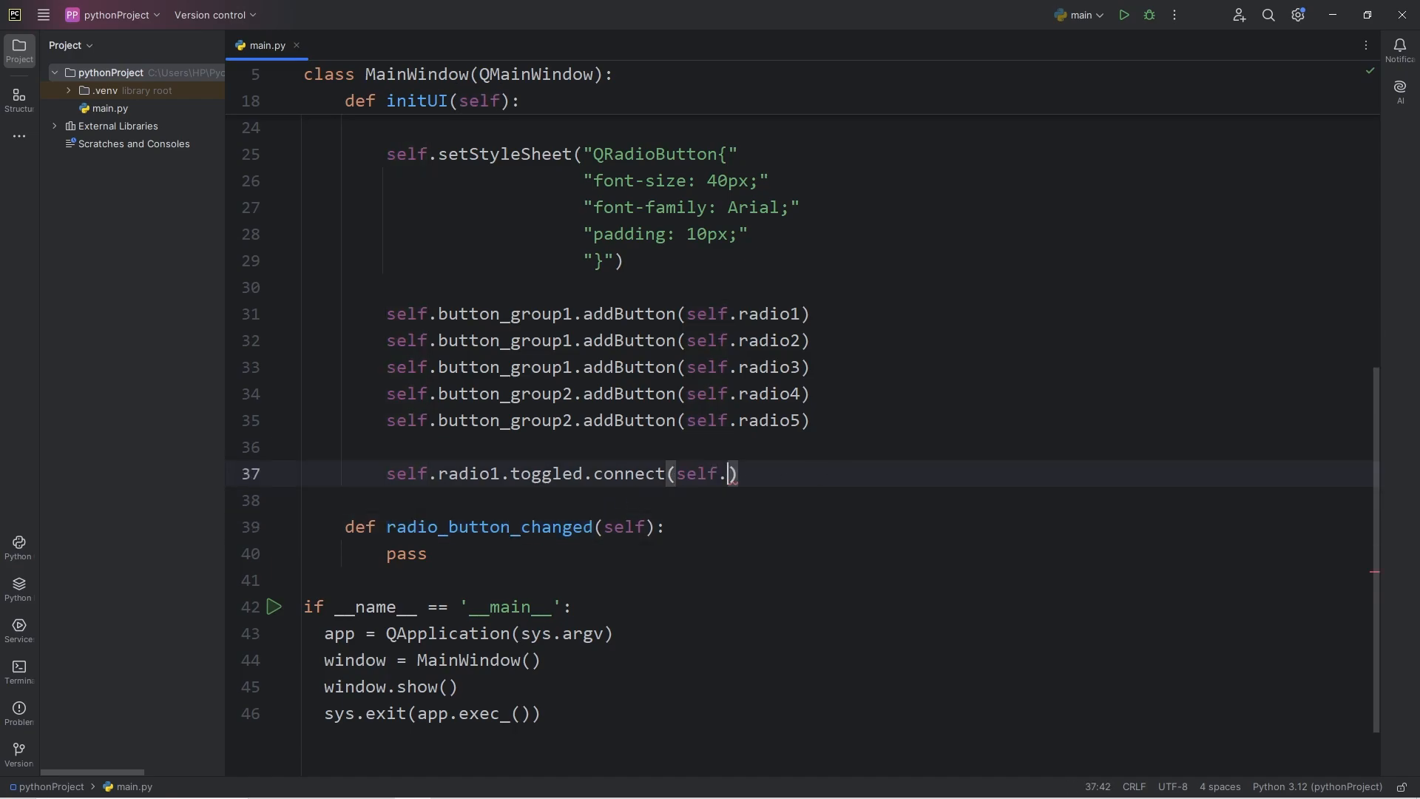
type("radio_button_changed")
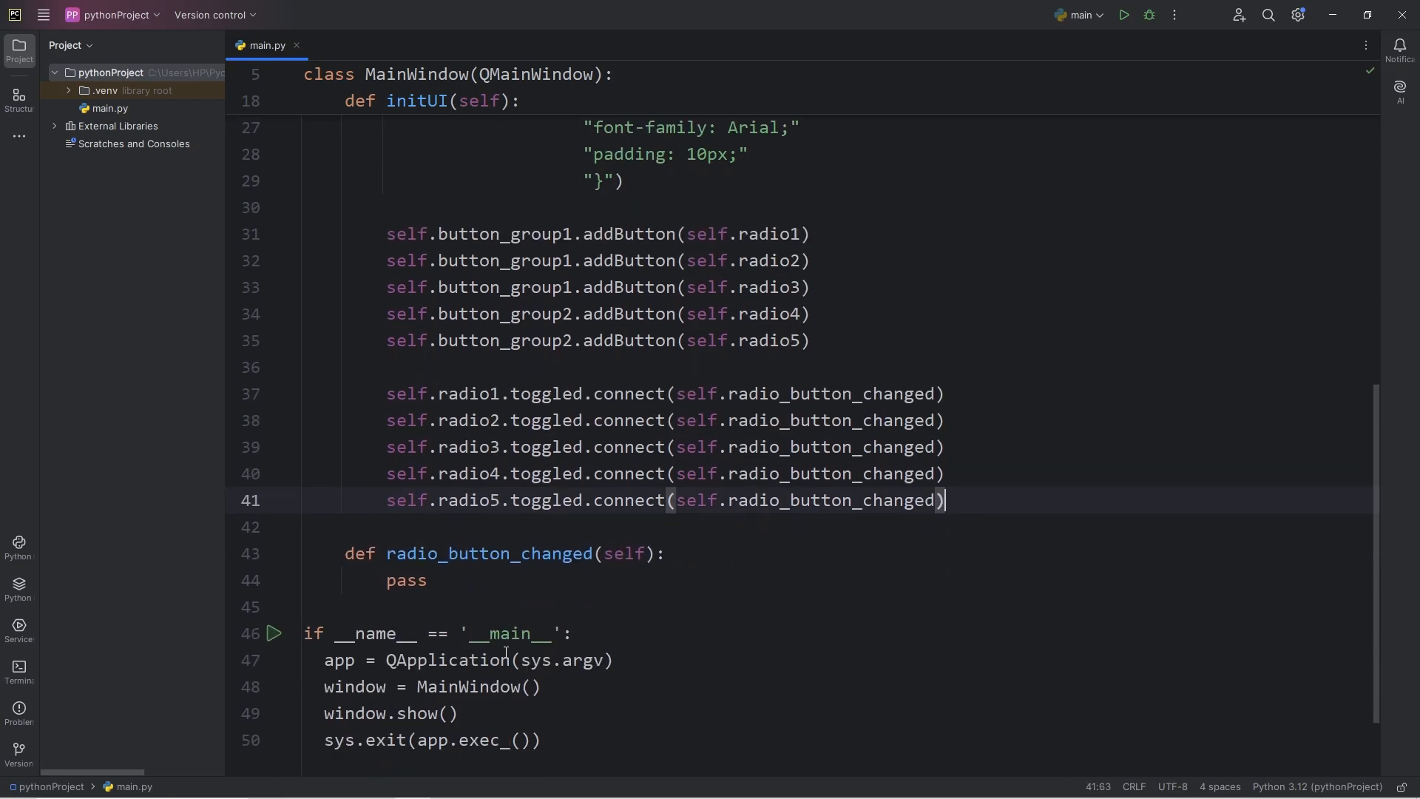
type("print()")
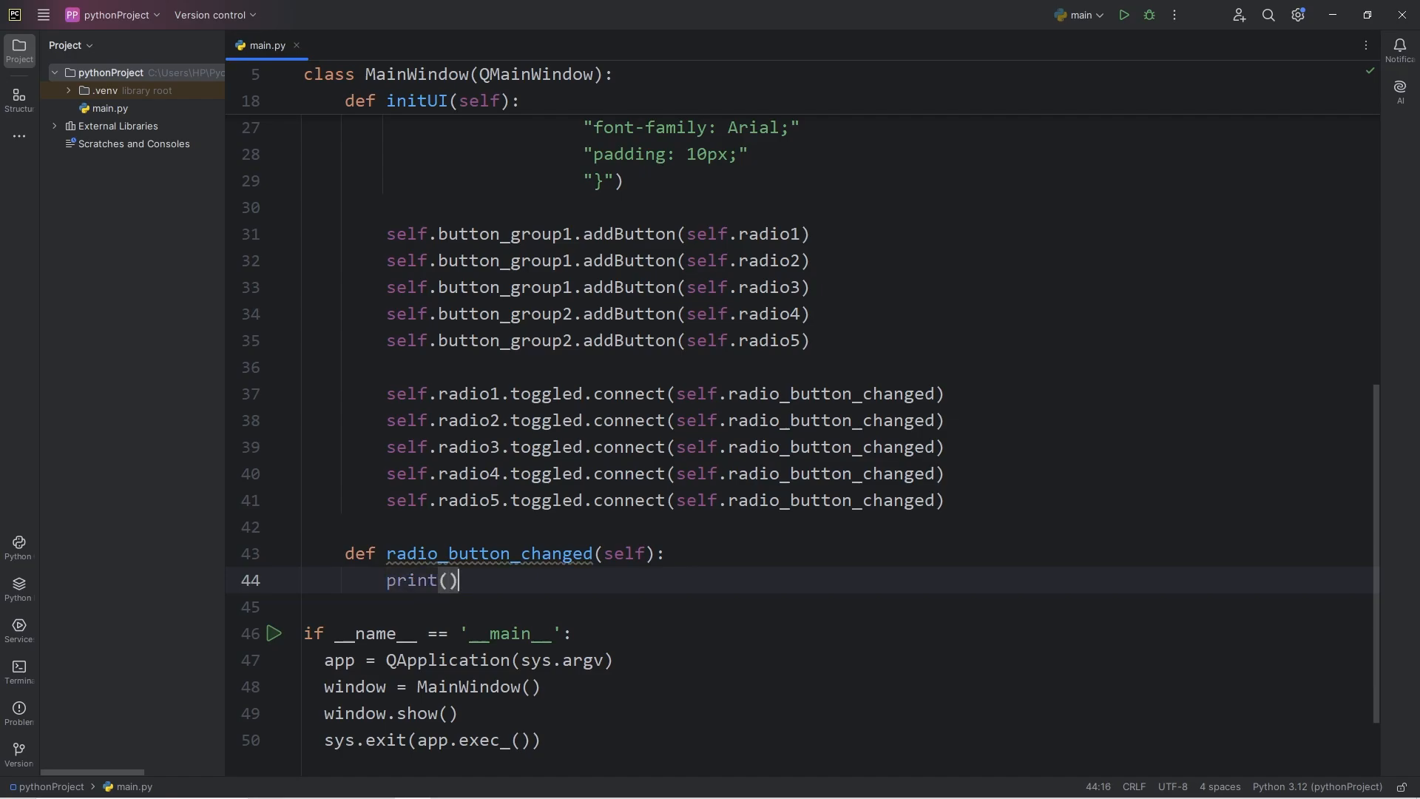
- Print "You selected something" in the handler, run, select an option, and close the app
type("\"You \"")
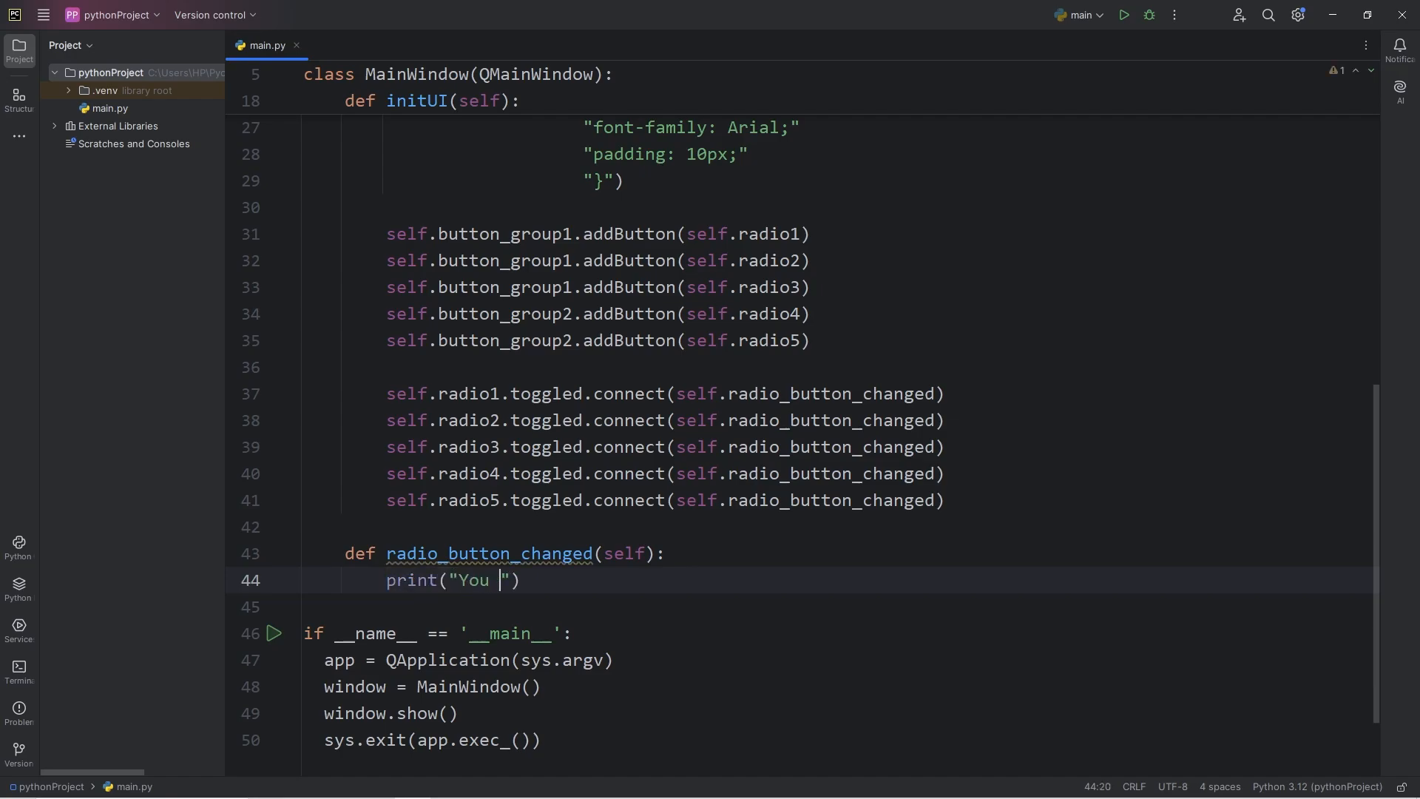
type("selected something")
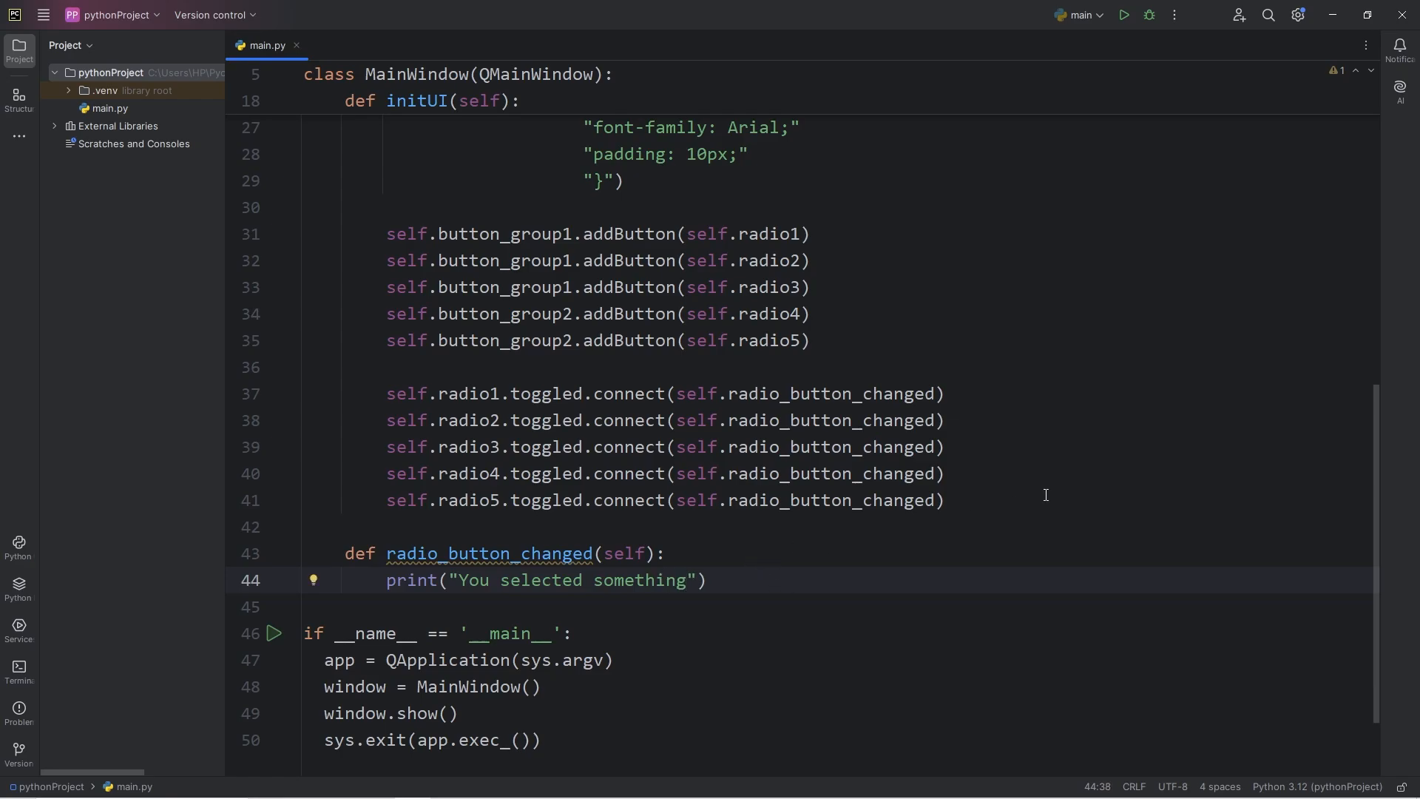
left_click(1123, 14)
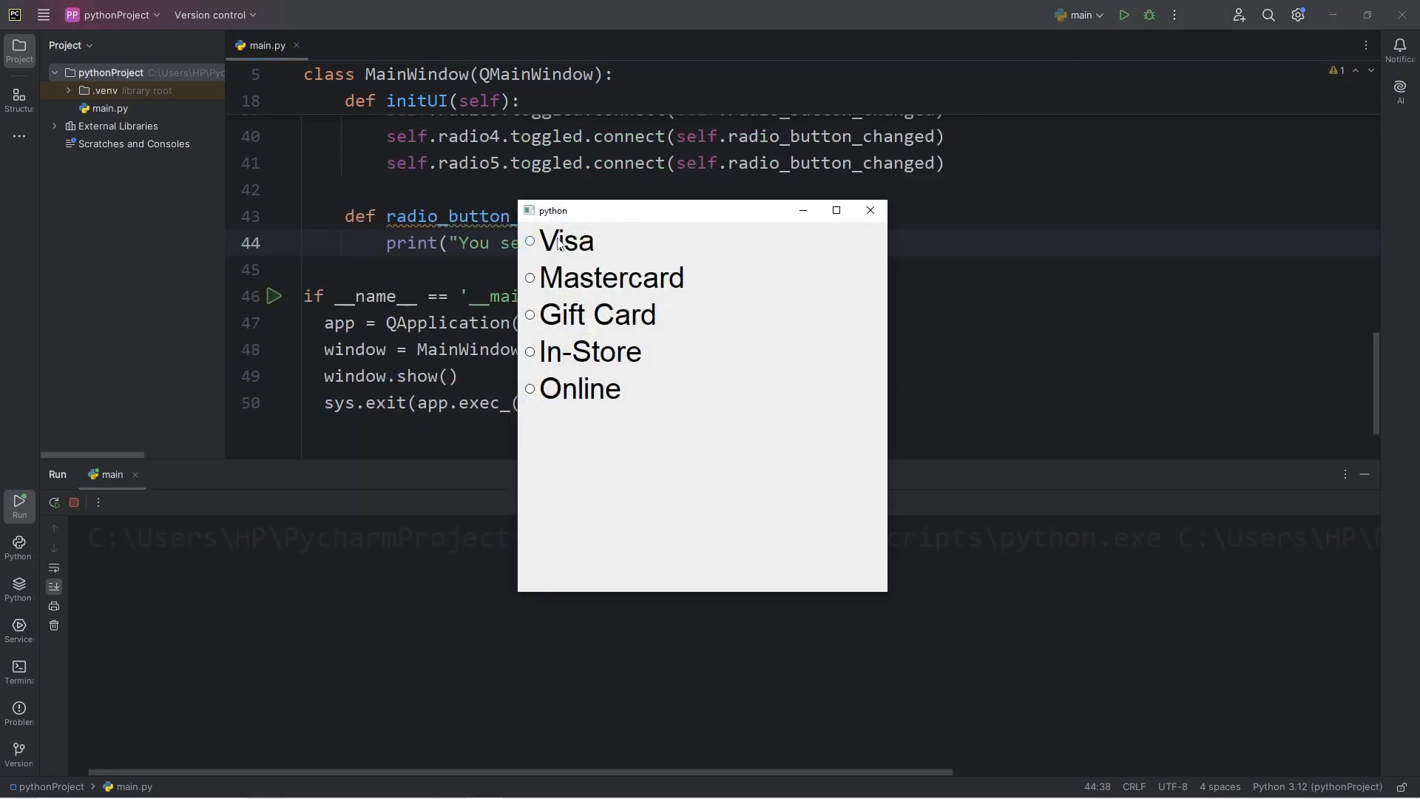
left_click(529, 314)
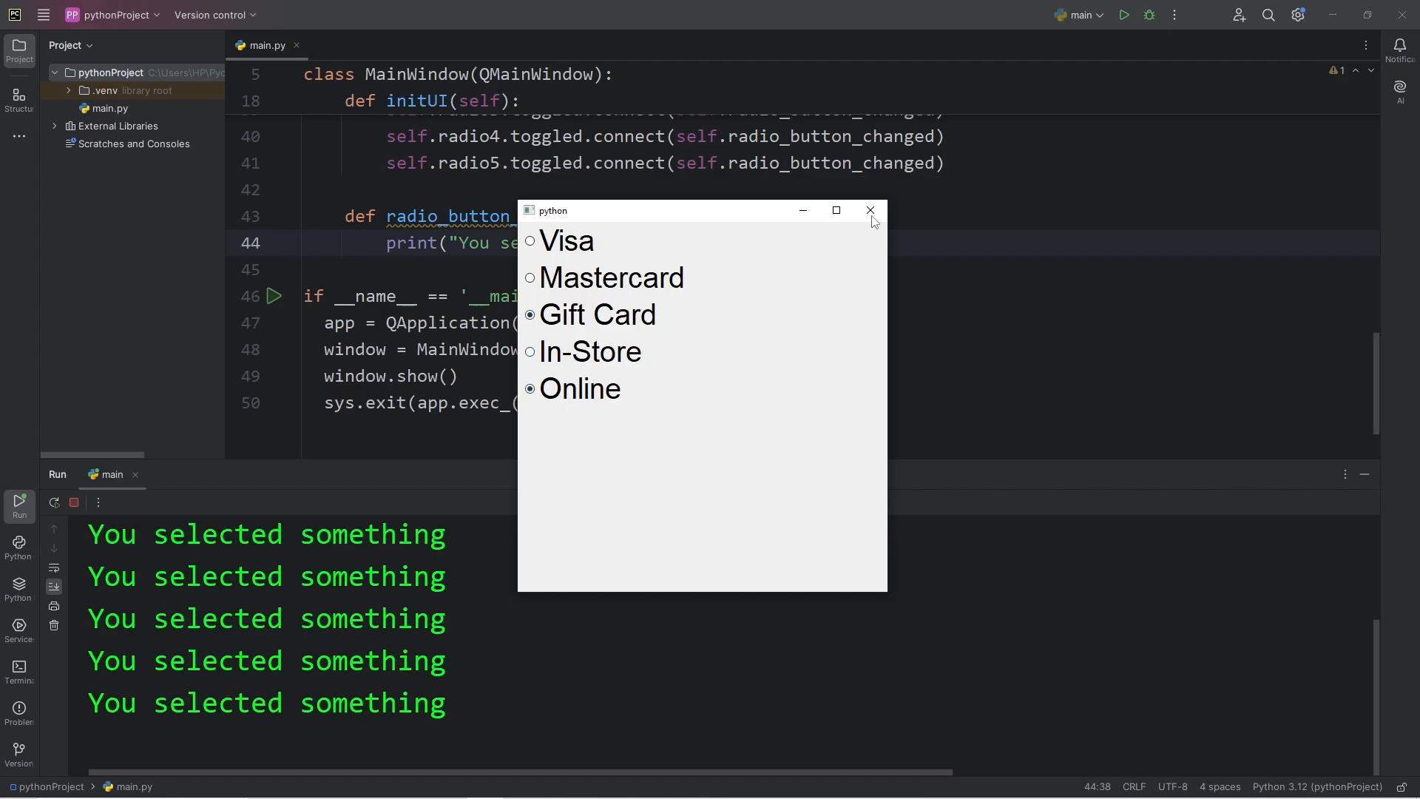
left_click(868, 210)
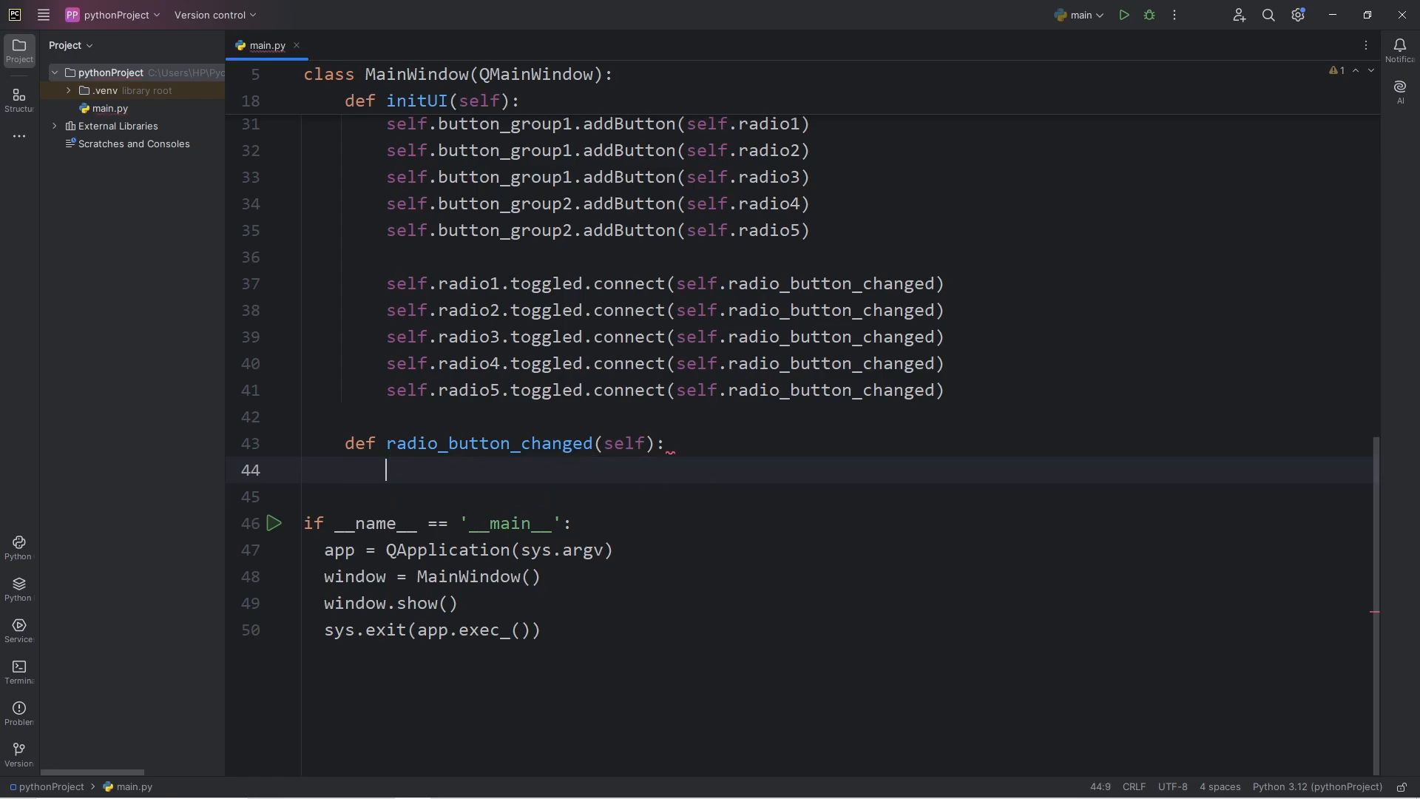
mouse_move(577, 466)
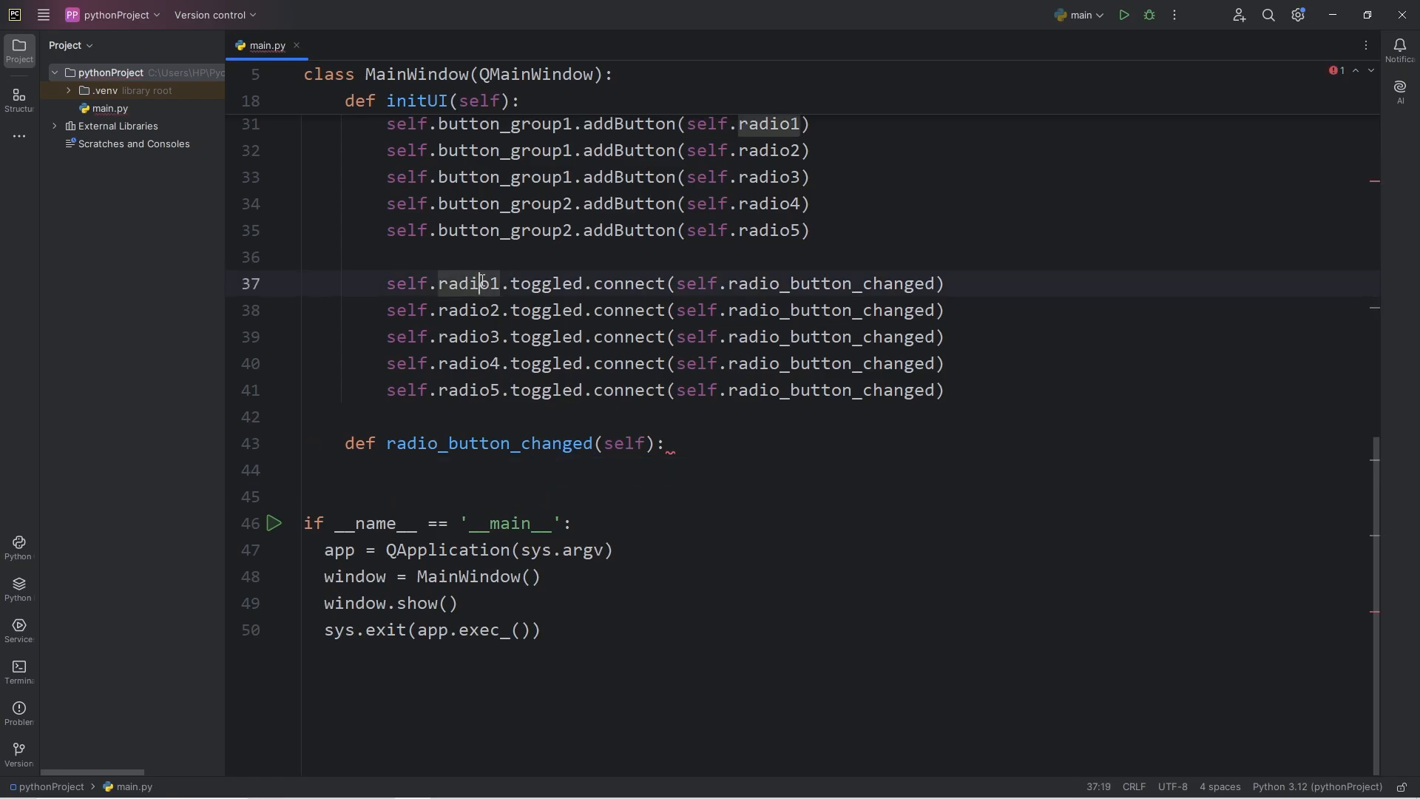
- Write radio_button = self.sender() as the handler's first line
double_click(469, 389)
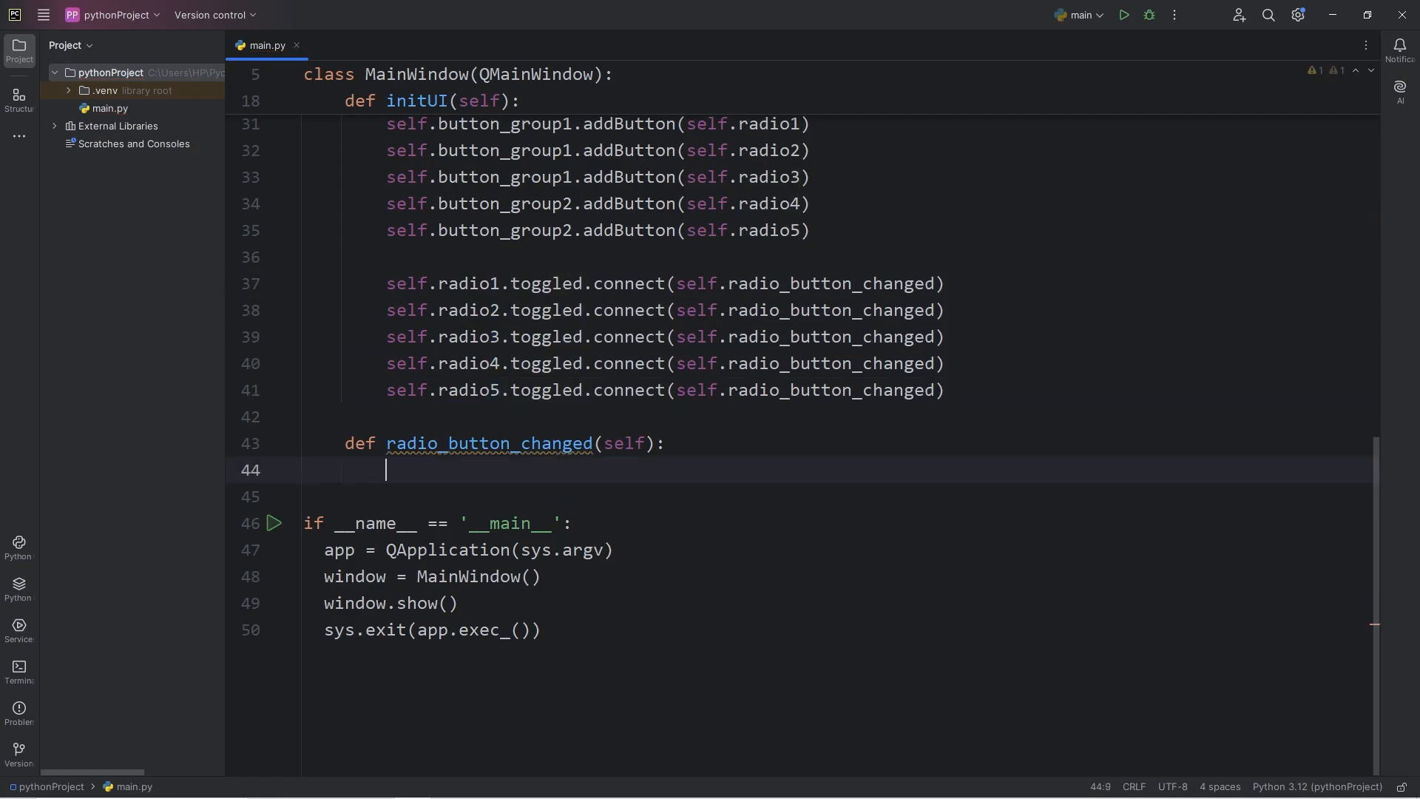
type("radio")
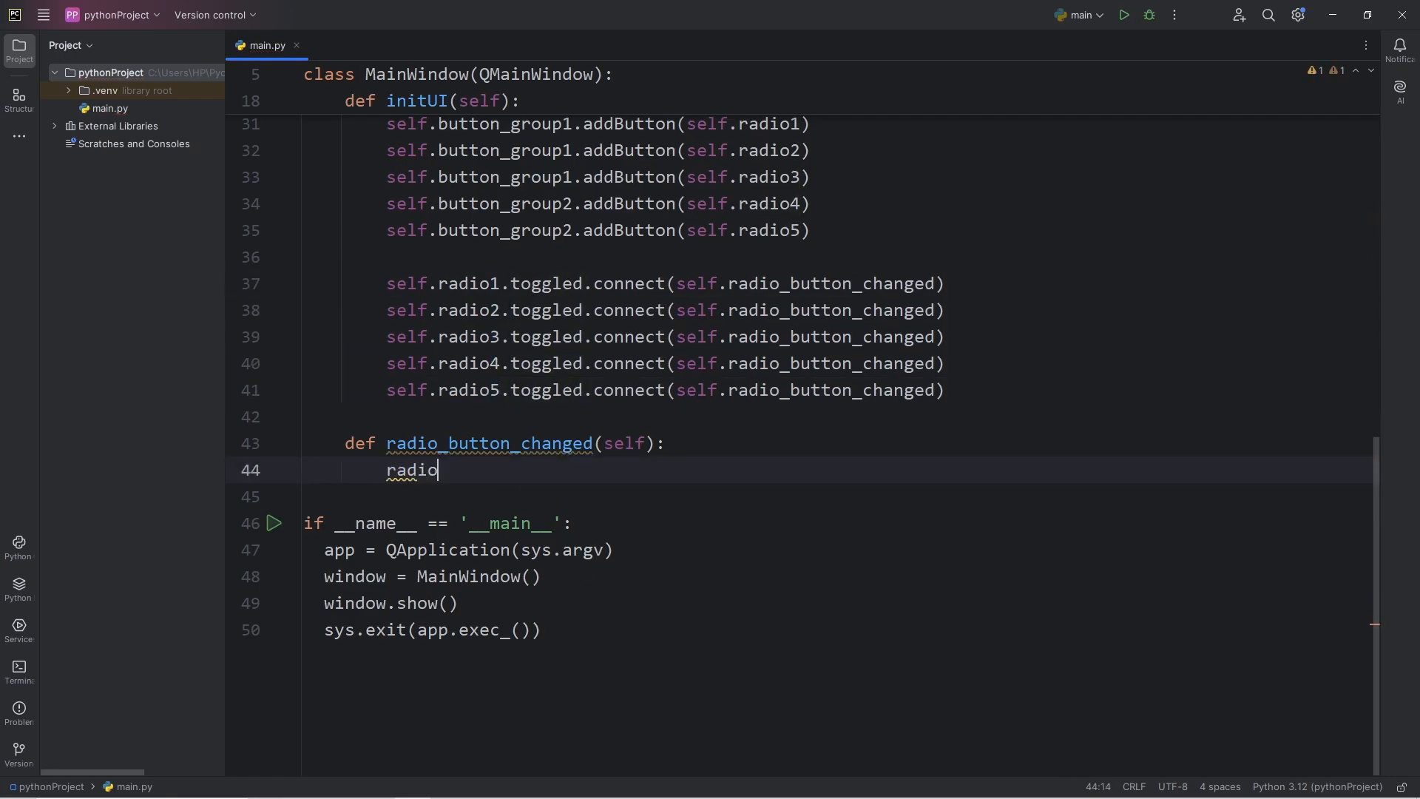
type("_button =")
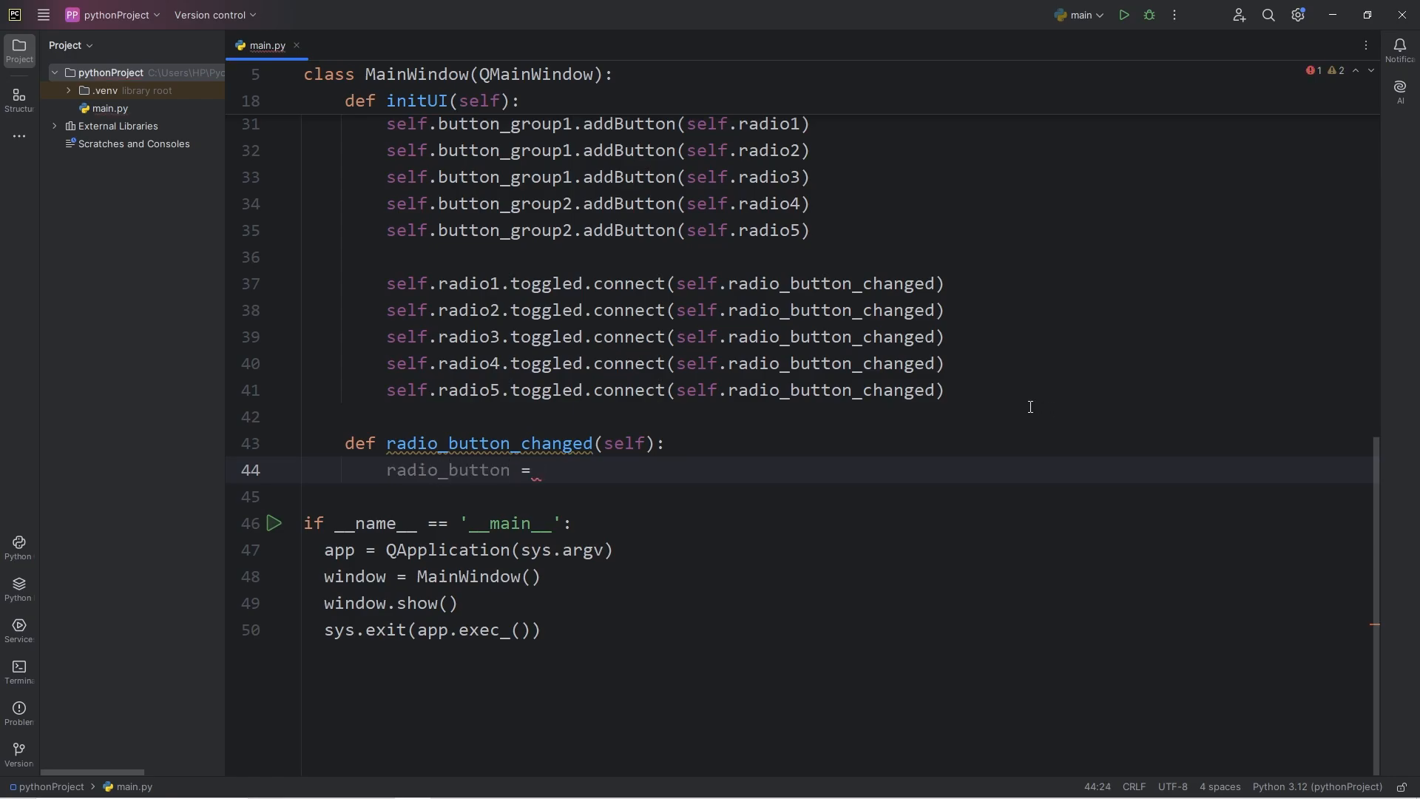
mouse_move(738, 484)
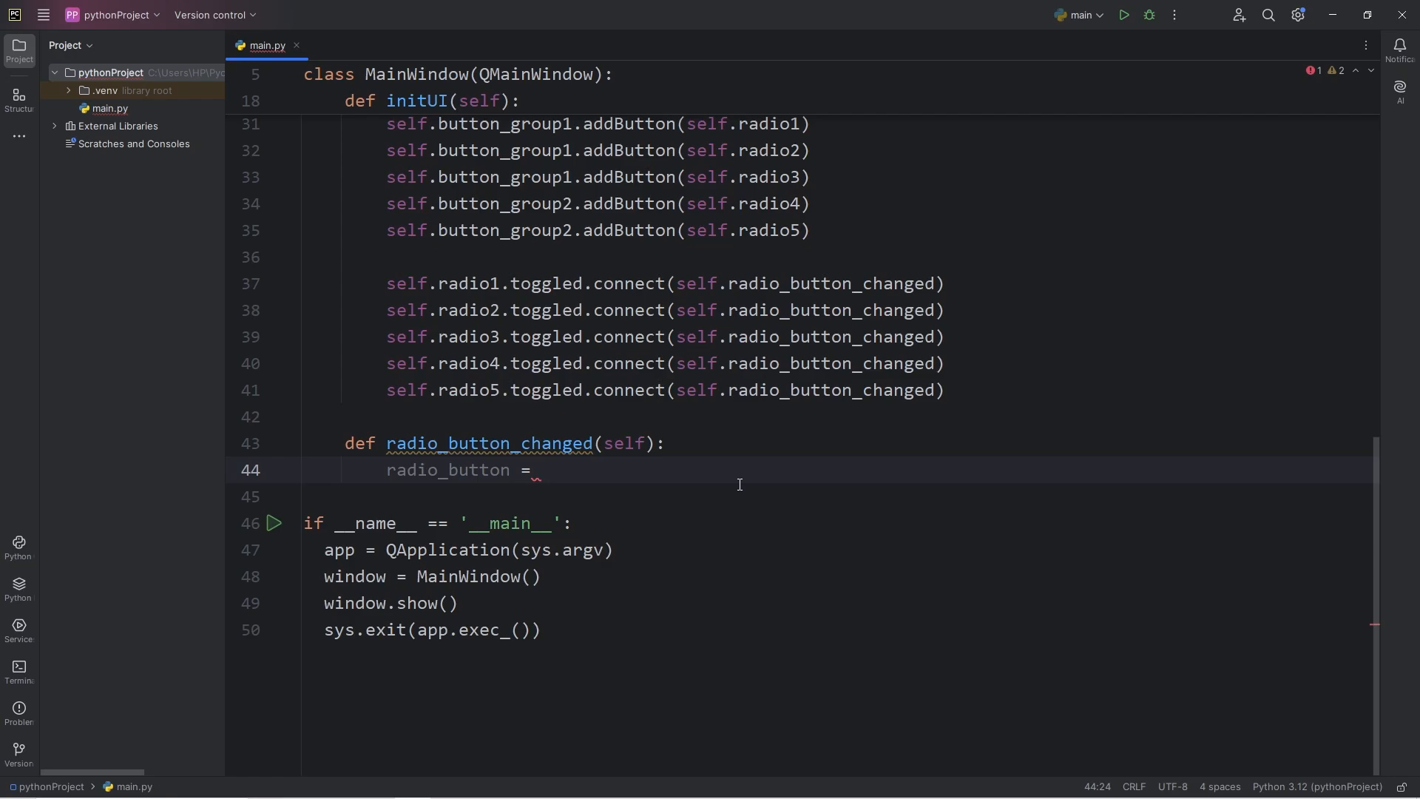
type("self")
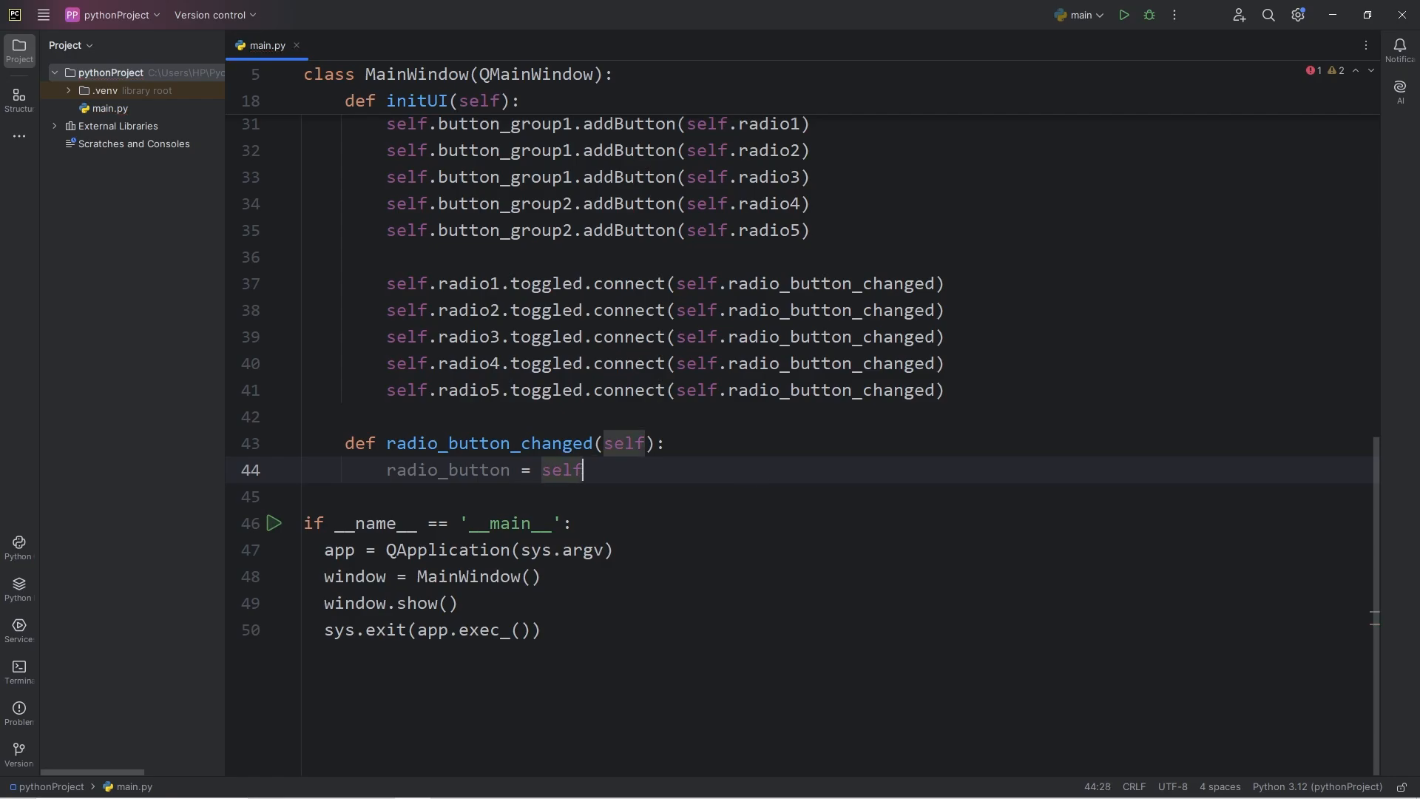
type(".sender()")
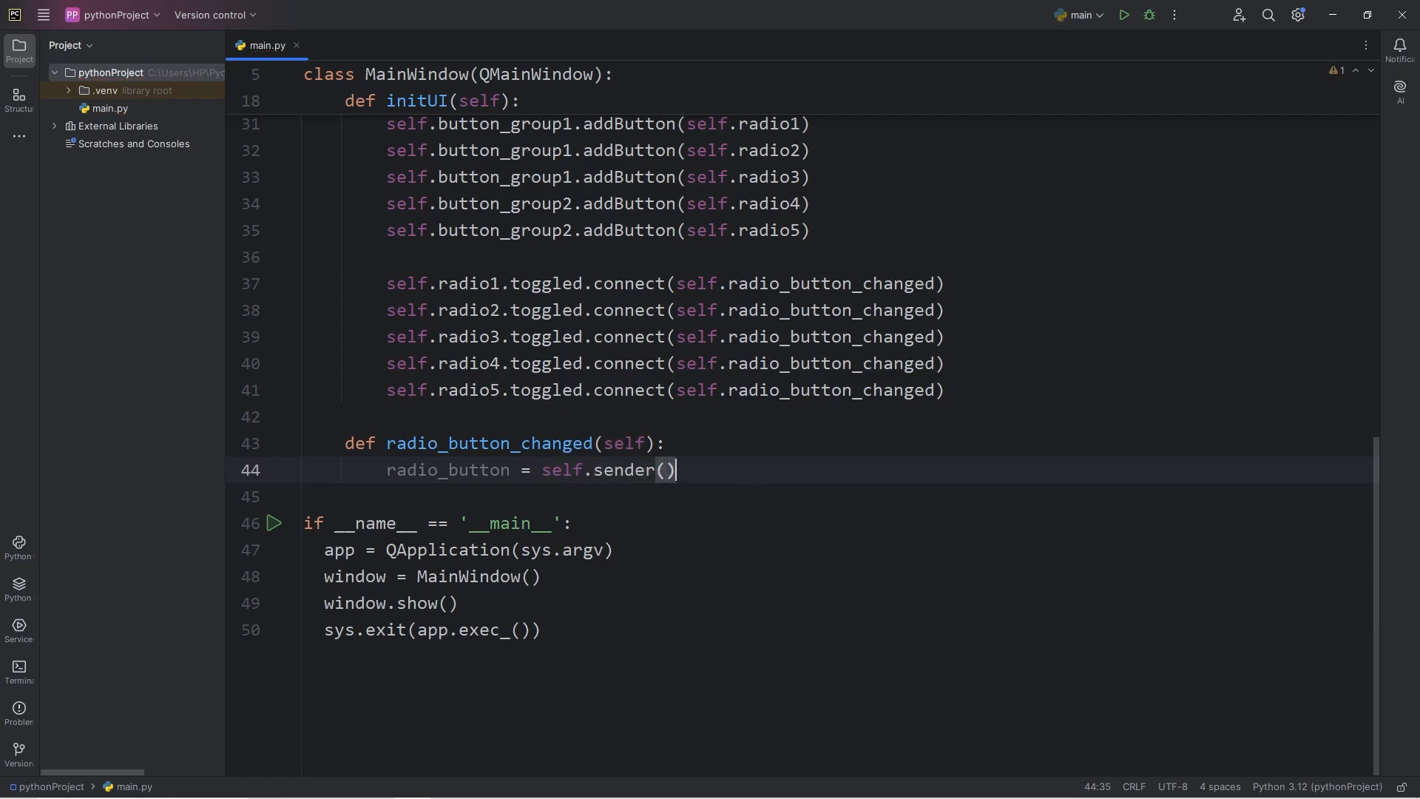
- Select the radio_button variable and sender expression to inspect usages on line 44
double_click(607, 469)
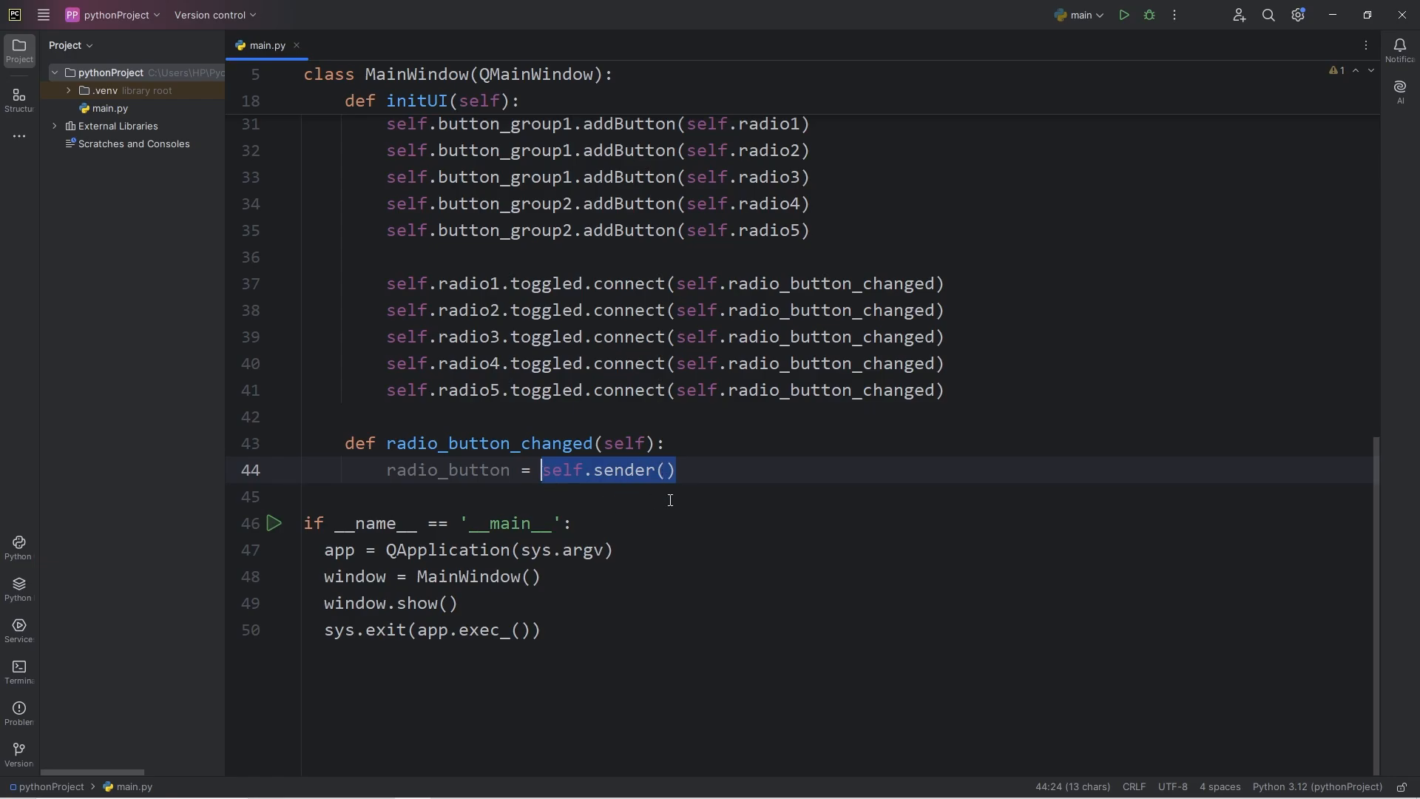
mouse_move(689, 469)
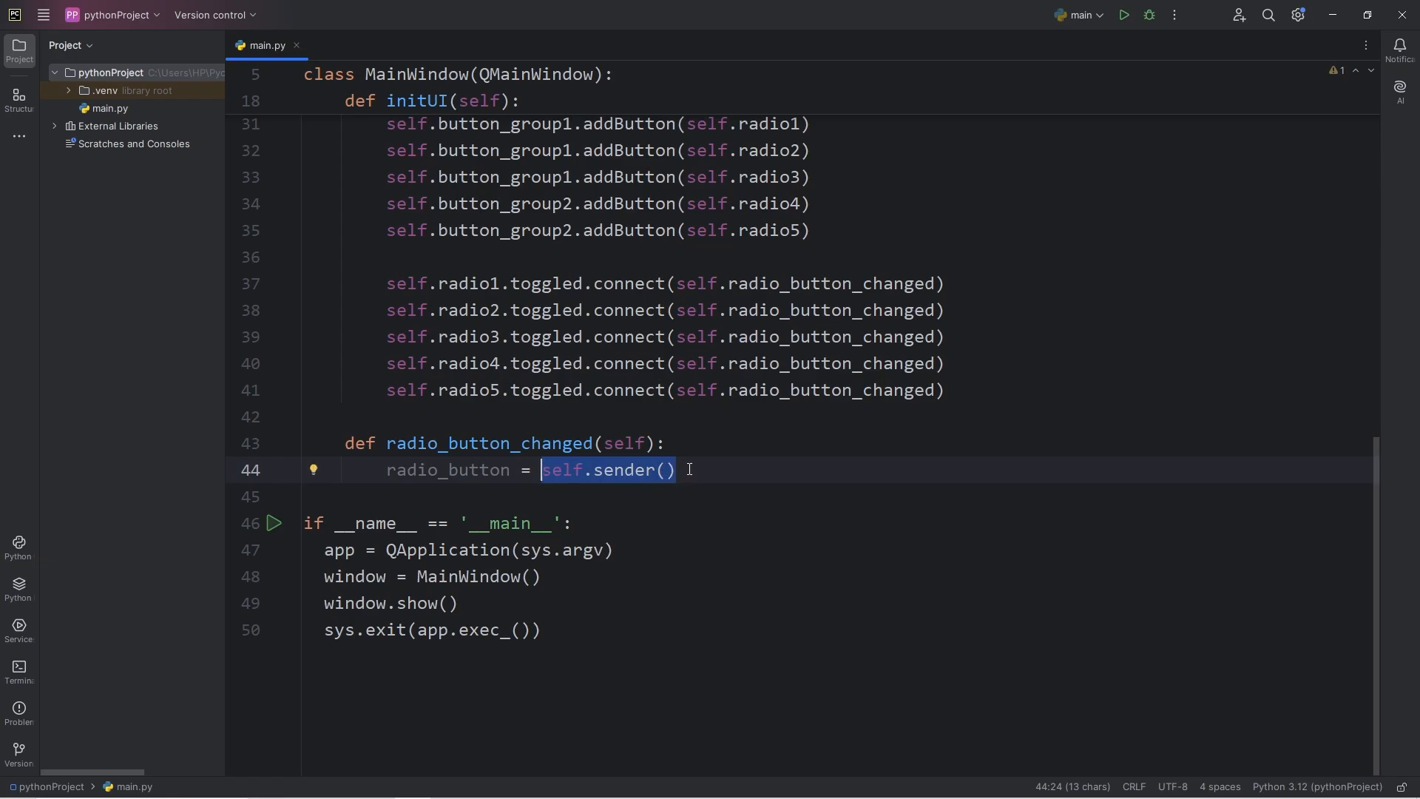
double_click(446, 469)
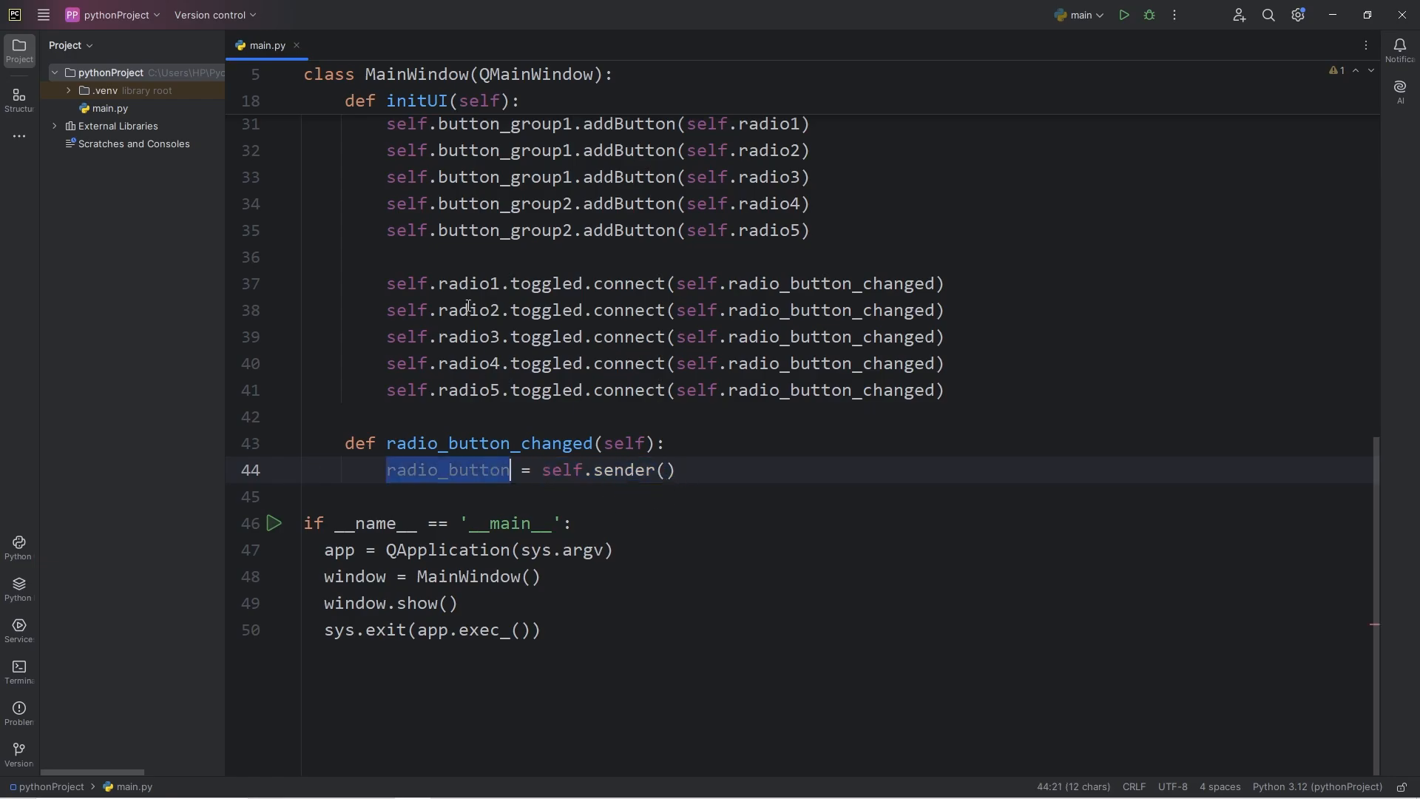
left_click(462, 469)
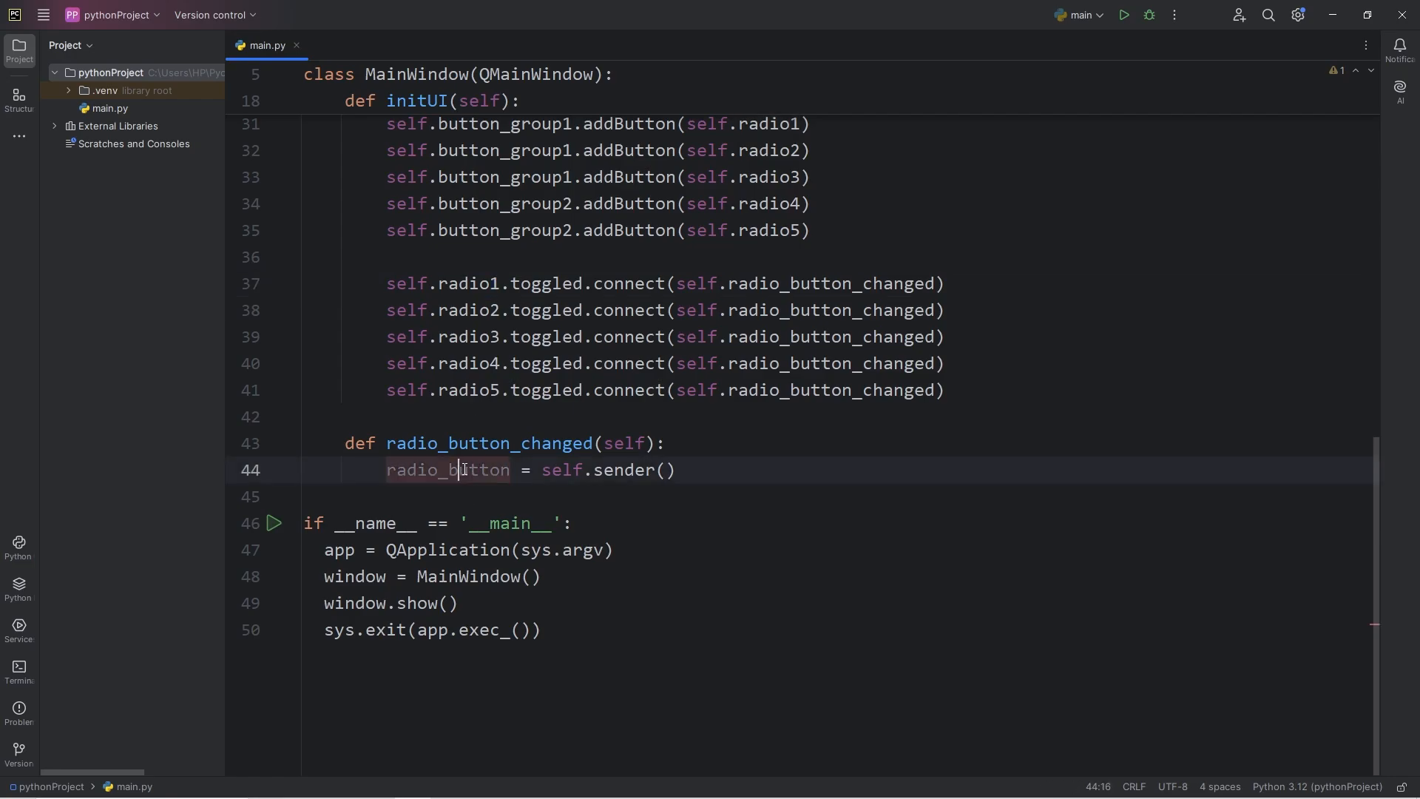
double_click(448, 469)
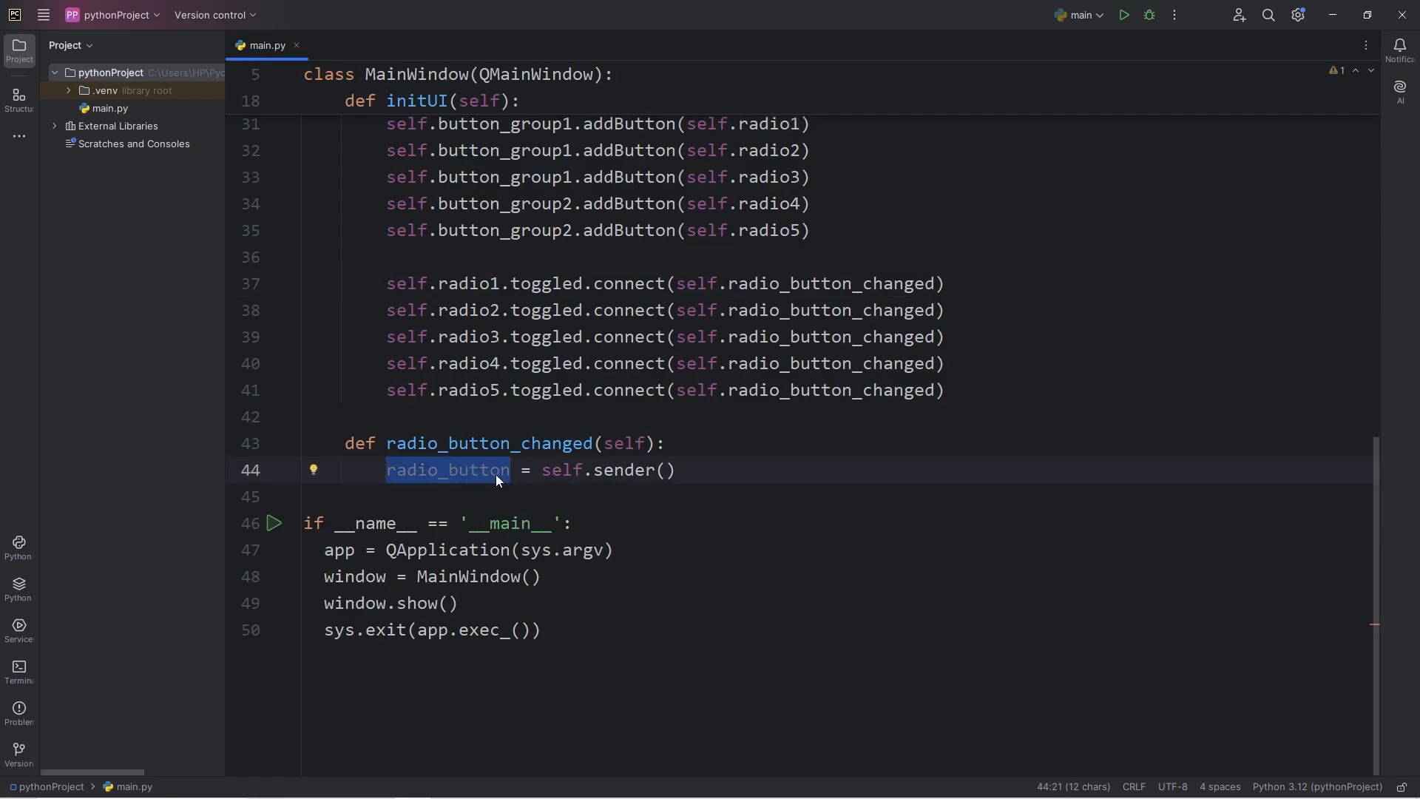
mouse_move(555, 475)
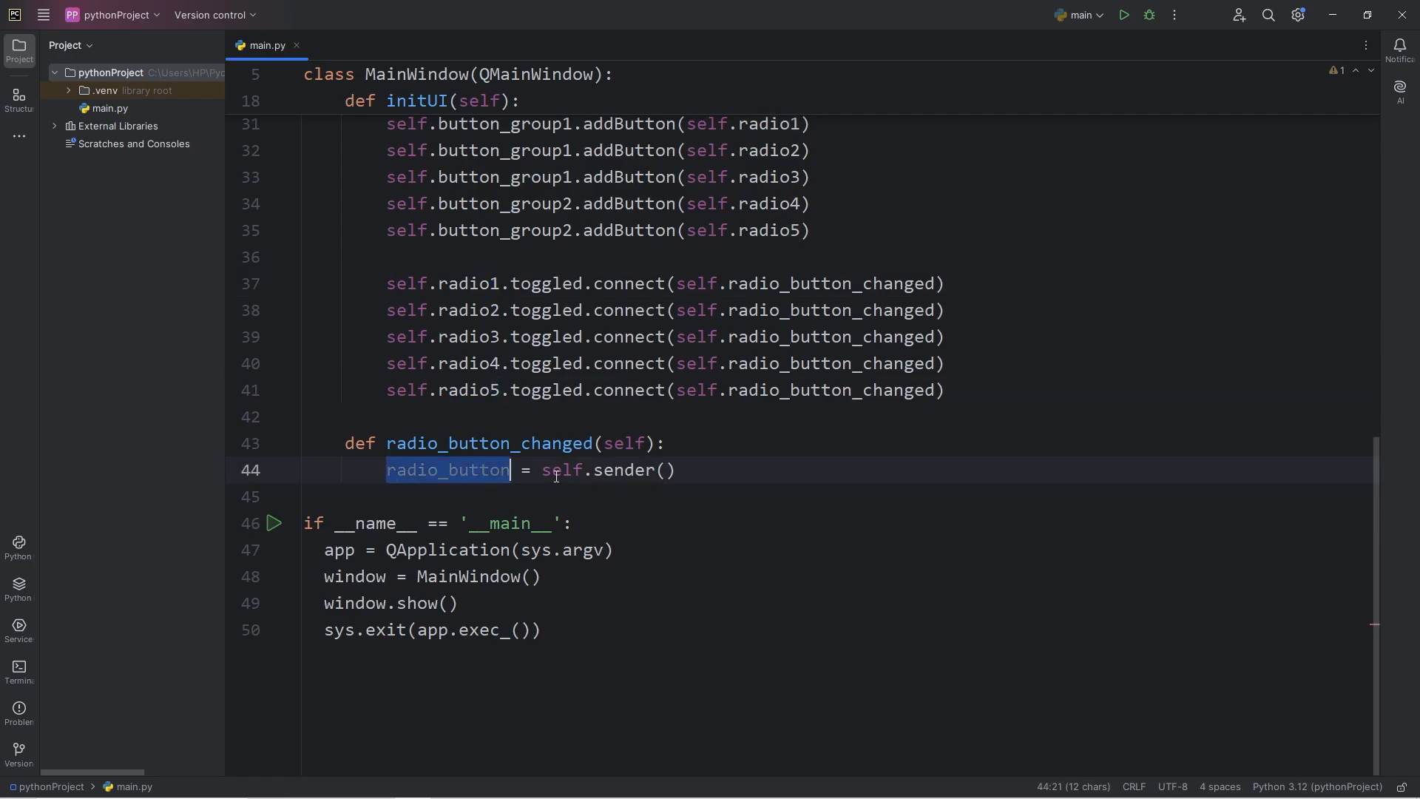
left_click(672, 470)
type("if")
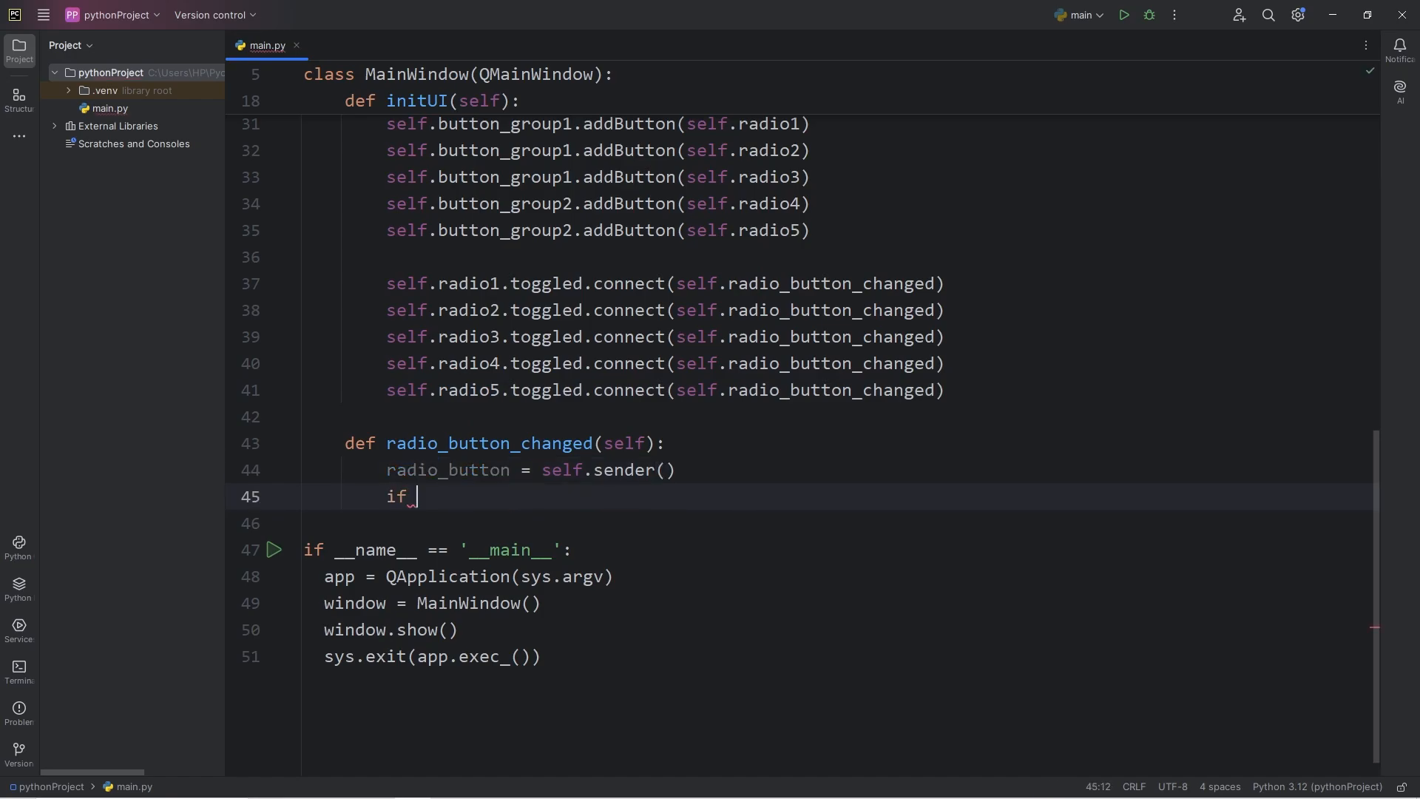
- Add if radio_button.isChecked(): with print(f"{radio_button.text()} is selected") below it
type("radio_button")
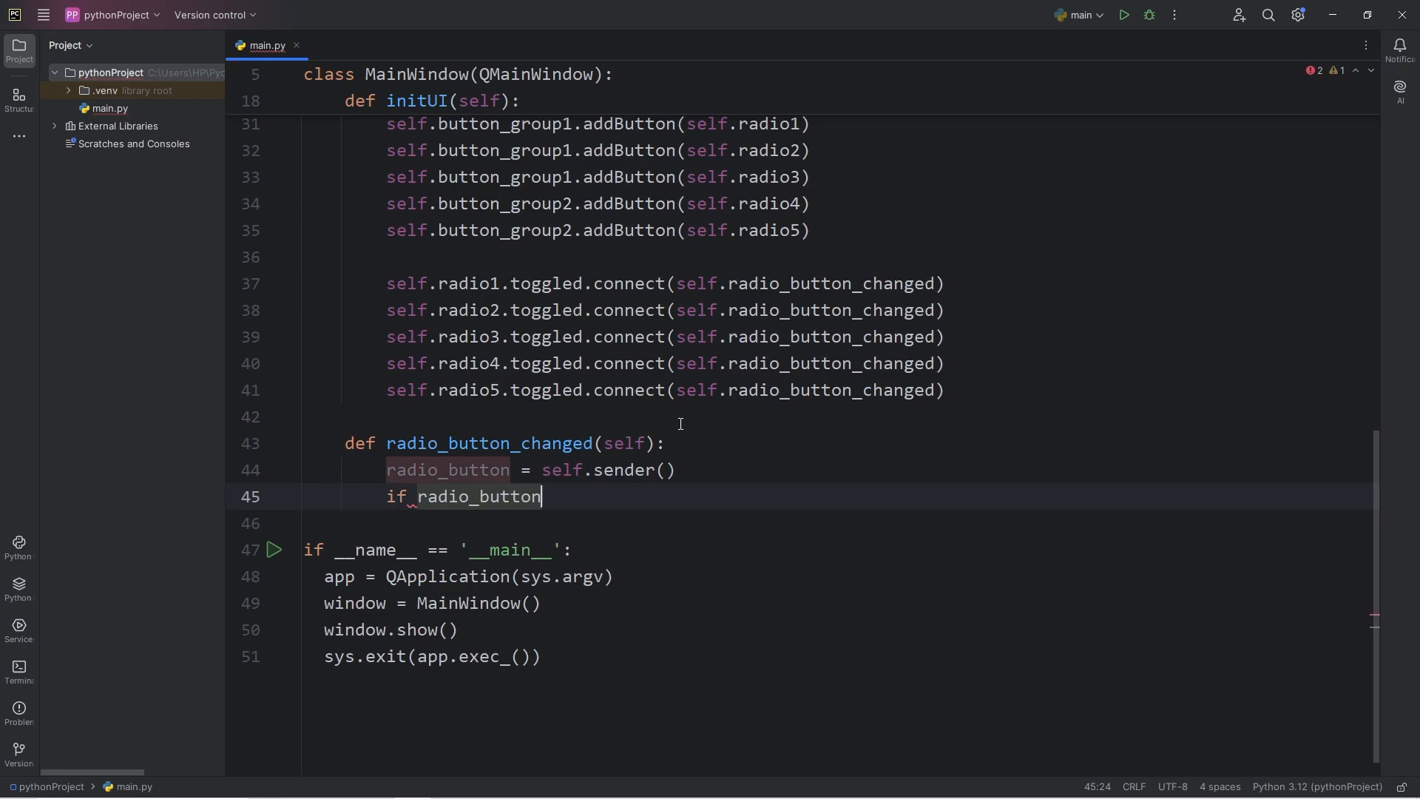
type(".")
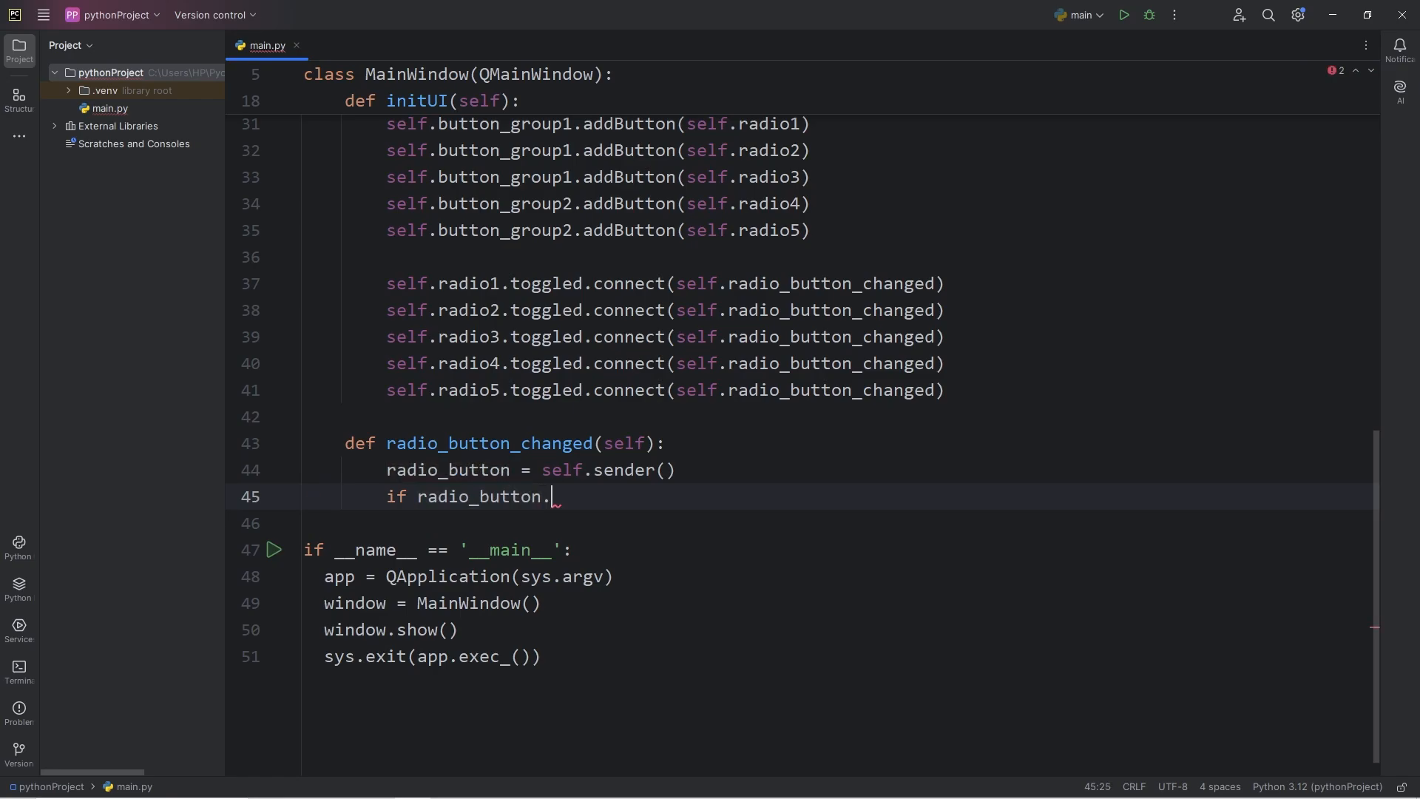
type("isChecked")
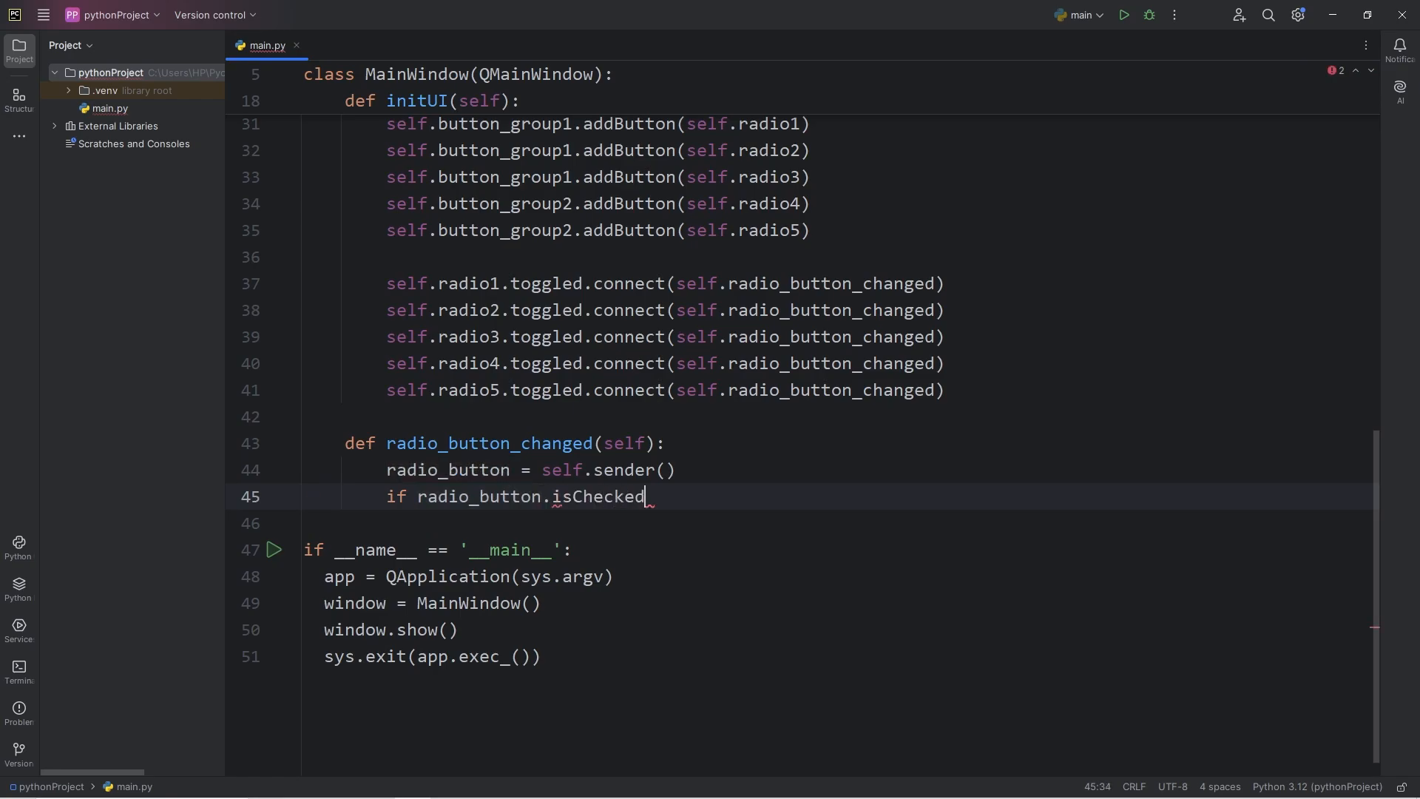
type("():")
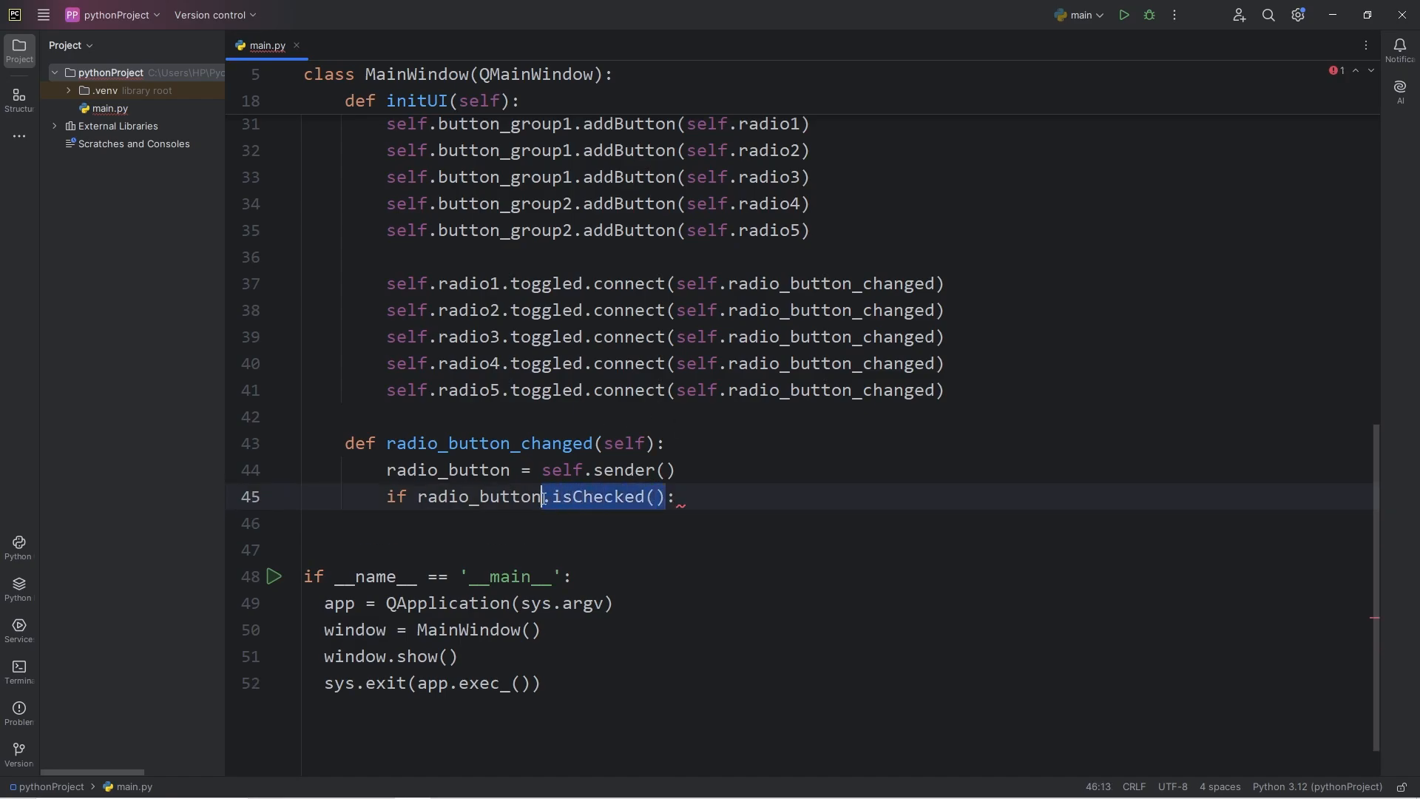
type("print(f\"")
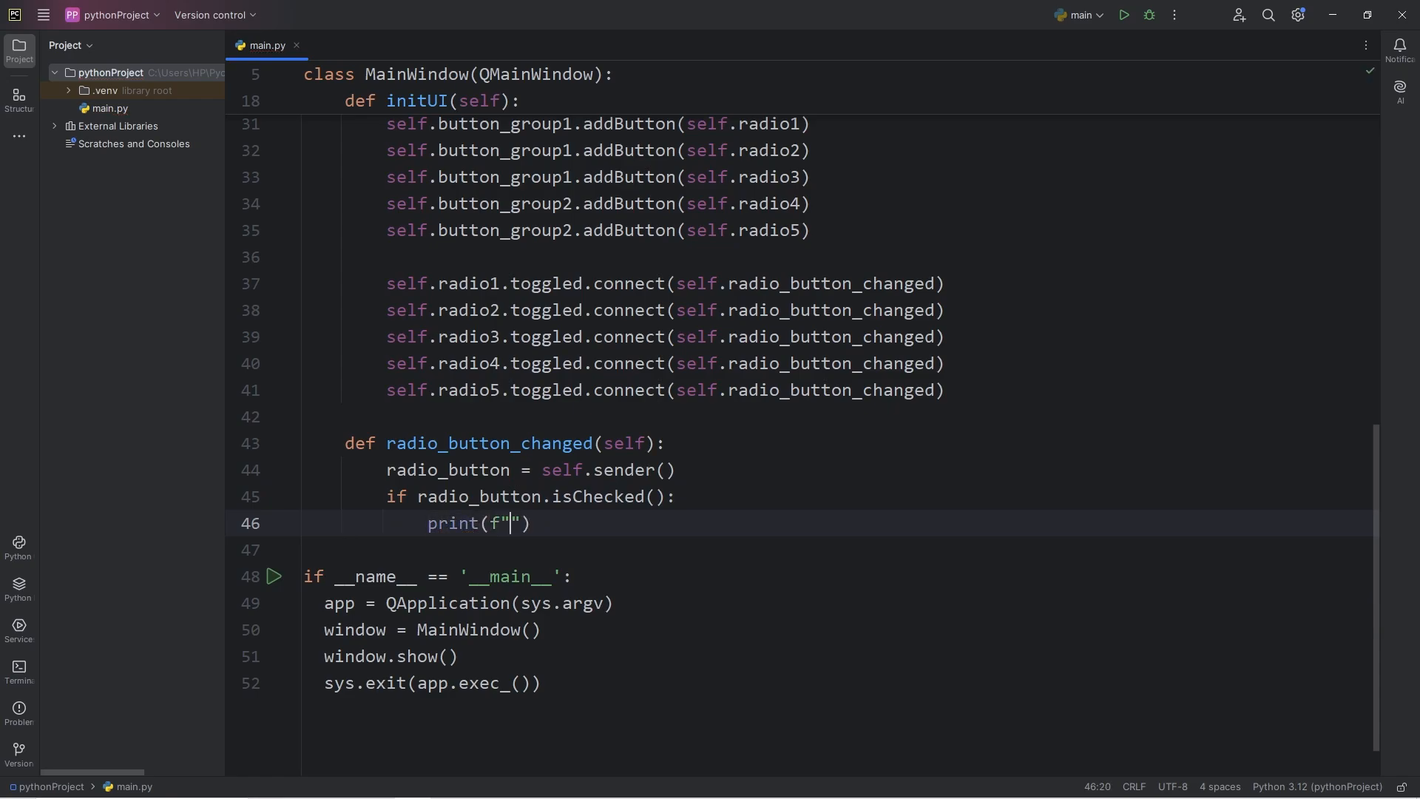
type("{}")
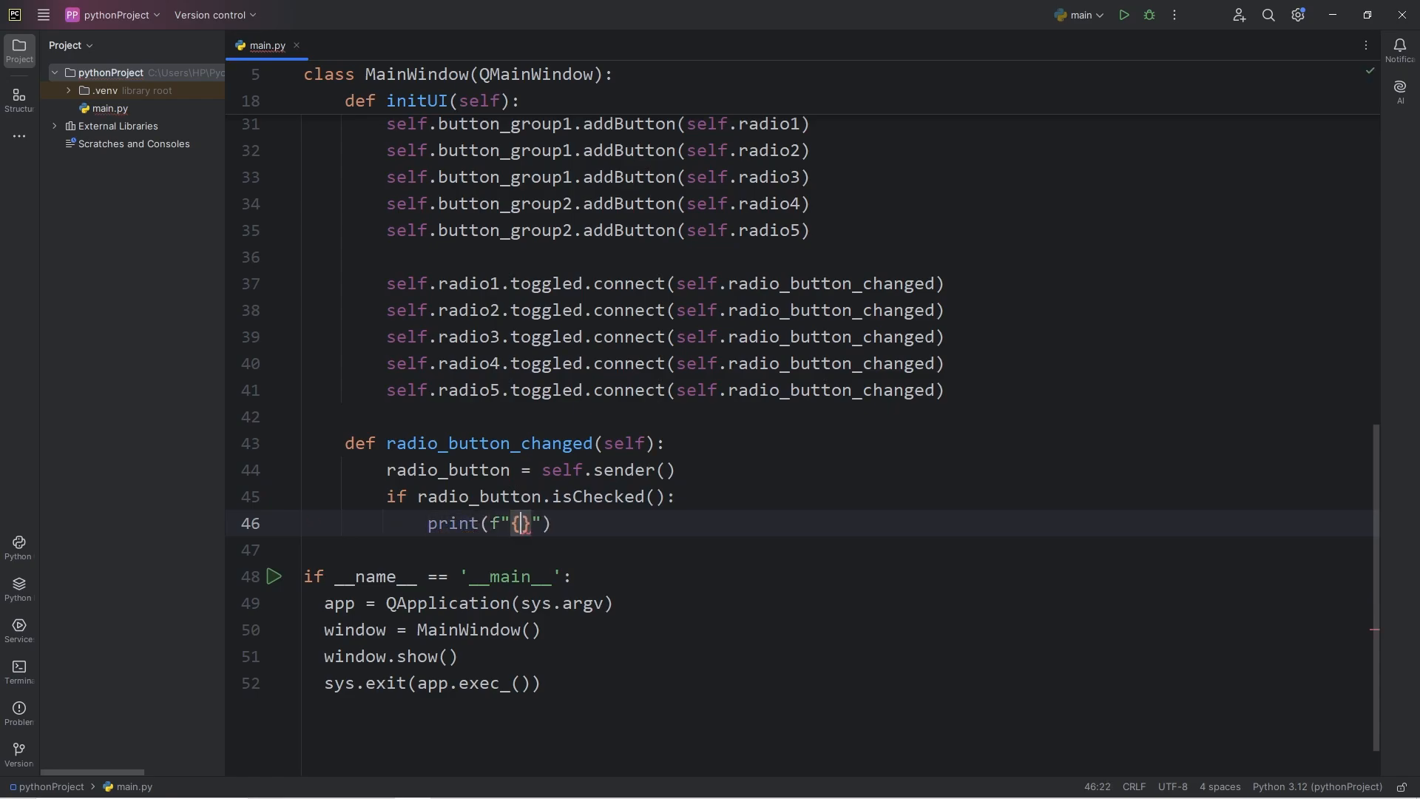
type("radio_butto")
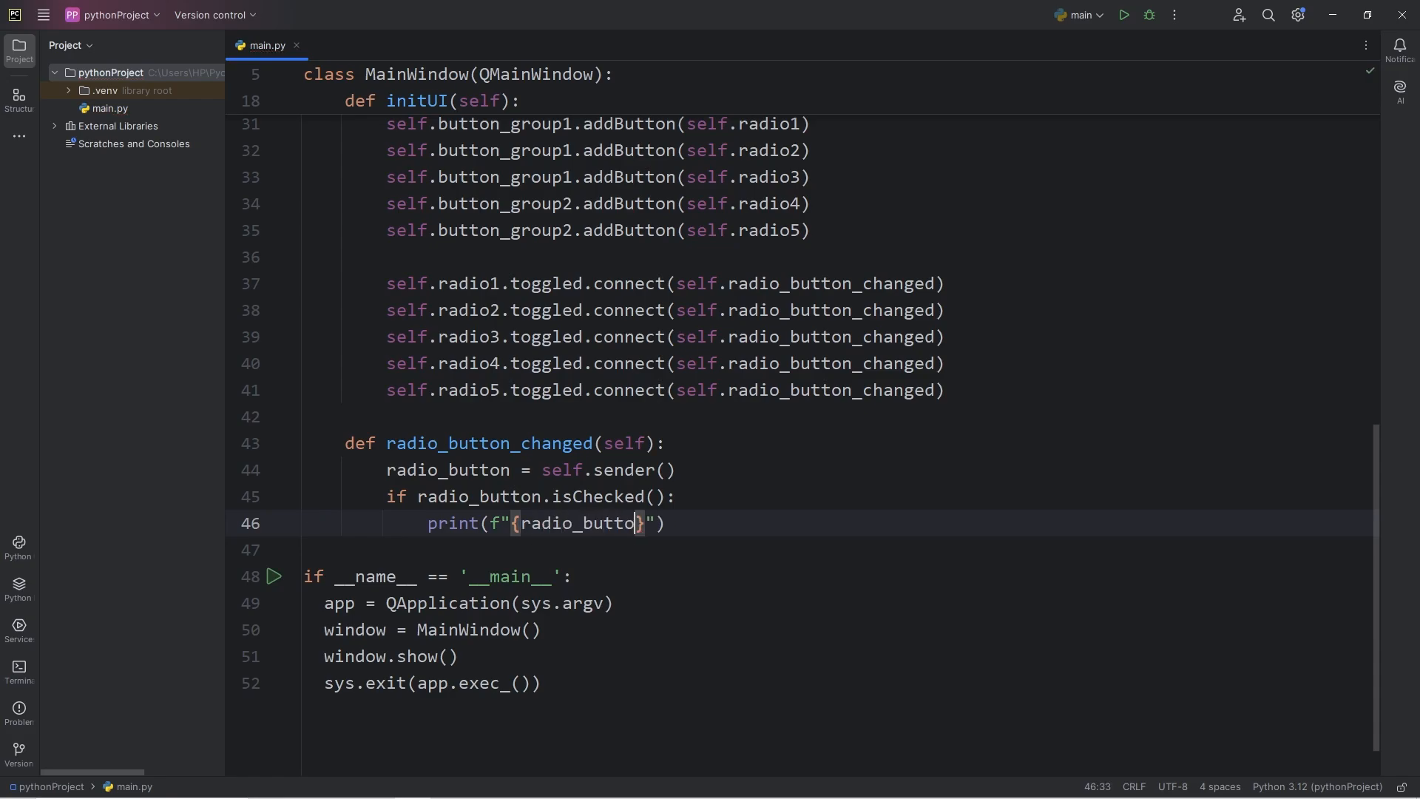
type(".tex")
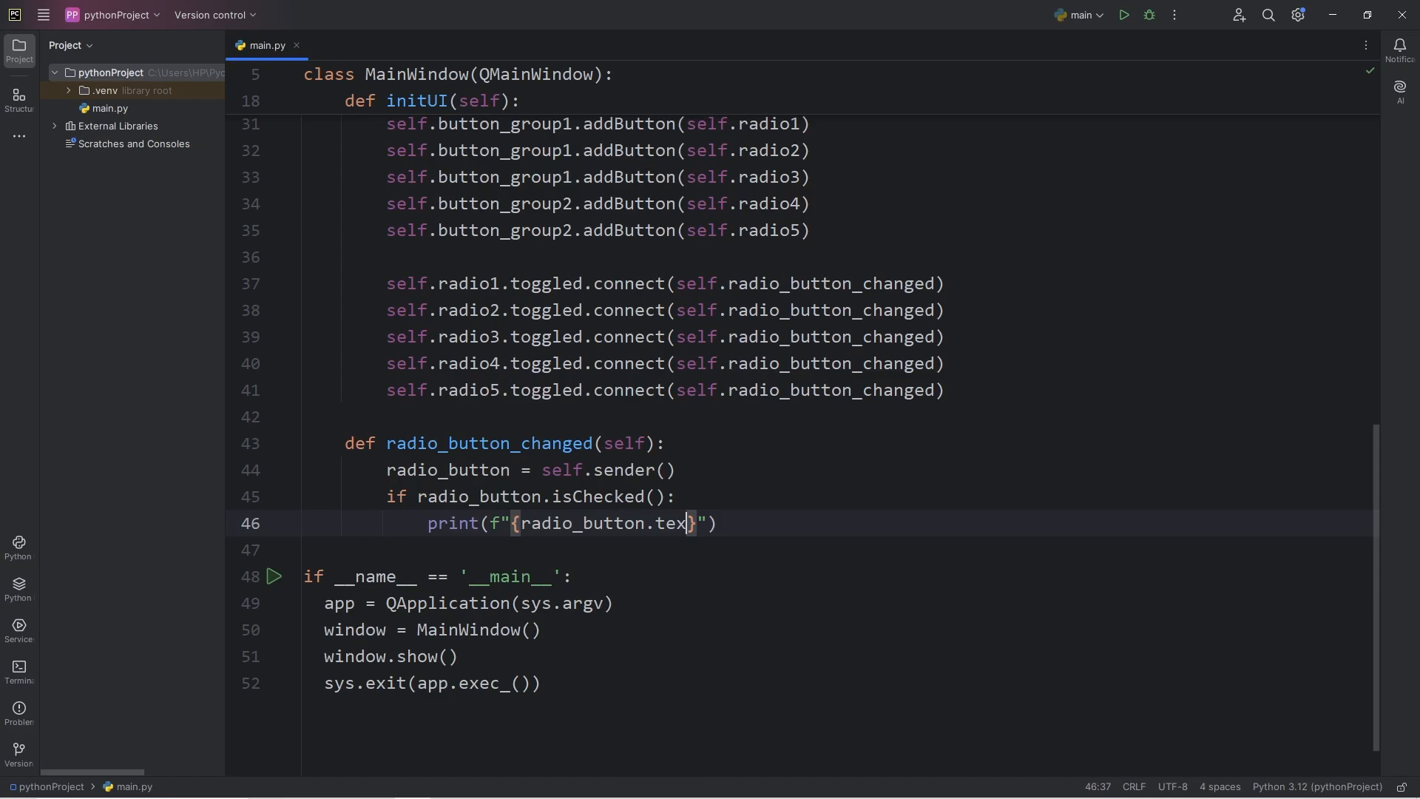
type("t()")
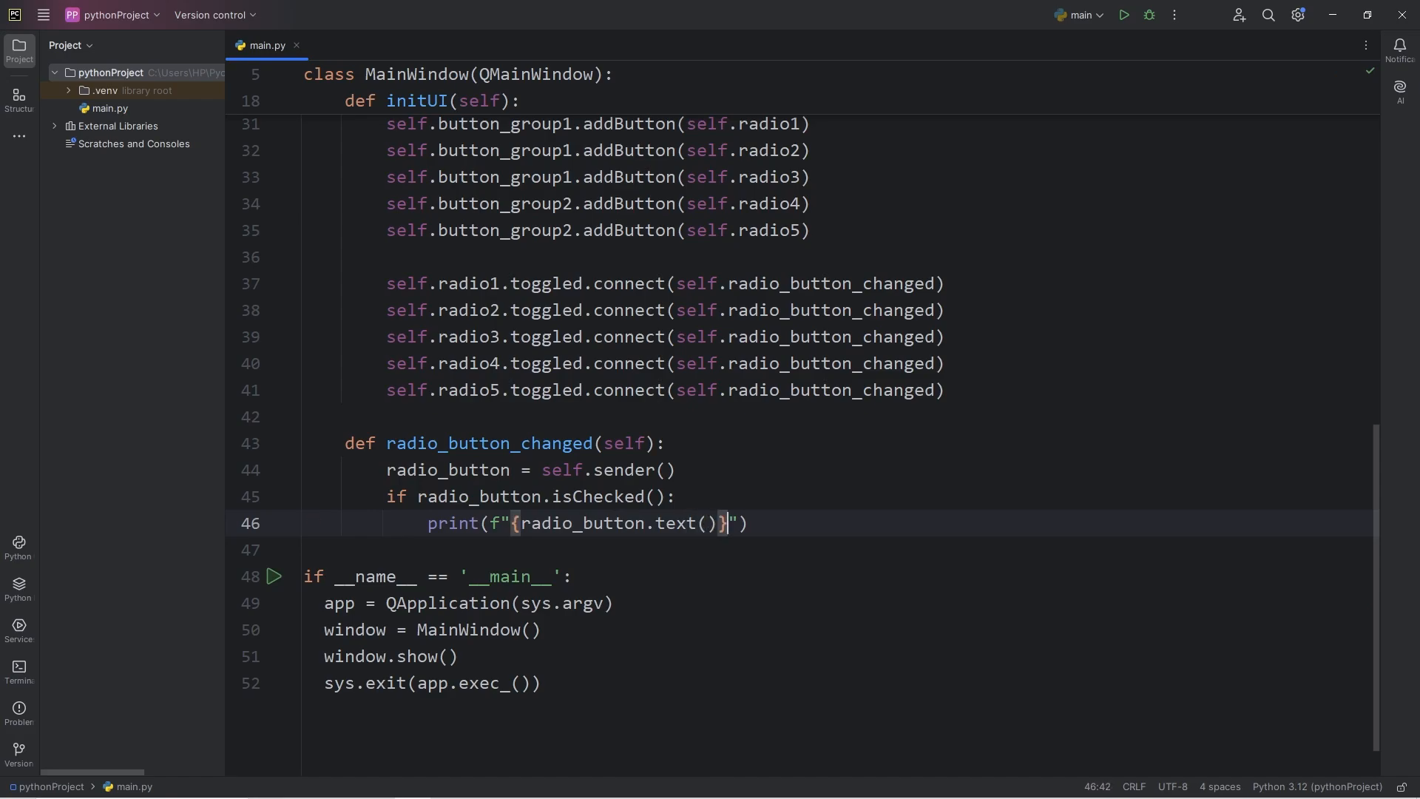
type("is selected")
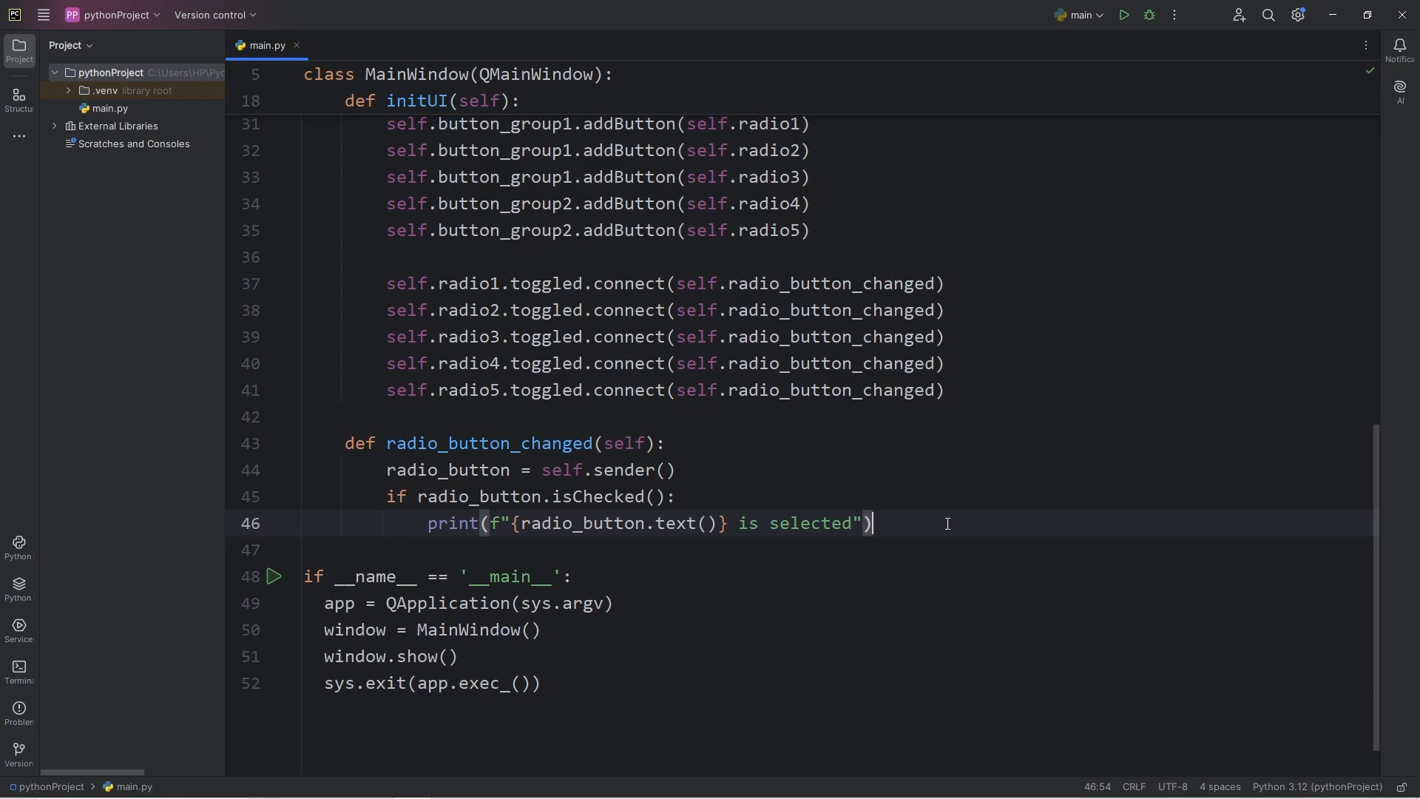
mouse_move(1122, 15)
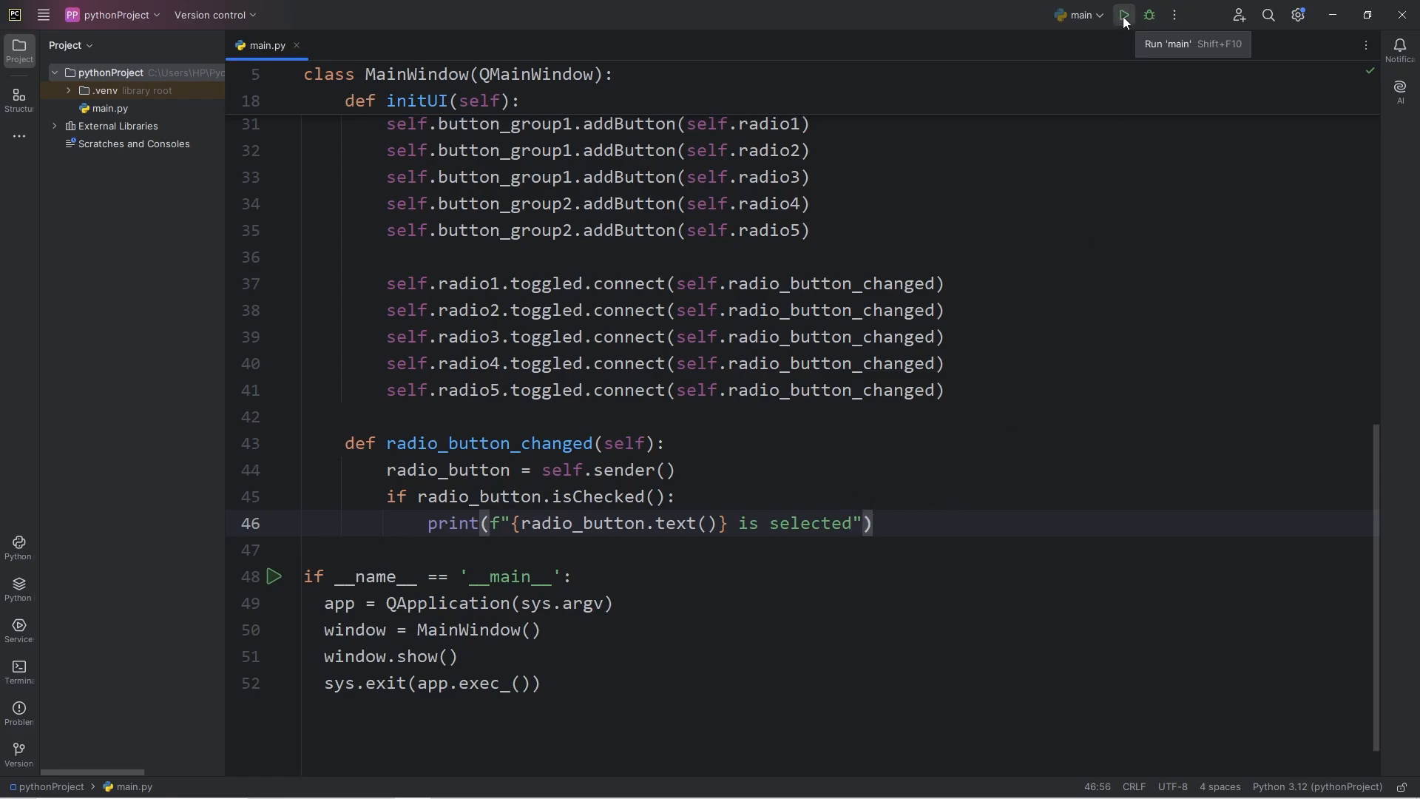
- Run main, select Visa, Mastercard, Gift Card, In-Store and Online, then close the window
left_click(1122, 15)
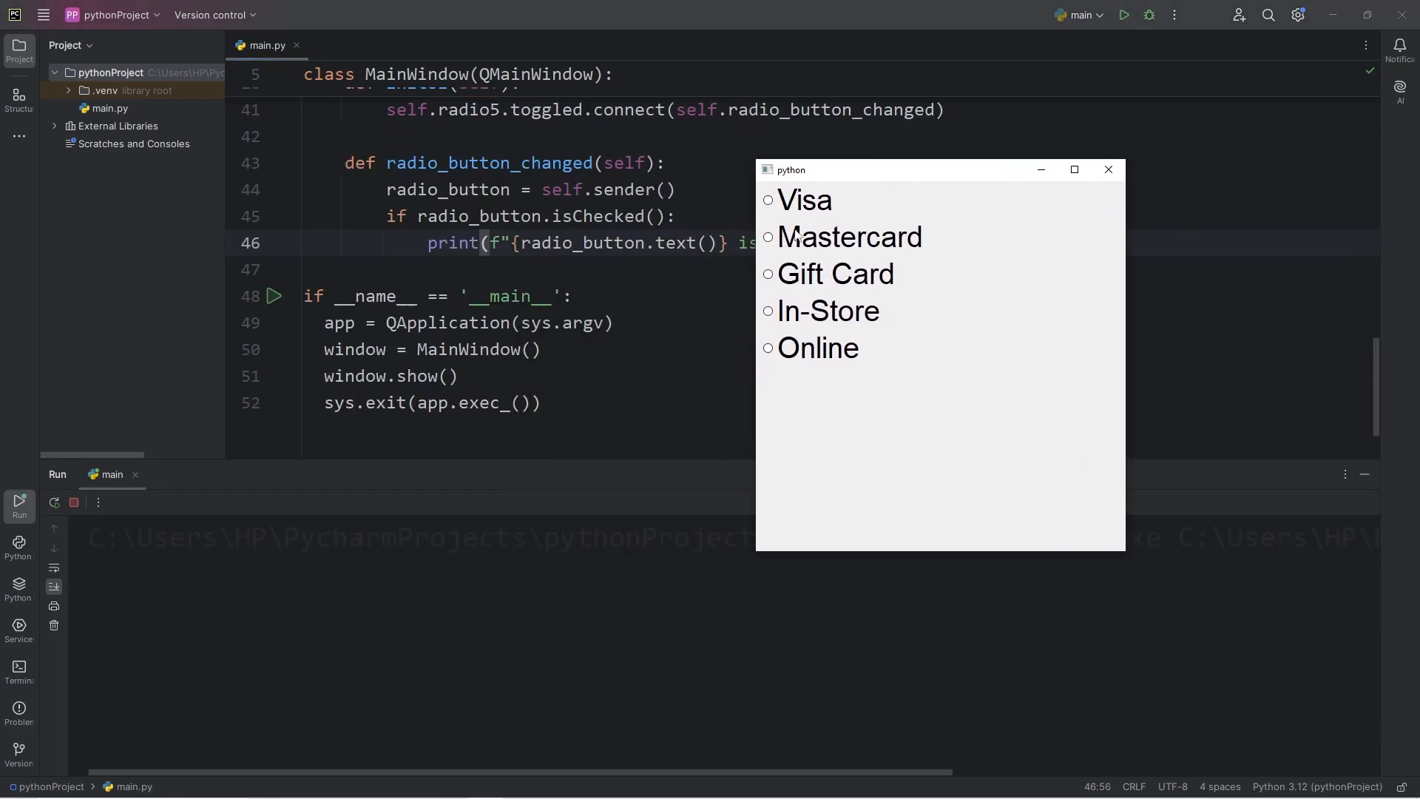
left_click(768, 201)
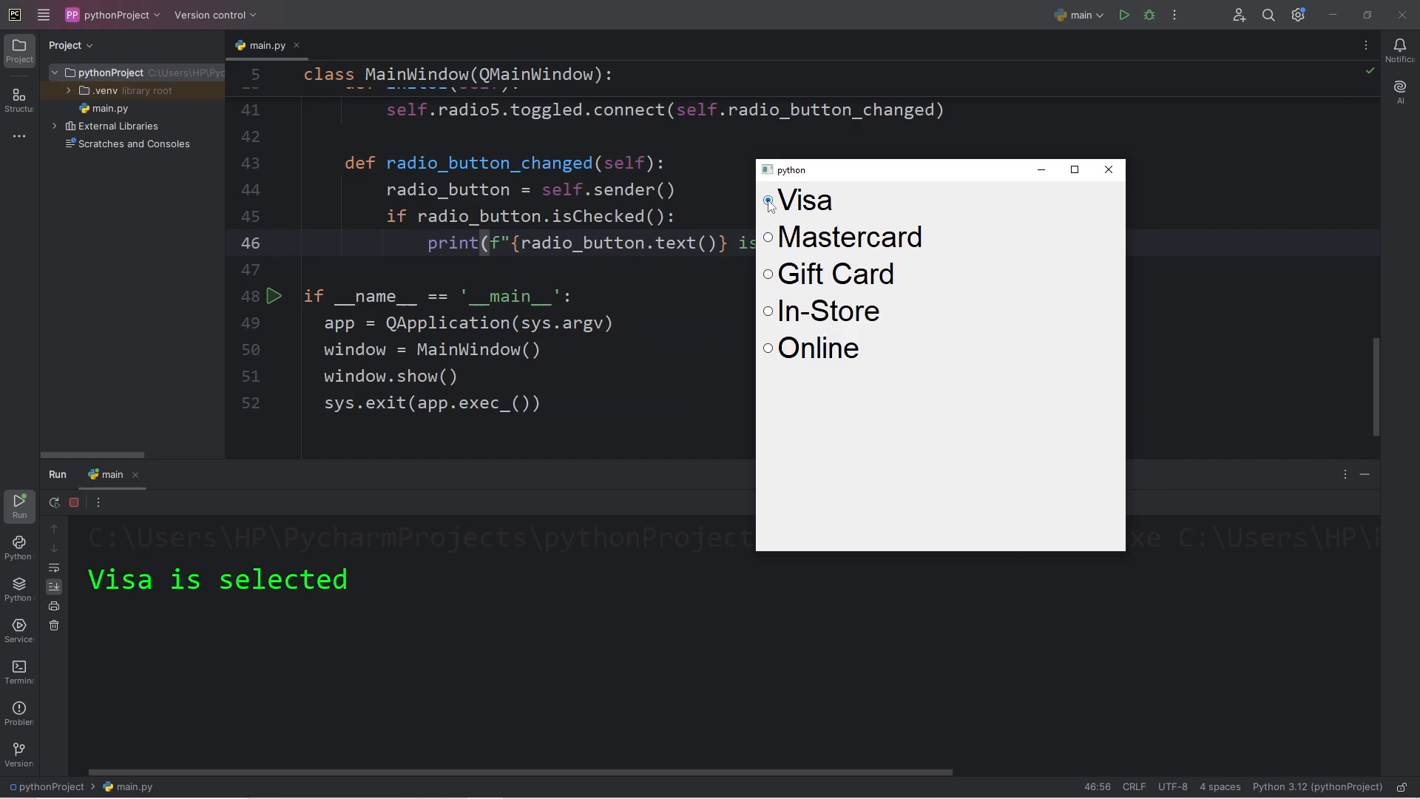
left_click(767, 236)
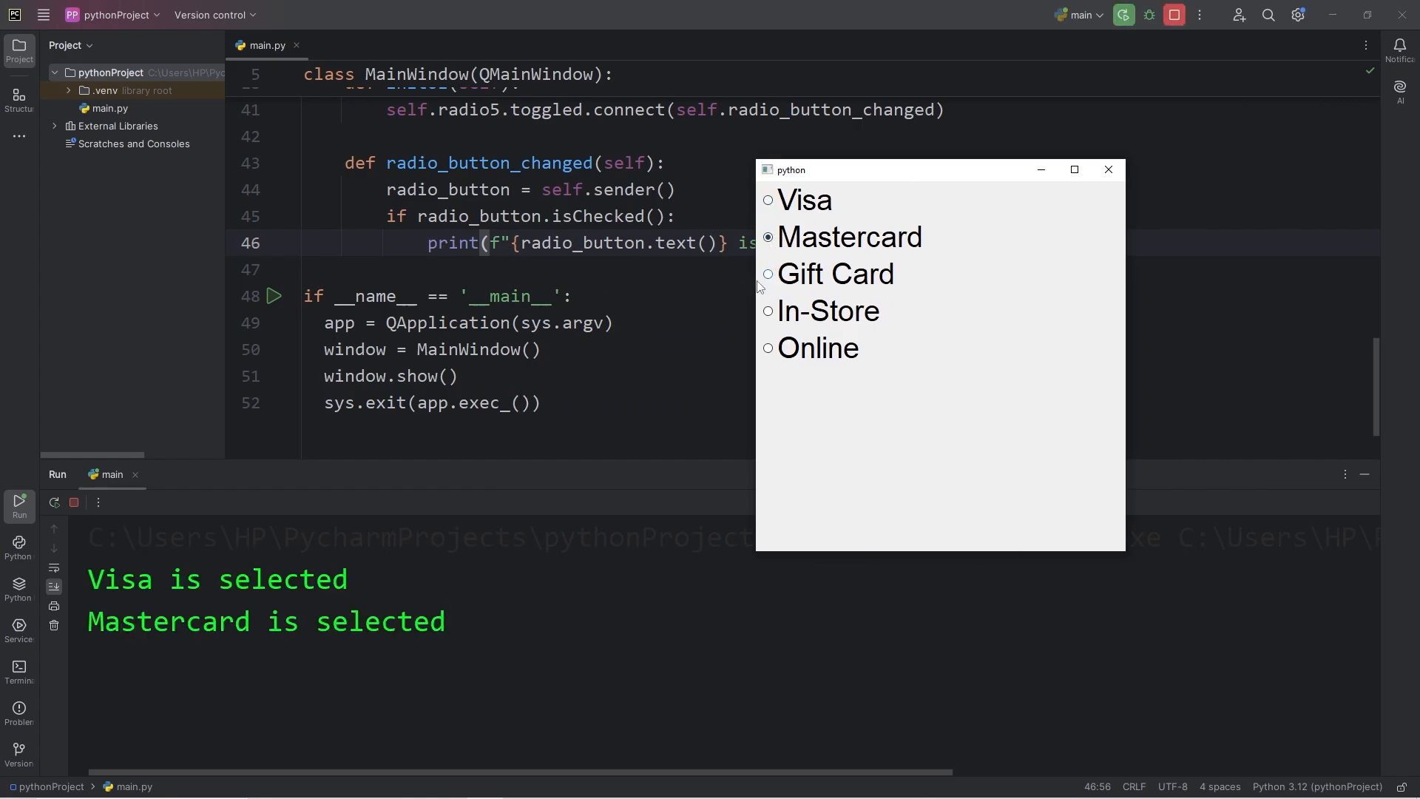
left_click(768, 274)
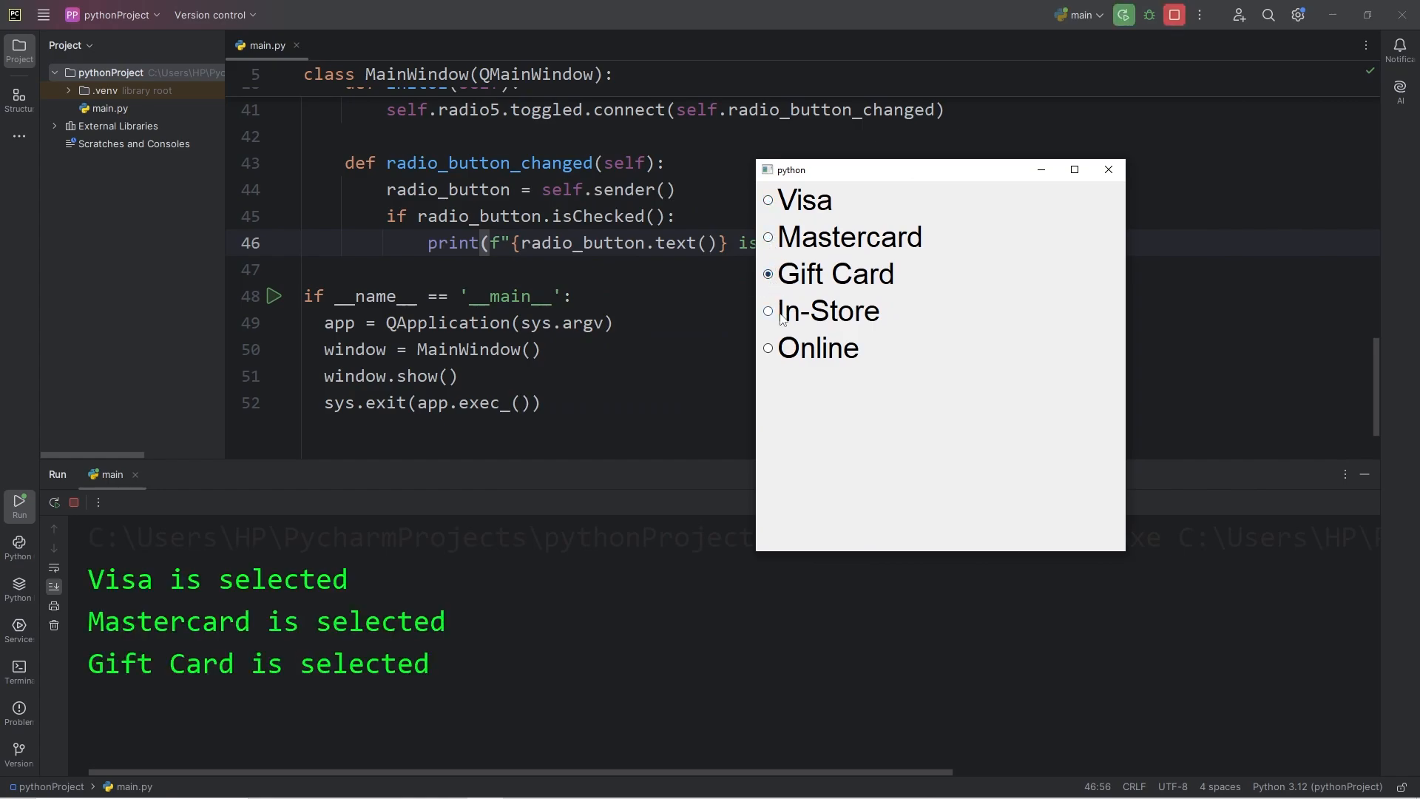
left_click(767, 311)
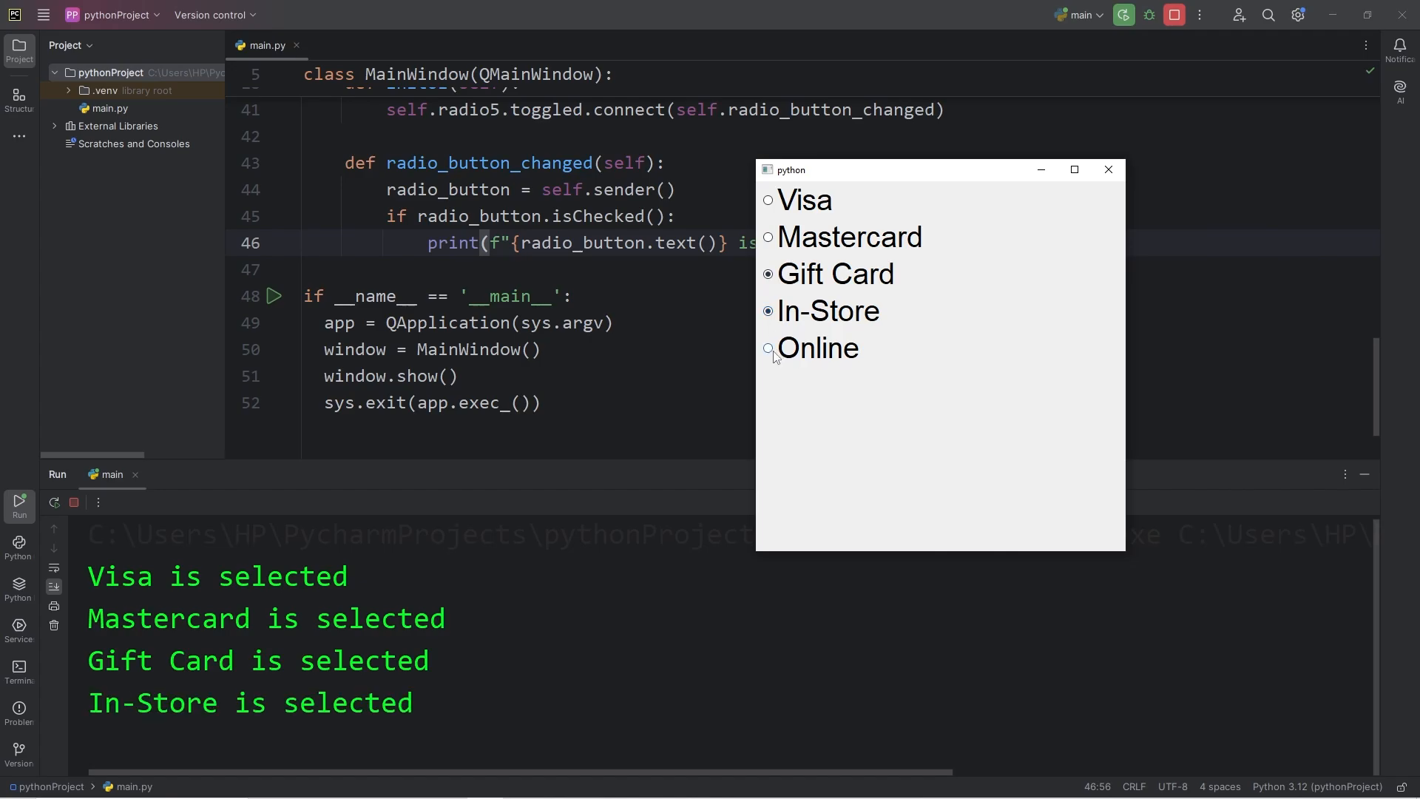
left_click(767, 347)
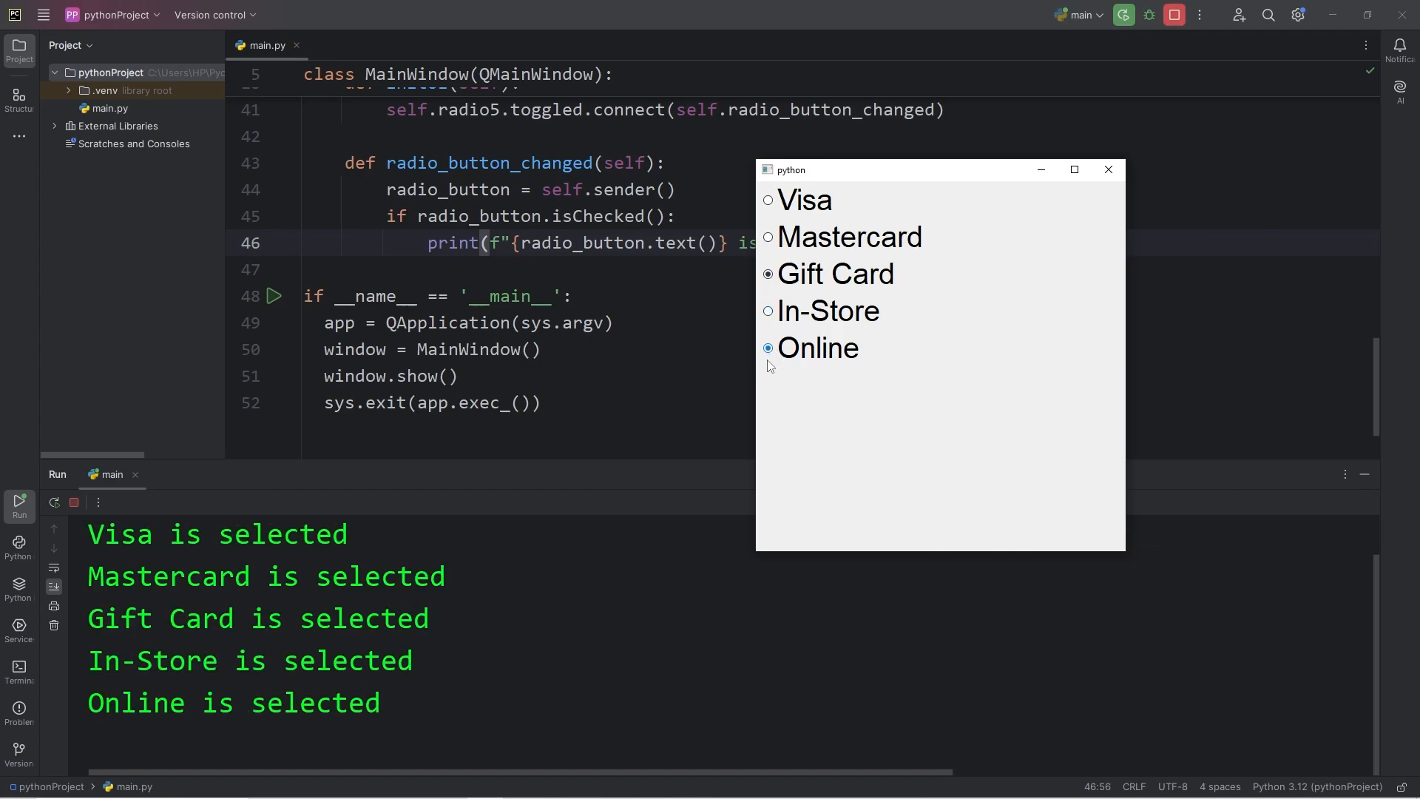
left_click(1108, 169)
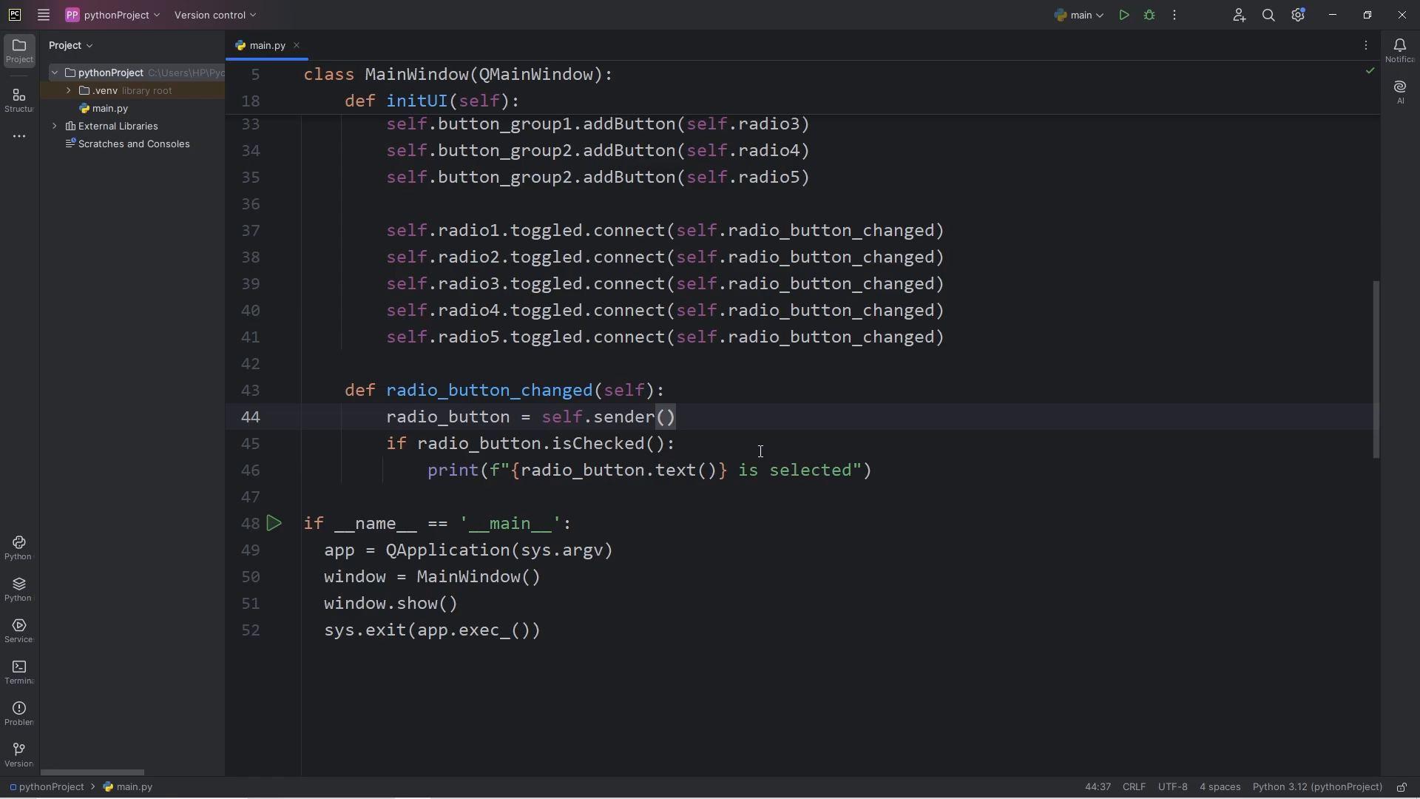
mouse_move(701, 421)
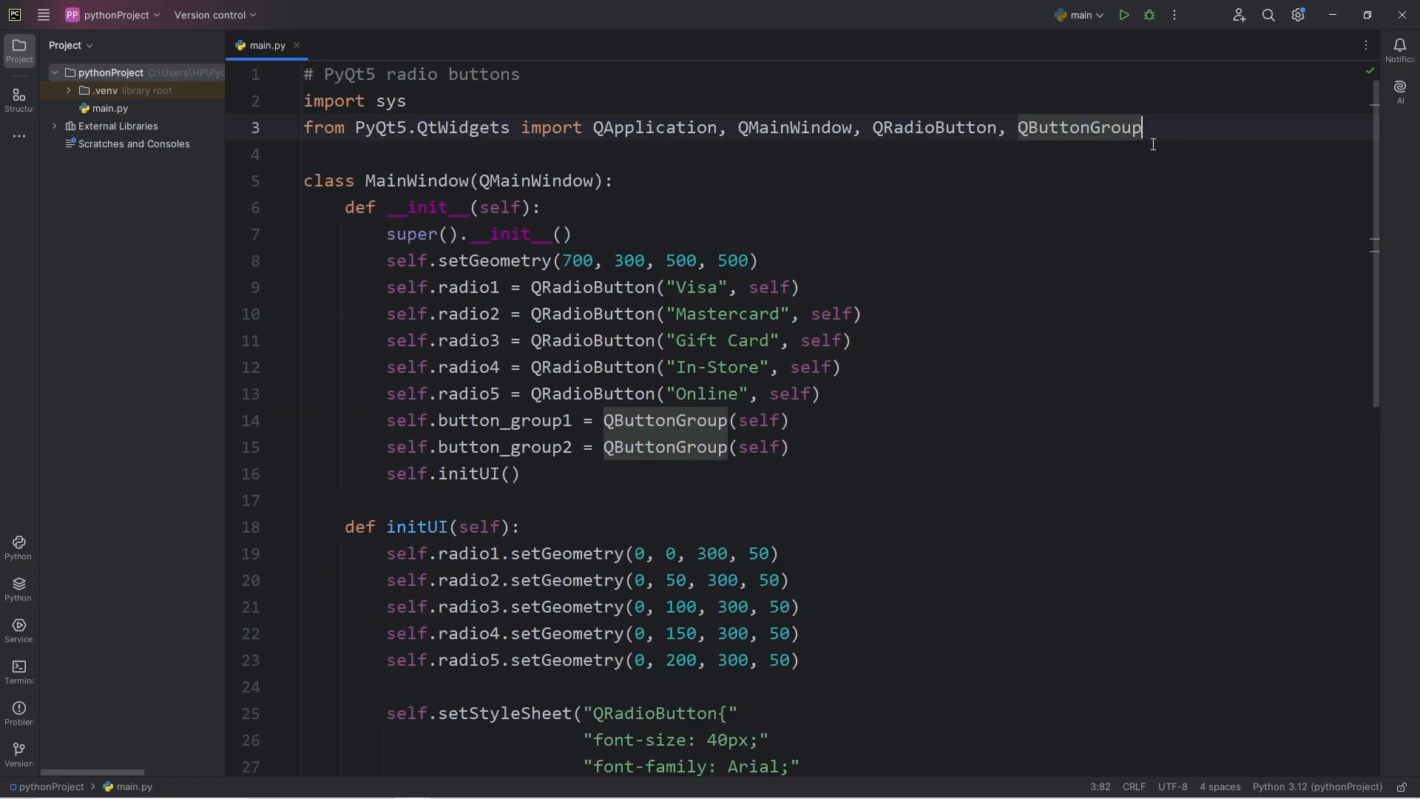
mouse_move(564, 113)
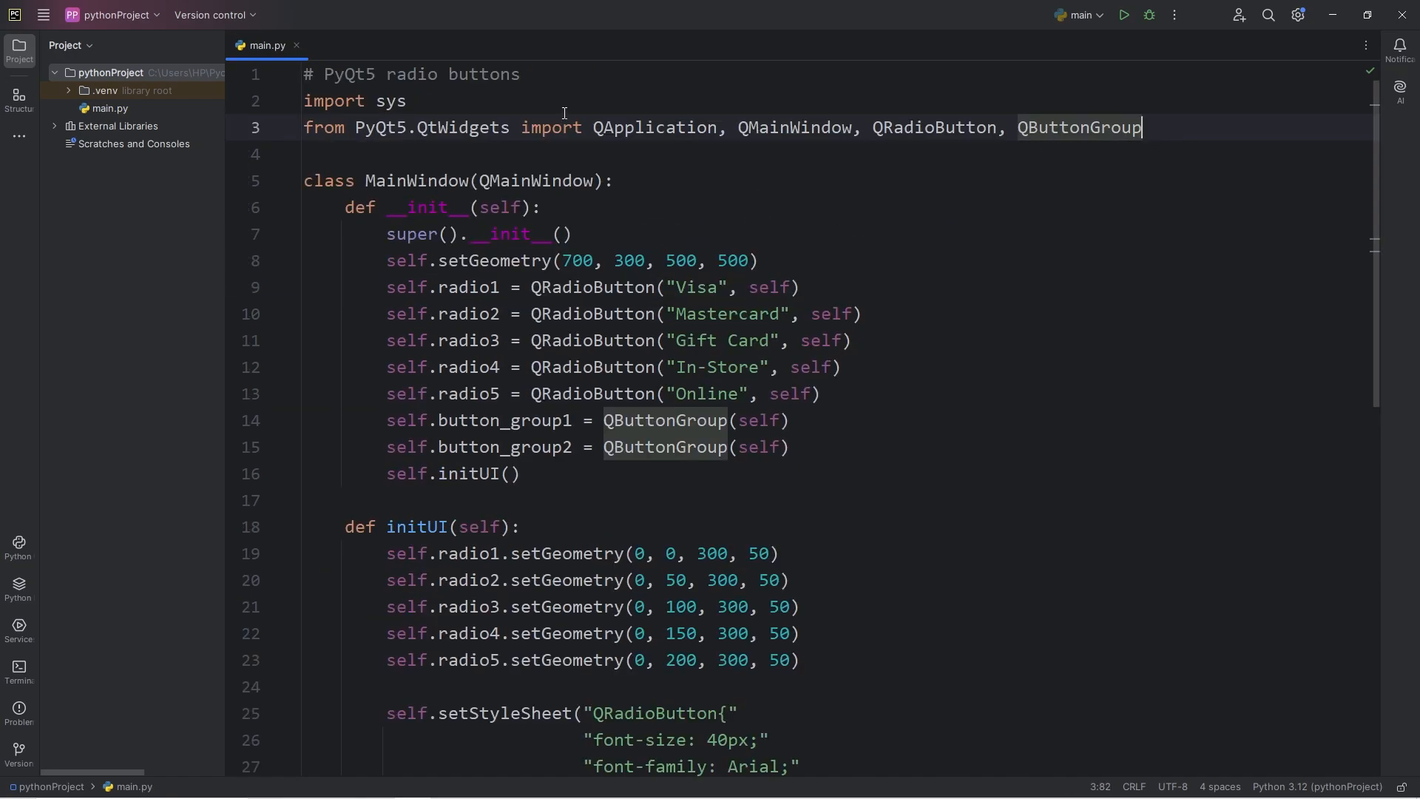
double_click(347, 74)
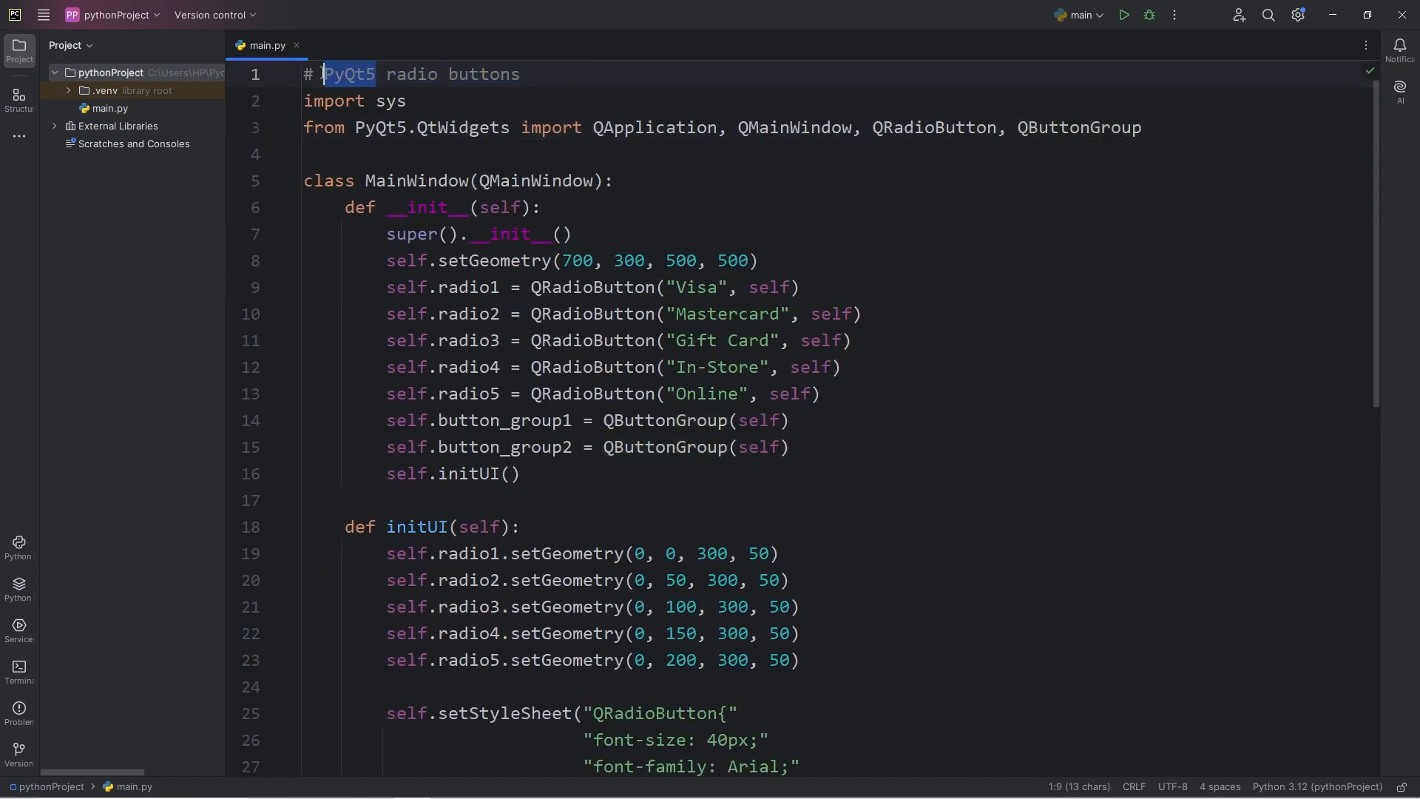